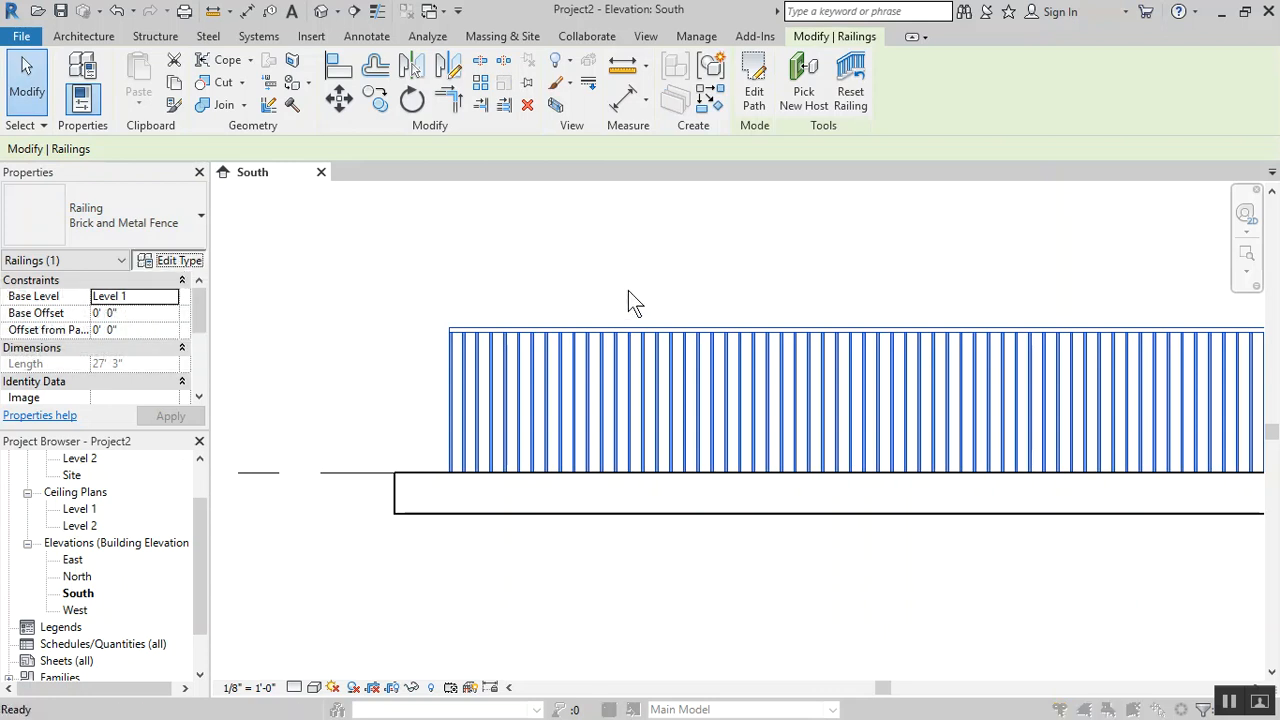
Set the fence's regular baluster family to Brick Post with cap : P12x16
left_click(178, 260)
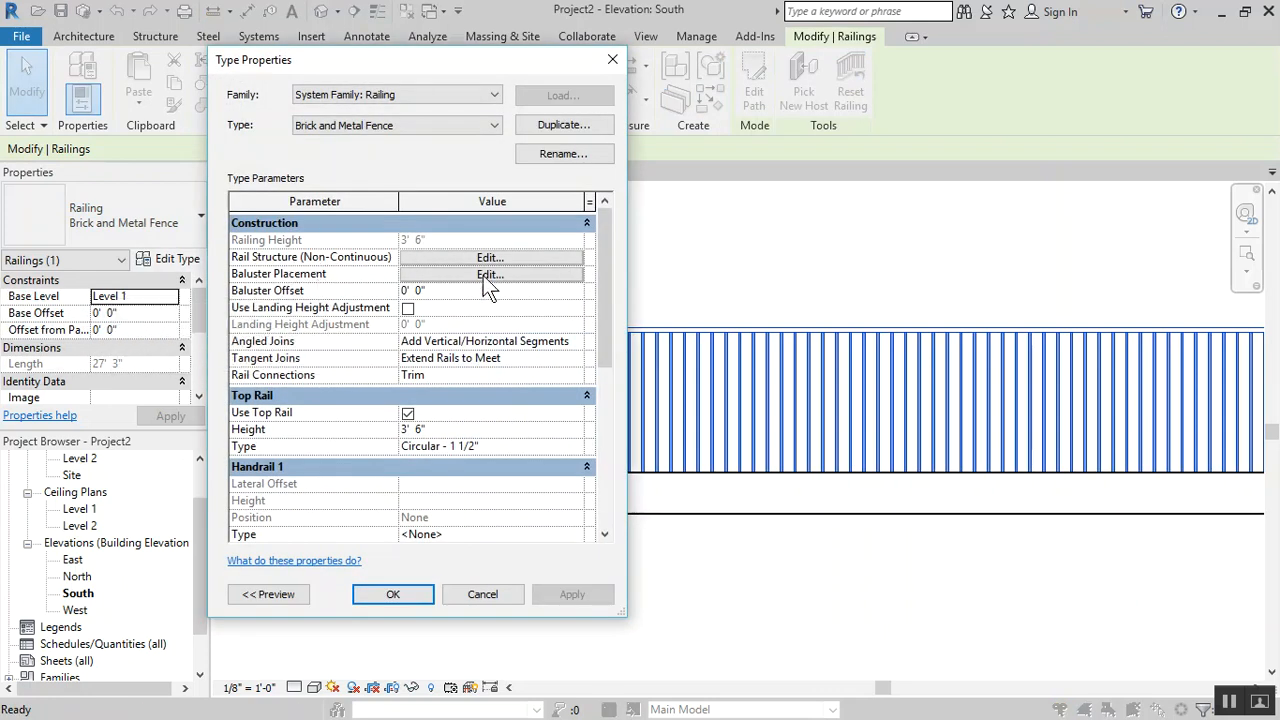
left_click(490, 274)
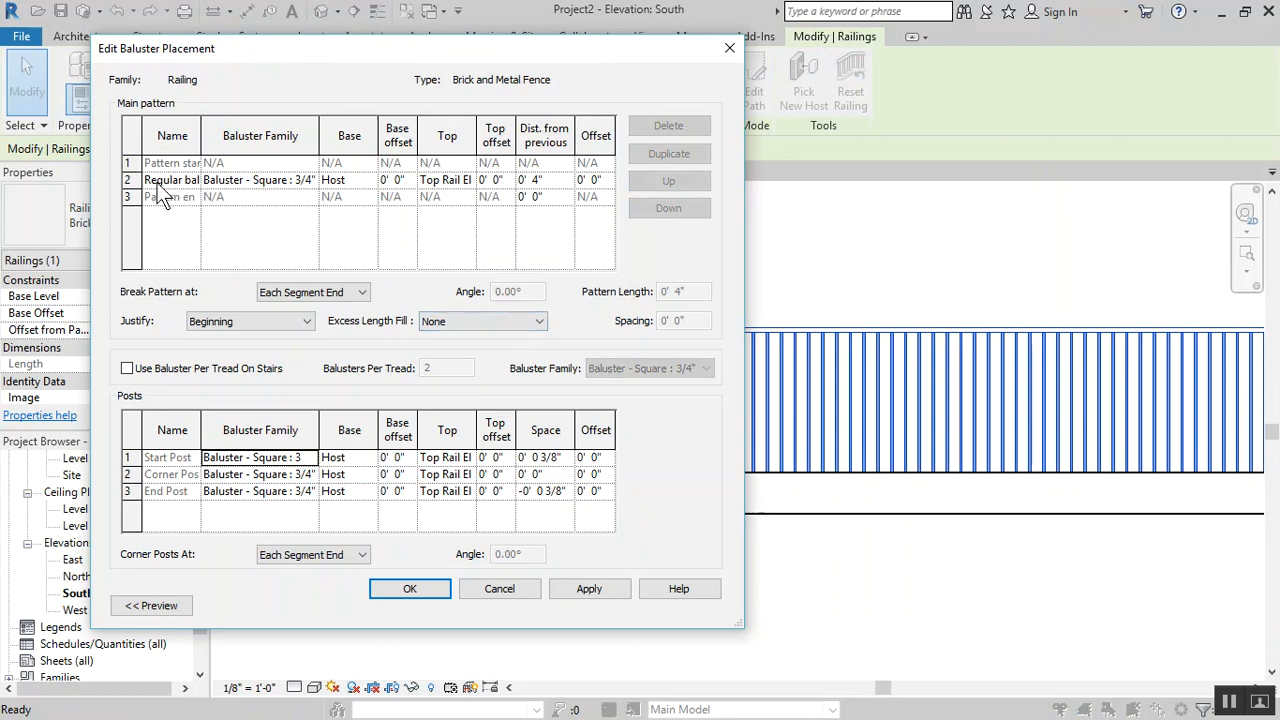
mouse_move(710, 512)
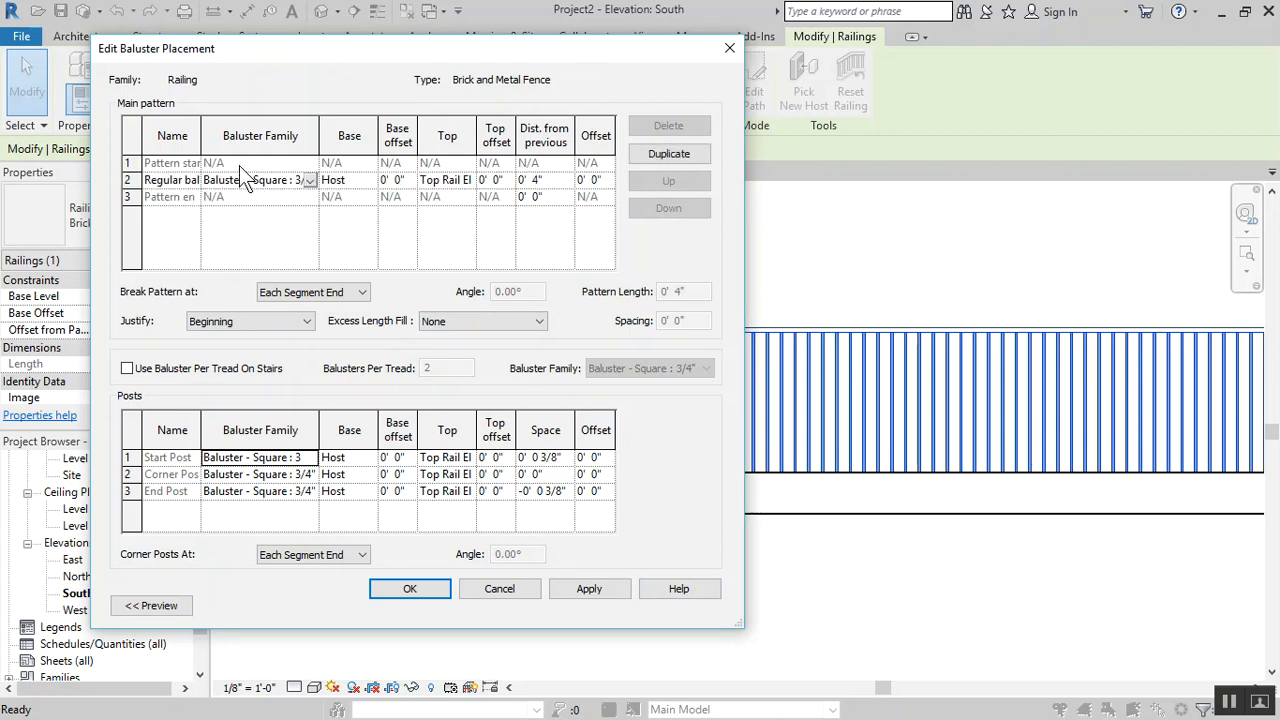
left_click(308, 180)
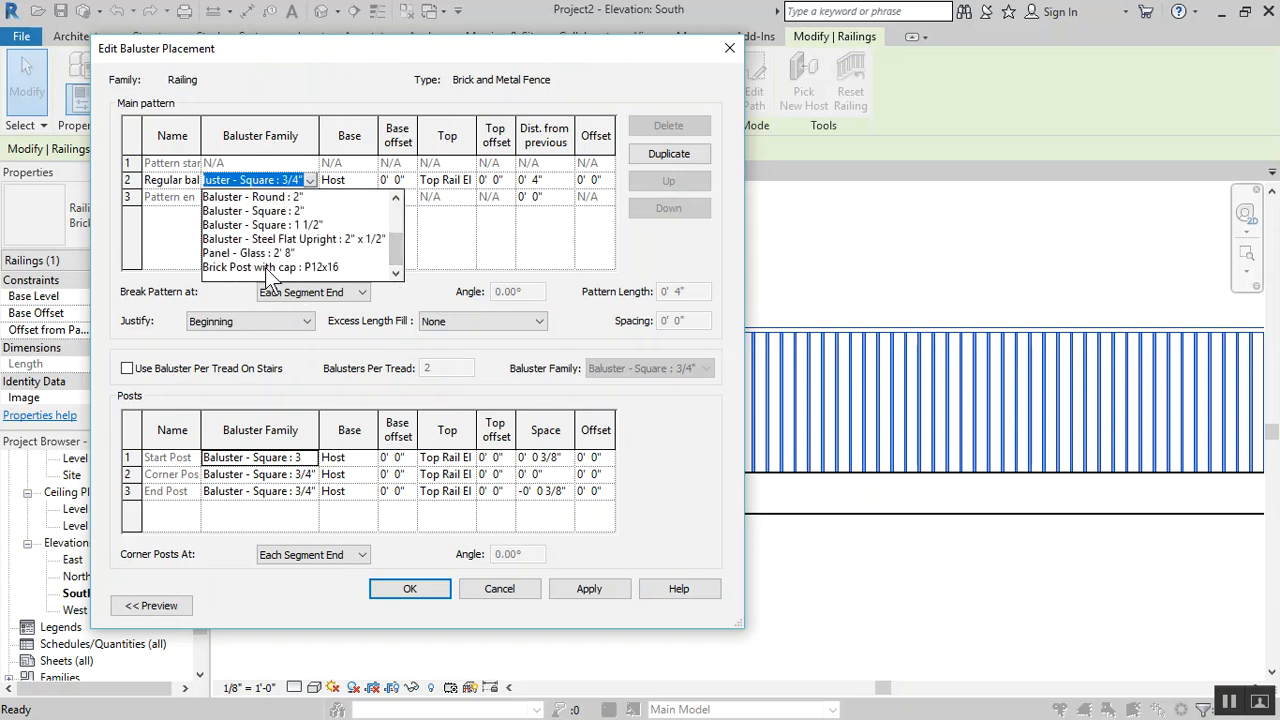
left_click(270, 267)
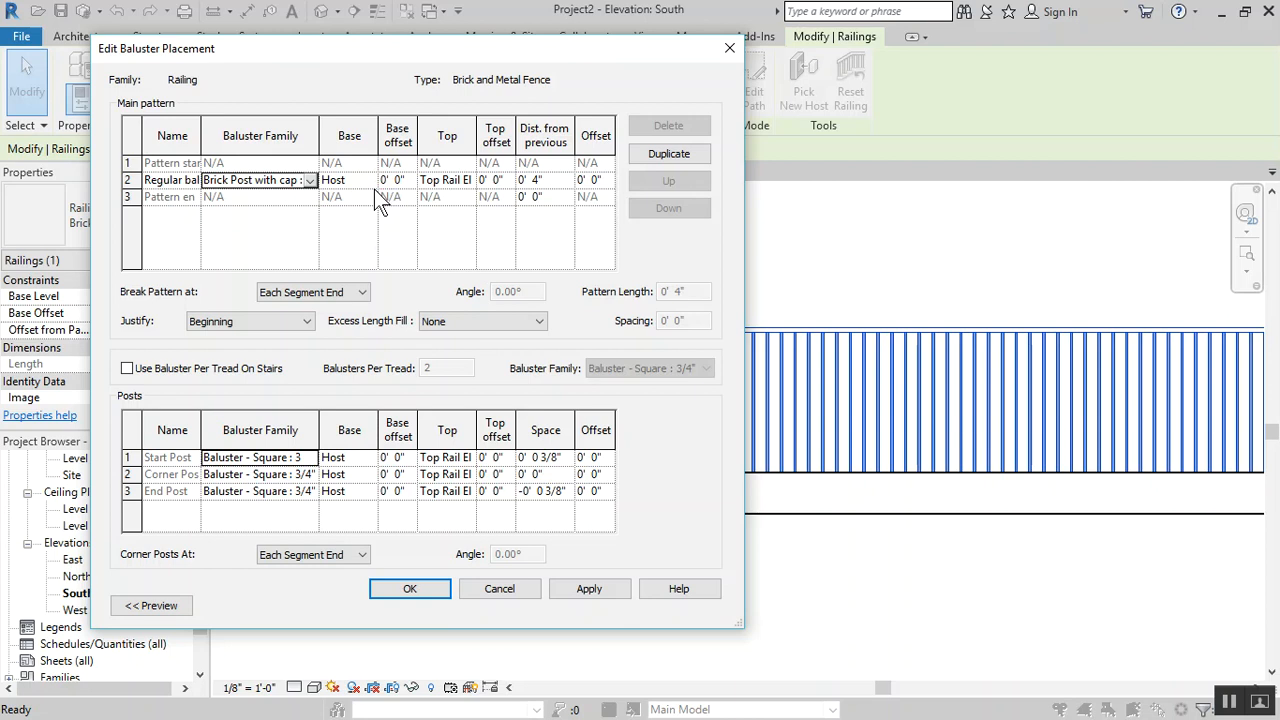
left_click(369, 179)
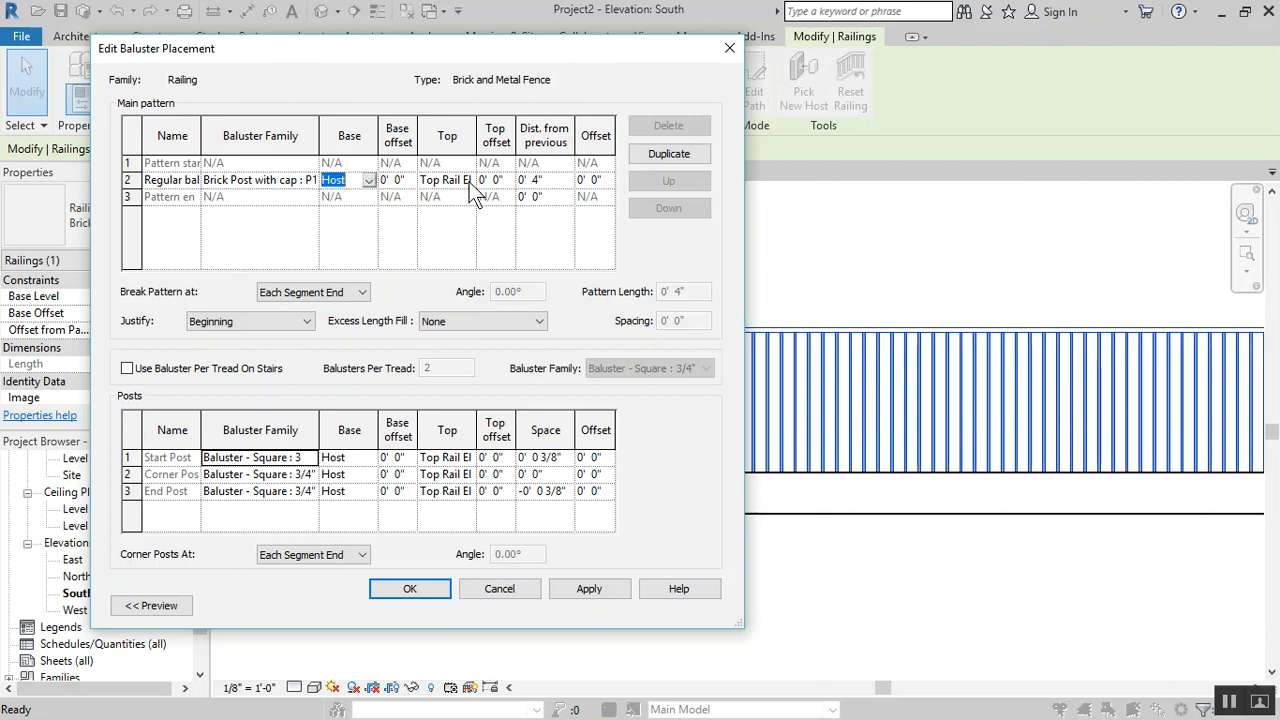
mouse_move(515, 193)
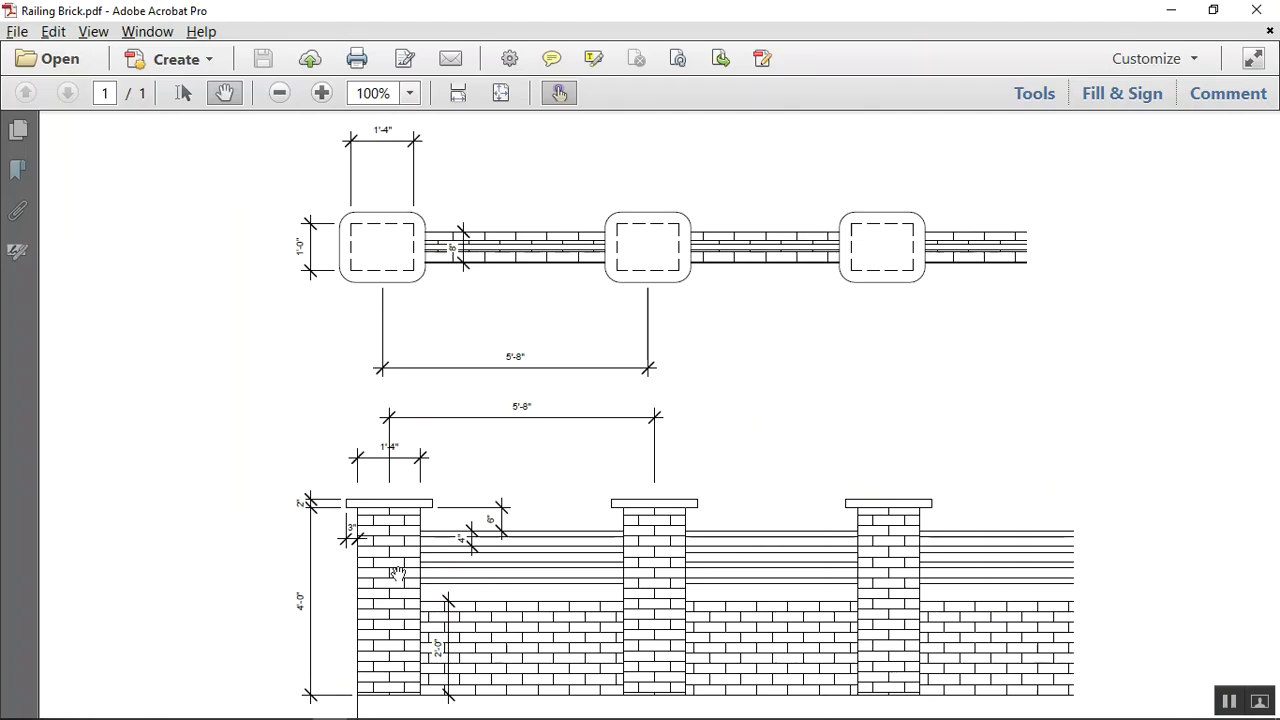
mouse_move(399, 539)
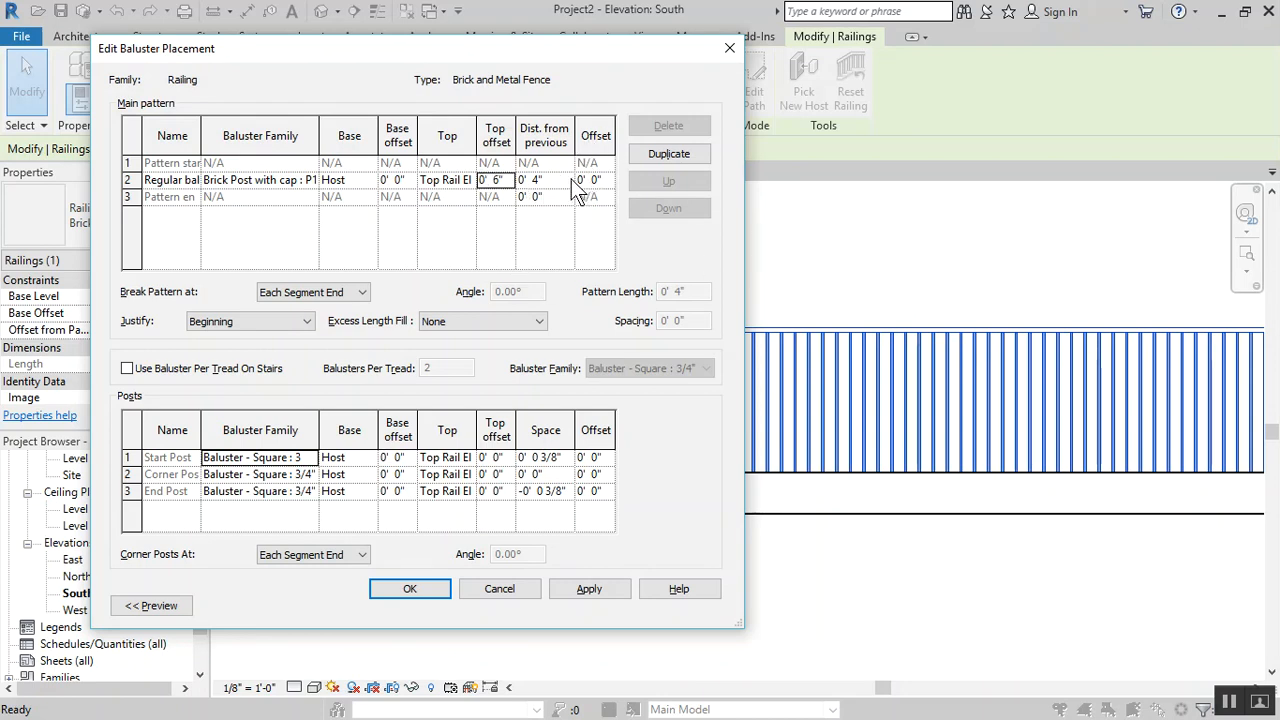
Space the regular brick posts 5' 0" apart and apply the type changes
left_click(544, 179)
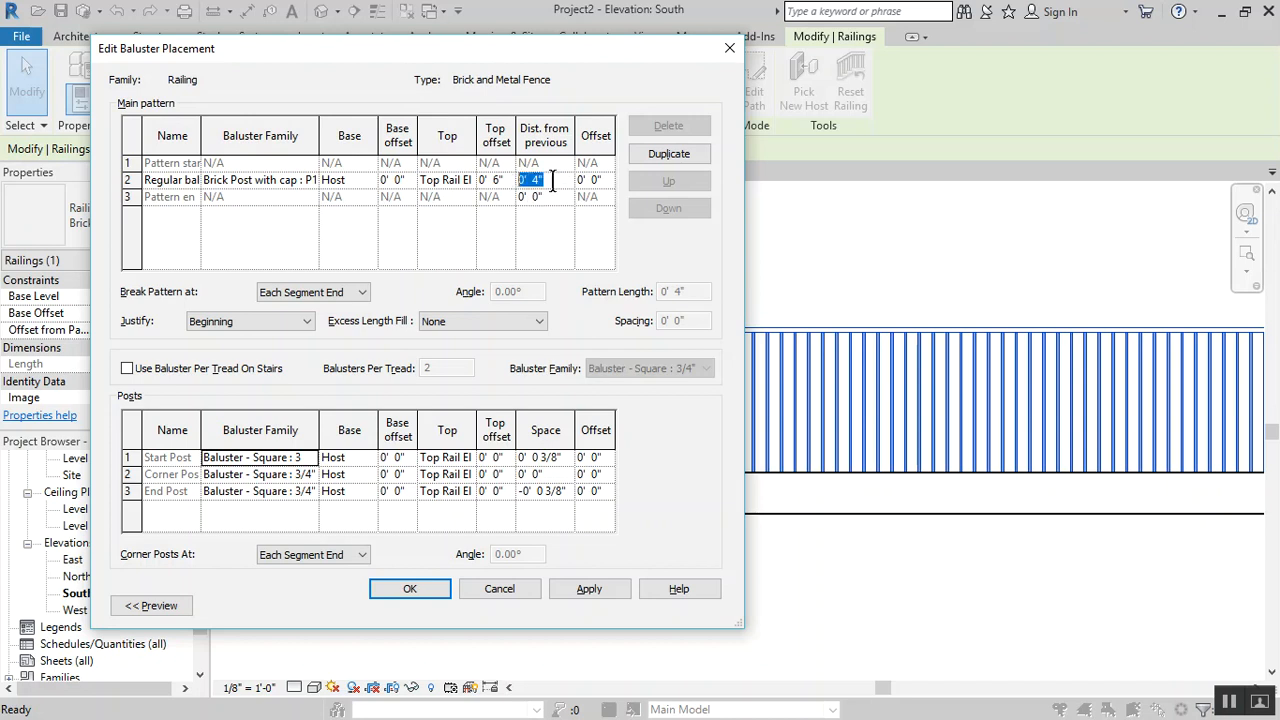
type("5")
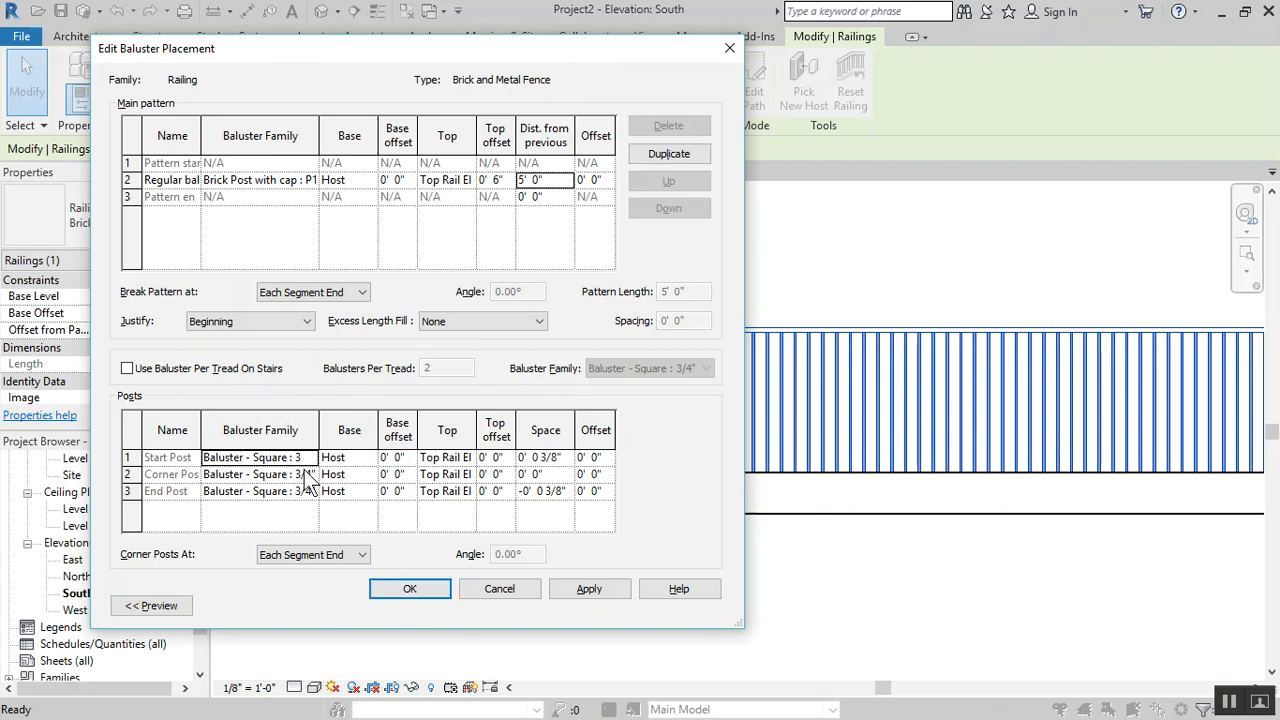
left_click(588, 588)
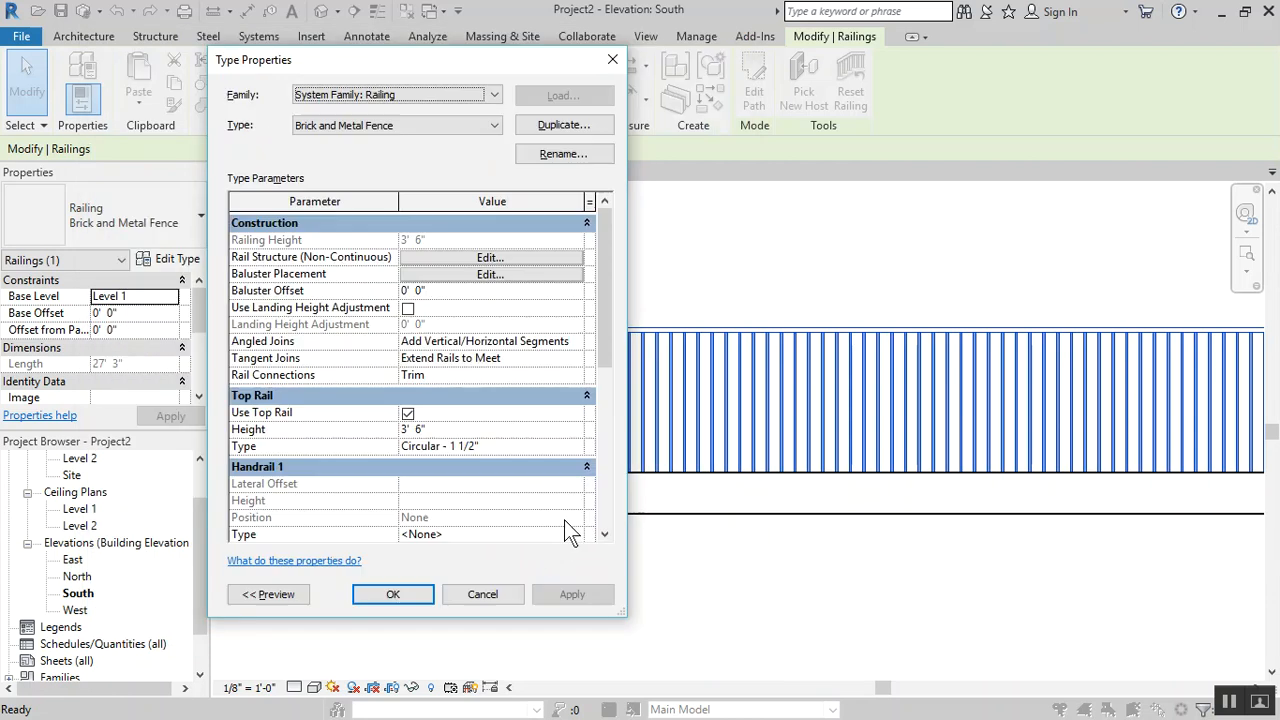
left_click(393, 594)
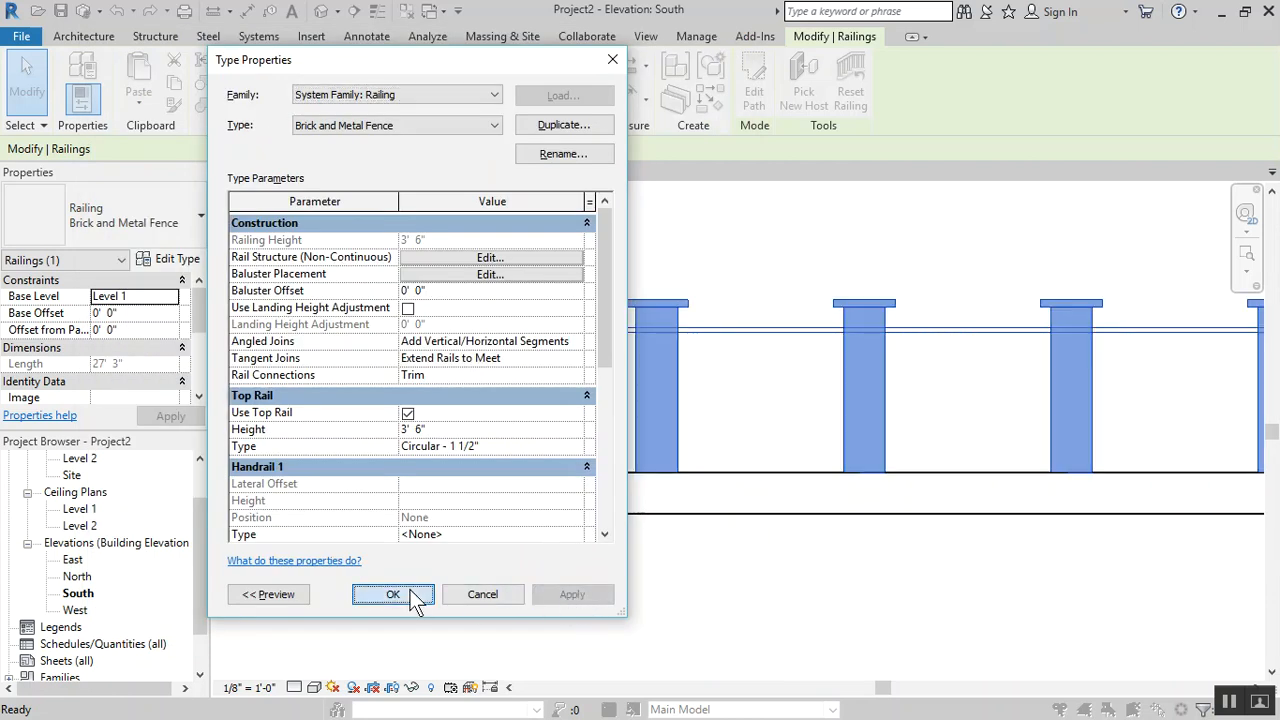
left_click(393, 594)
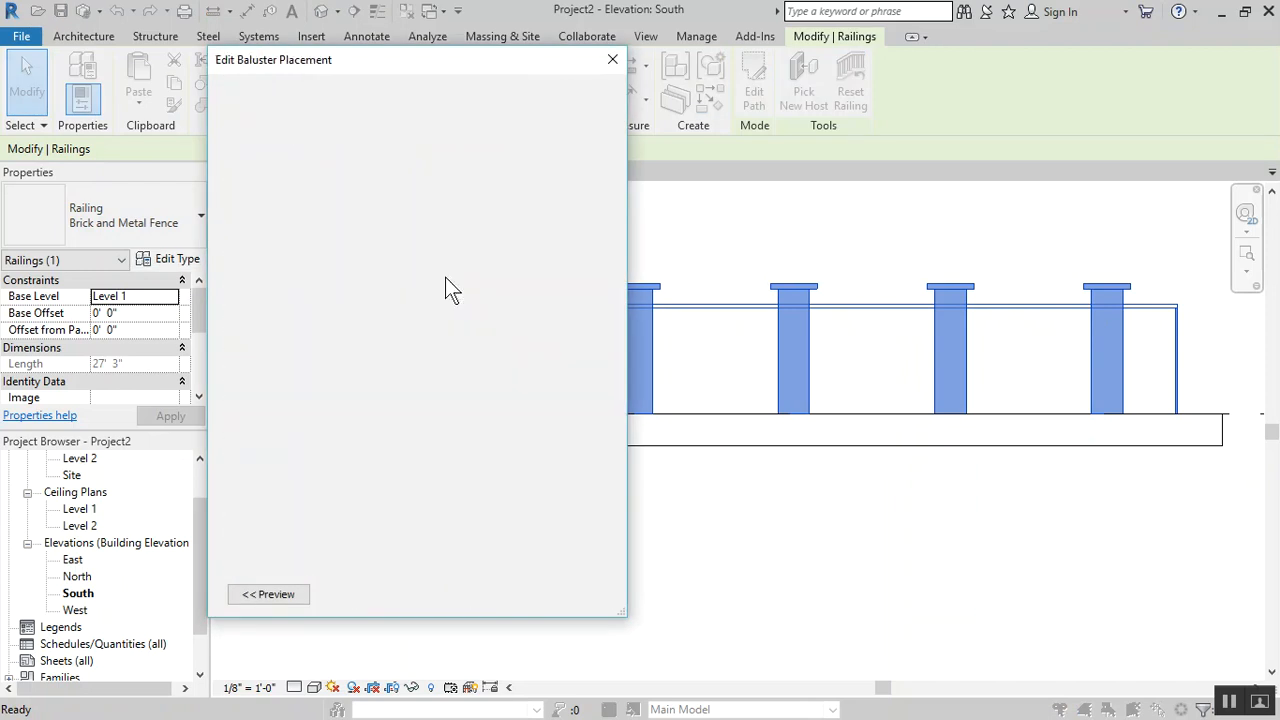
Make start and end posts Brick Post with cap and set Corner Post to None
left_click(268, 594)
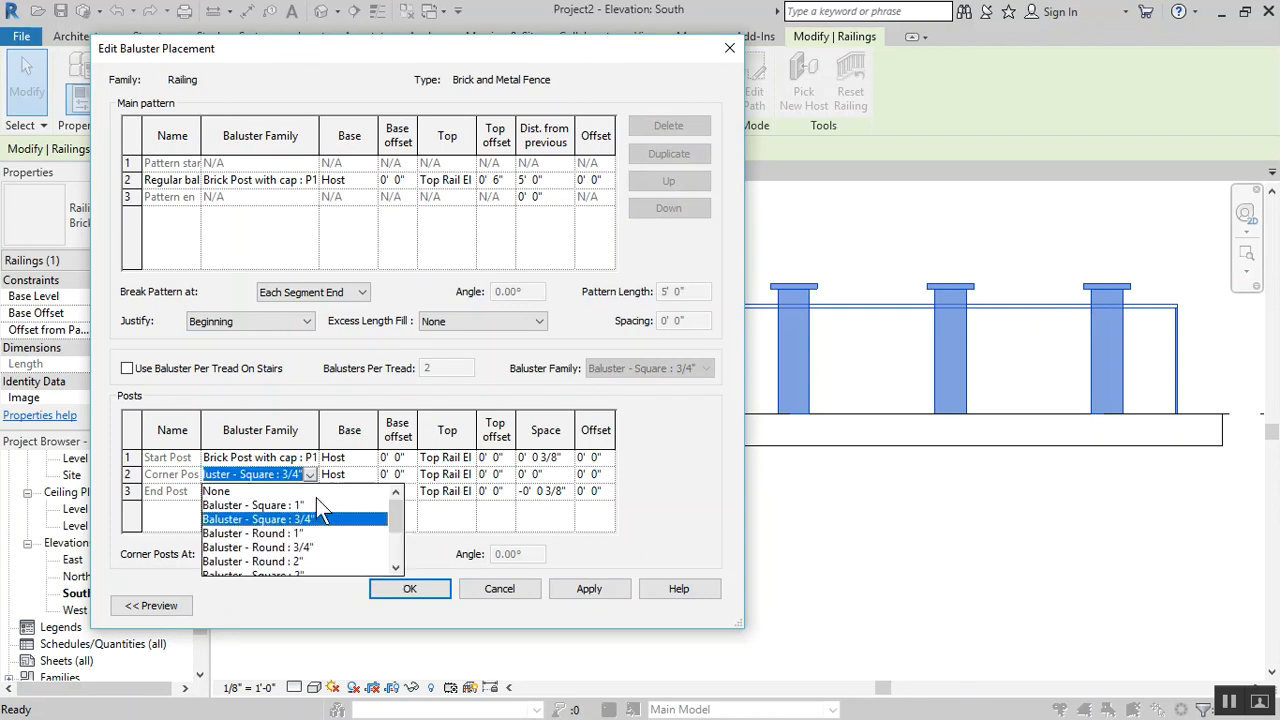
mouse_move(250, 500)
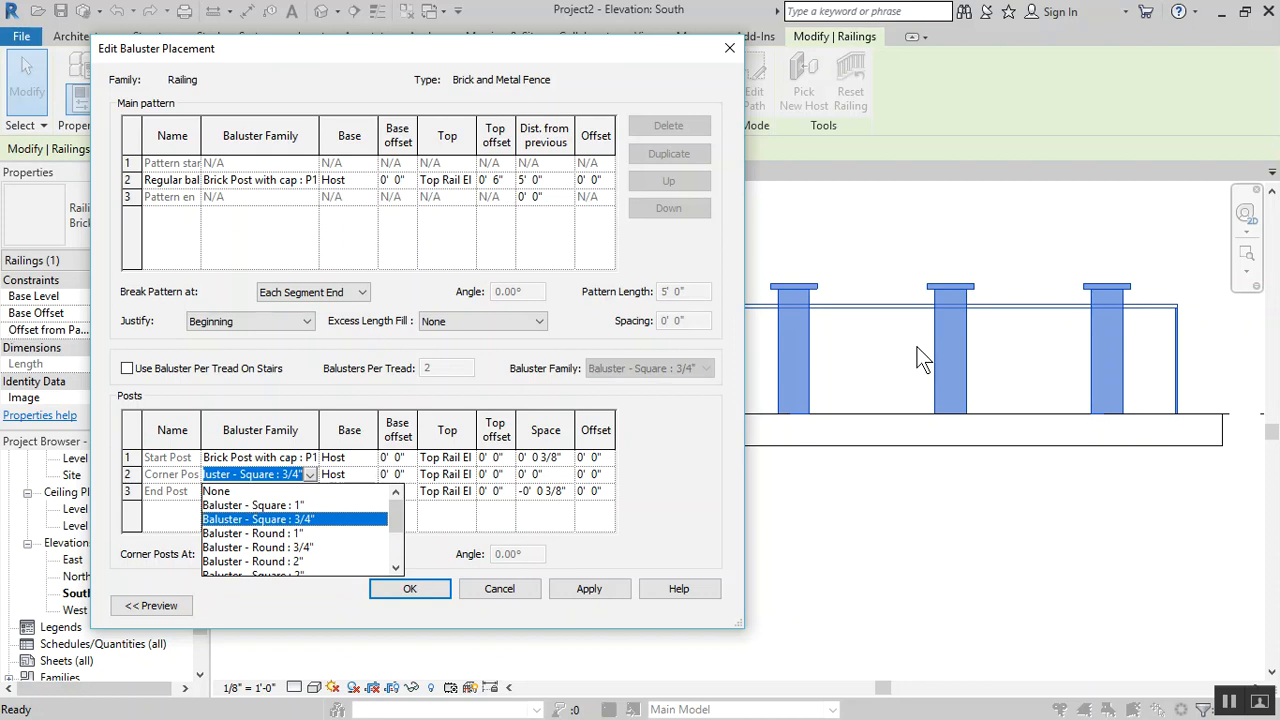
mouse_move(358, 512)
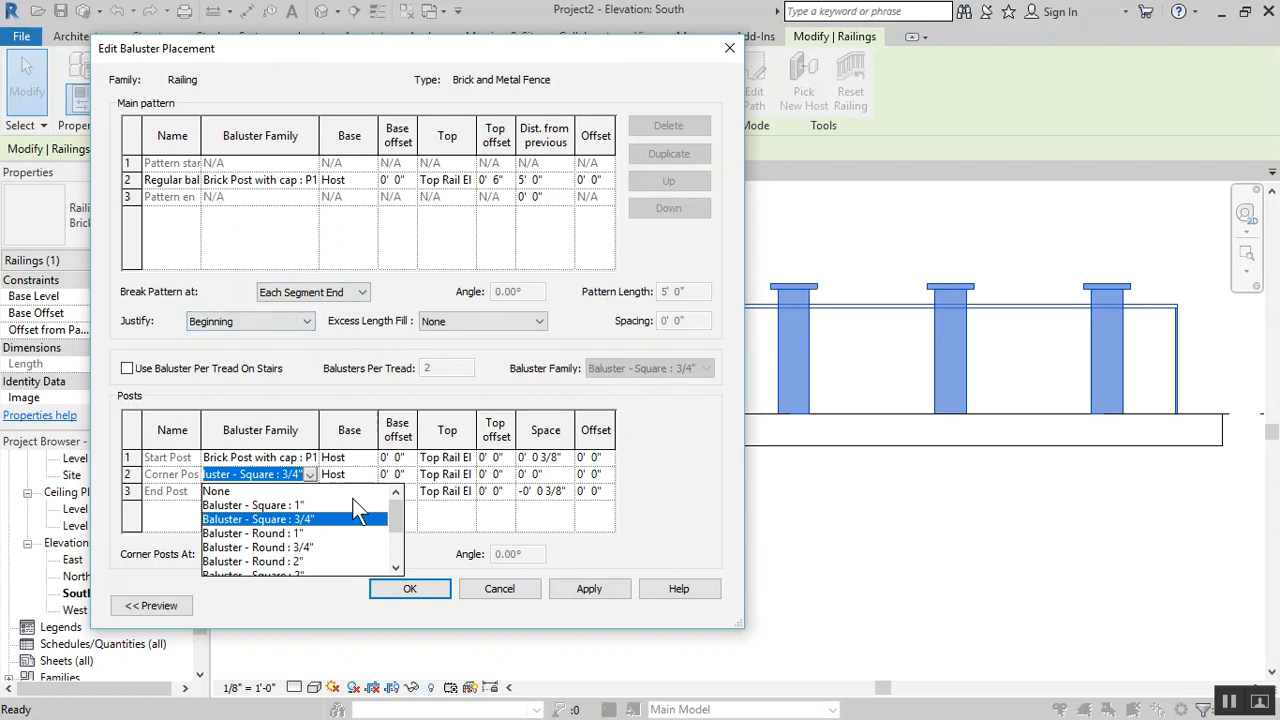
mouse_move(248, 502)
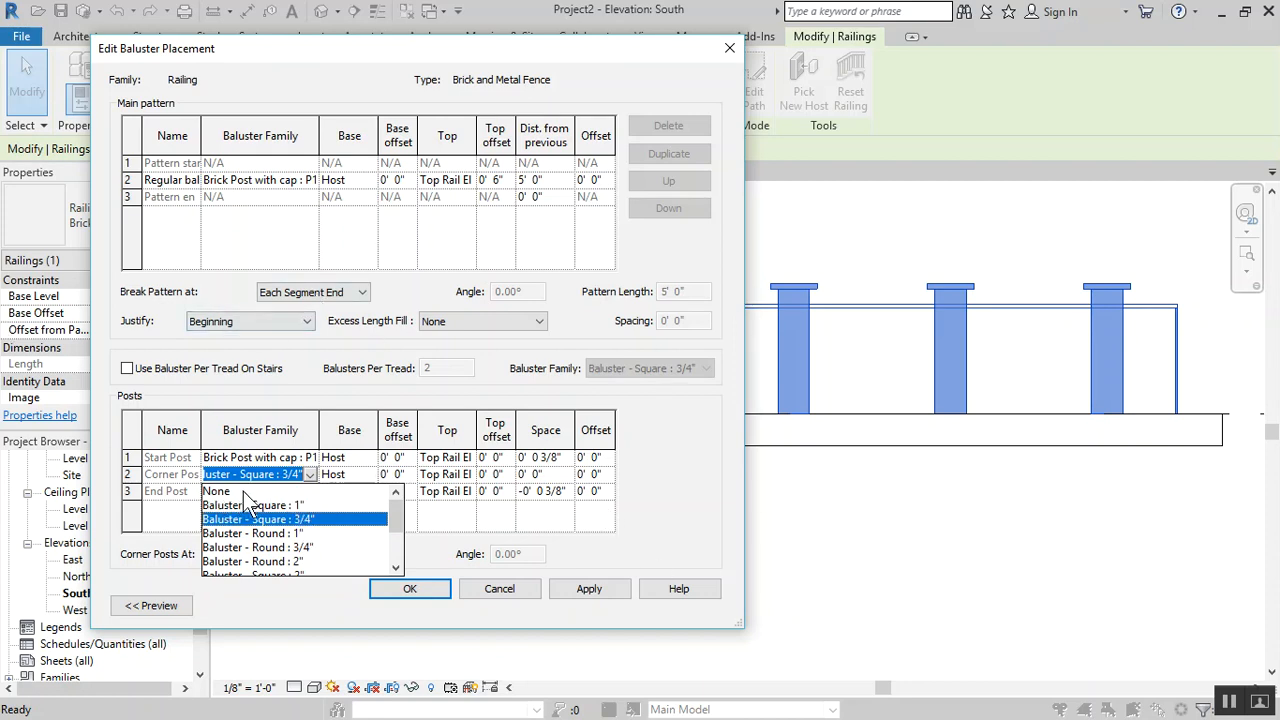
left_click(216, 490)
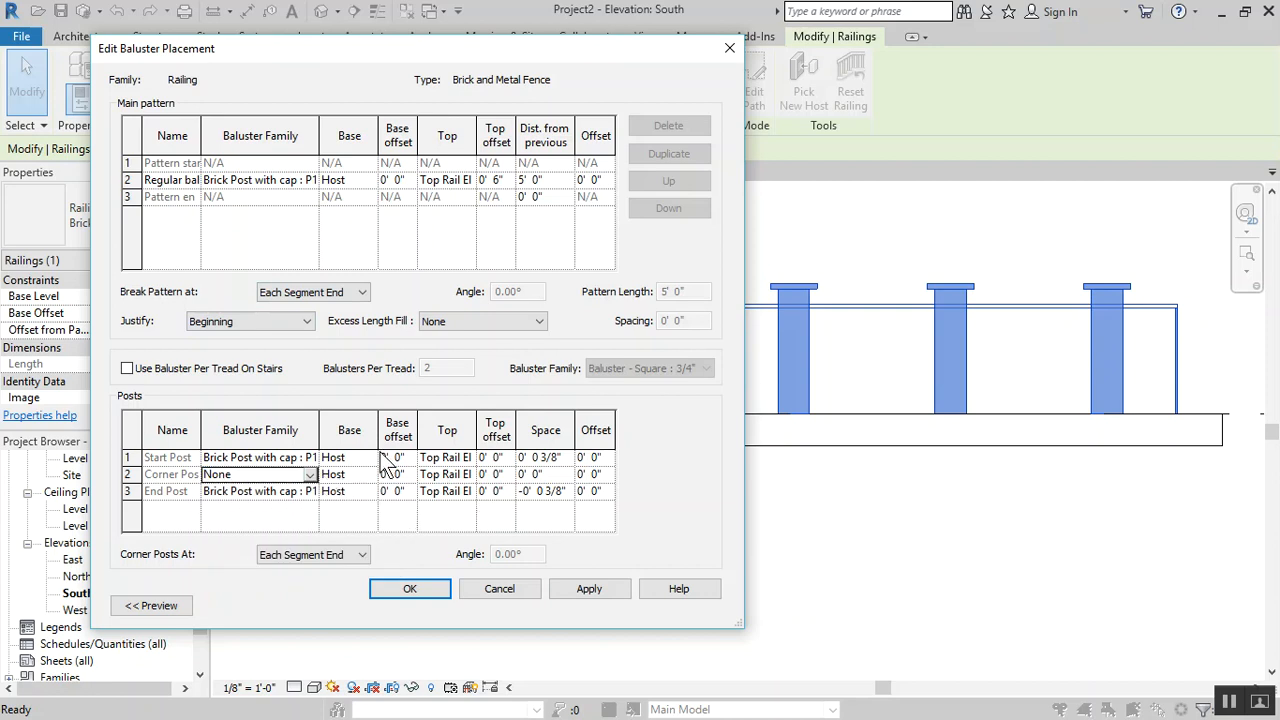
left_click(588, 588)
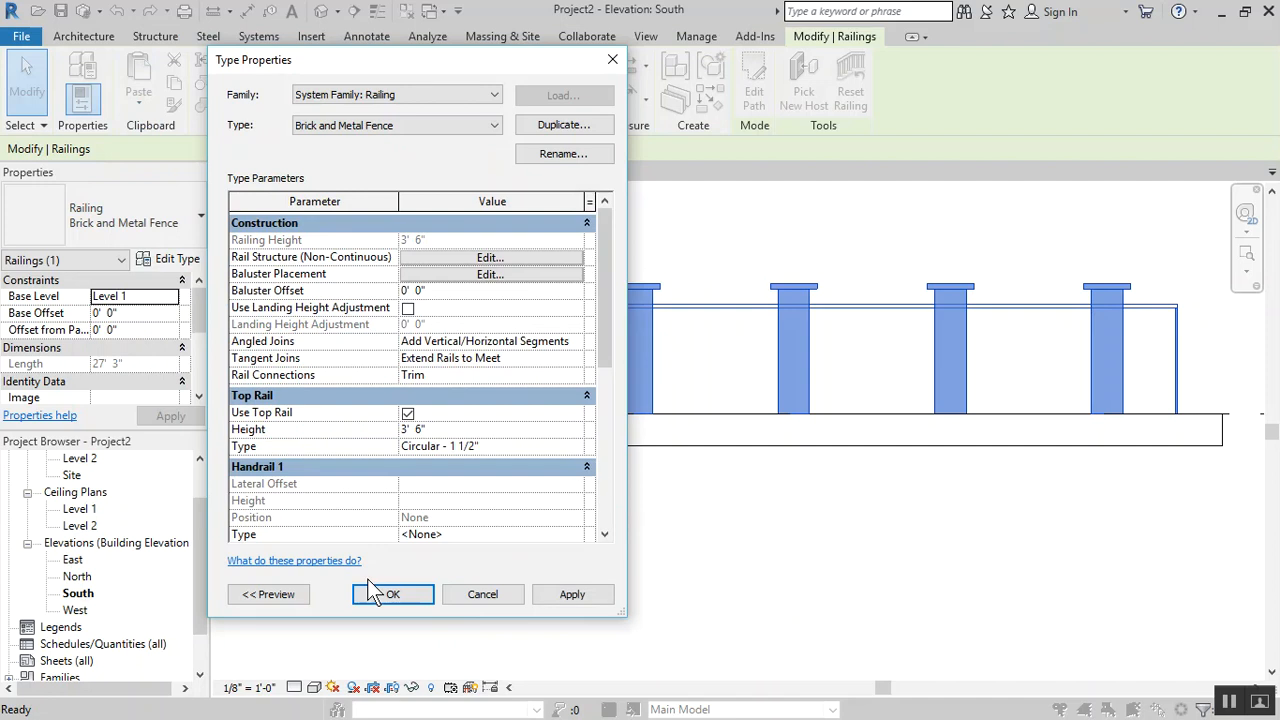
left_click(392, 594)
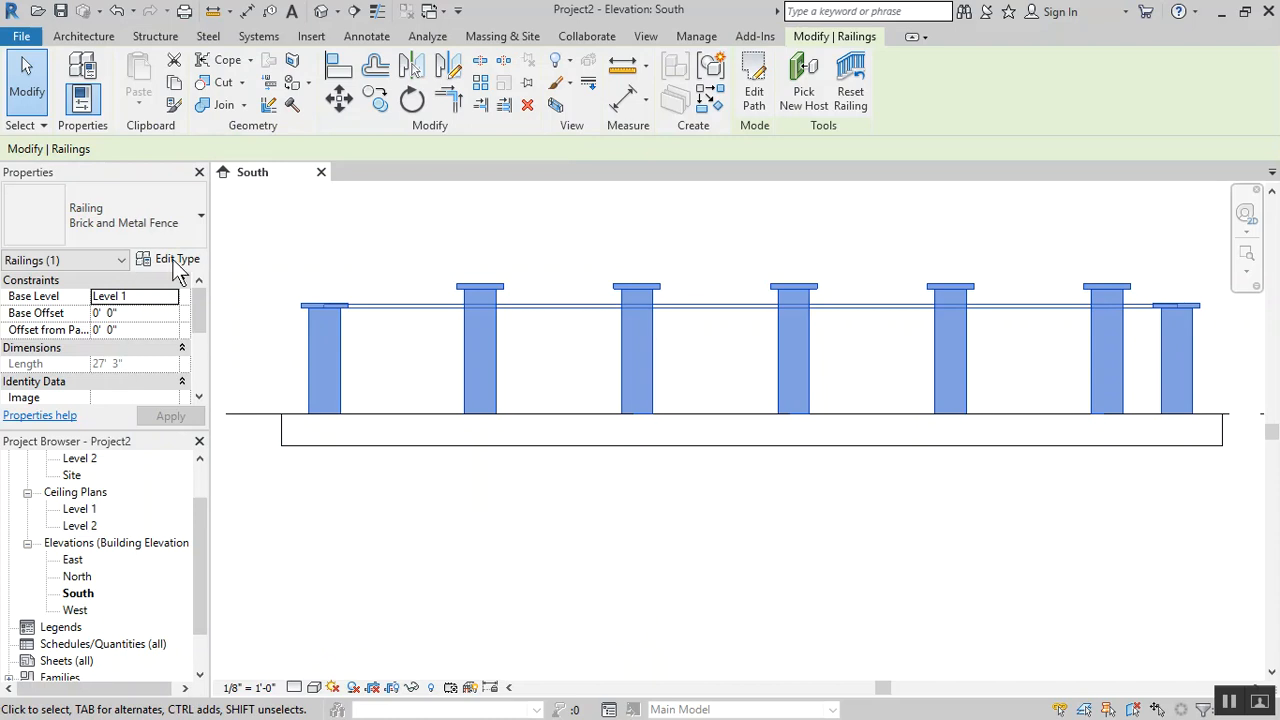
Raise the start and end posts' top offset to 0' 6"
left_click(176, 259)
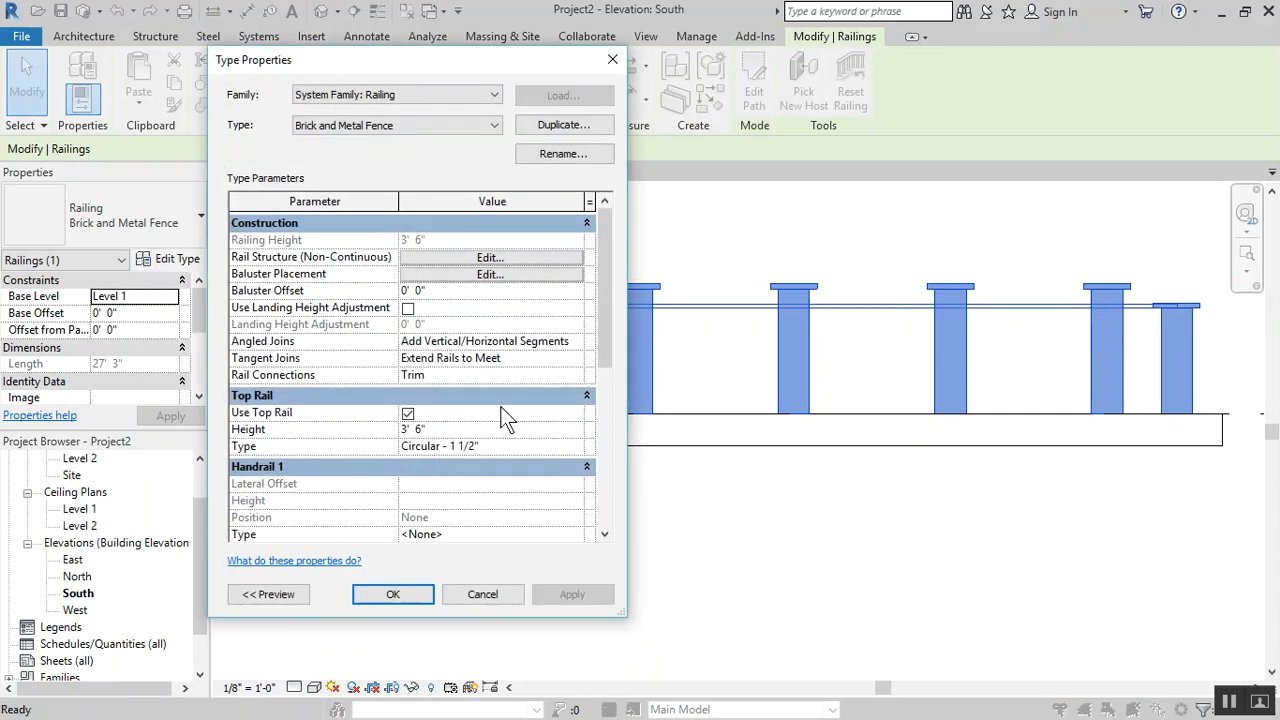
left_click(490, 274)
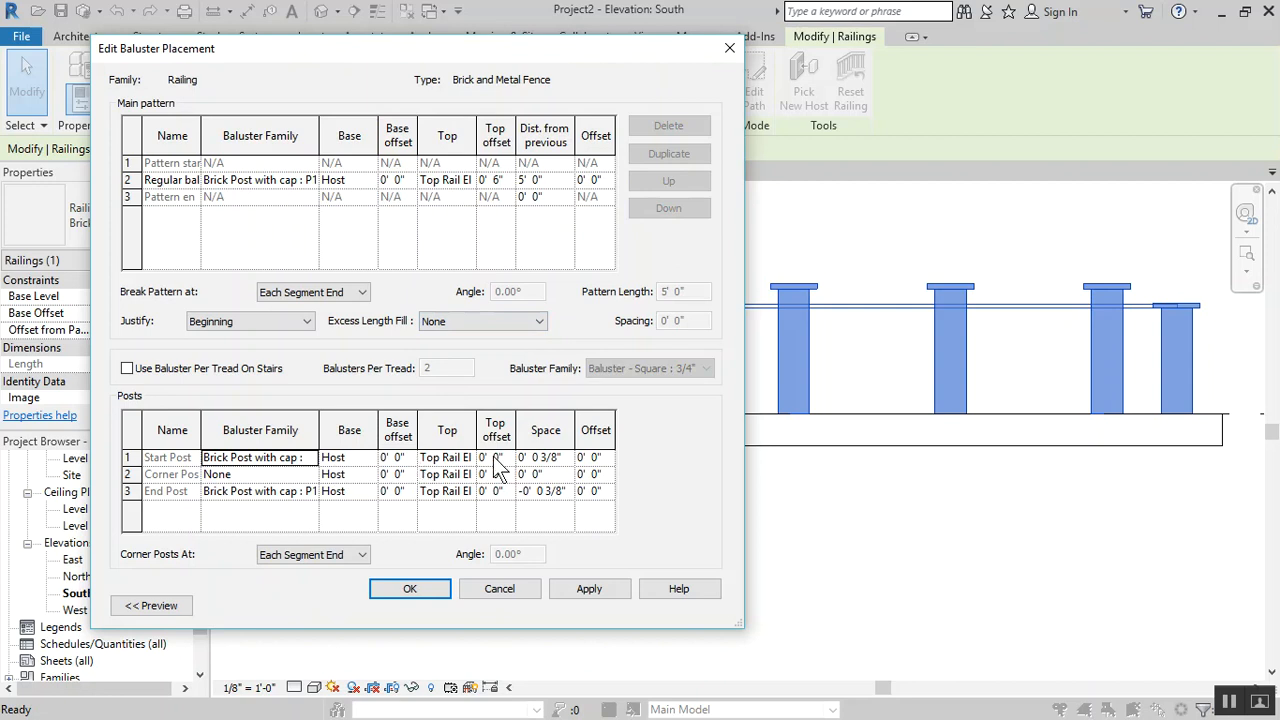
left_click(494, 457)
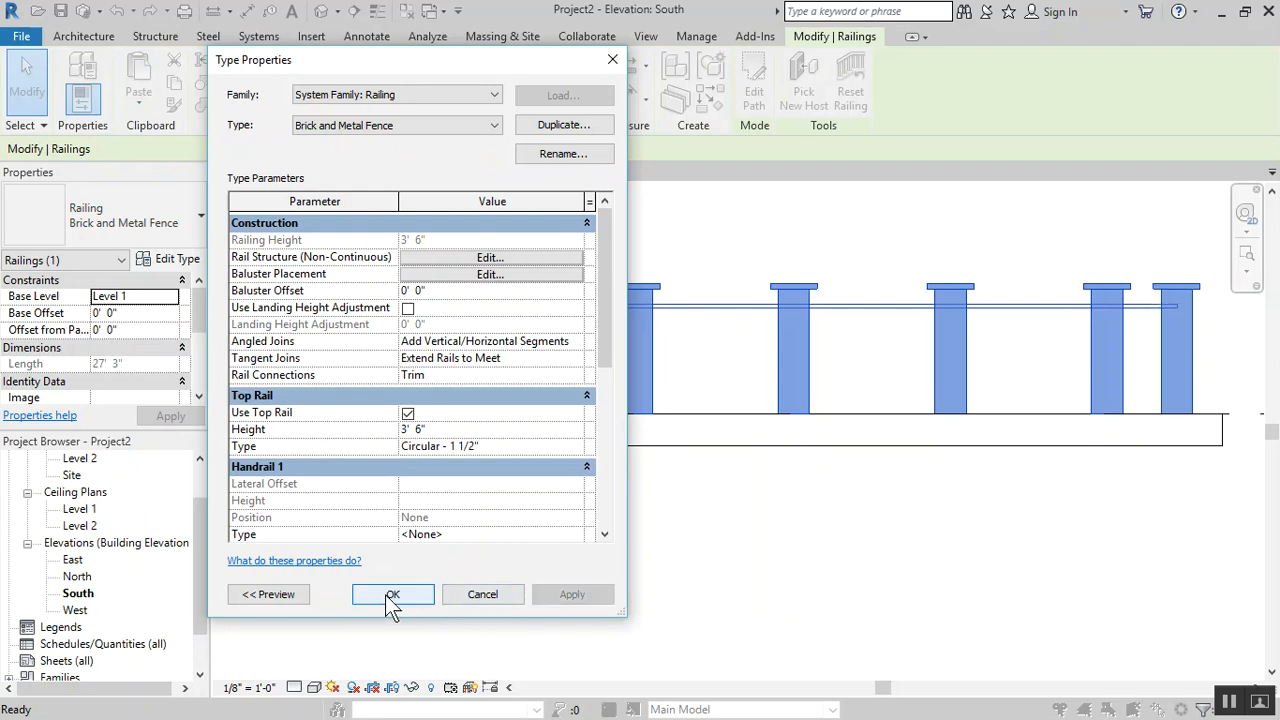
left_click(392, 594)
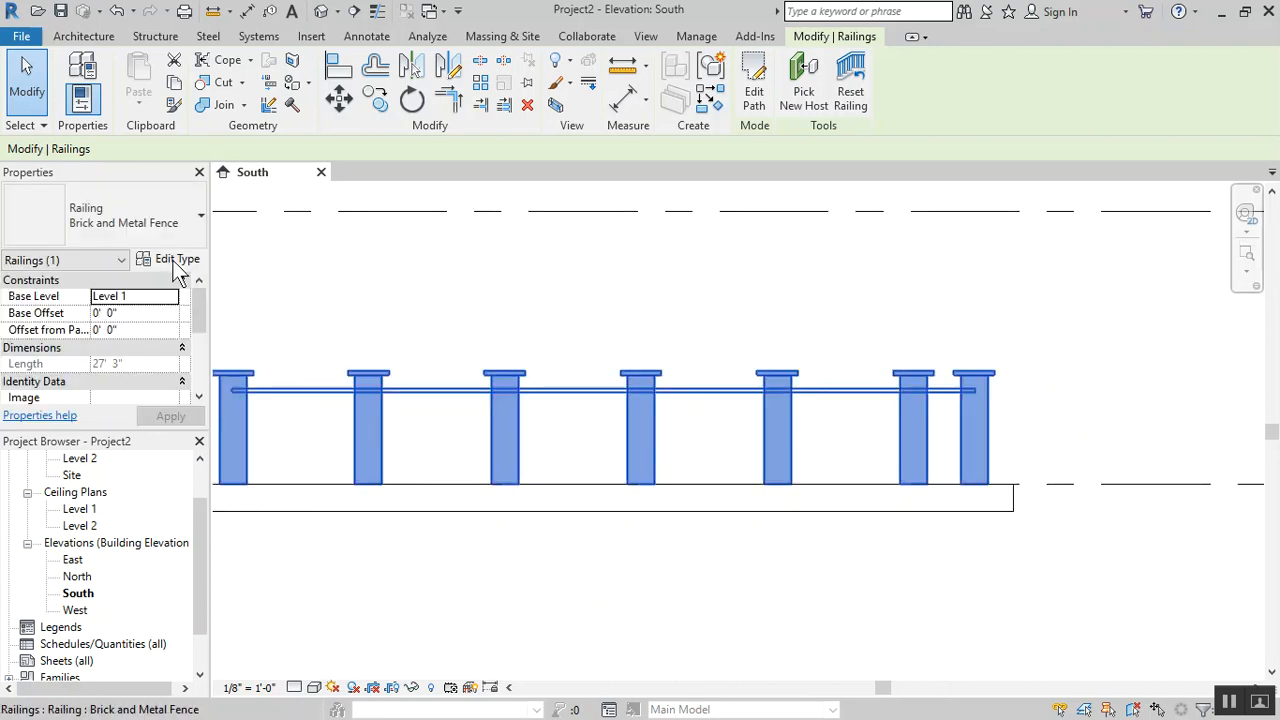
Set the baluster pattern justification to Spread Pattern To Fit
left_click(177, 259)
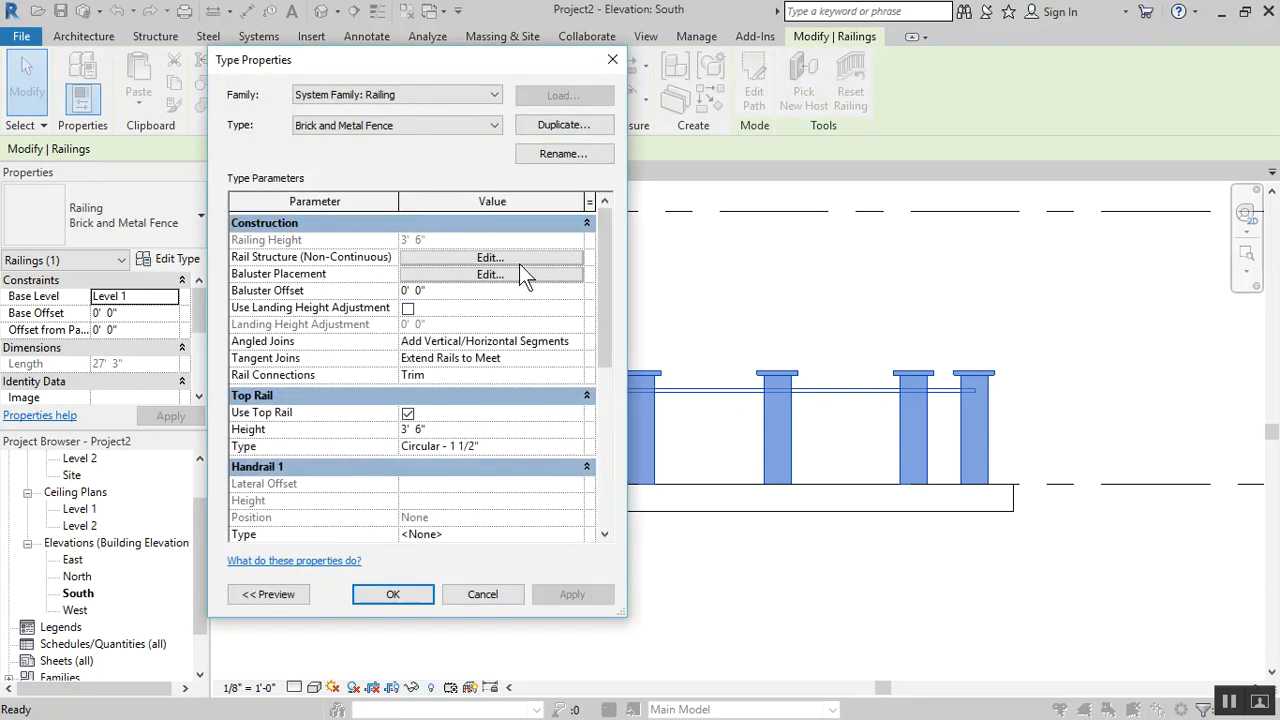
left_click(490, 274)
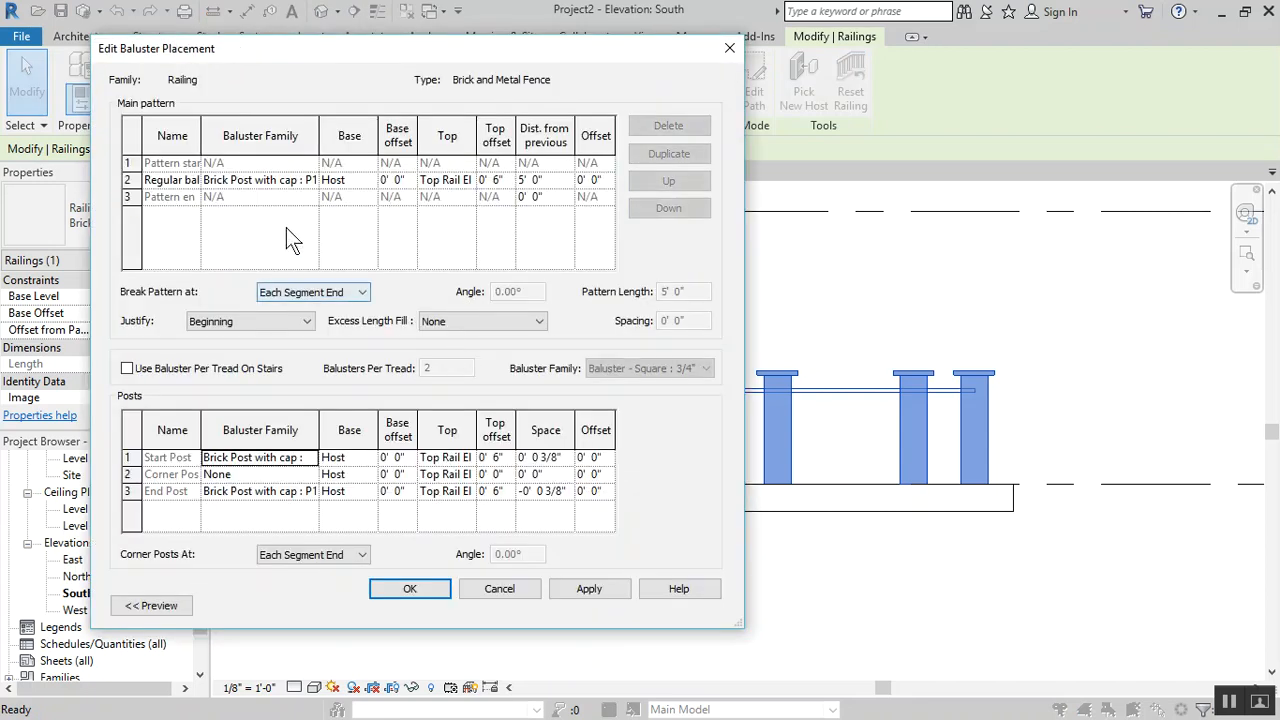
left_click(250, 320)
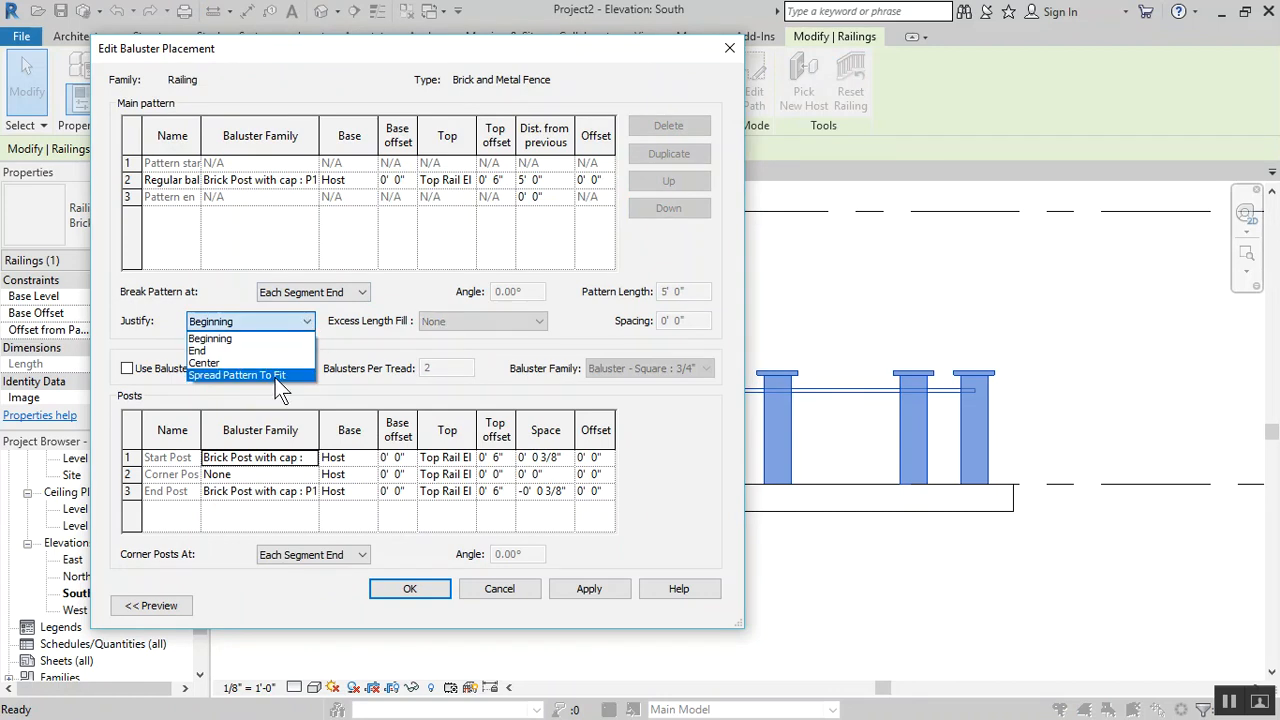
left_click(237, 375)
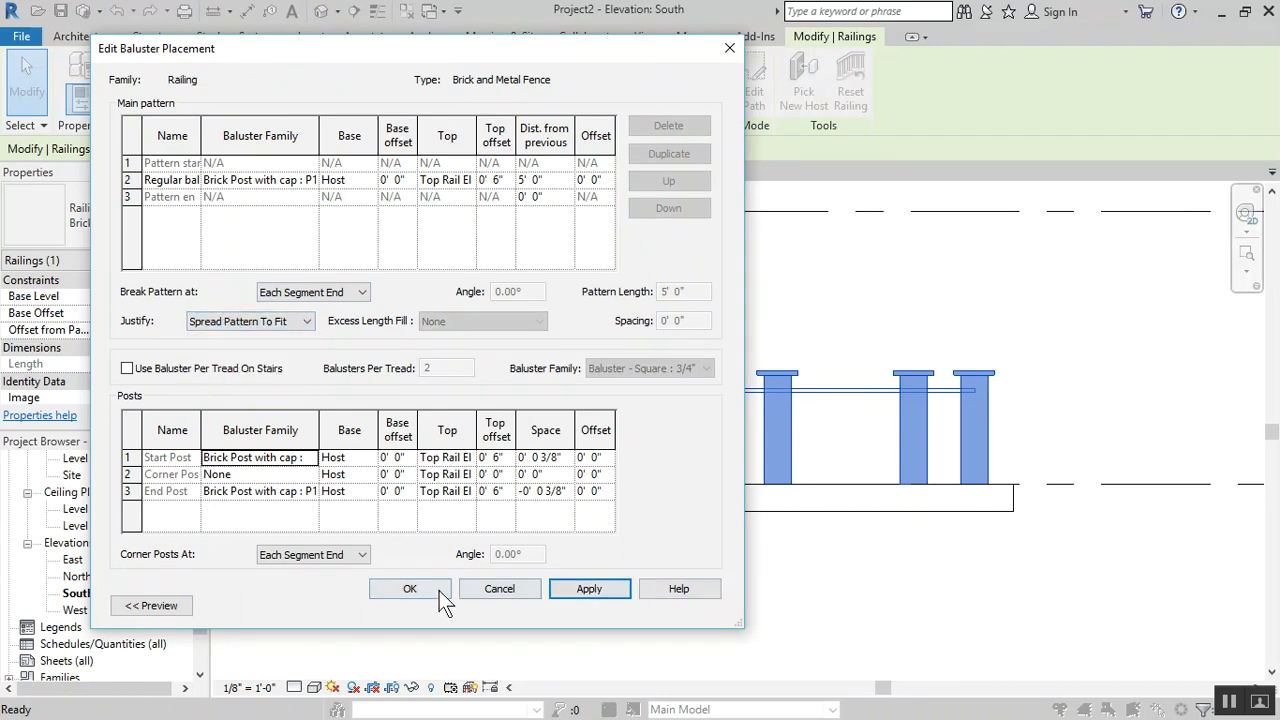
left_click(410, 588)
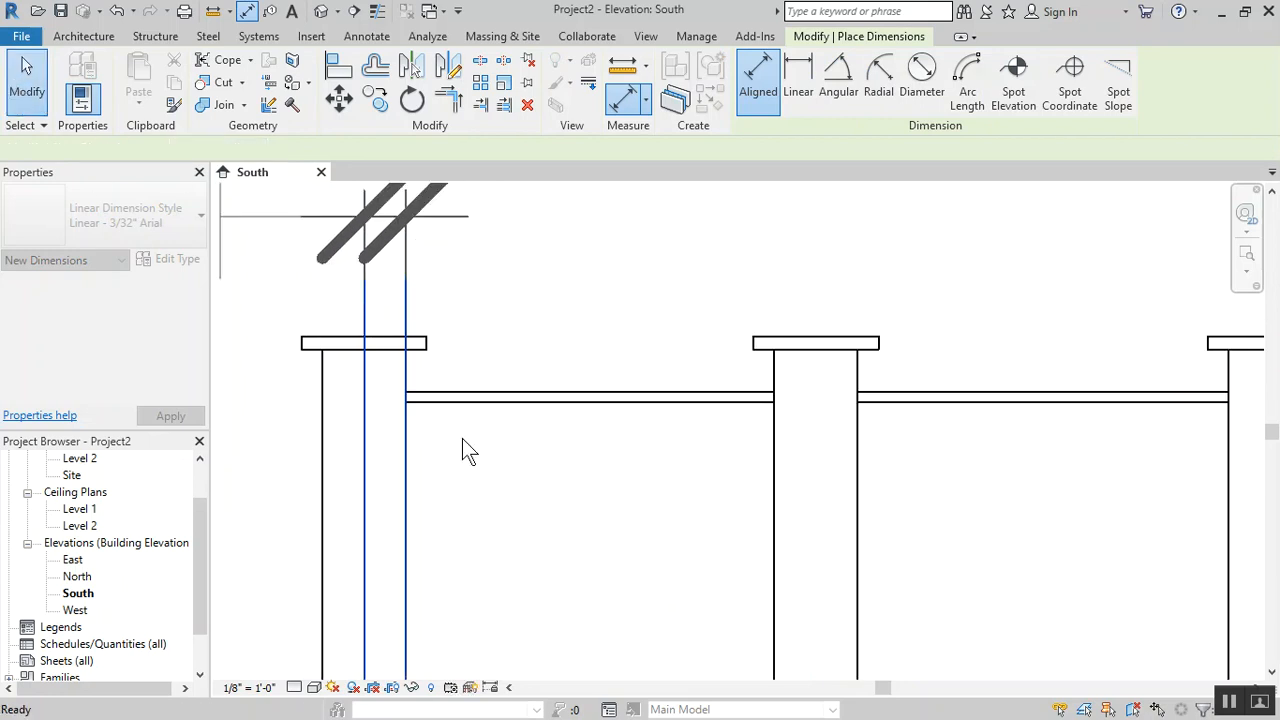
Give the fence's end post a 0' 6" space, matching the start post
left_click(348, 450)
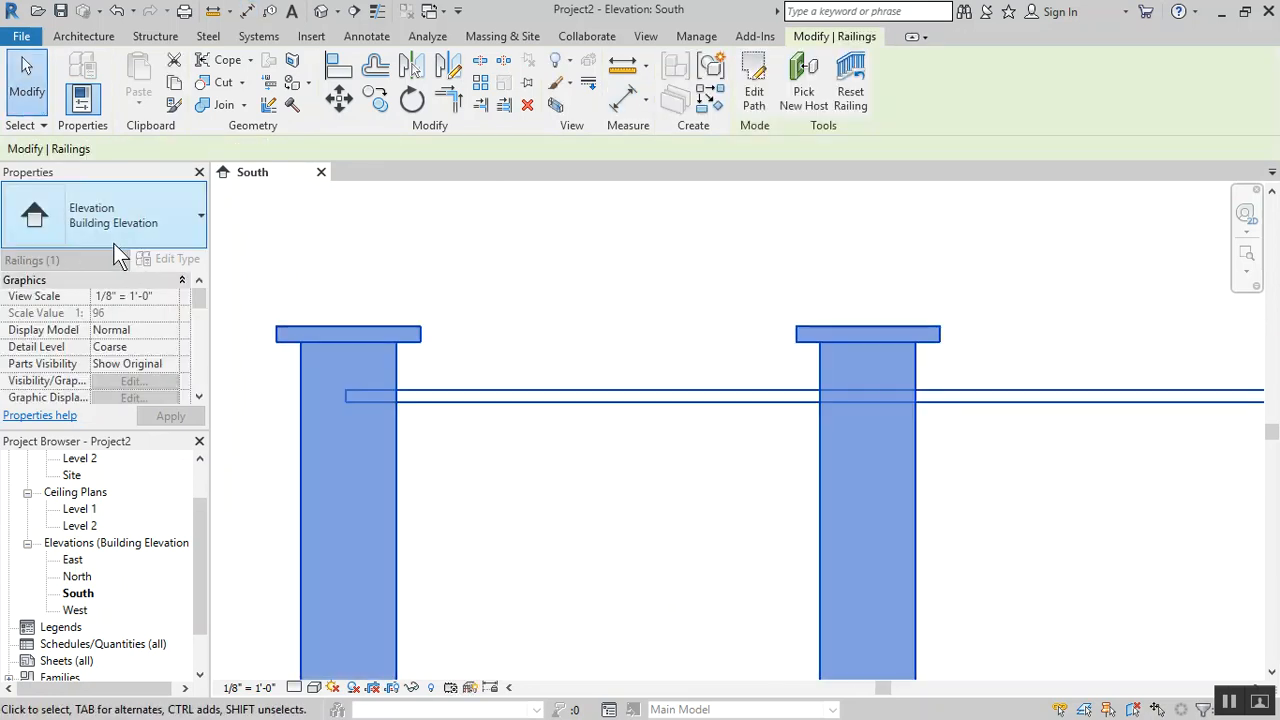
left_click(176, 258)
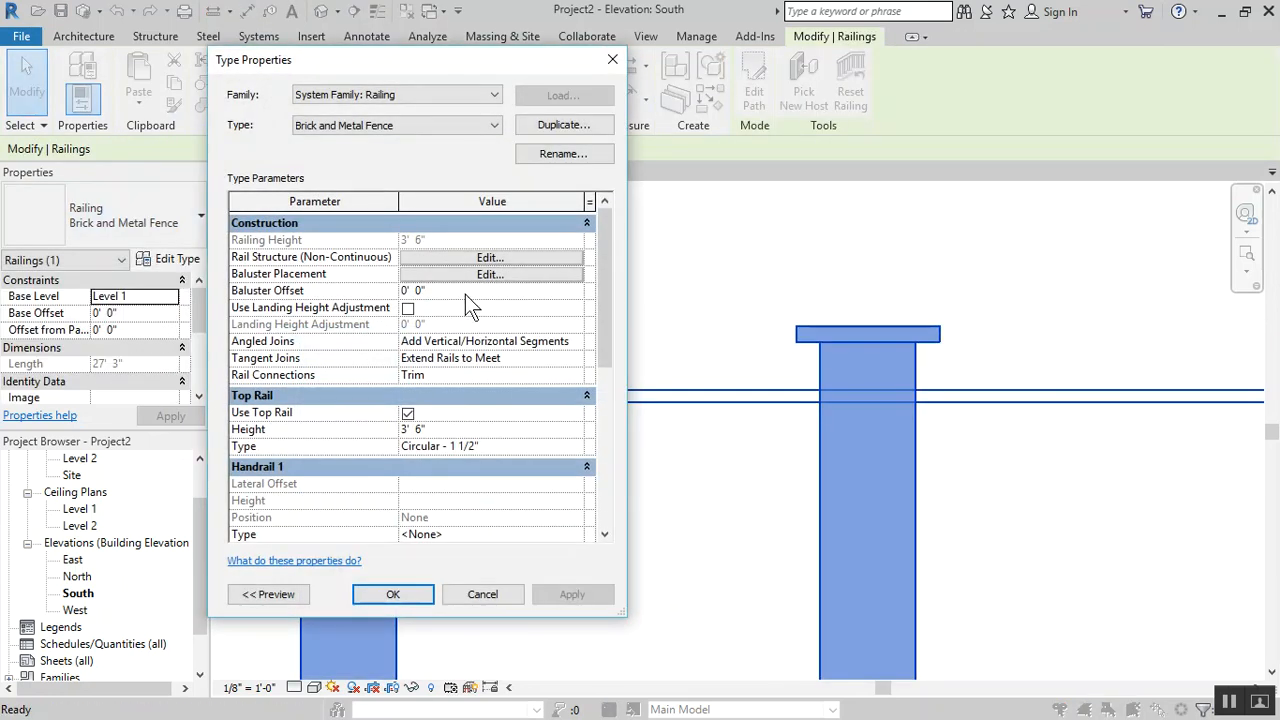
left_click(489, 274)
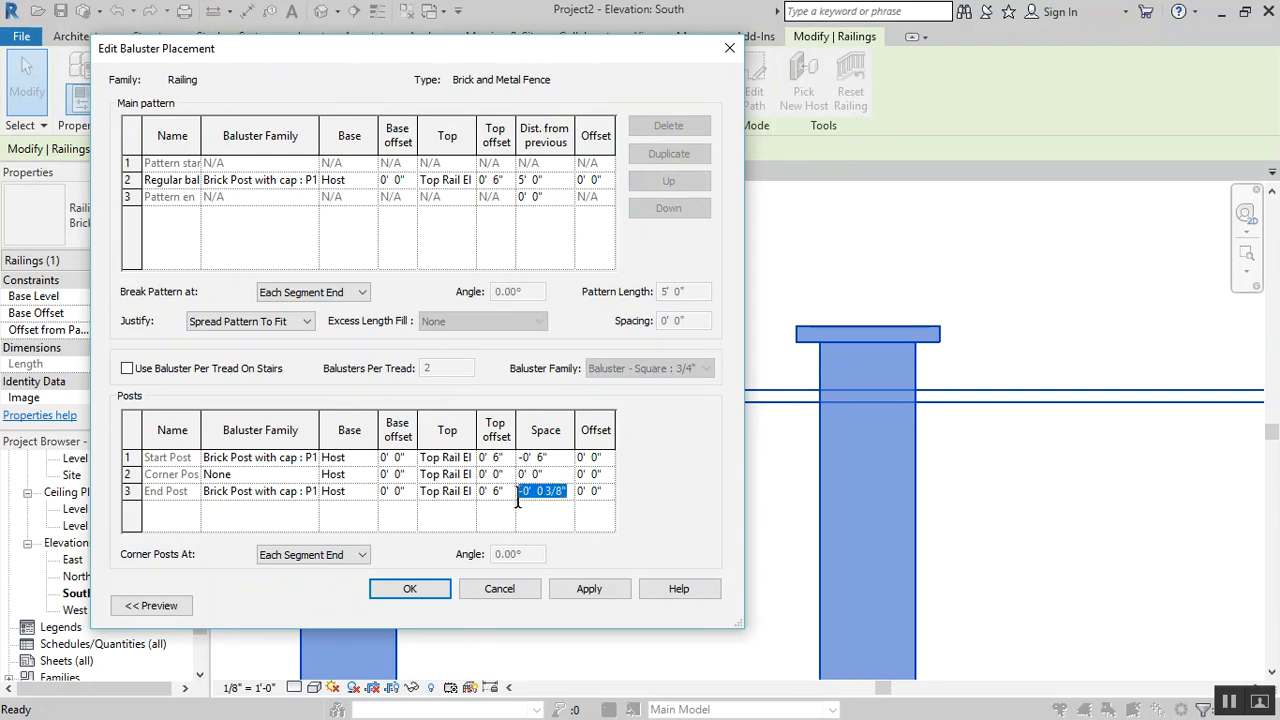
type("6'")
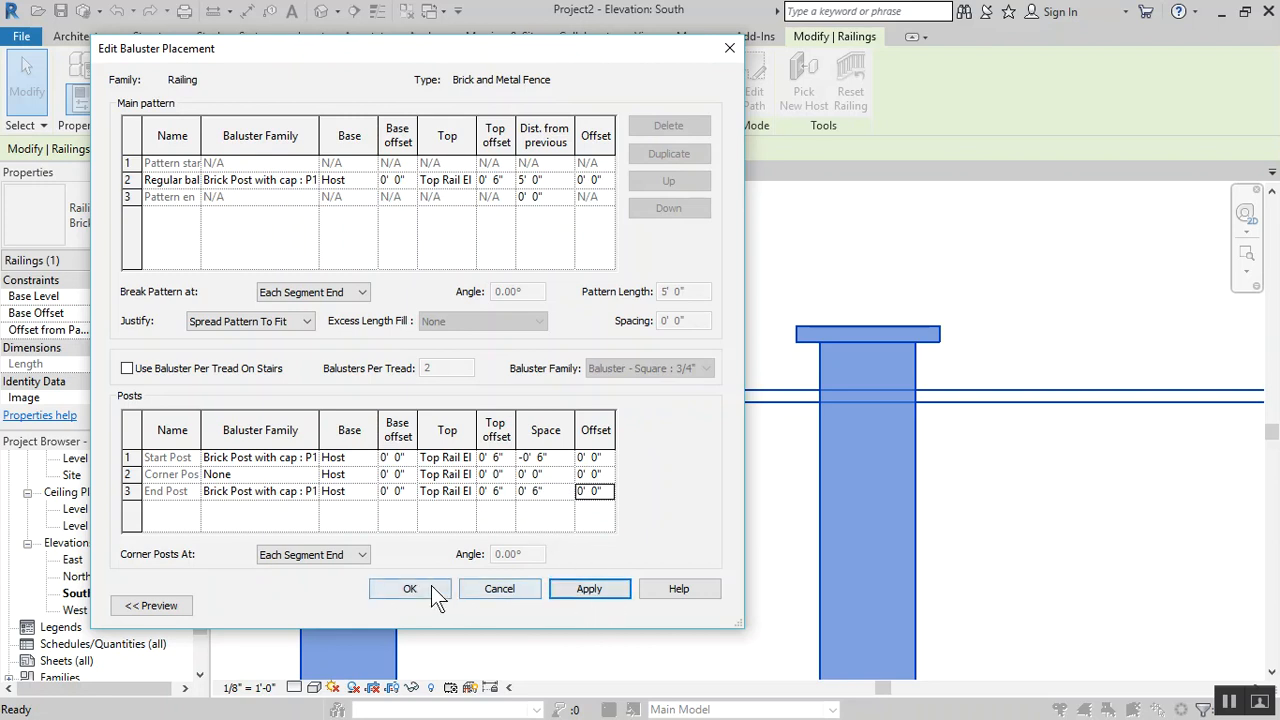
left_click(409, 588)
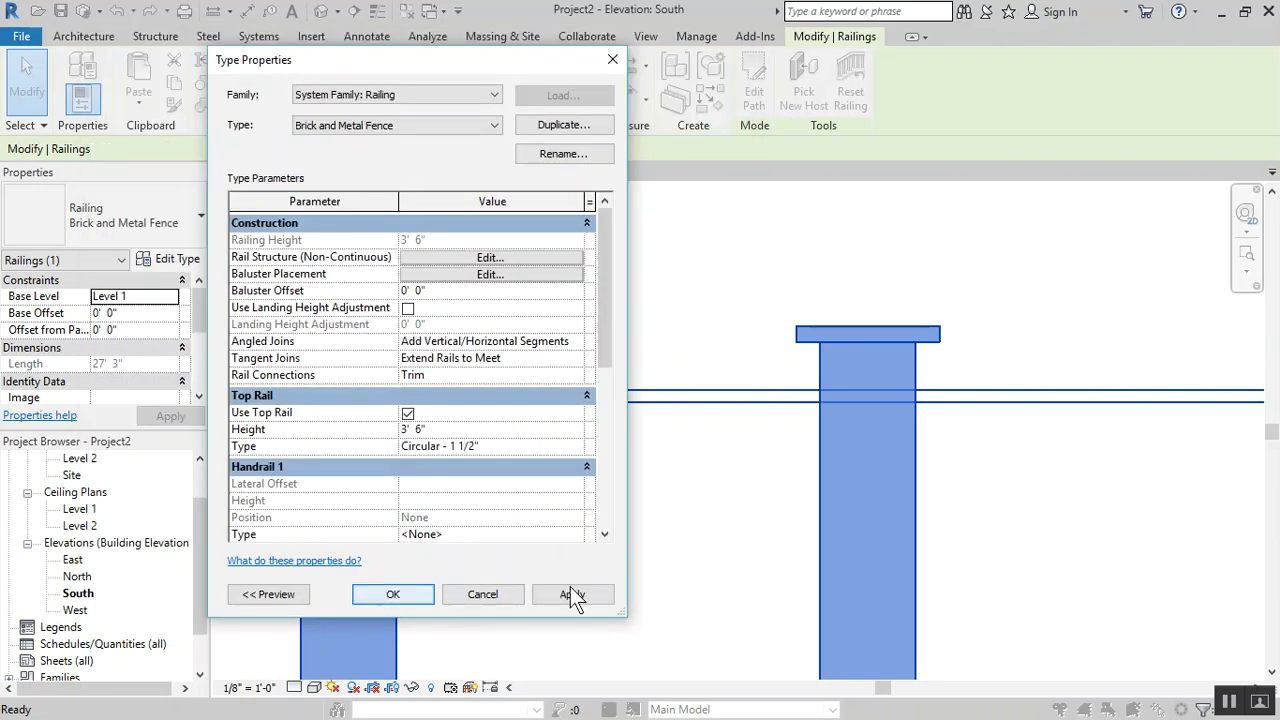
left_click(392, 594)
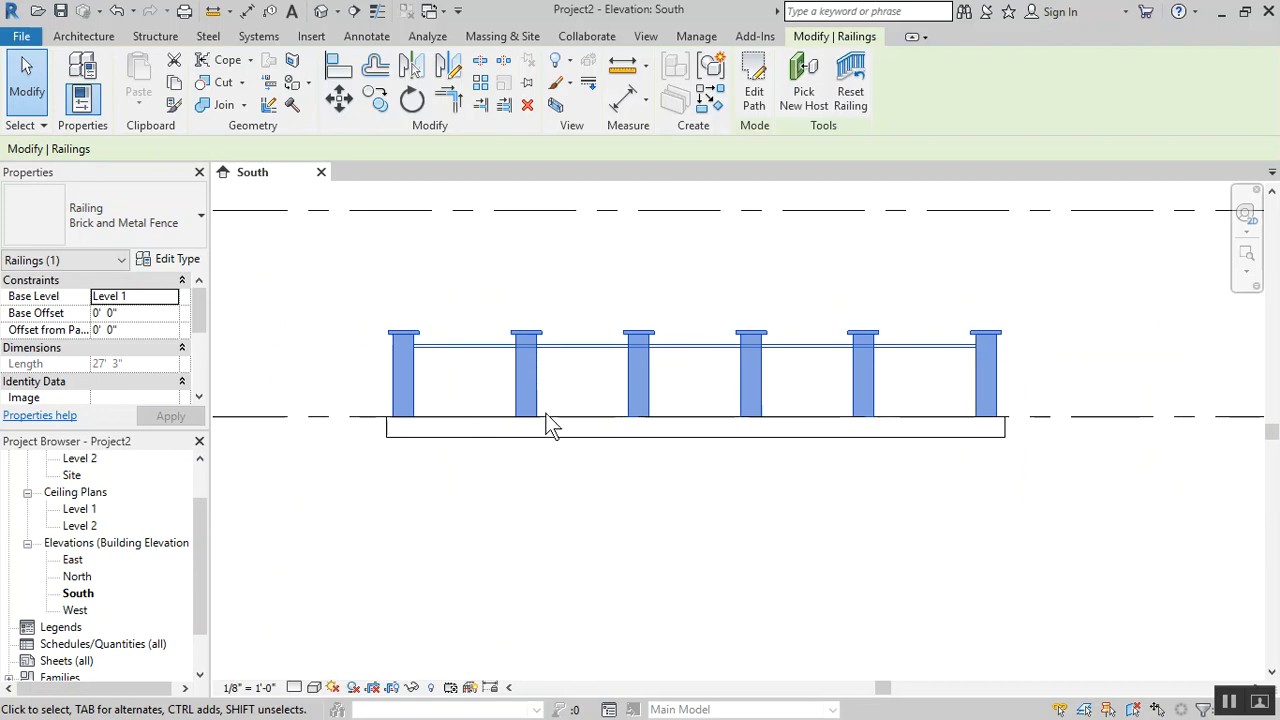
mouse_move(685, 370)
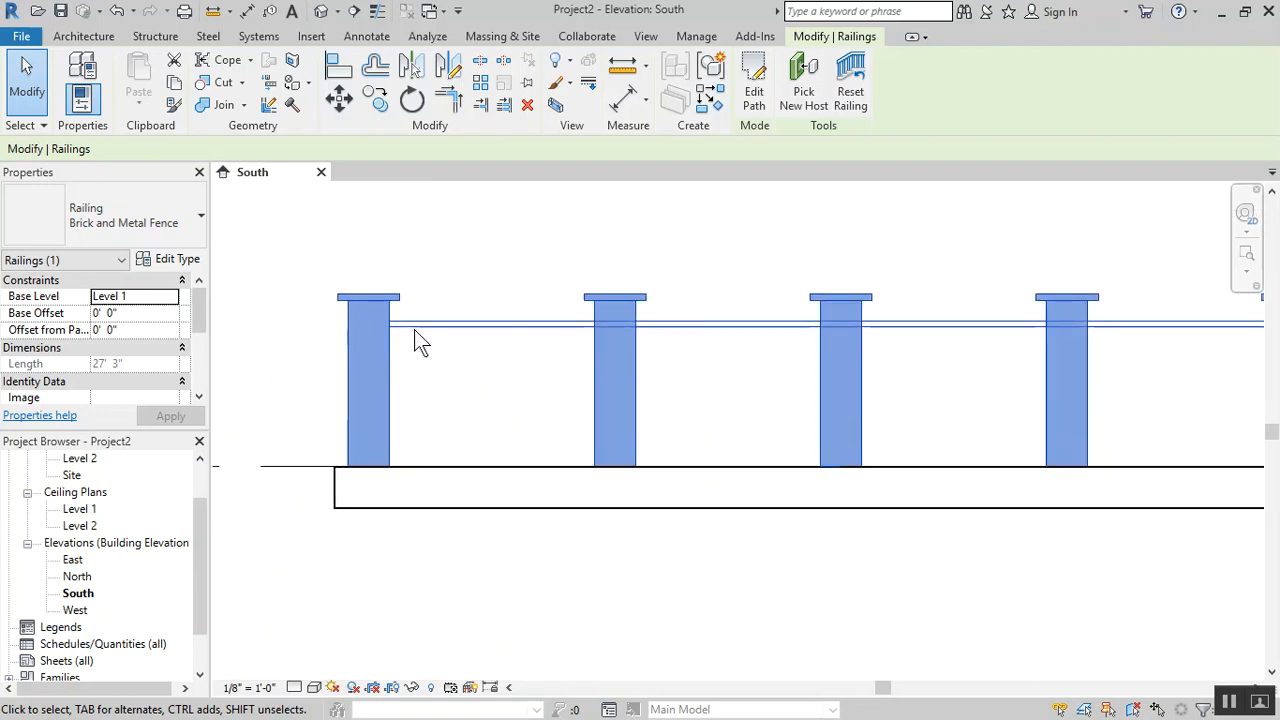
mouse_move(447, 339)
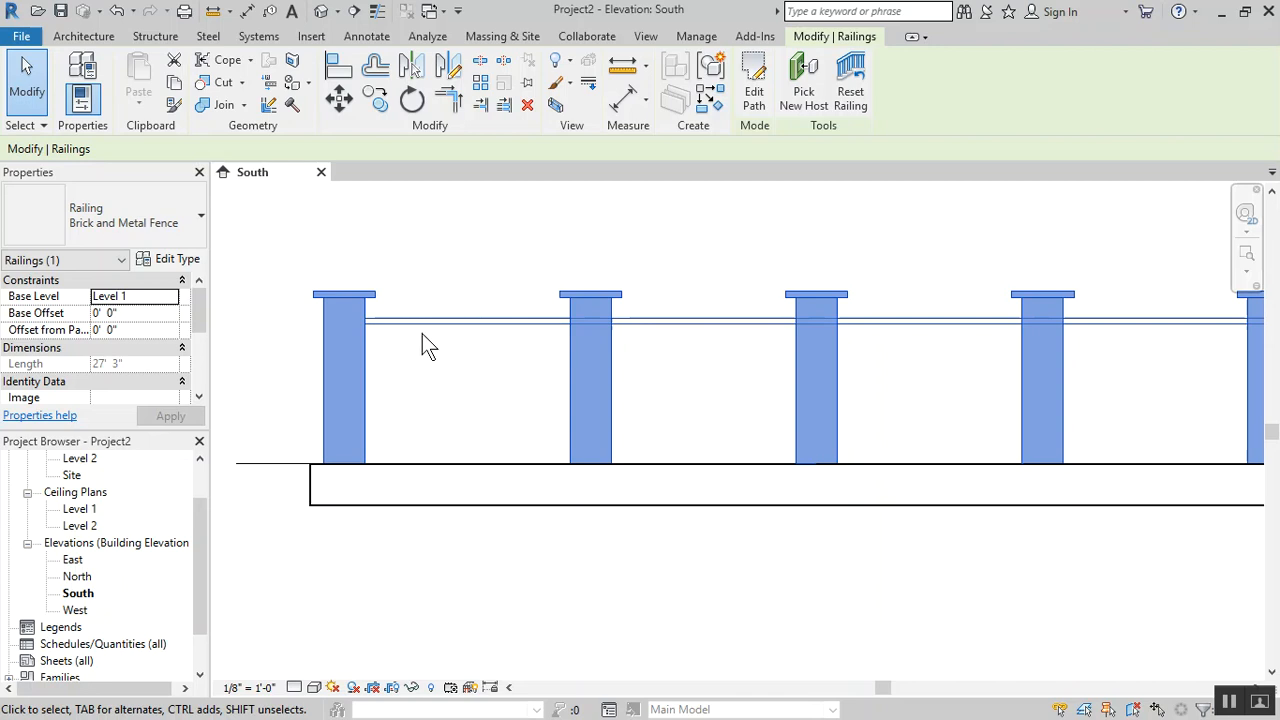
mouse_move(453, 374)
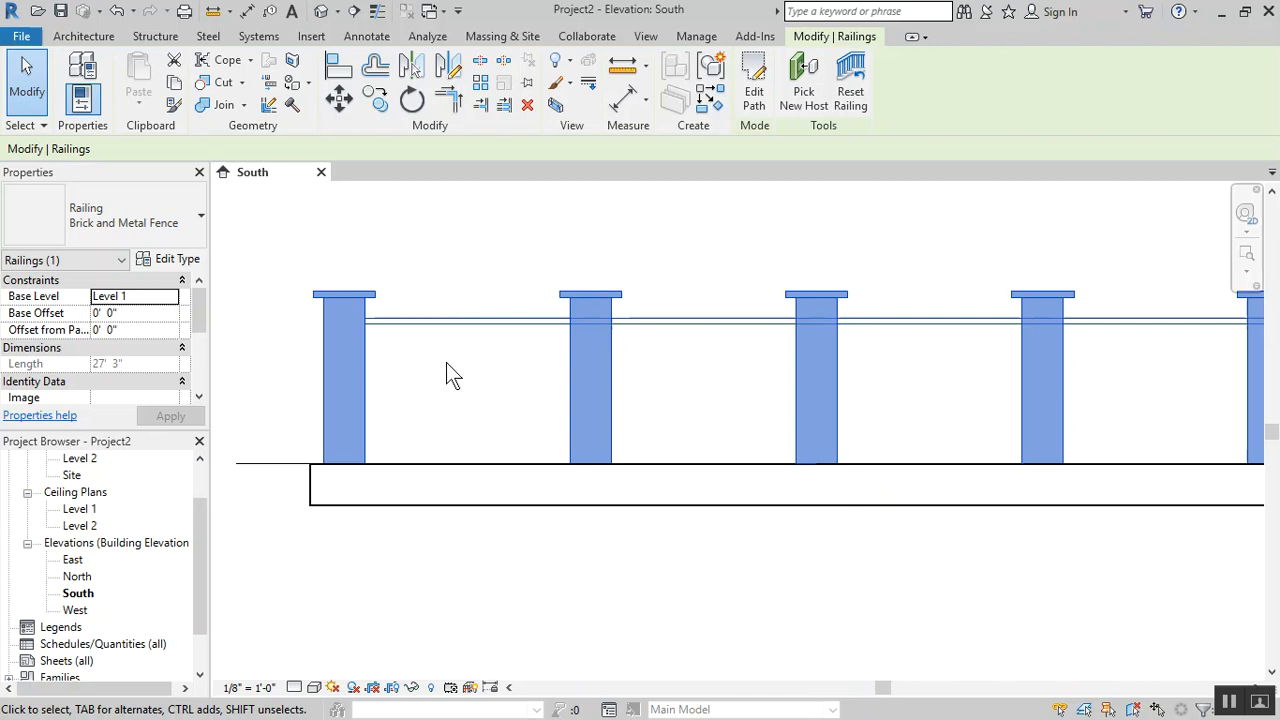
mouse_move(443, 335)
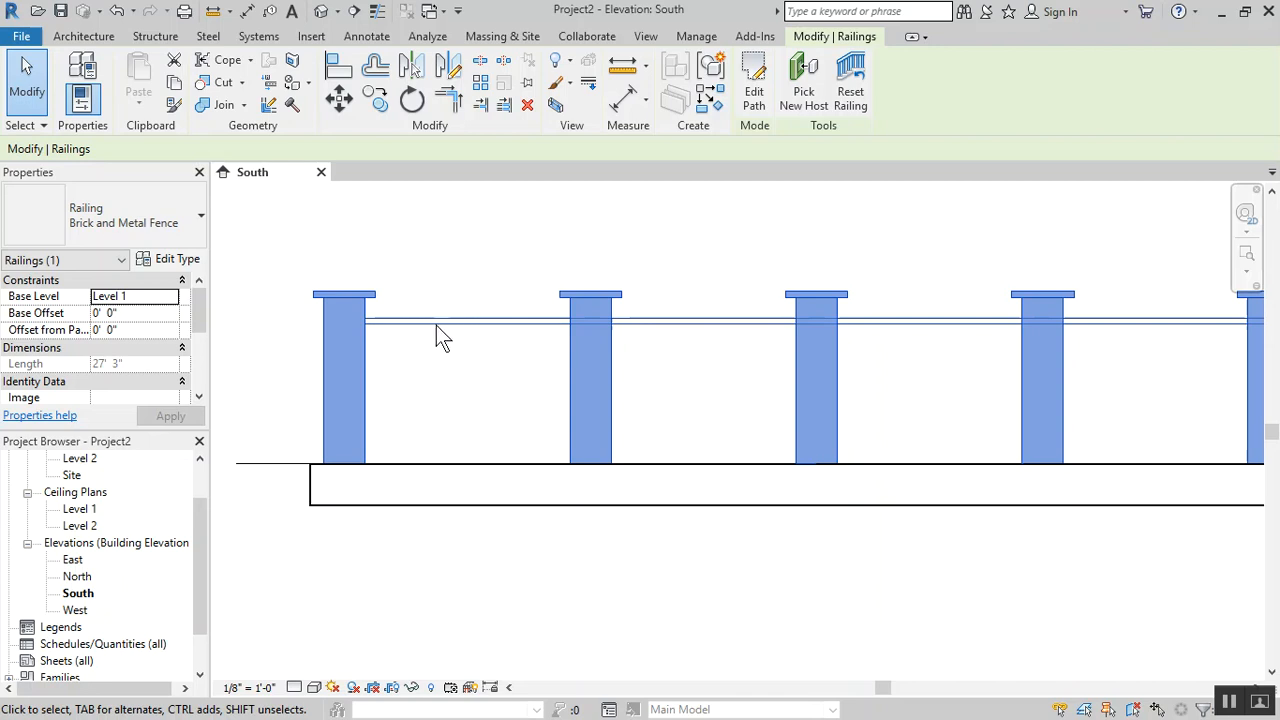
mouse_move(378, 333)
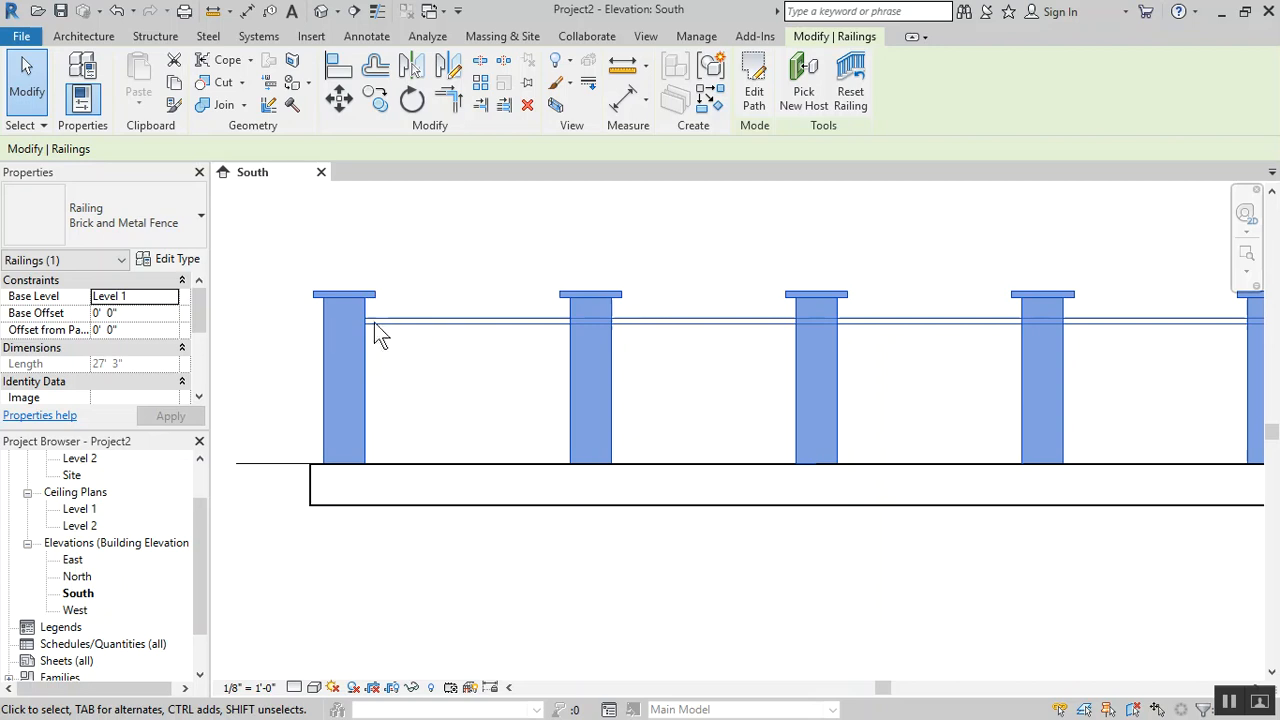
Insert three new rails into the fence's non-continuous rail structure
left_click(176, 258)
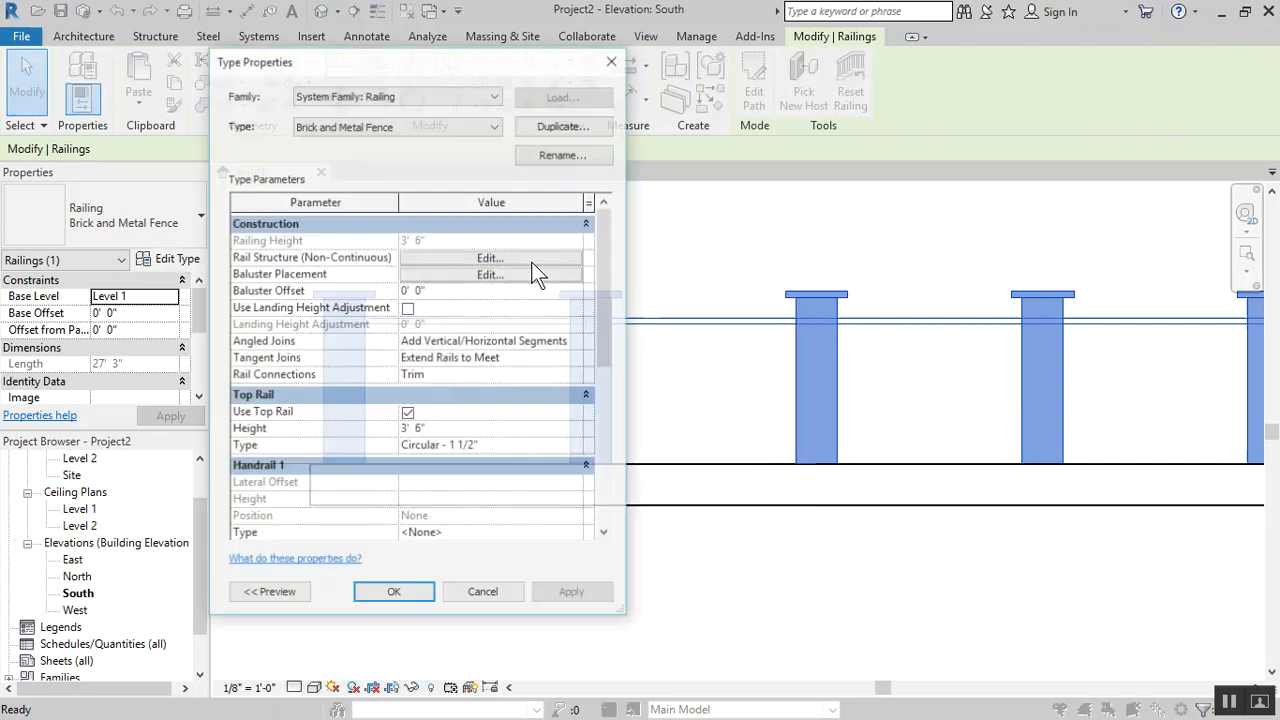
left_click(489, 257)
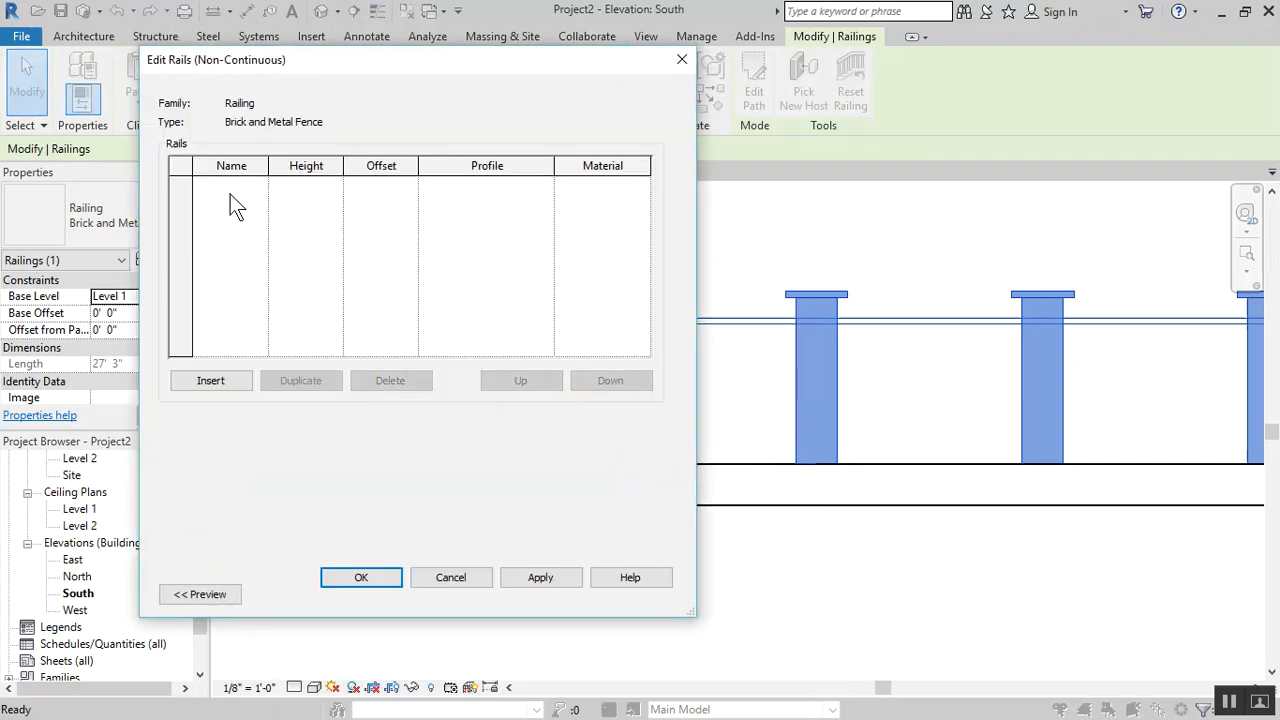
left_click(210, 380)
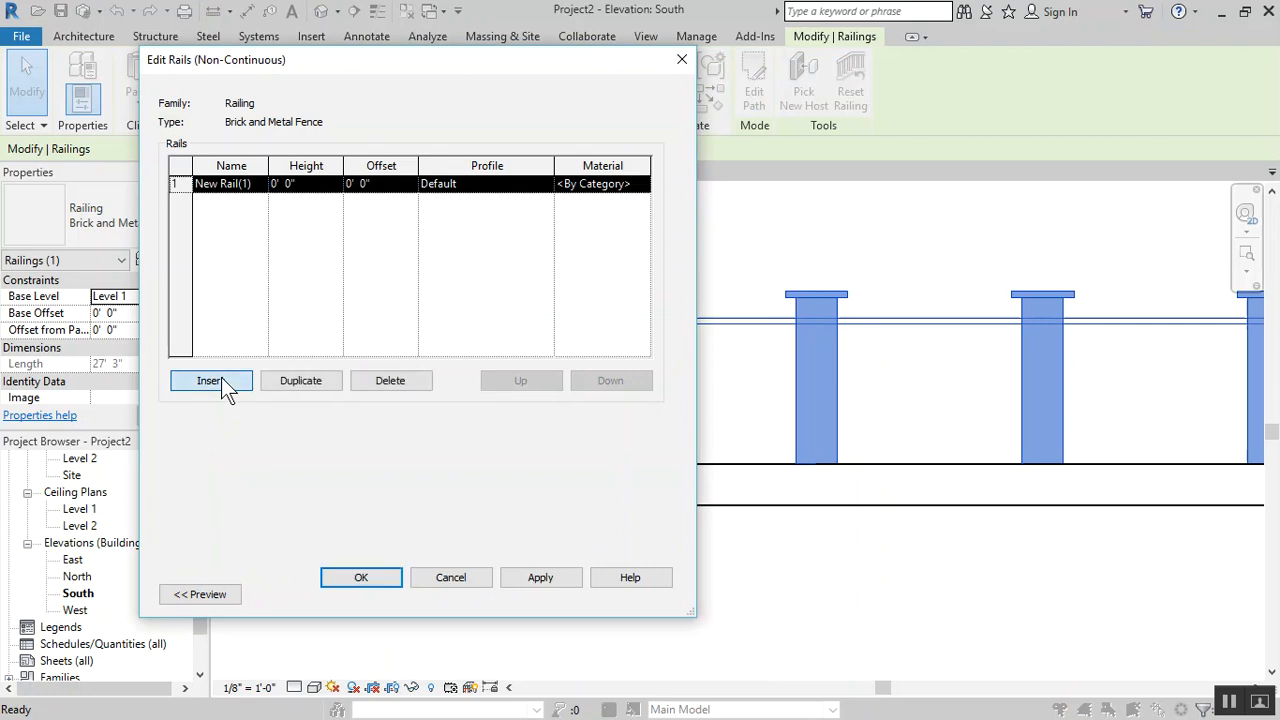
left_click(210, 380)
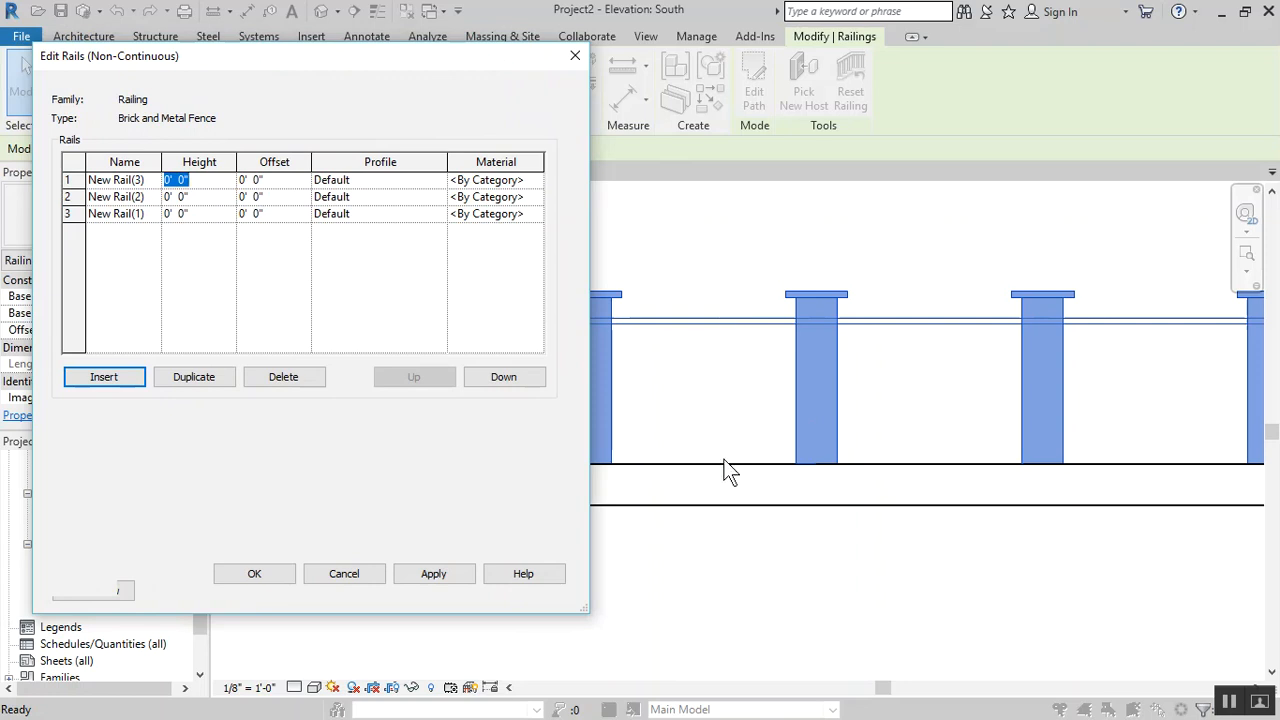
mouse_move(680, 328)
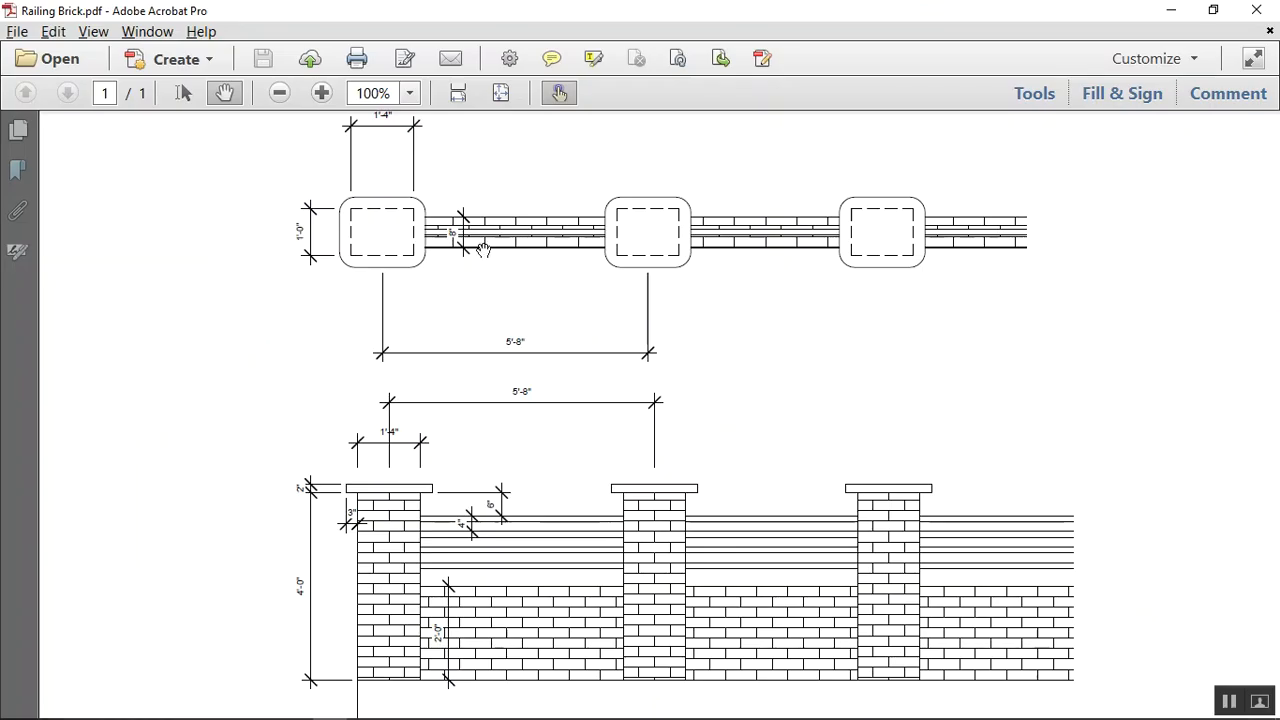
mouse_move(473, 566)
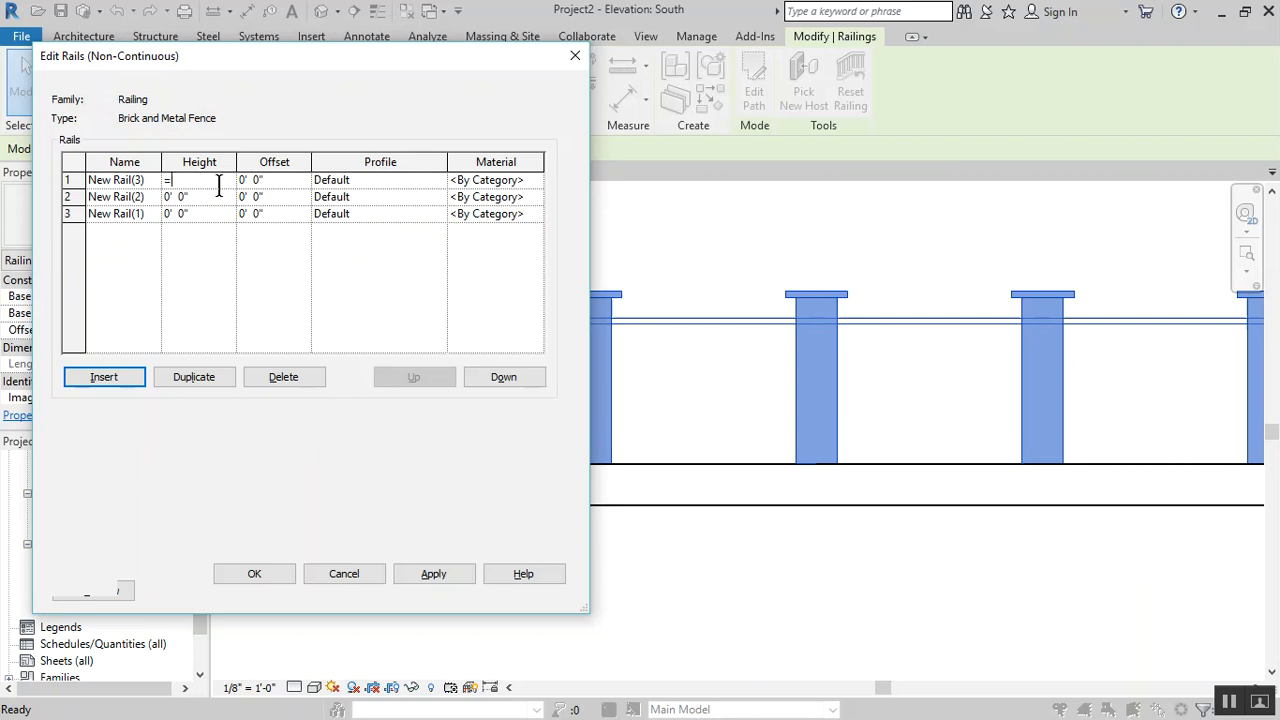
Set the three rail heights to 3' 2", 2' 10" and 2' 6"
type("42")
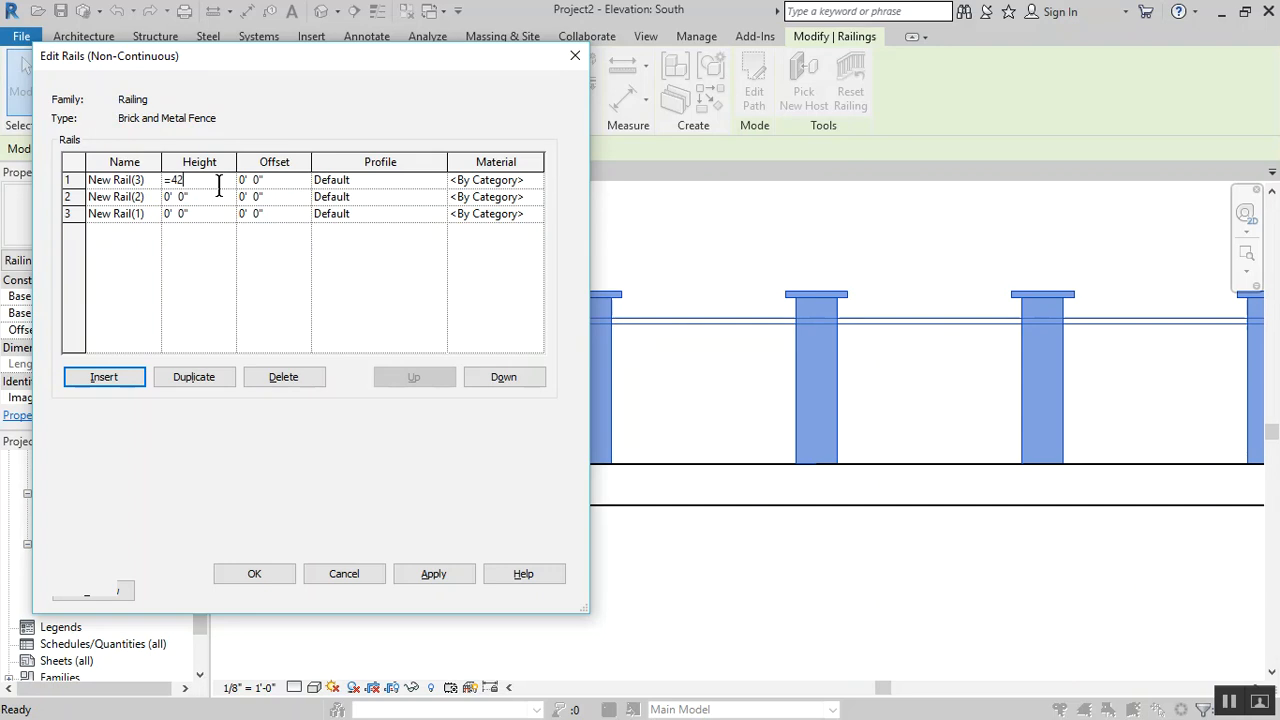
type("'-4\"")
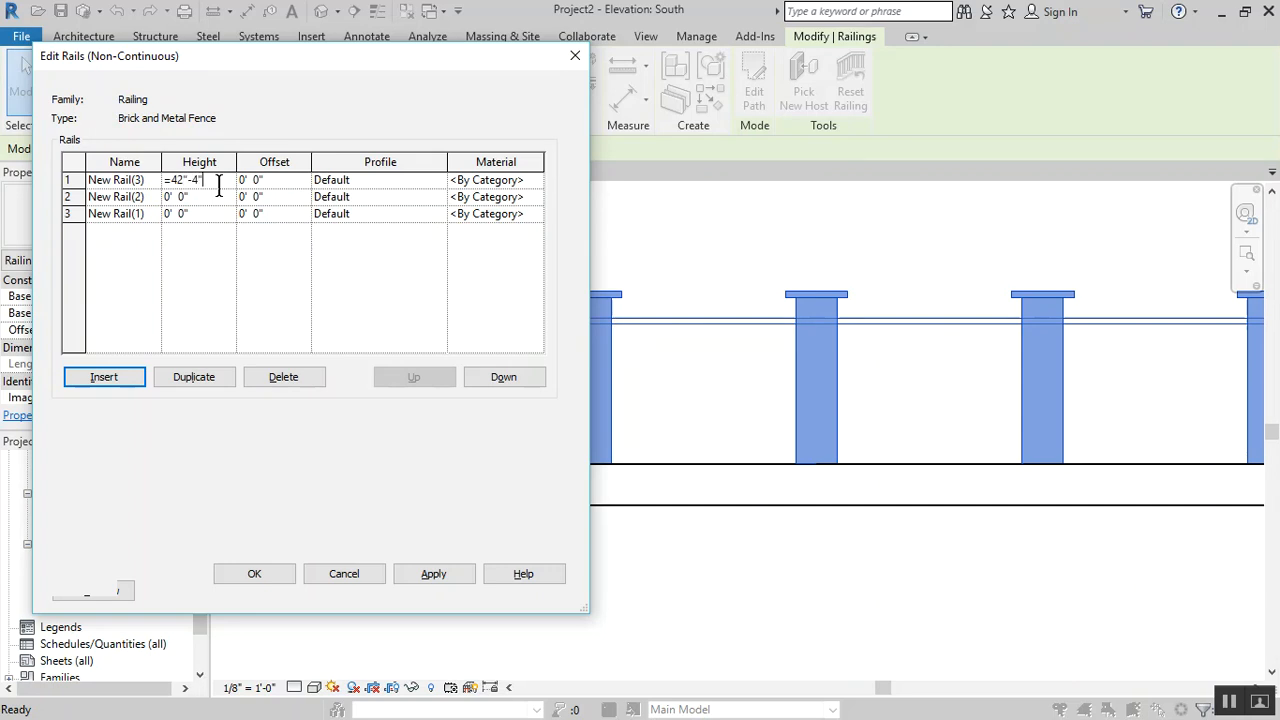
type("3' 2\"")
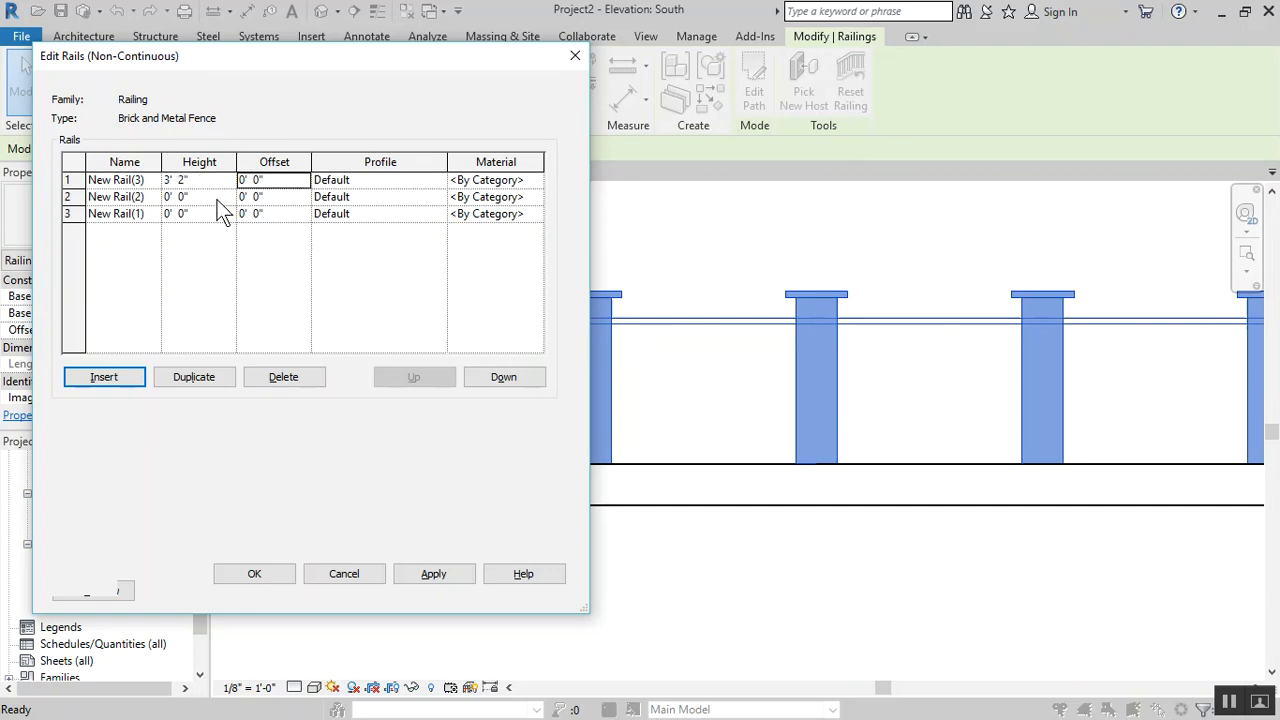
left_click(199, 196)
type("=")
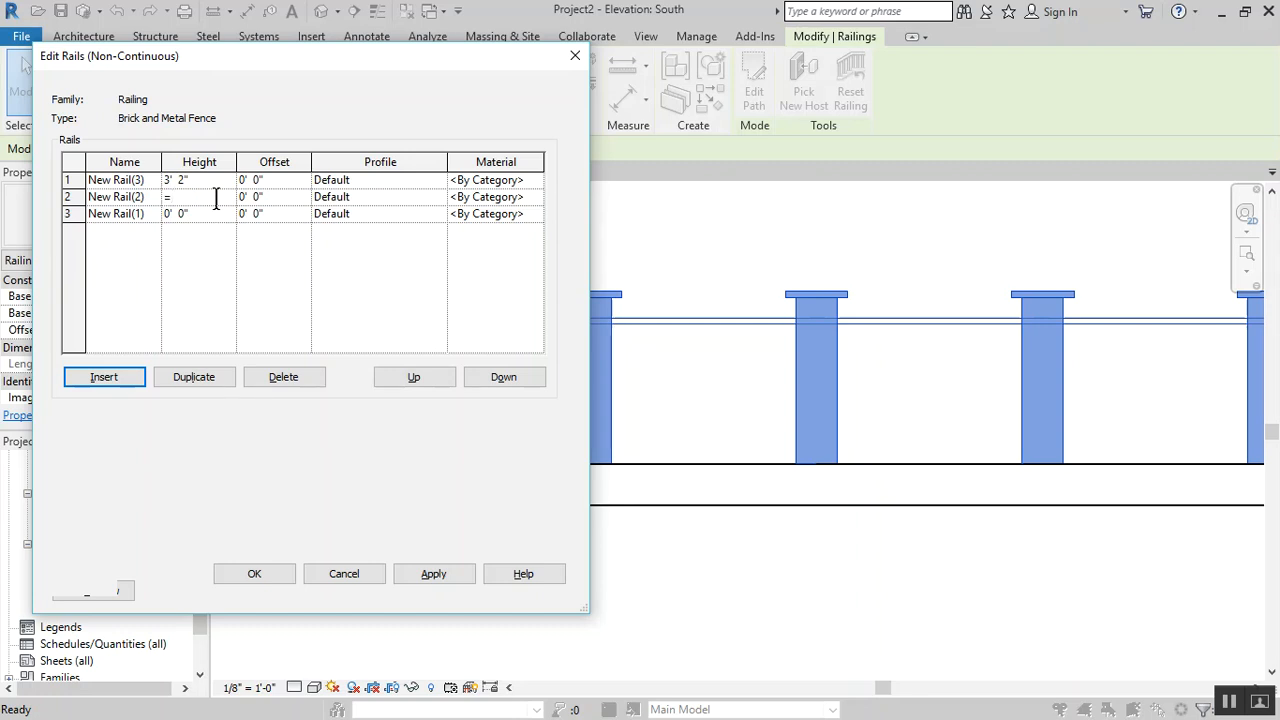
type("38\"+")
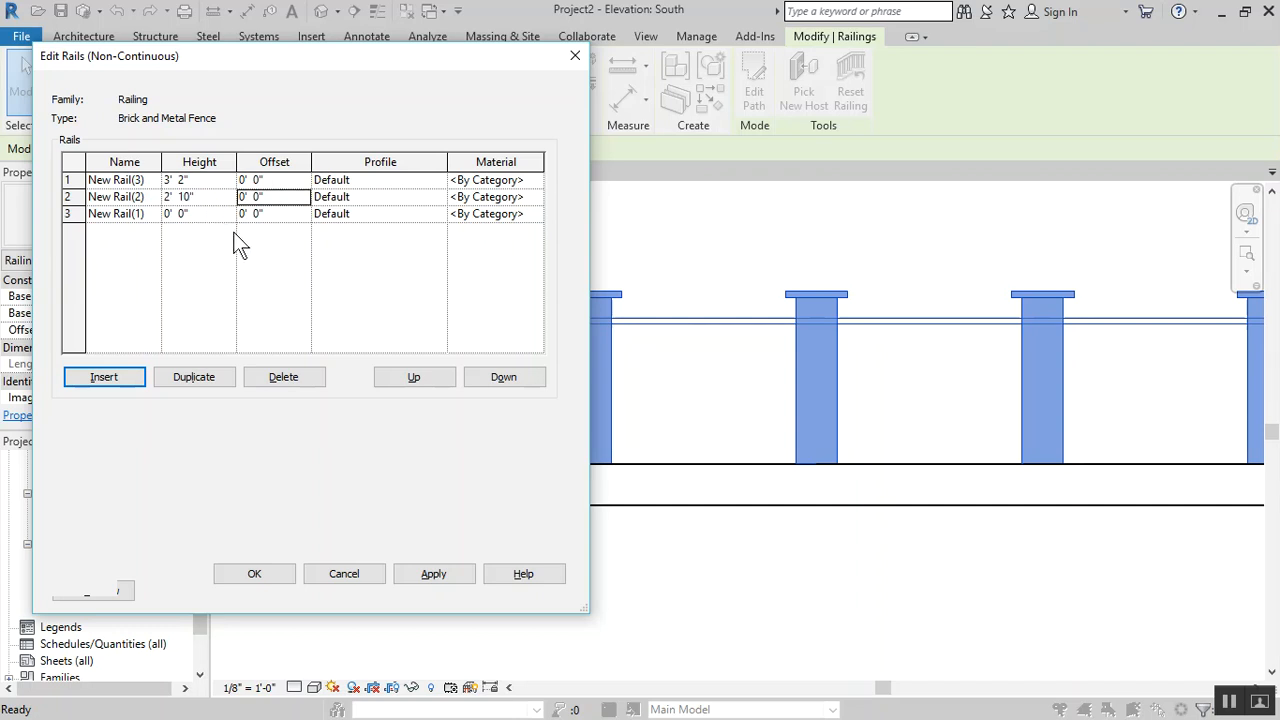
left_click(178, 213)
type("=")
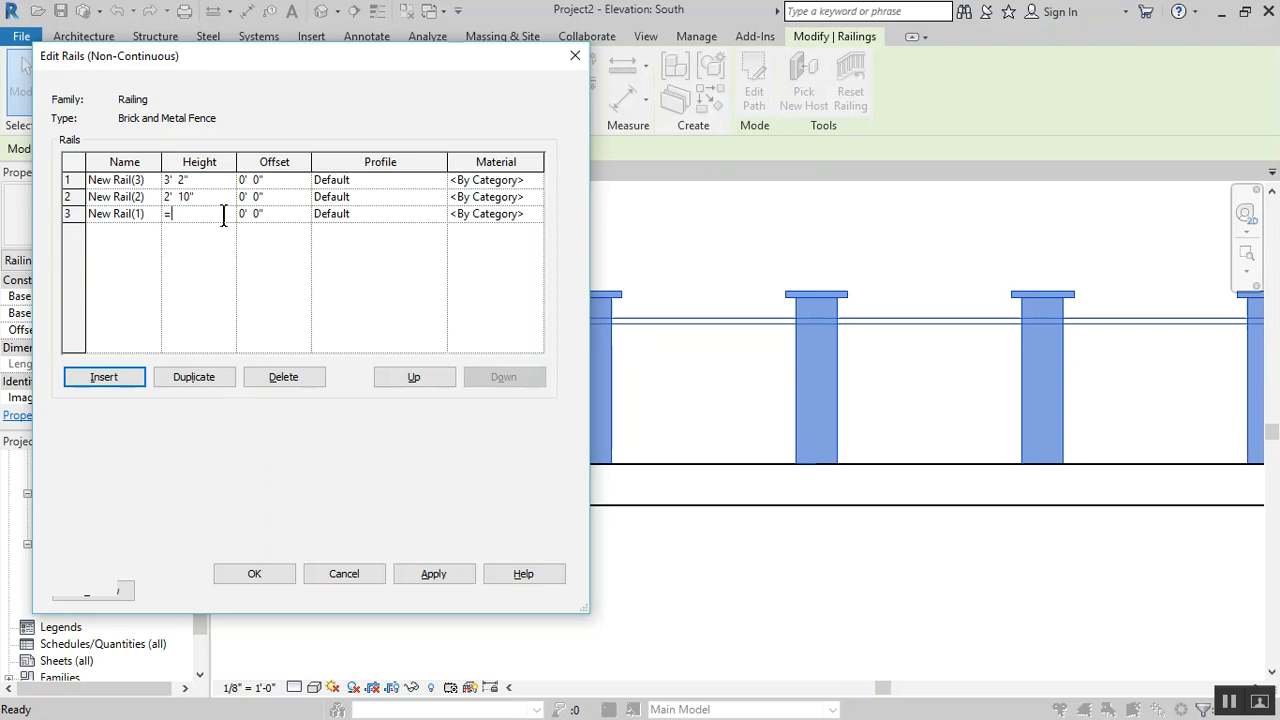
type("34\"")
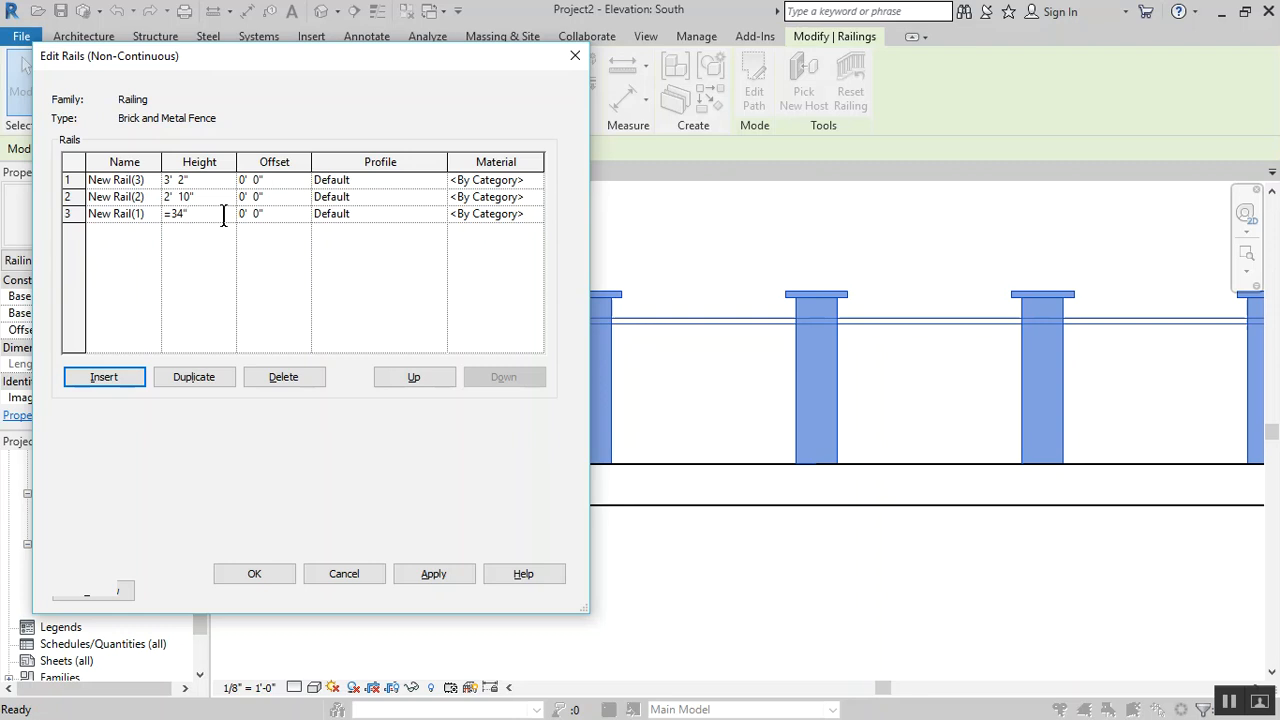
type("2' 6\"")
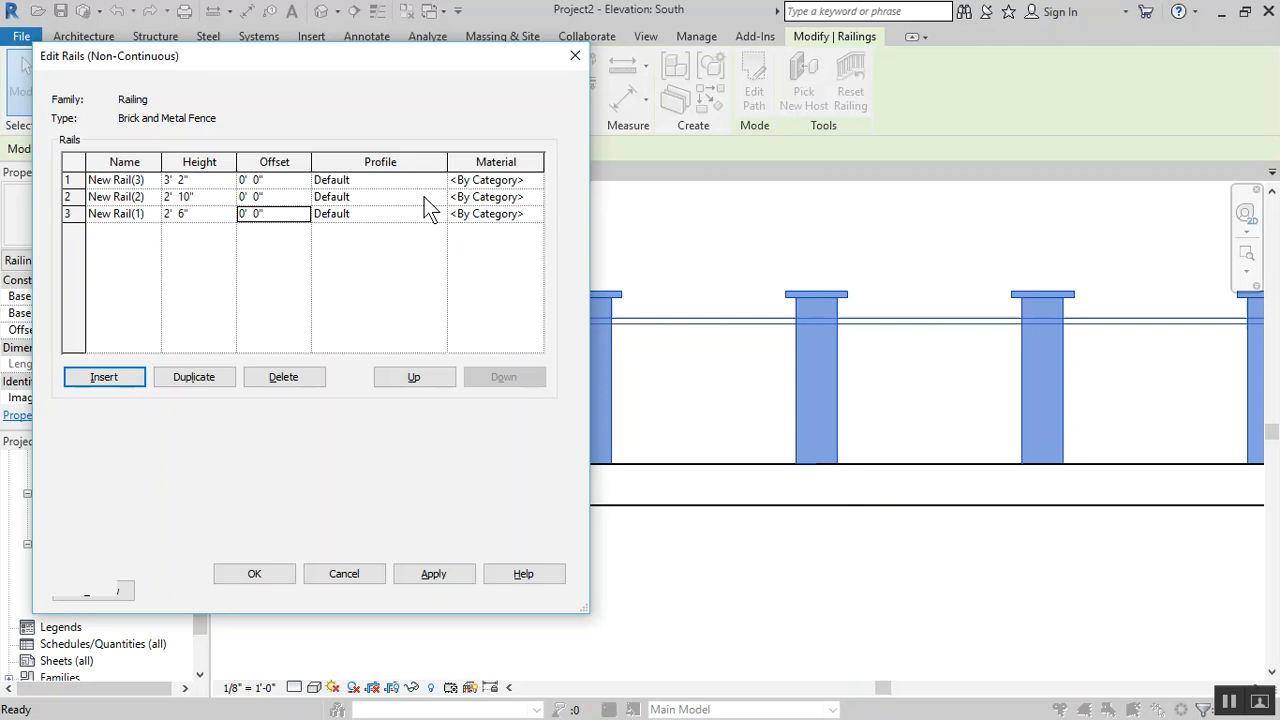
mouse_move(513, 228)
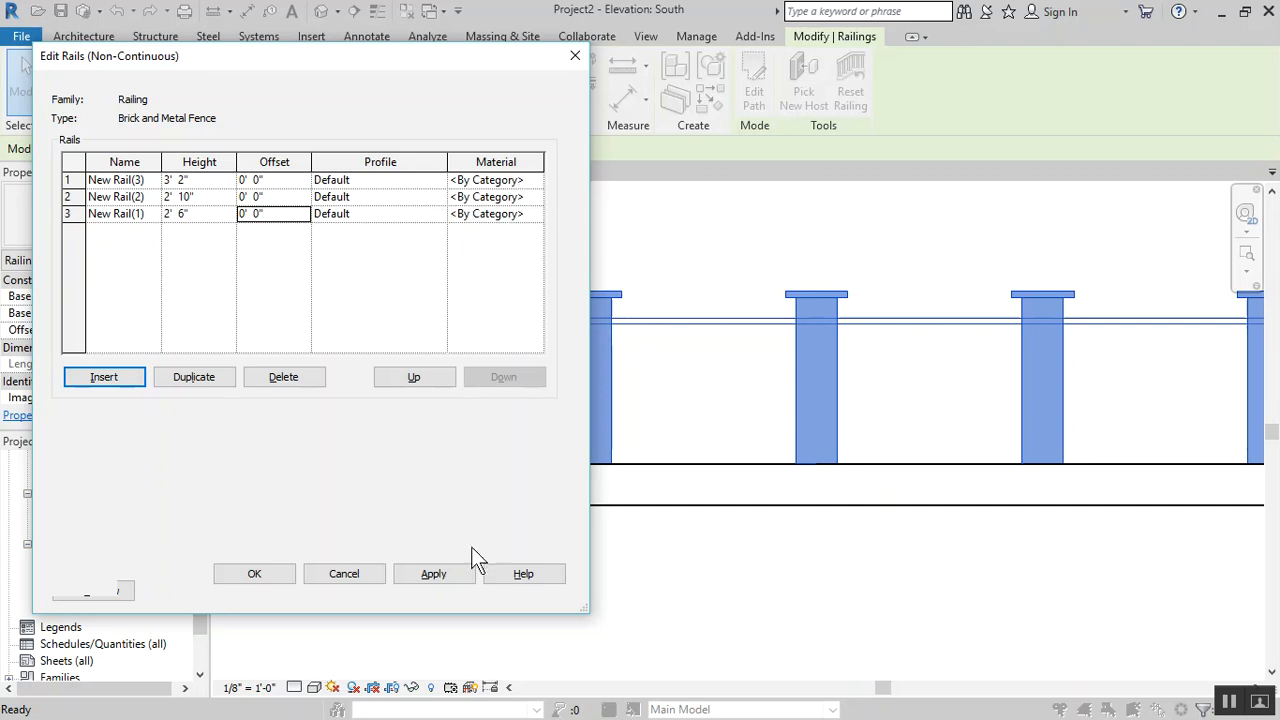
left_click(433, 573)
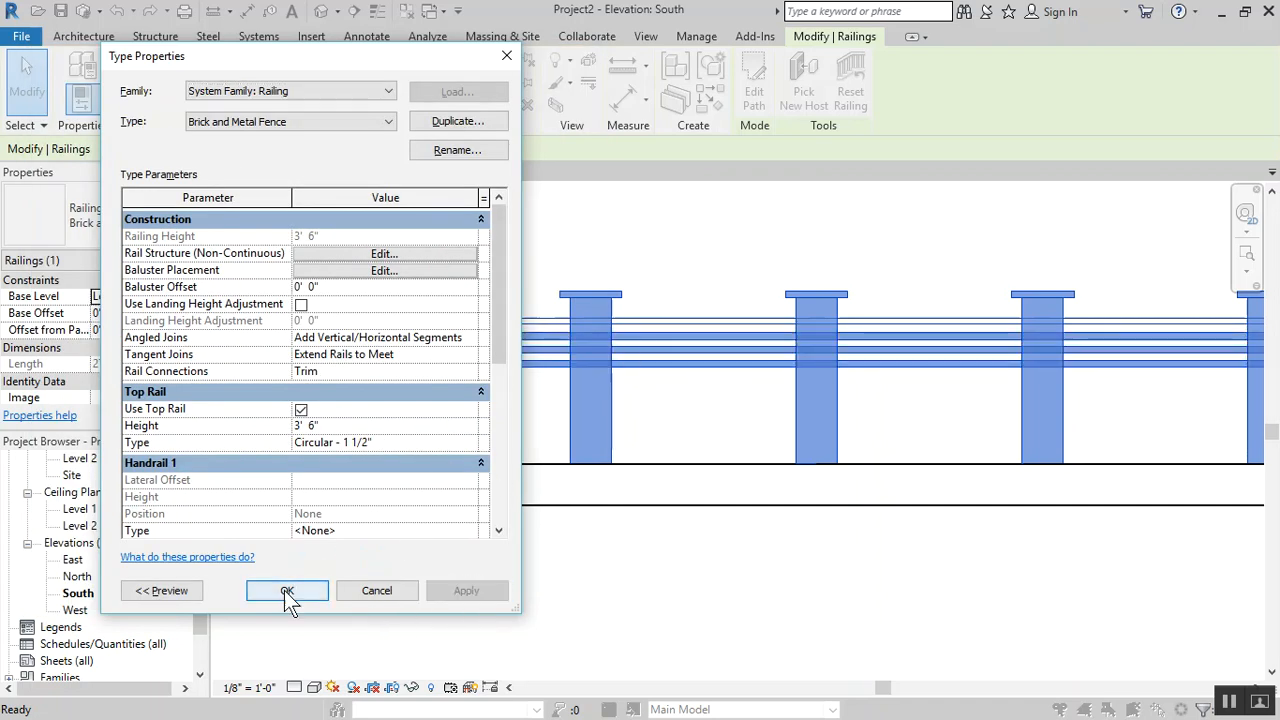
Close Type Properties and select the fence railing in the default 3D view
left_click(287, 590)
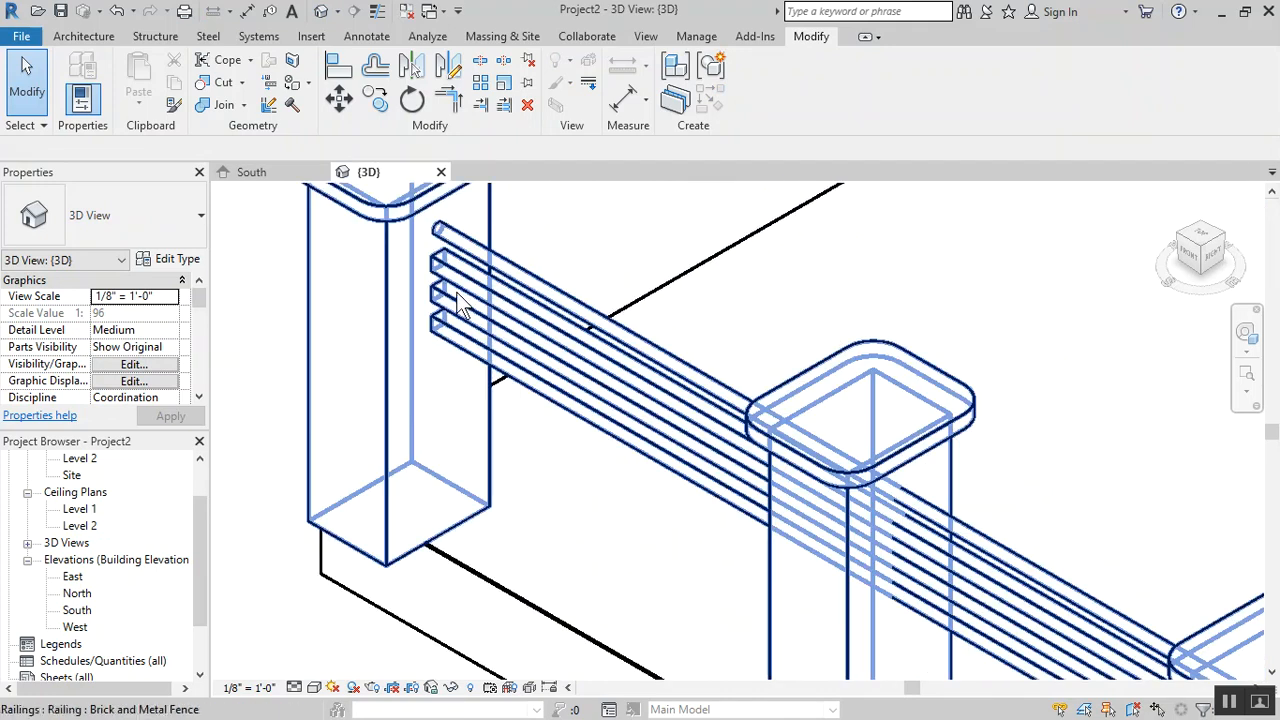
mouse_move(453, 330)
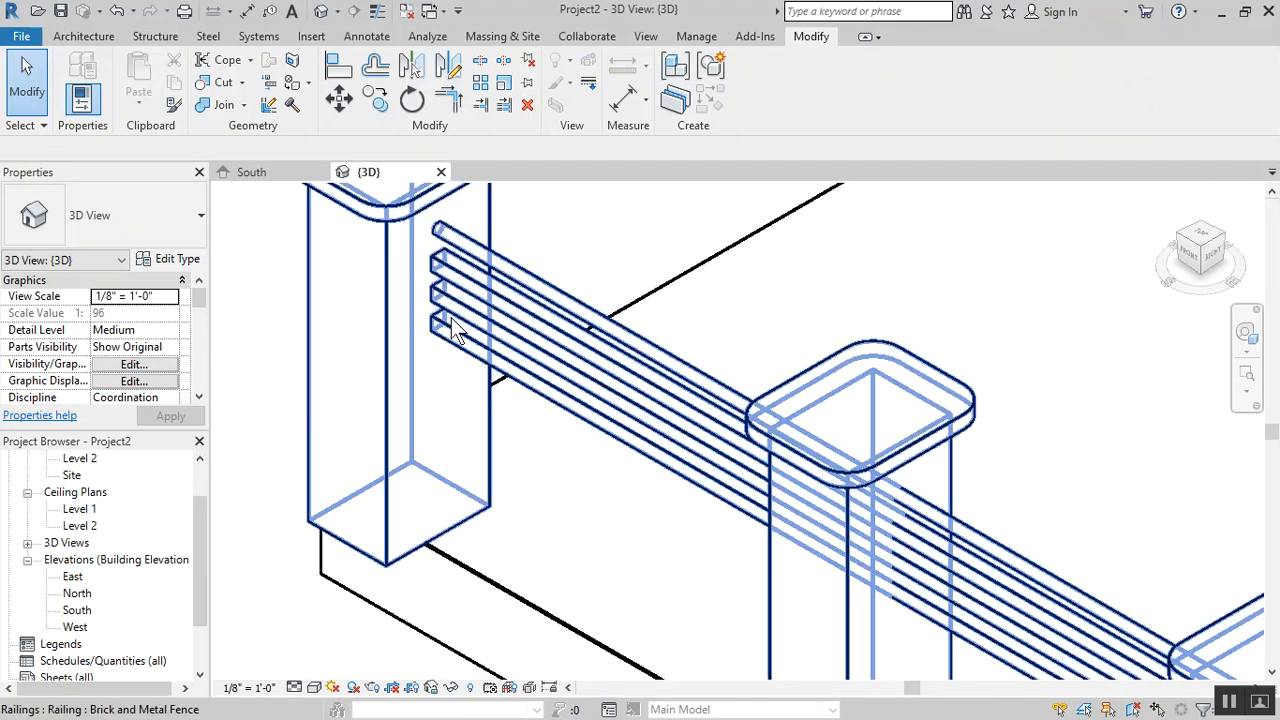
left_click(460, 320)
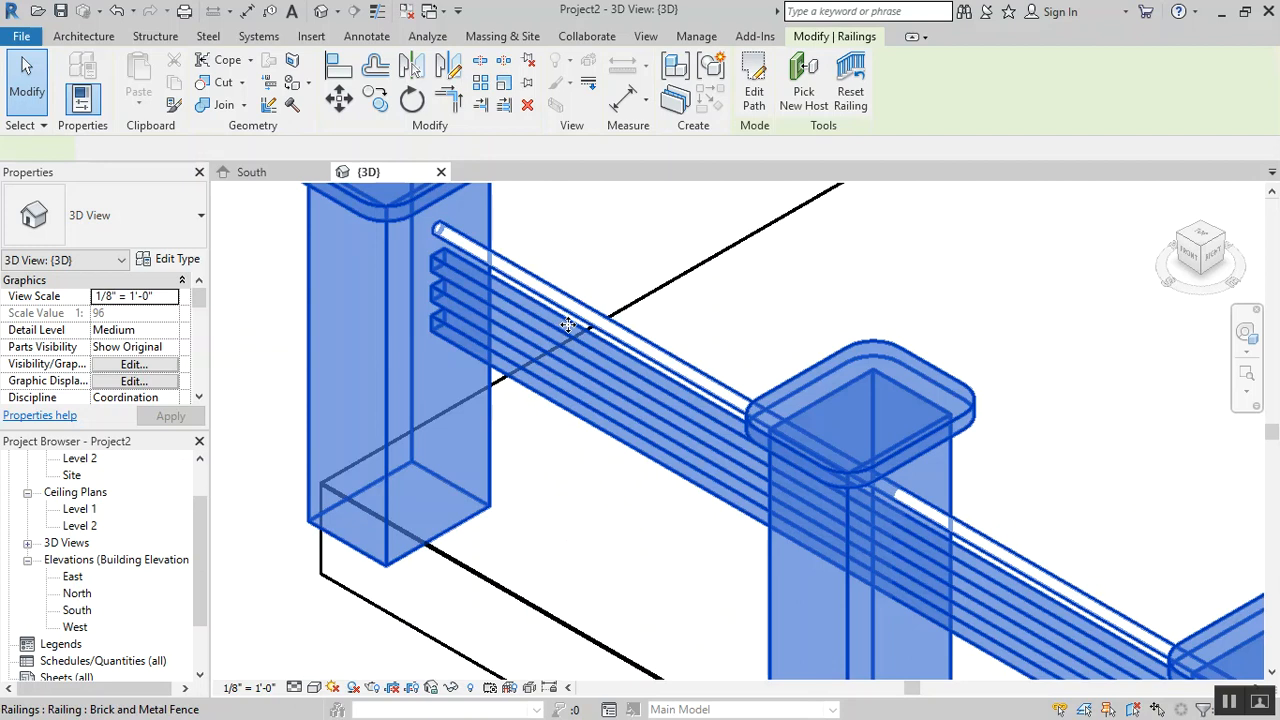
left_click(550, 320)
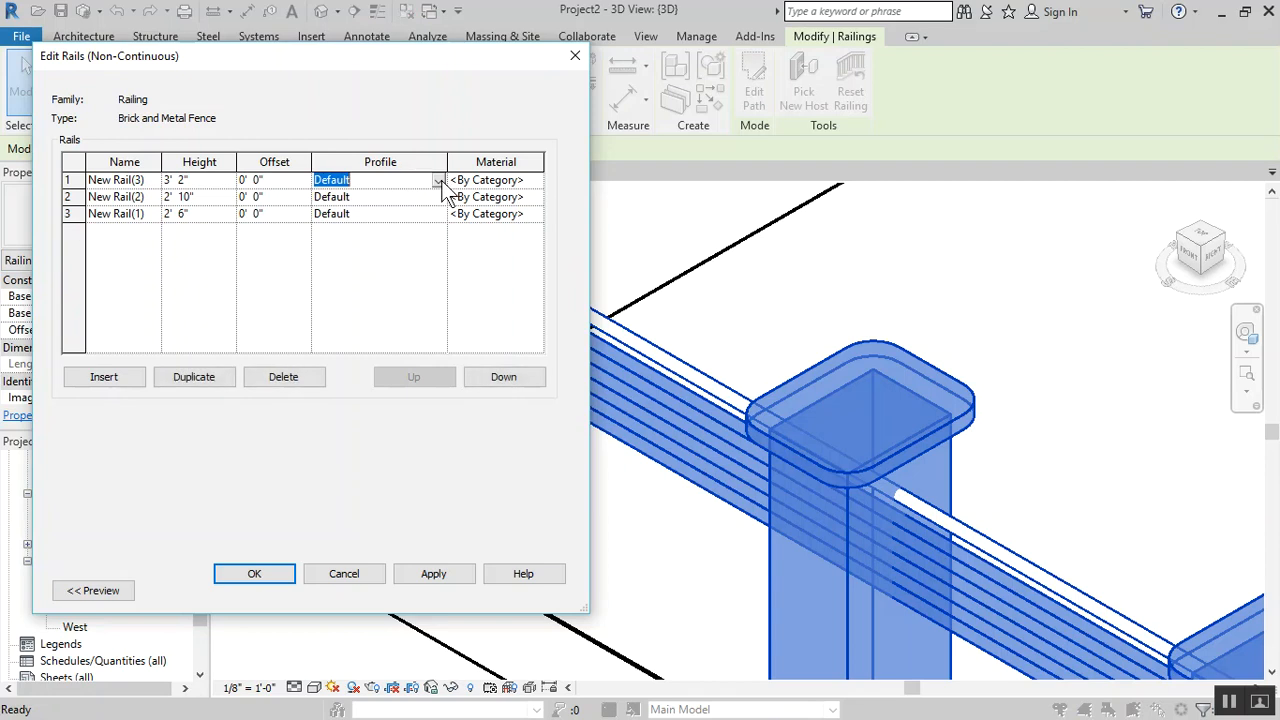
Review the first rail's profile list and close the railing type dialogs
left_click(439, 180)
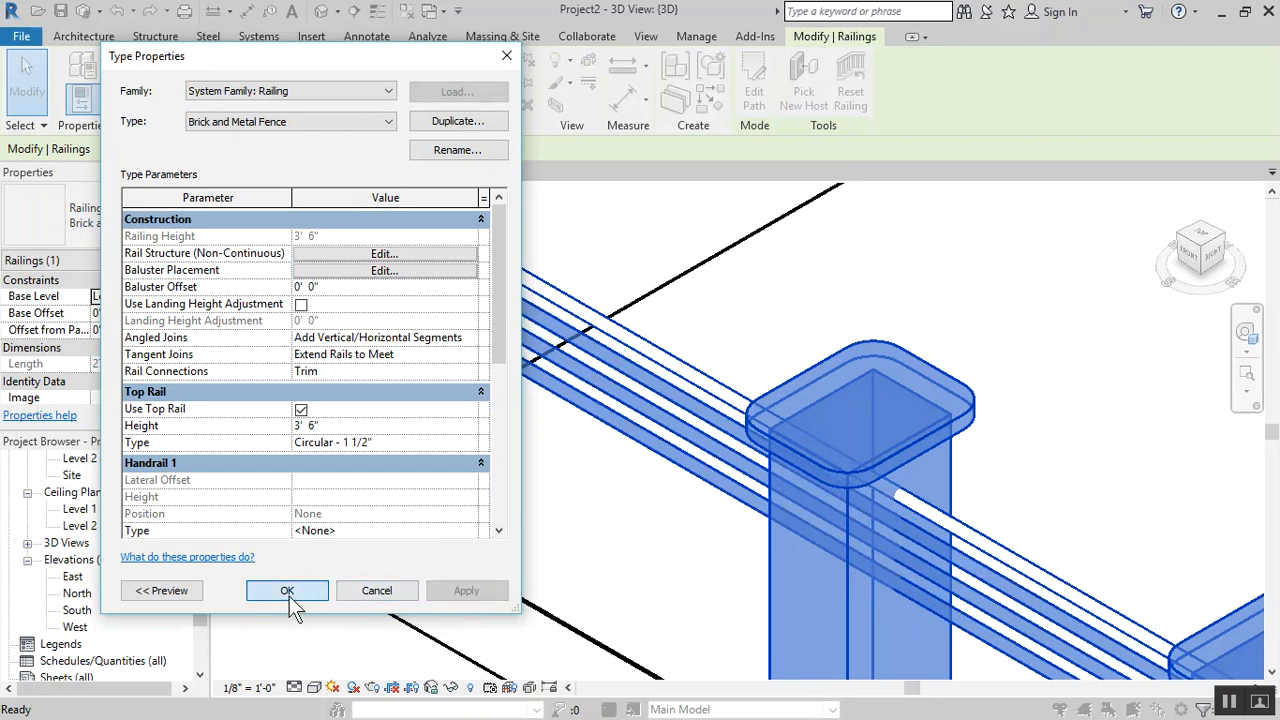
left_click(287, 590)
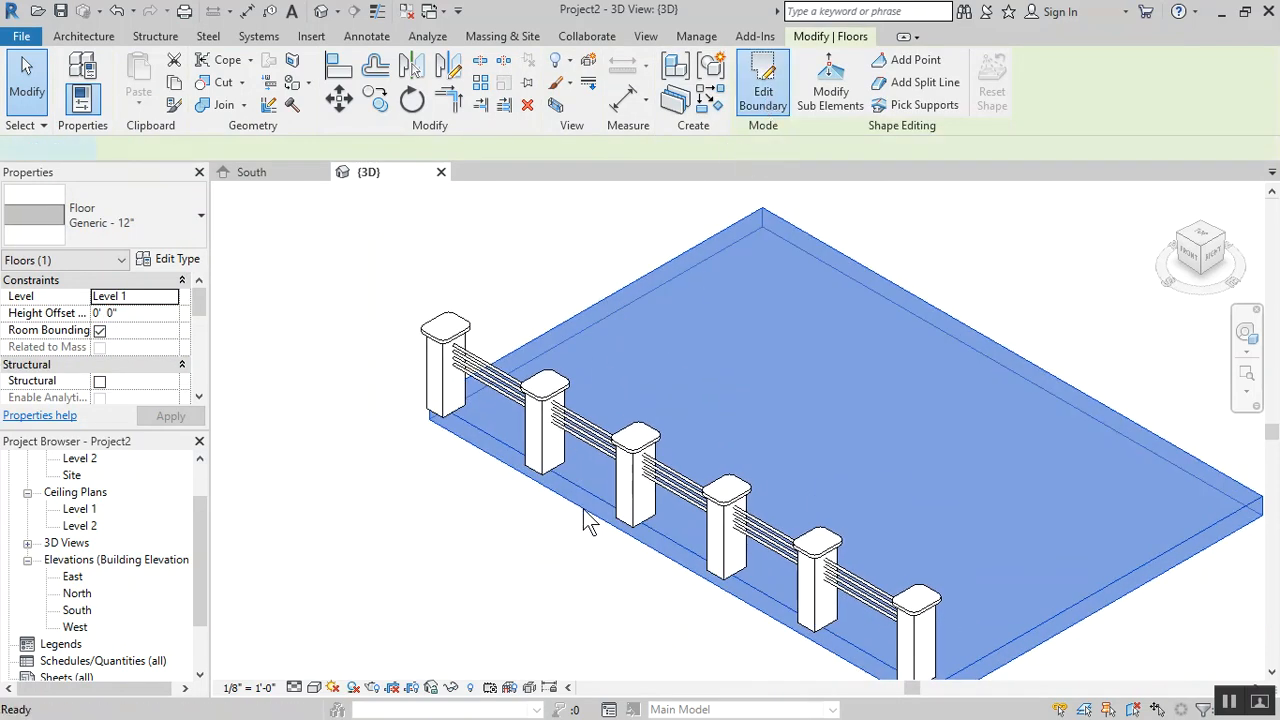
Deselect the floor and set the 3D view to Hidden Line with shadows enabled
left_click(762, 82)
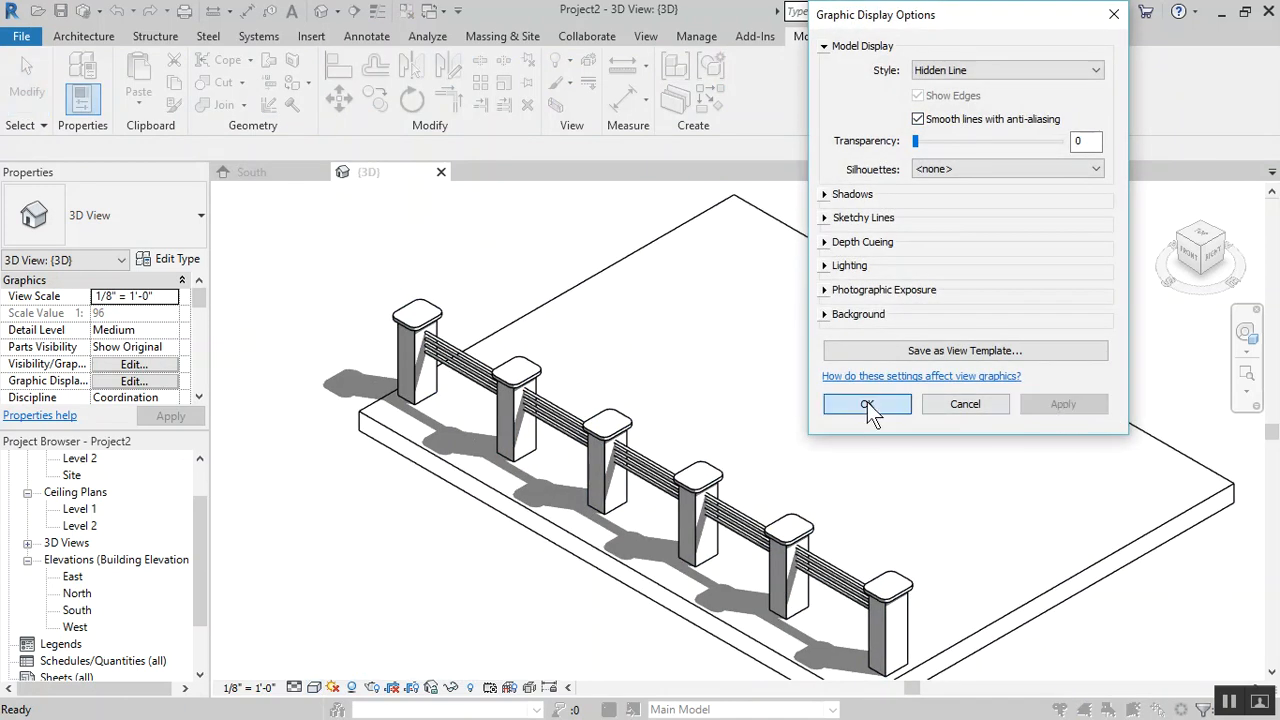
left_click(867, 404)
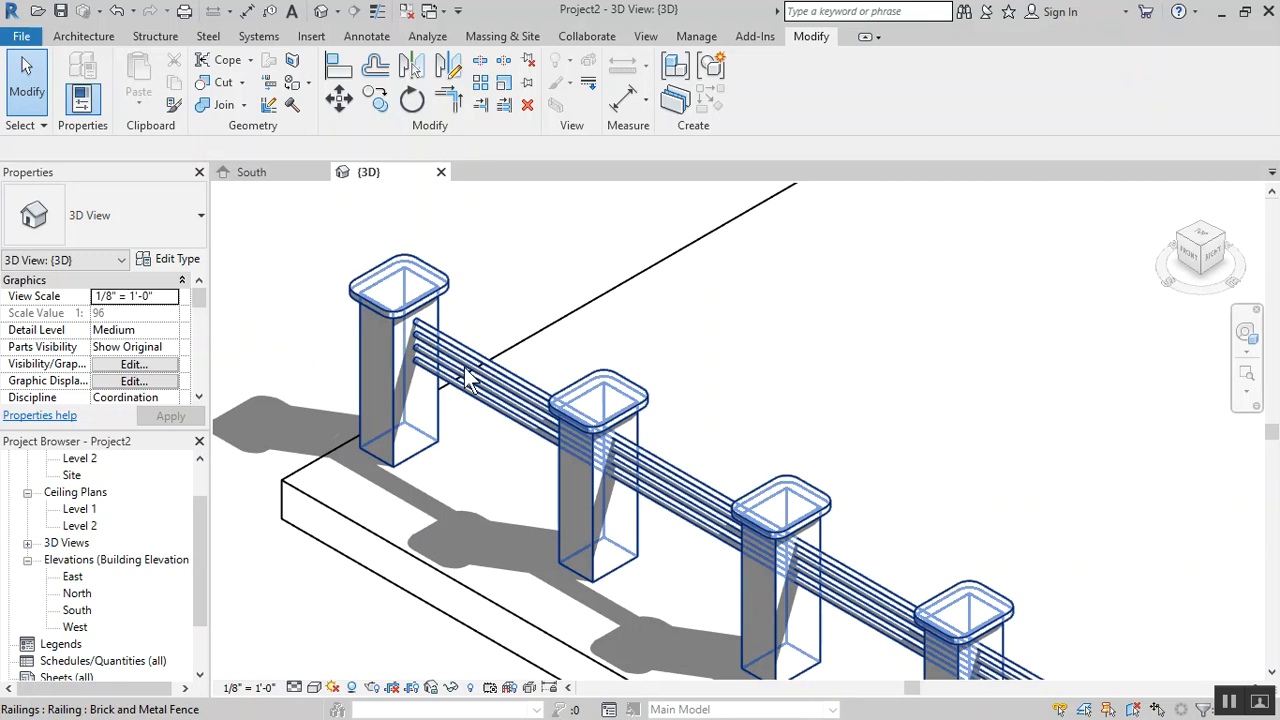
In the Project Browser, expand Profiles > Rectangular Handrail to list its 2" x 2" and 2" x 3" types
left_click_drag(470, 380, 425, 415)
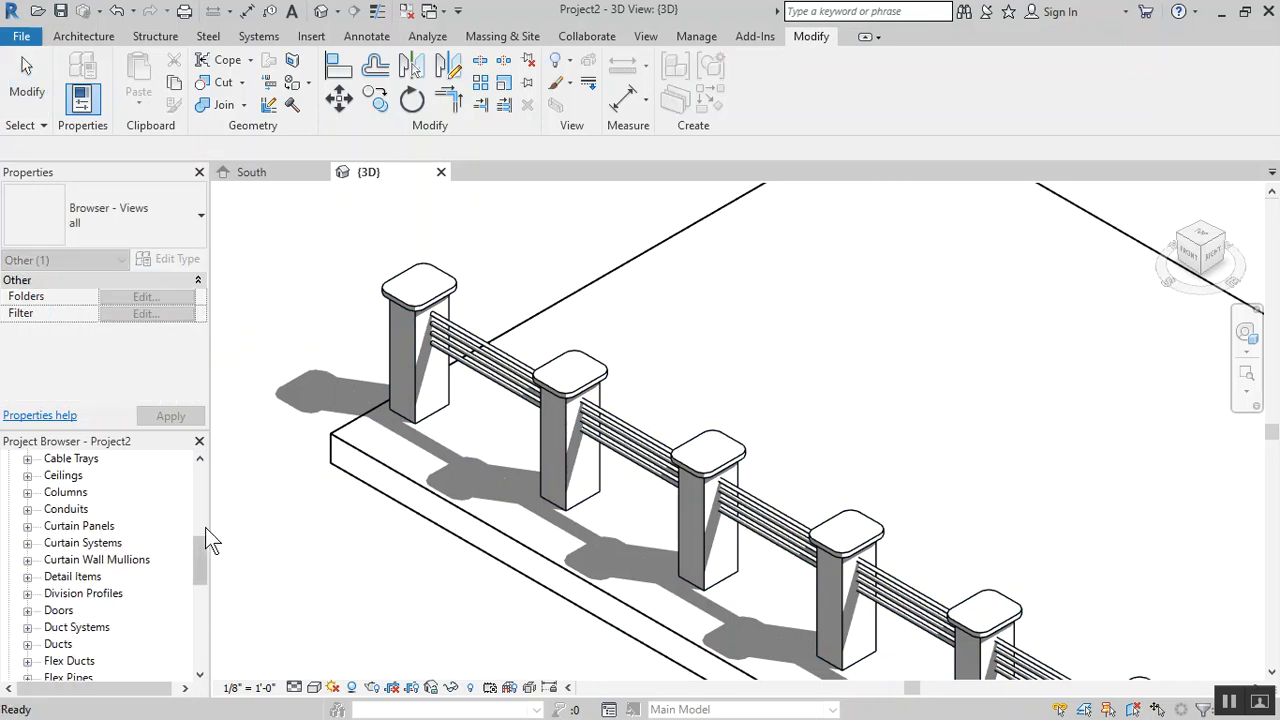
scroll("down", 3)
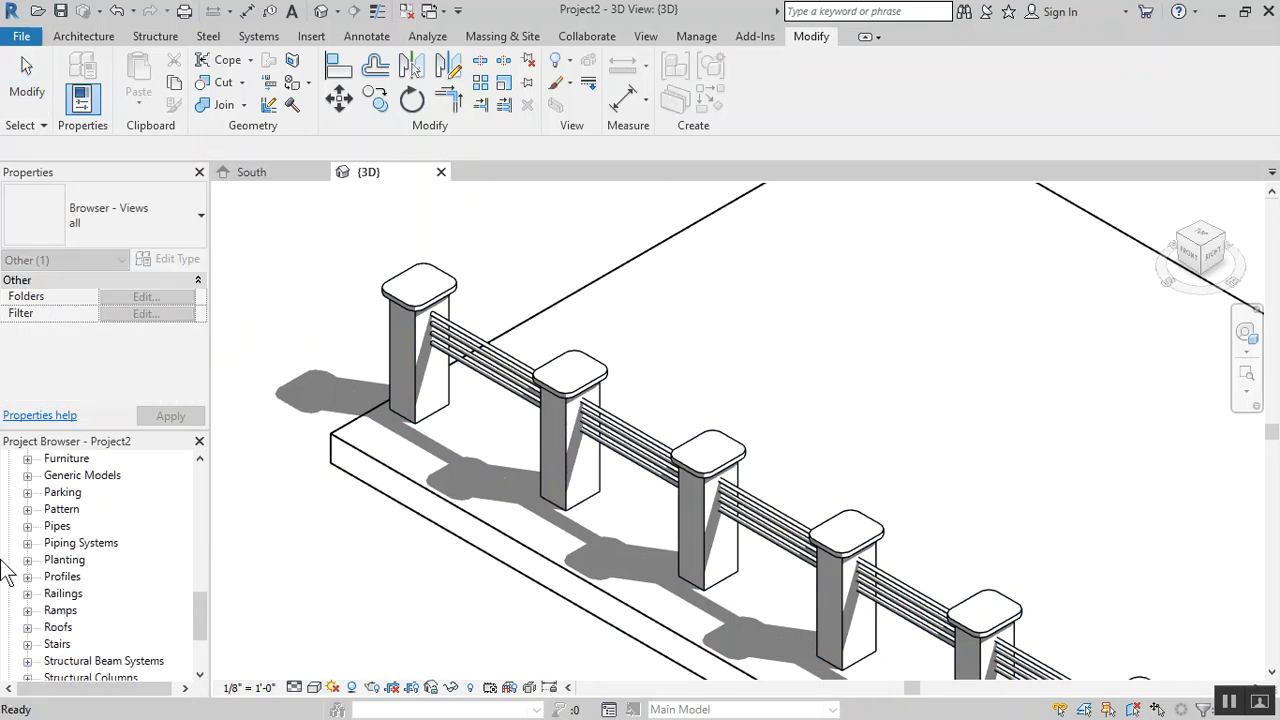
mouse_move(25, 625)
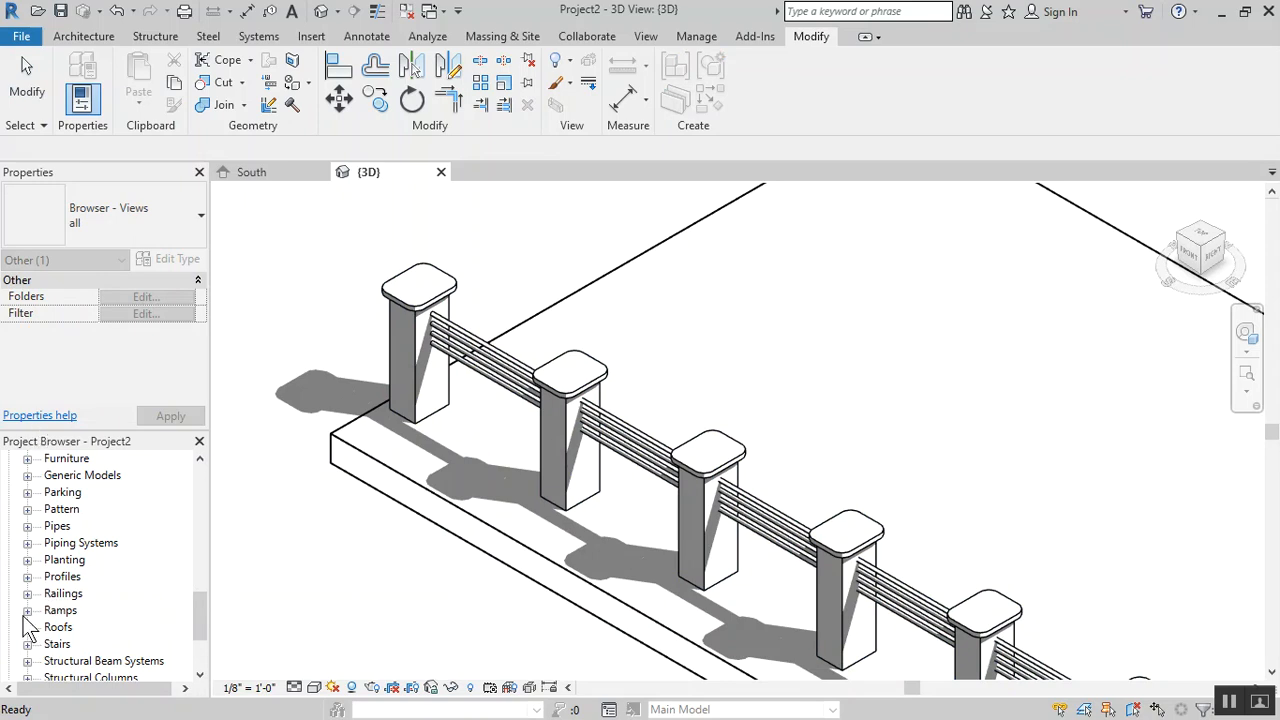
left_click(27, 576)
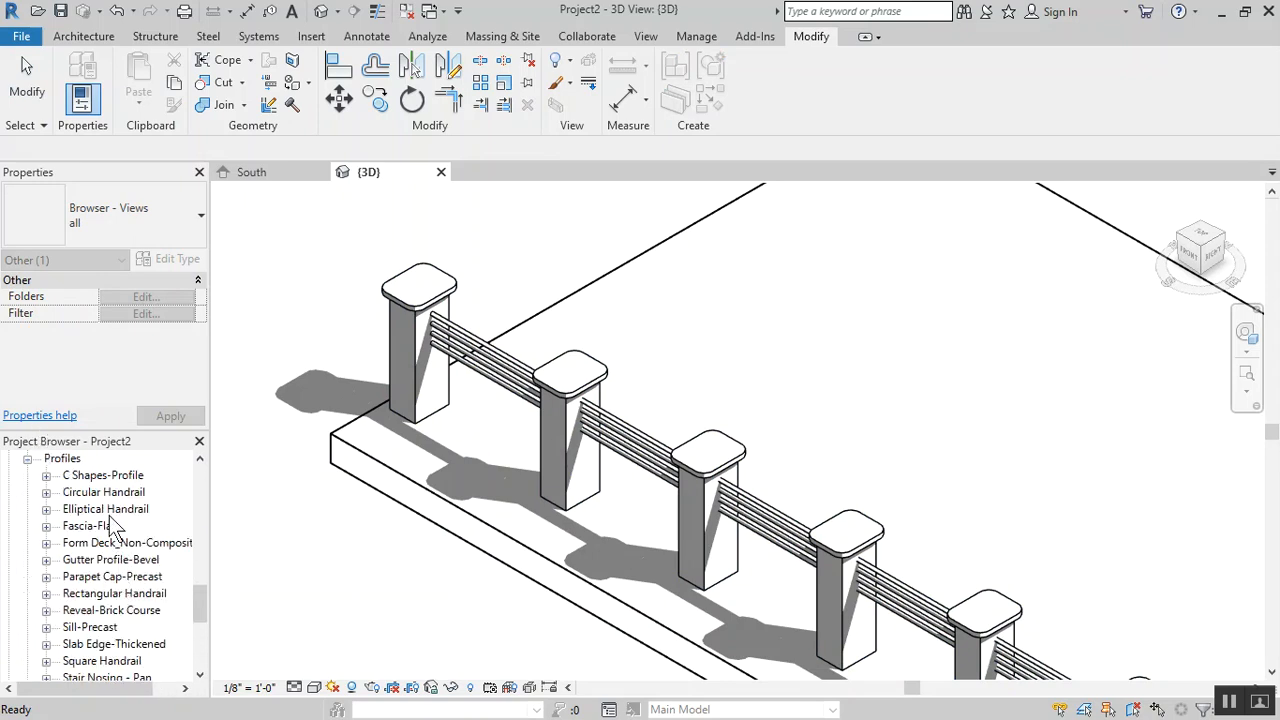
scroll("down", 3)
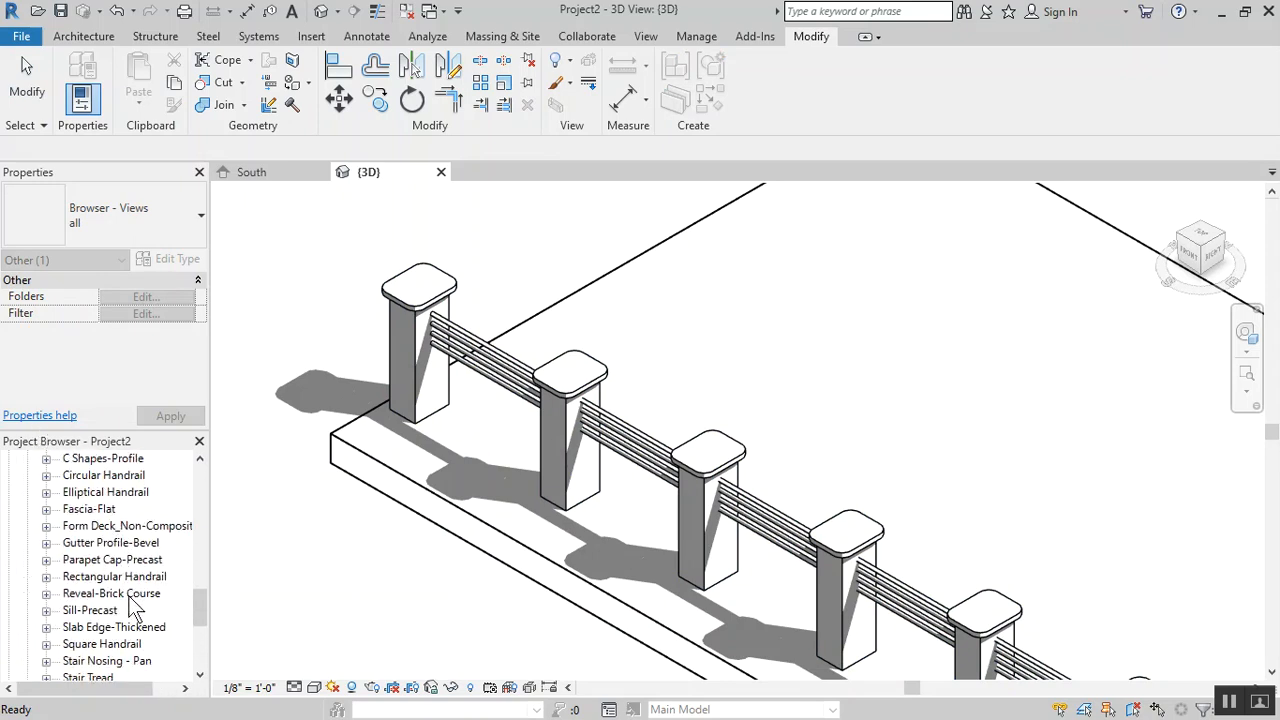
left_click(114, 576)
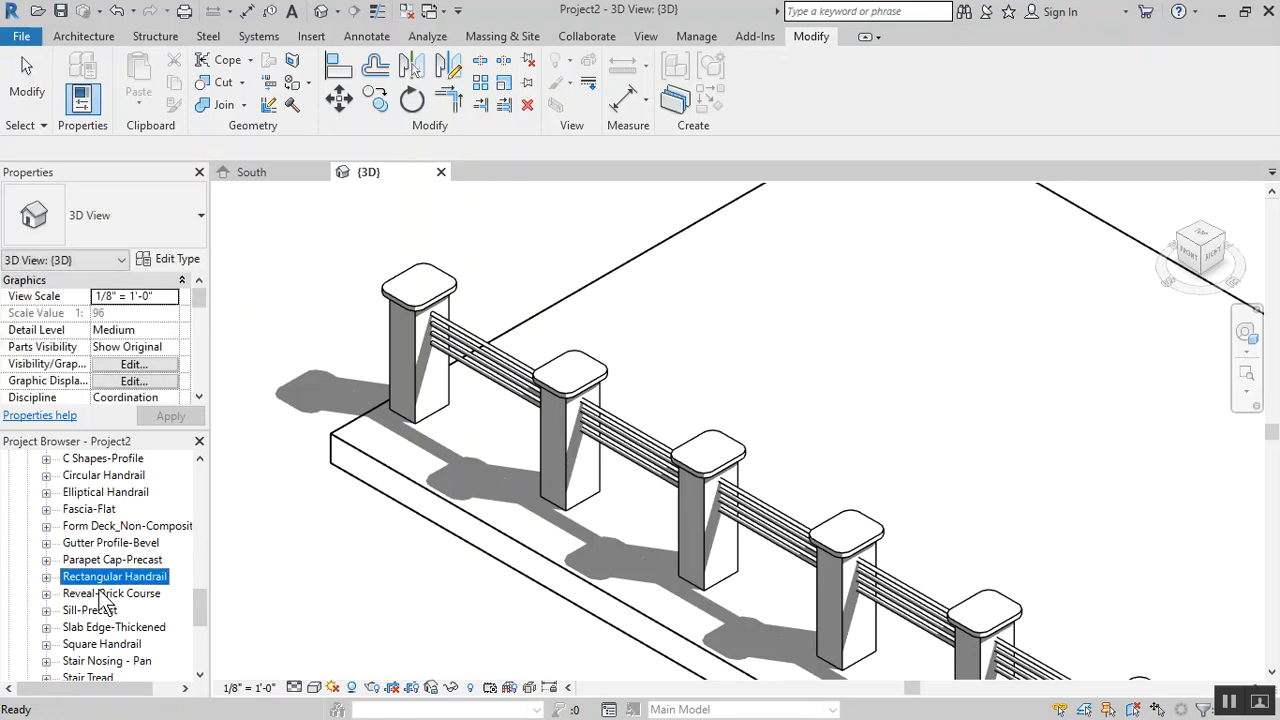
left_click(46, 576)
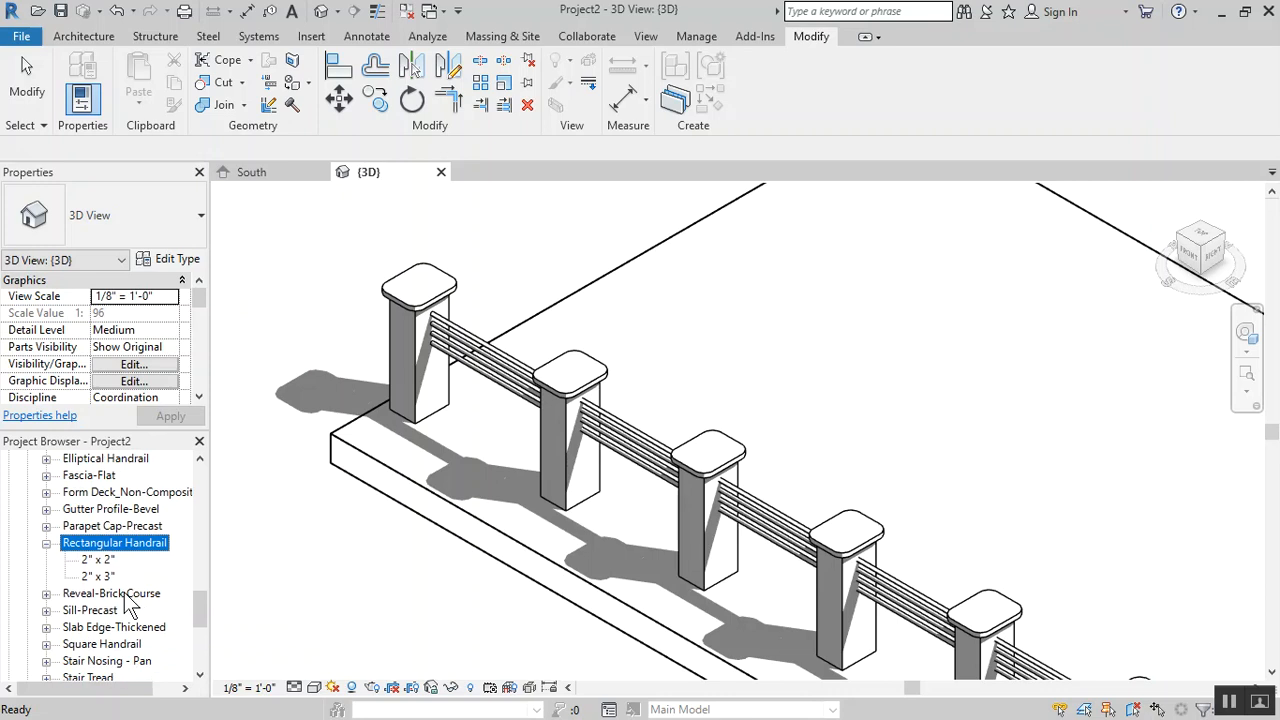
mouse_move(253, 547)
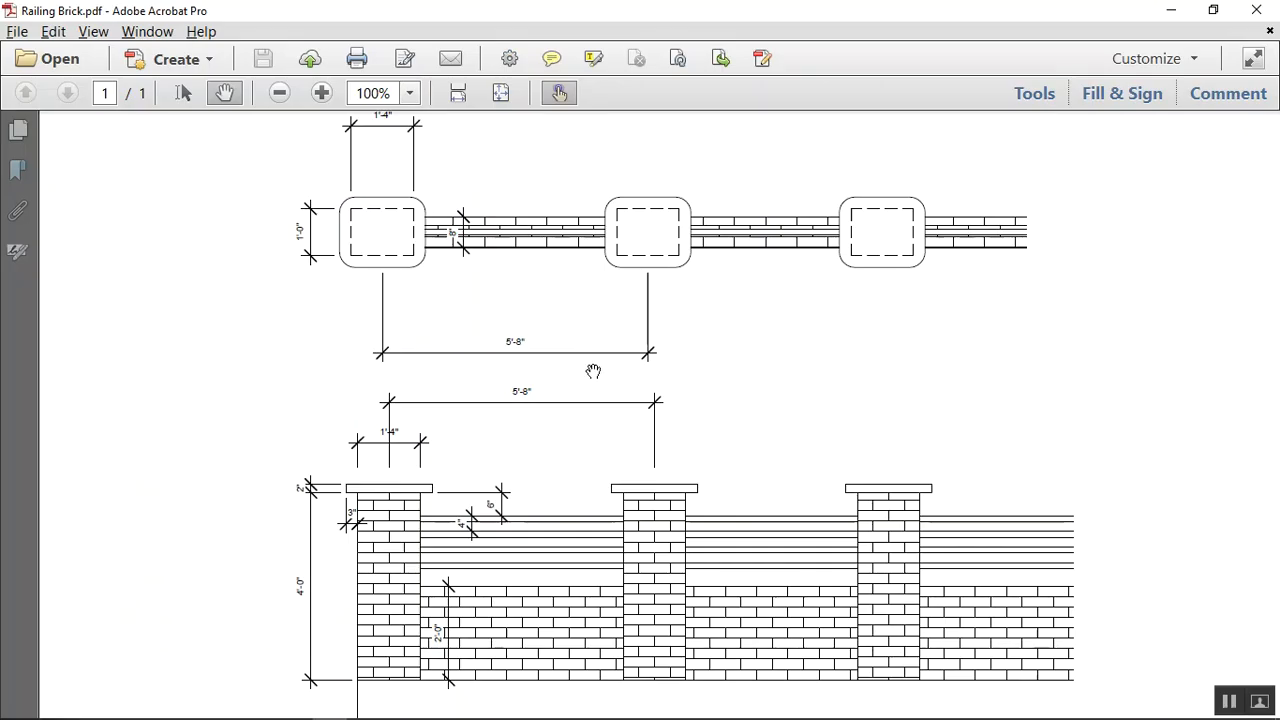
mouse_move(452, 592)
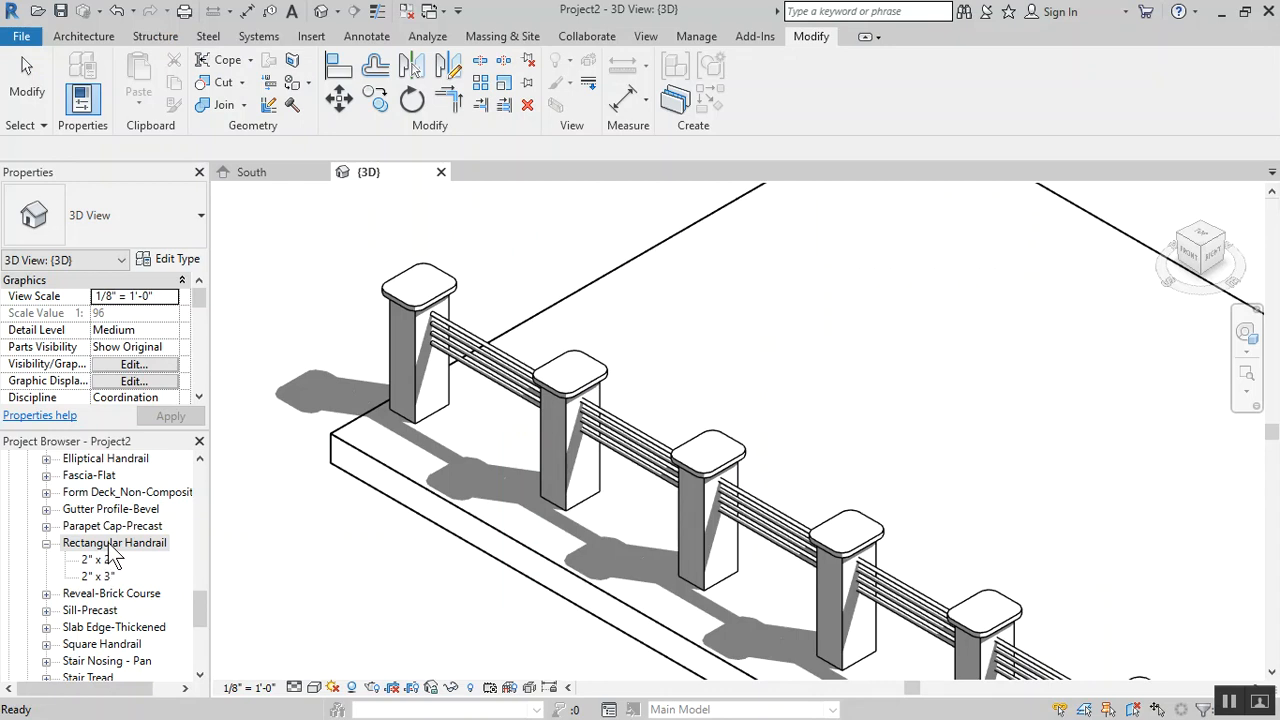
mouse_move(72, 590)
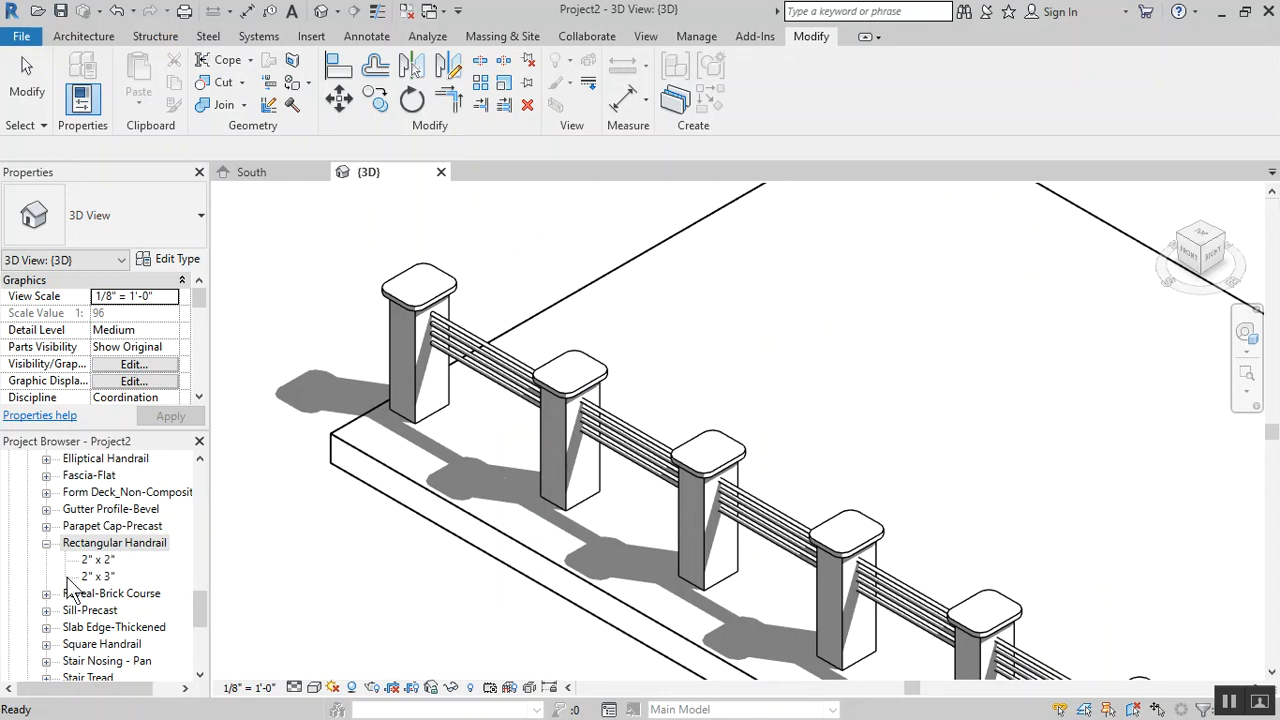
Select the Rectangular Handrail profile family in the Project Browser
left_click(114, 542)
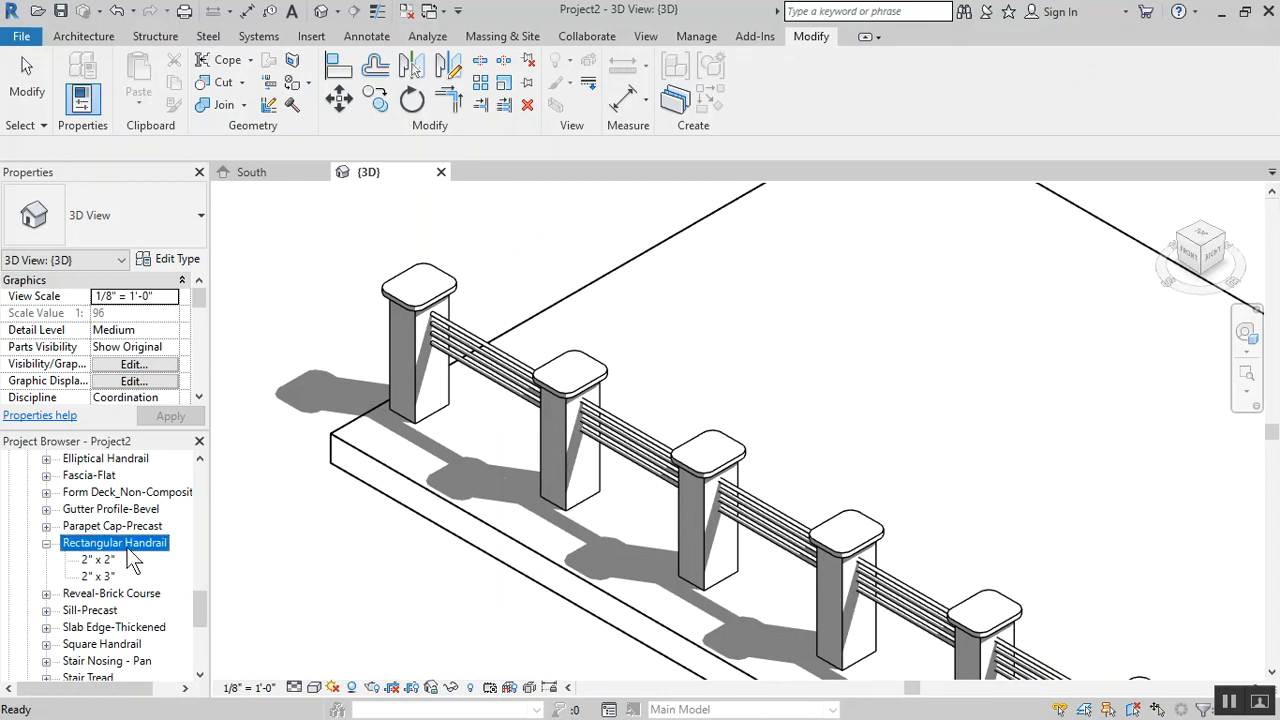
mouse_move(147, 583)
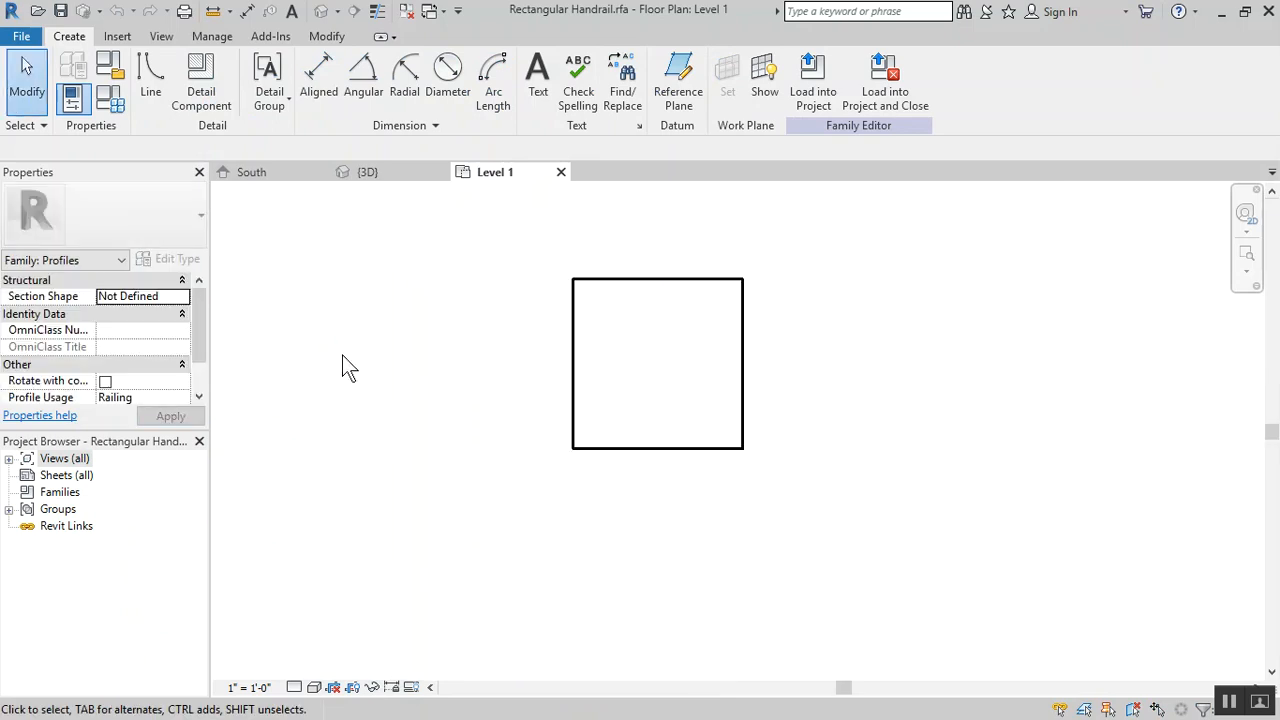
mouse_move(378, 380)
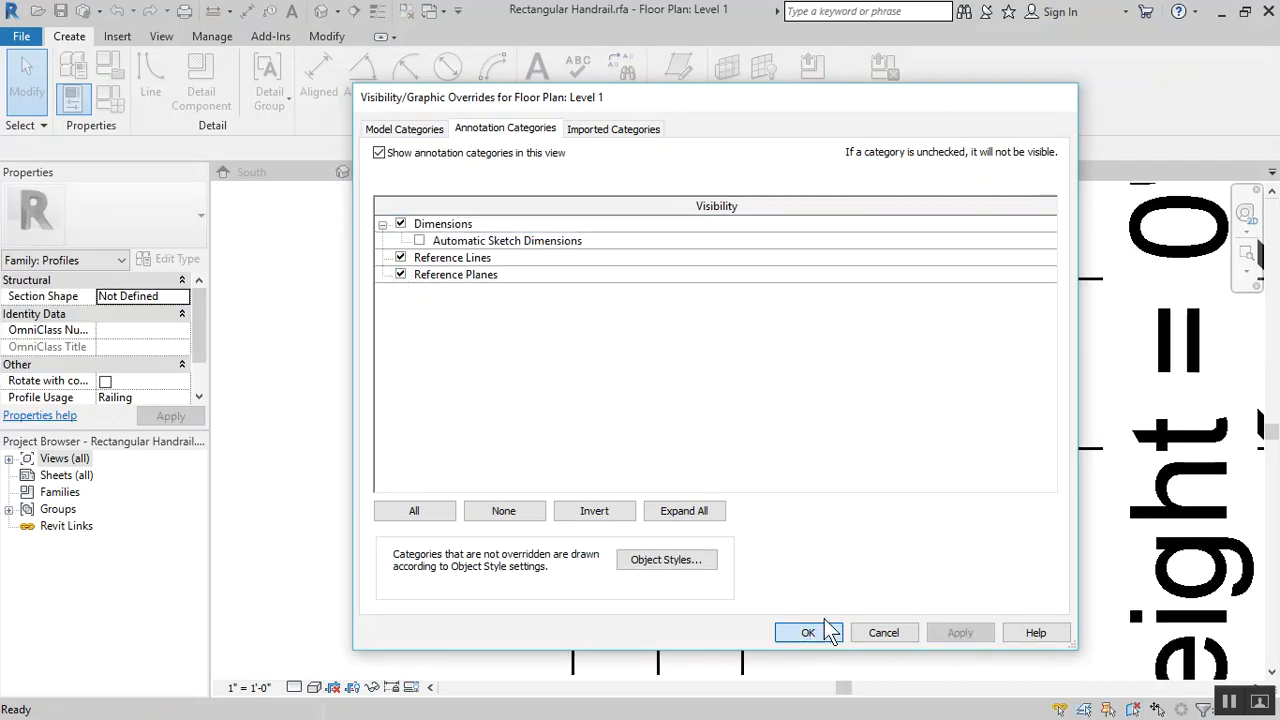
Remove the unsatisfiable constraints and align the profile rectangle to the centre reference plane
left_click(808, 632)
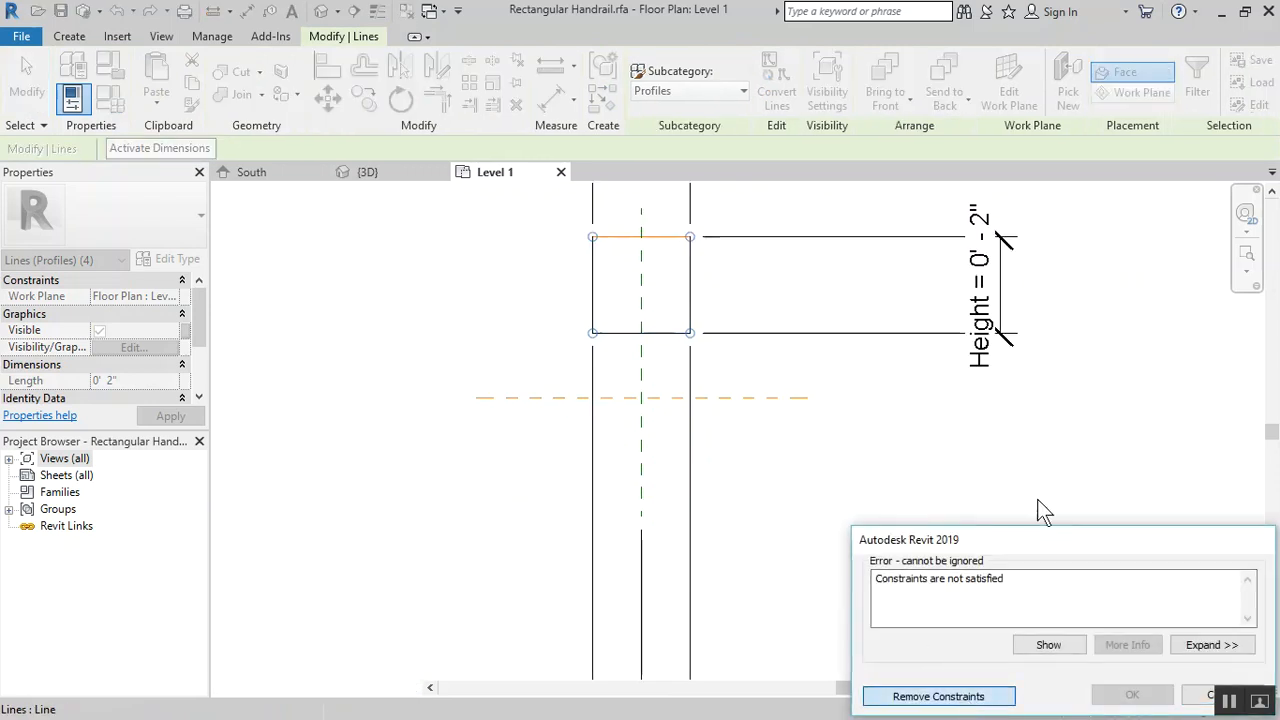
left_click(938, 696)
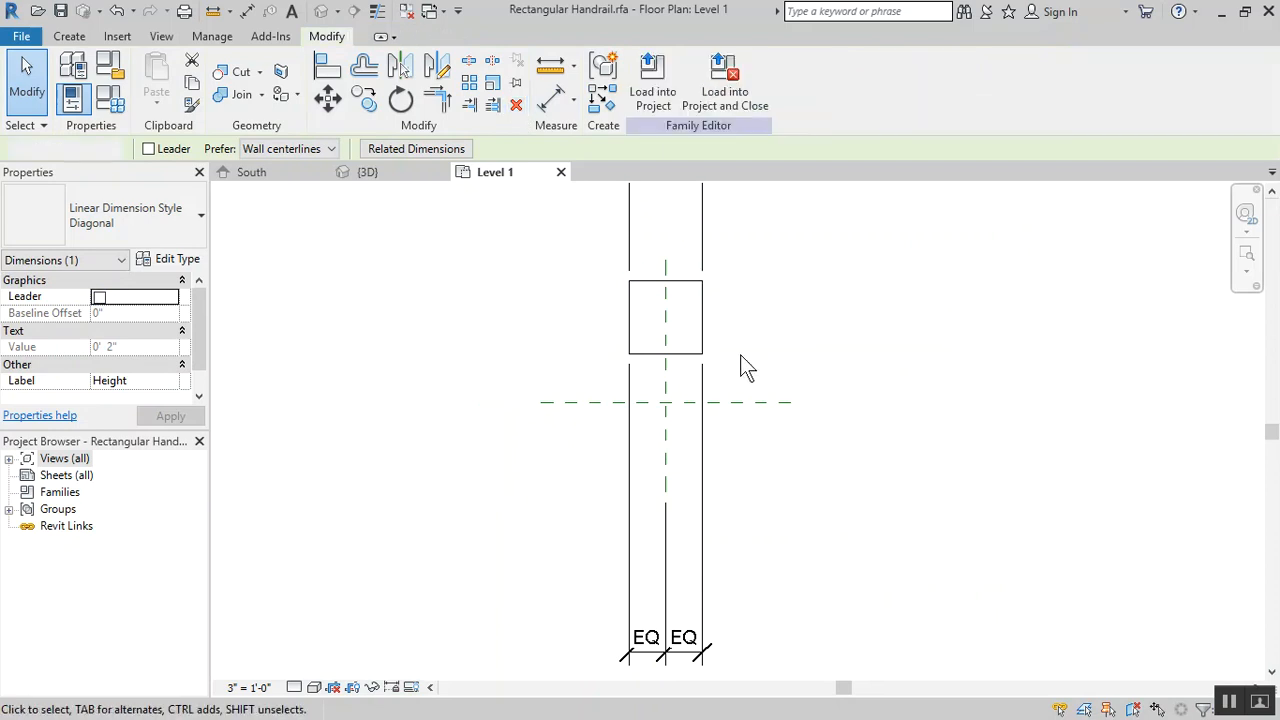
left_click(666, 252)
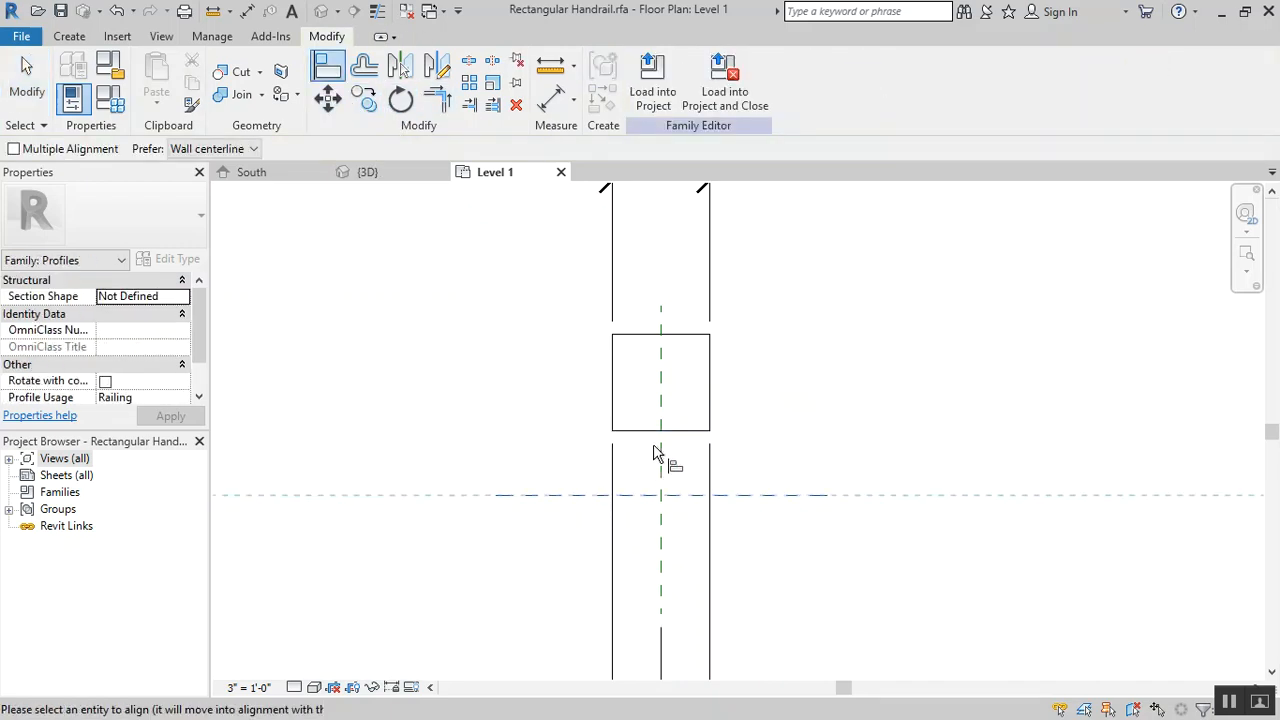
left_click(660, 494)
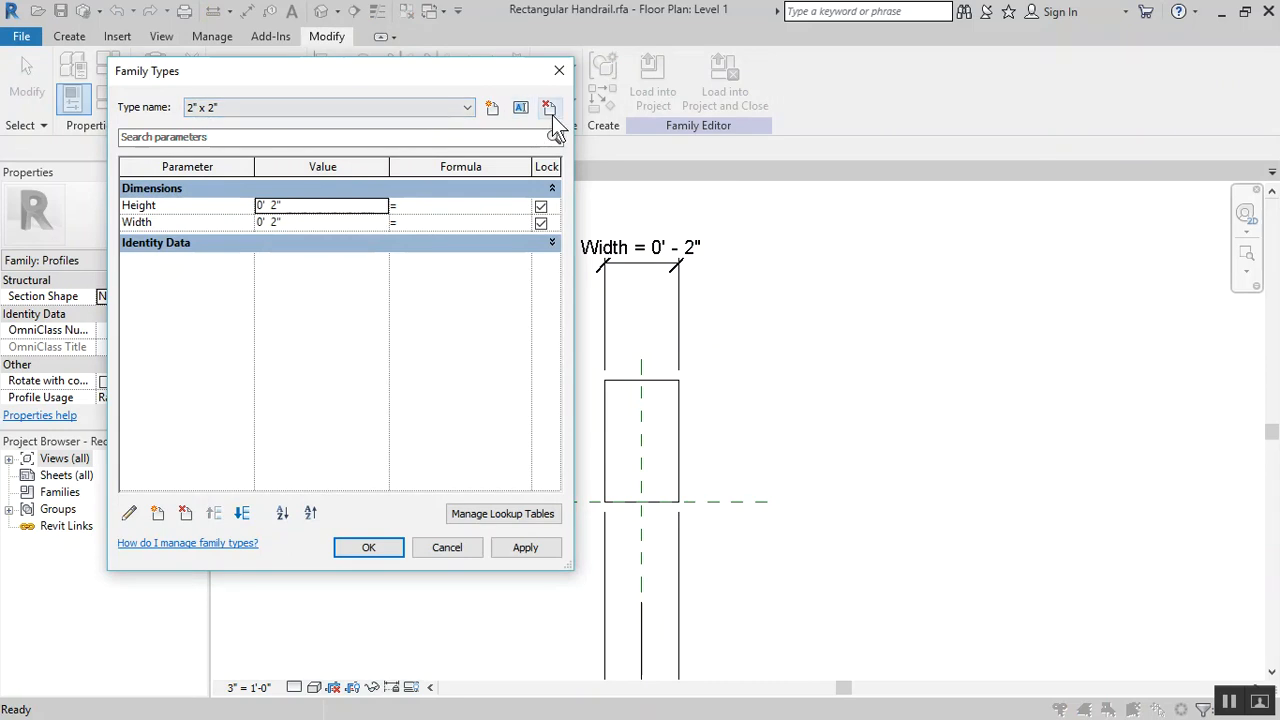
Delete type 2" x 2" and rename 2" x 3" to 8 x 24, Width 8", Height 2' 0"
left_click(548, 107)
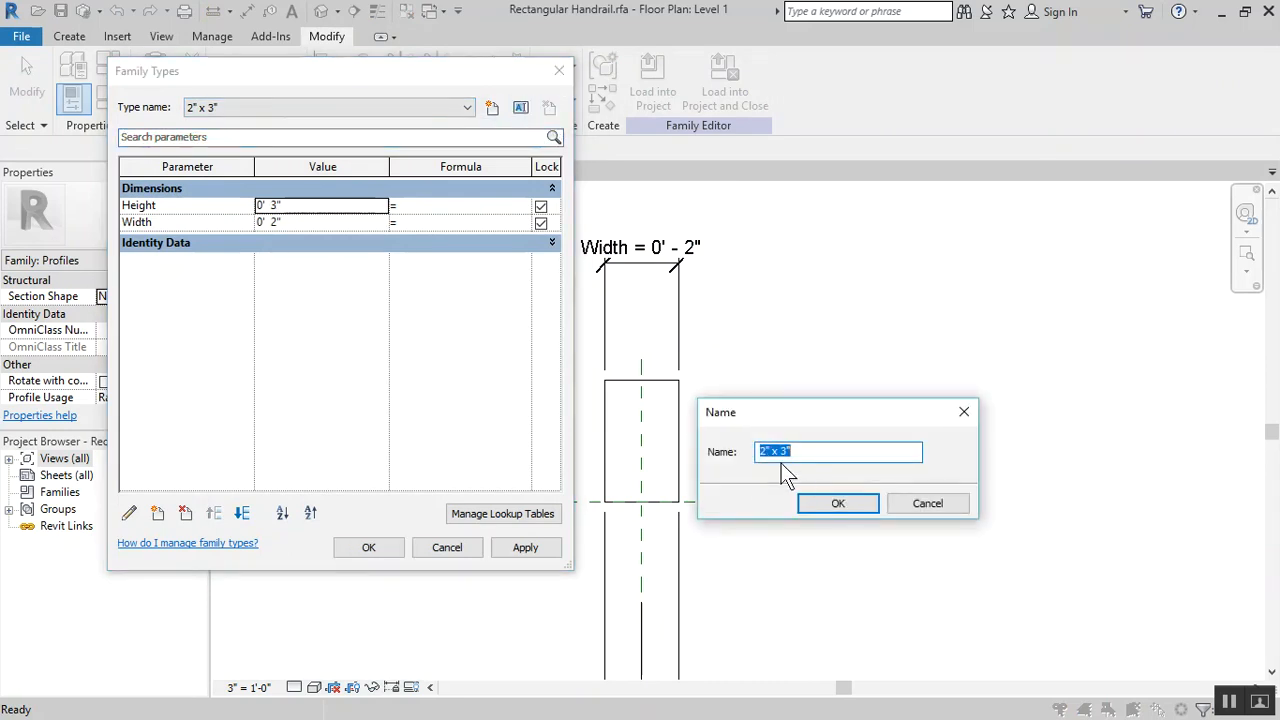
type("8 x 24")
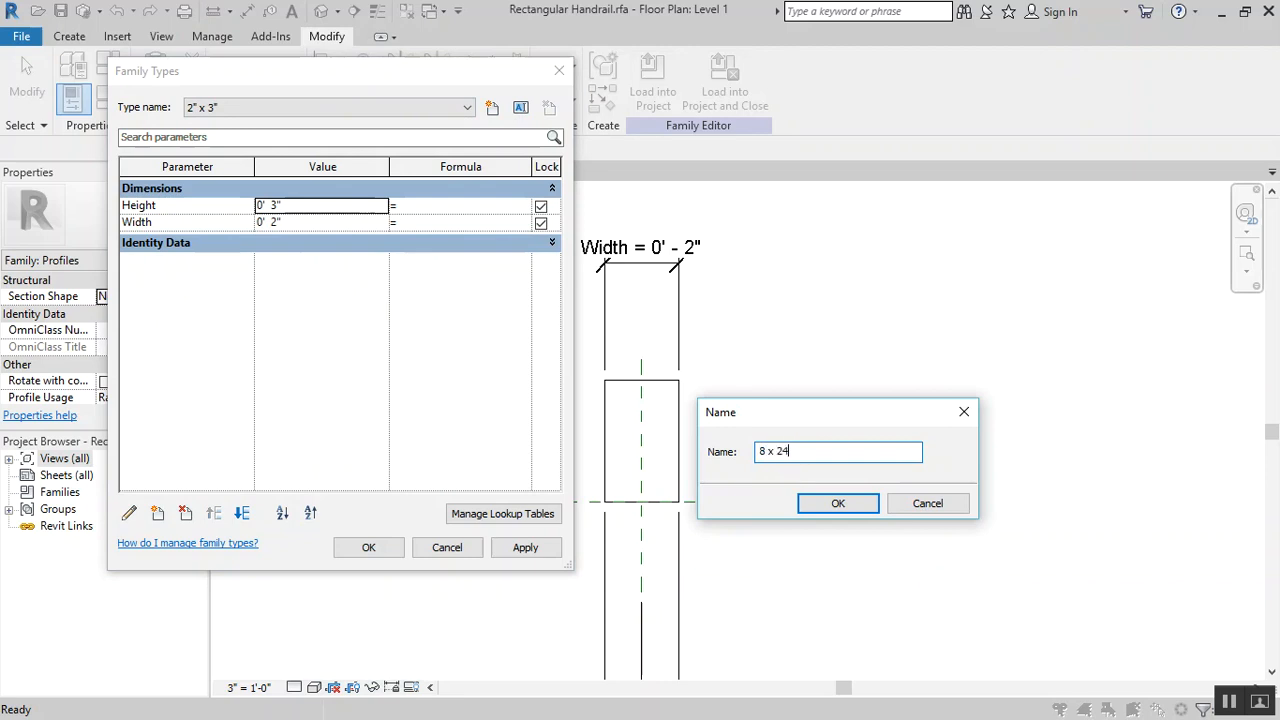
left_click(837, 503)
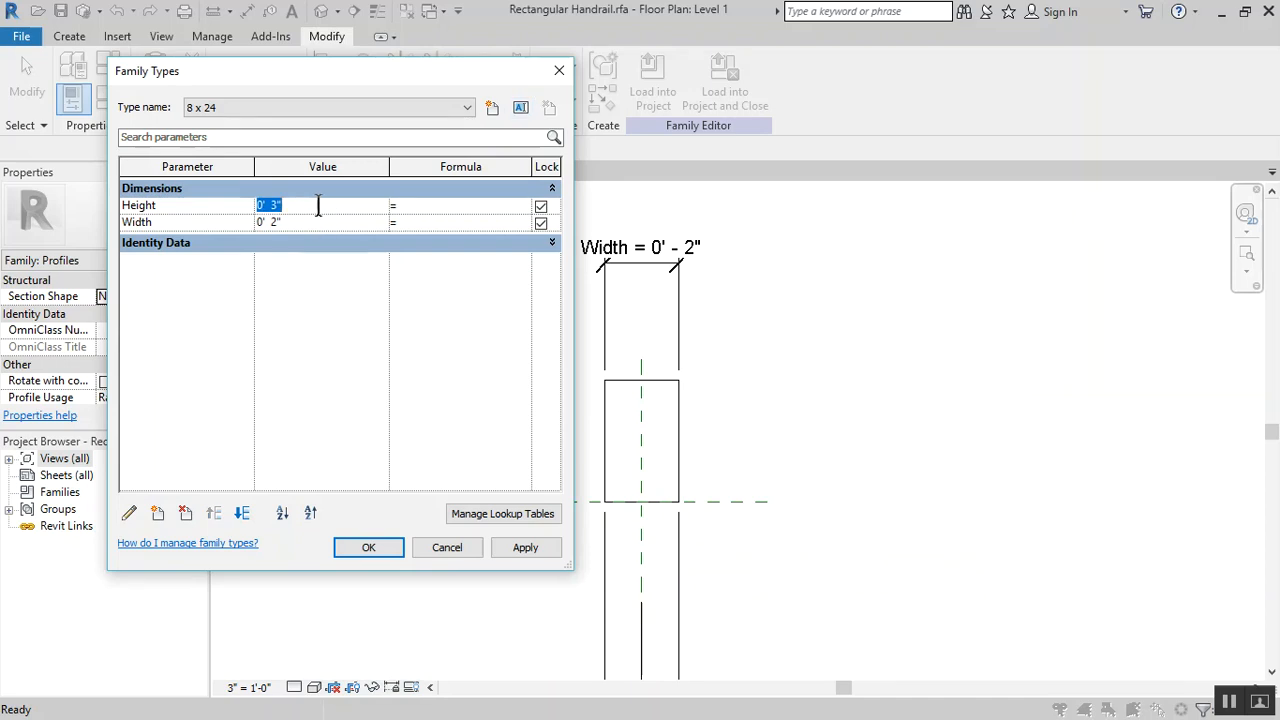
type("2' 0\"")
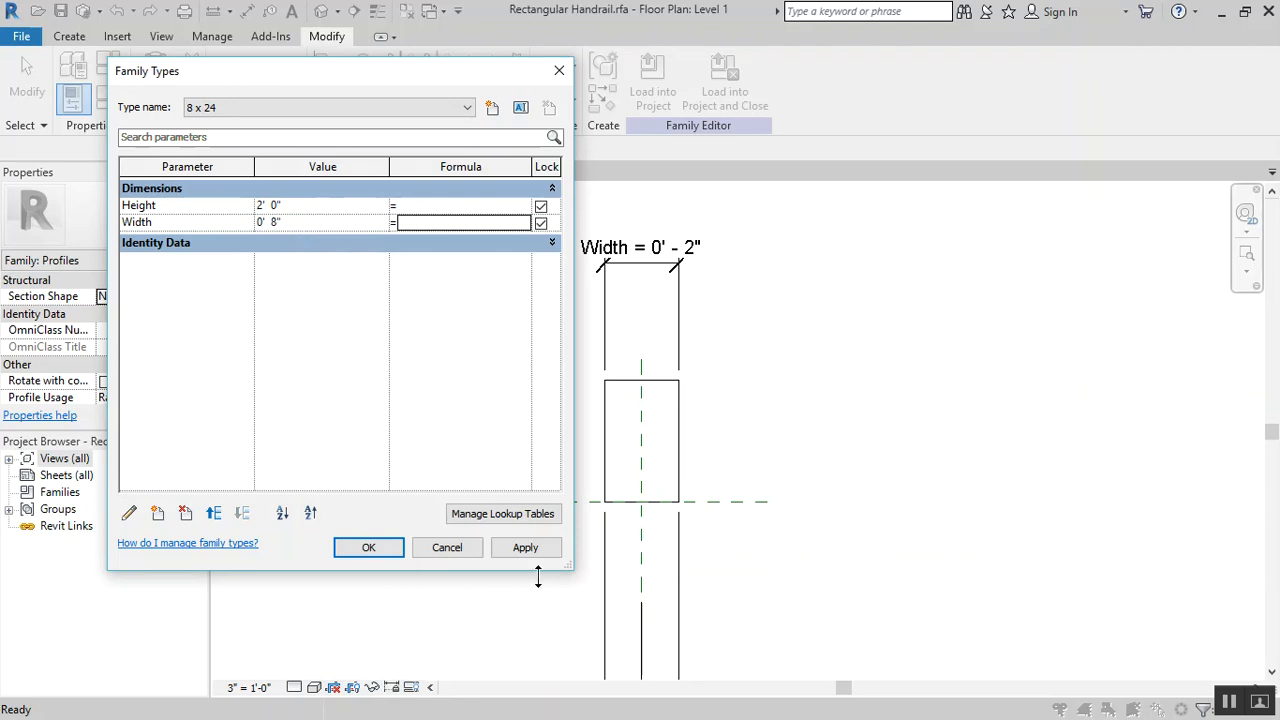
left_click(368, 547)
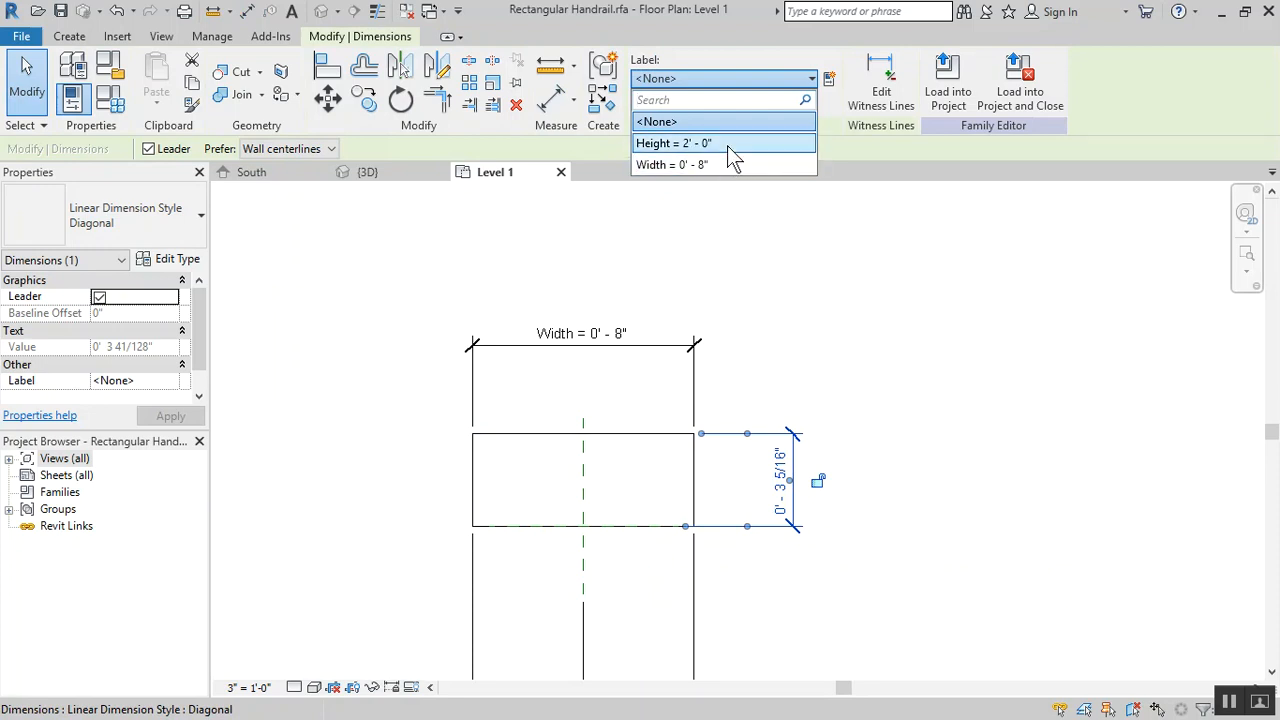
Label the new vertical dimension with the Height parameter, stretching the rectangle to 2' 0"
left_click(673, 143)
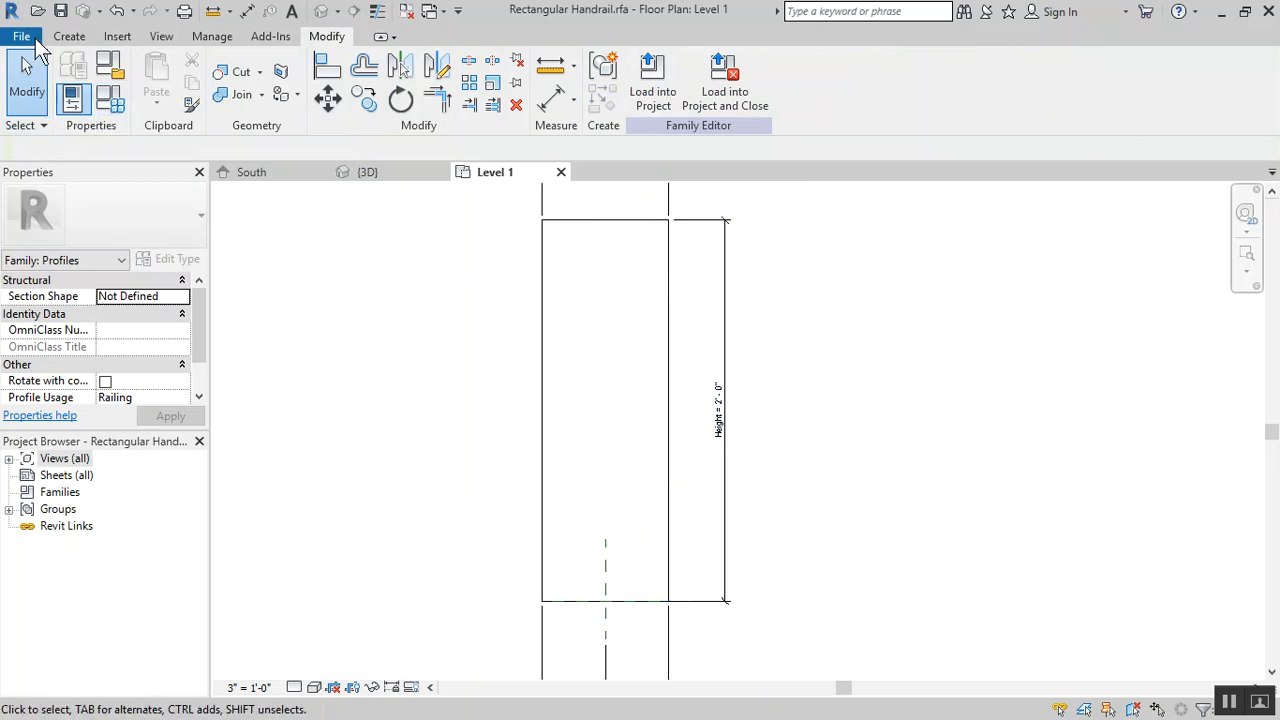
Save the profile family as 'Profile_Rectangular Block' into the Railing Tut folder, checking save options
left_click(21, 37)
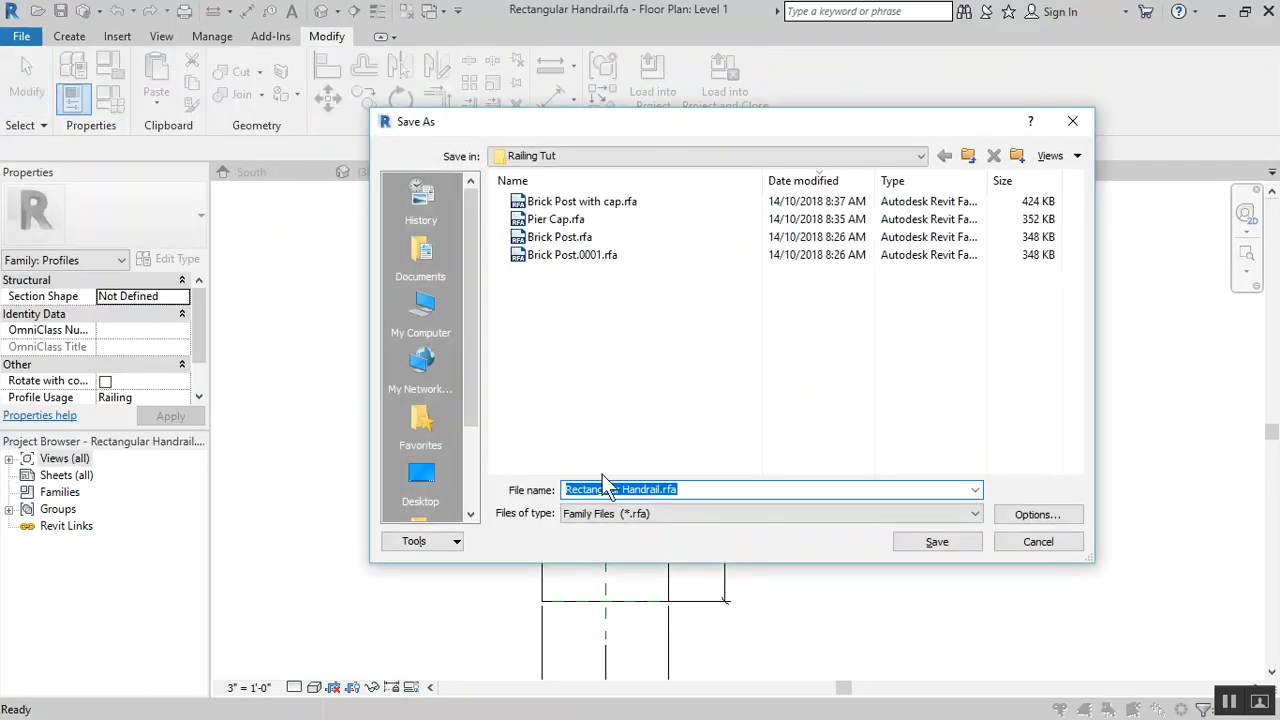
type("Pri")
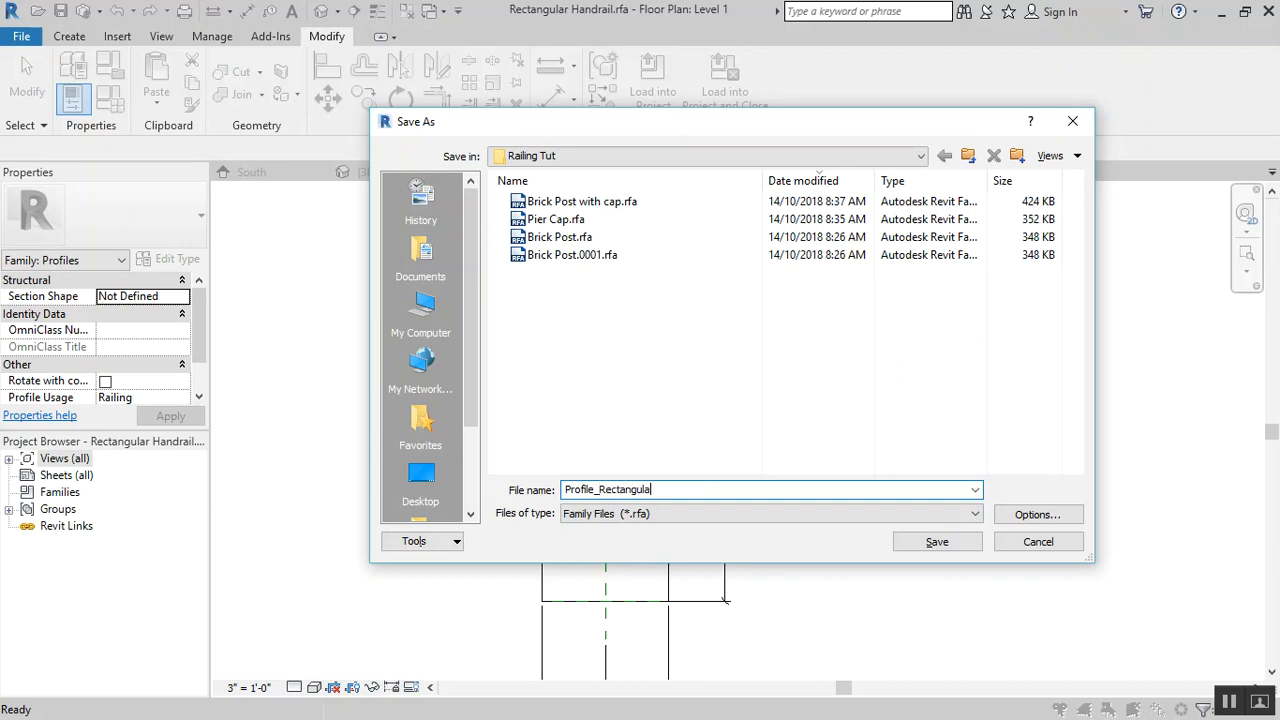
type("\" \"")
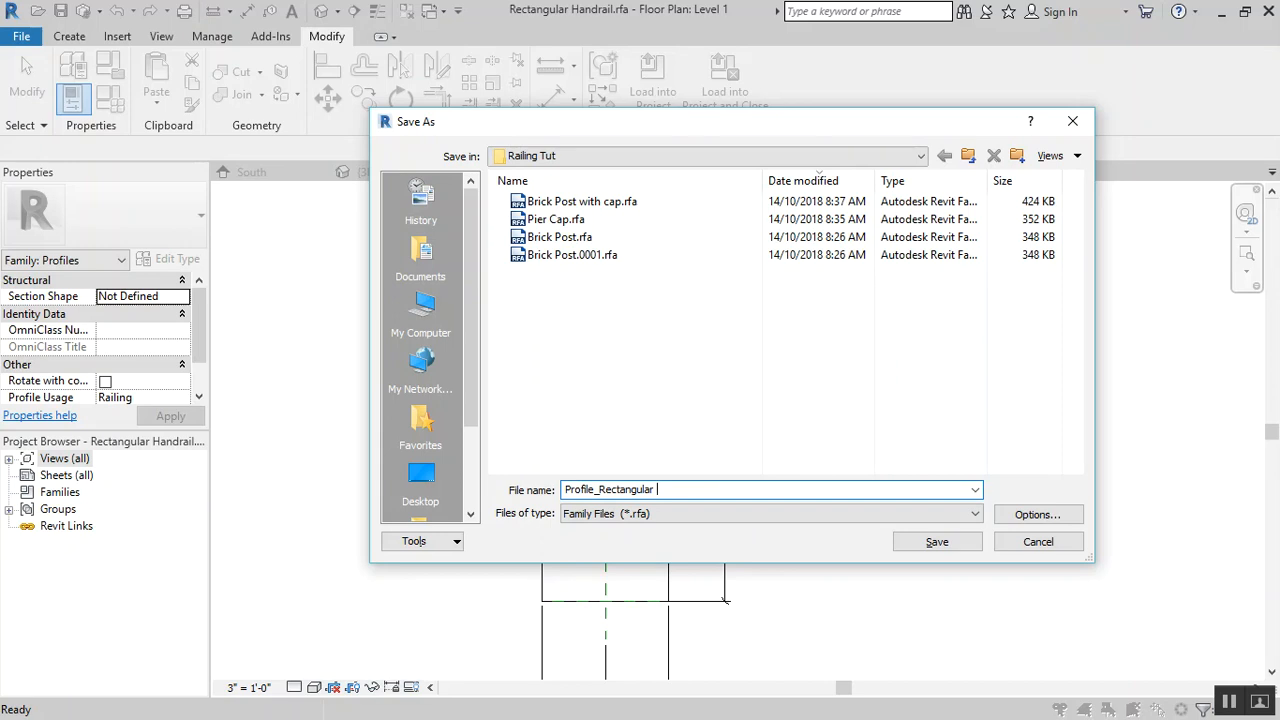
type("Block")
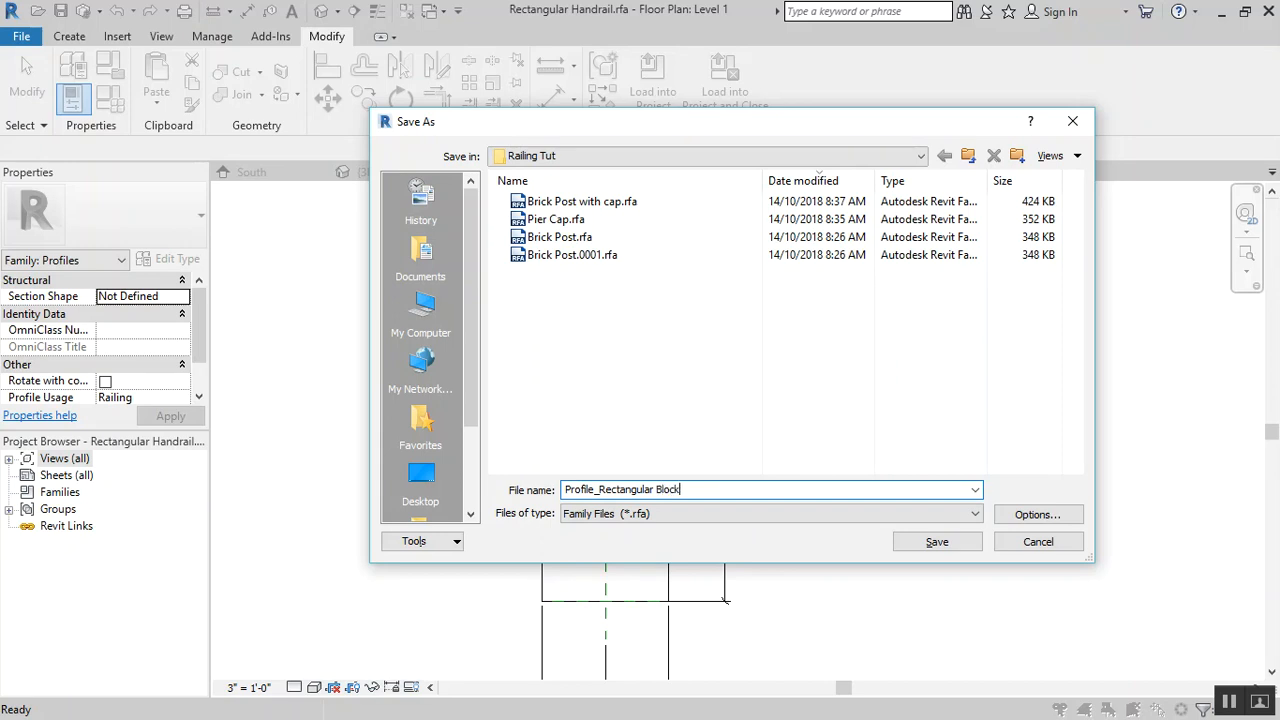
left_click(1037, 514)
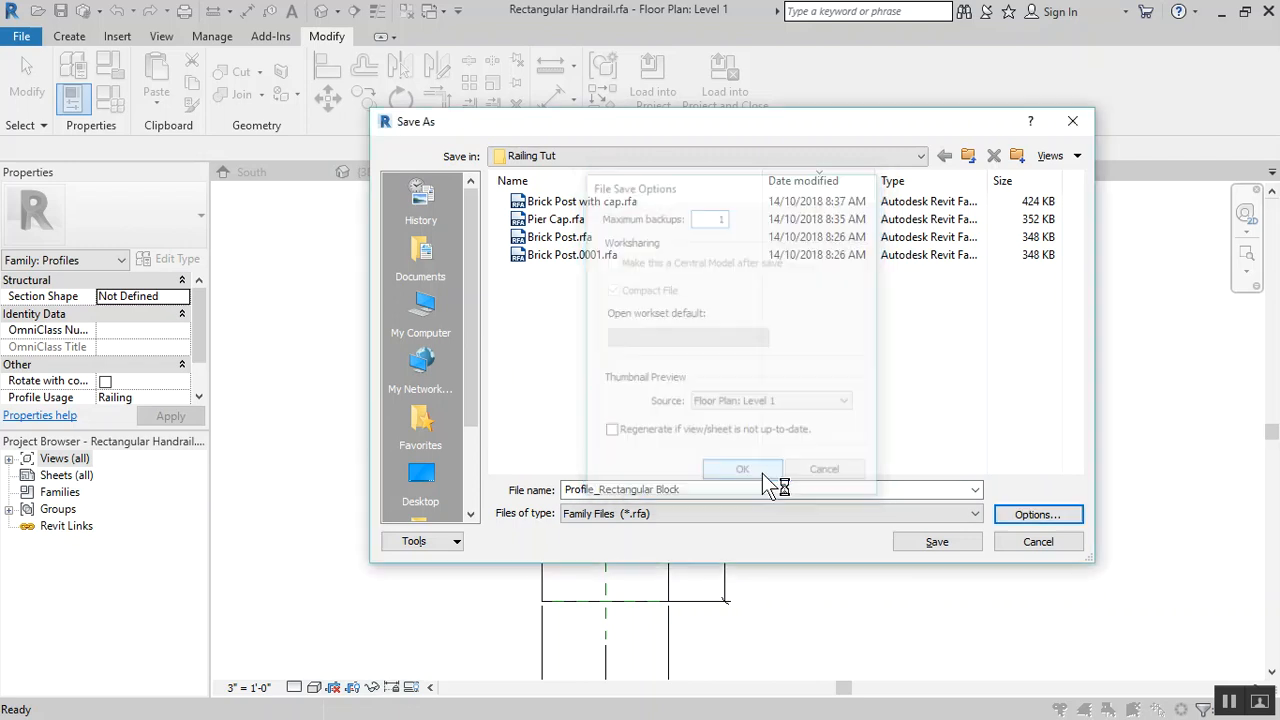
left_click(742, 468)
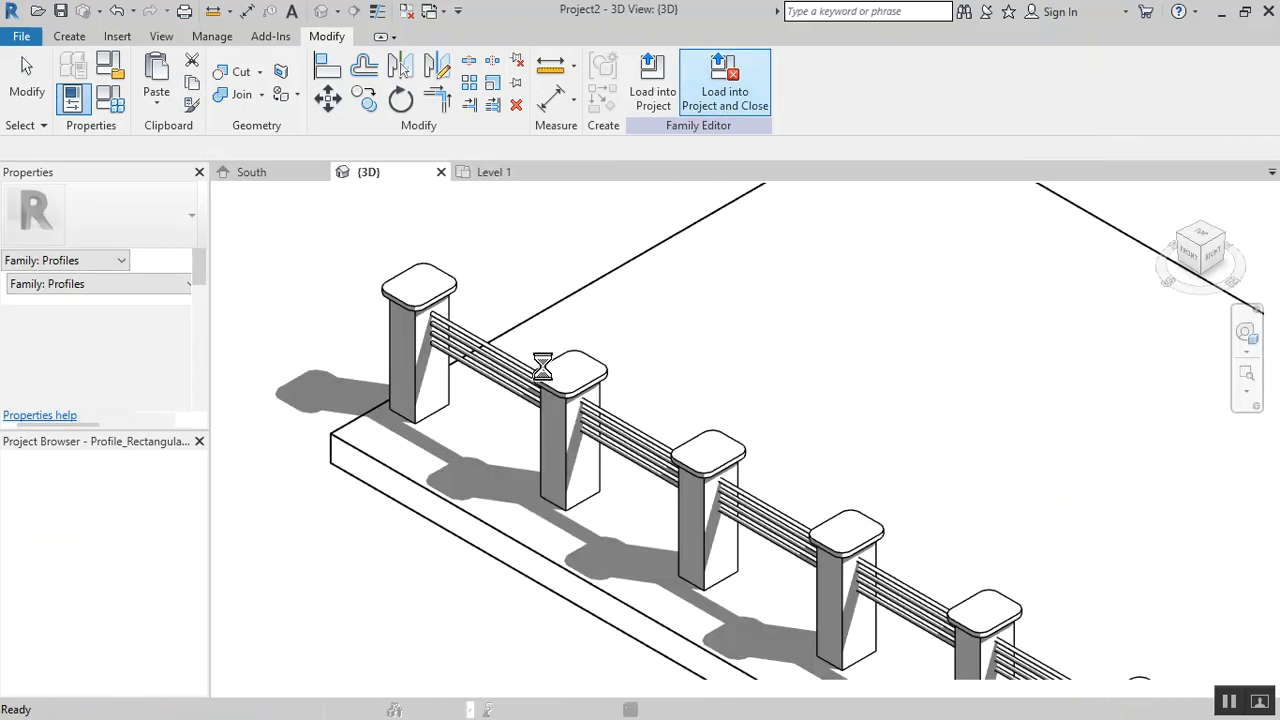
On the South elevation, add a rail with profile Profile_Rectangular Block : 8 x 24 to the railing type
left_click(724, 83)
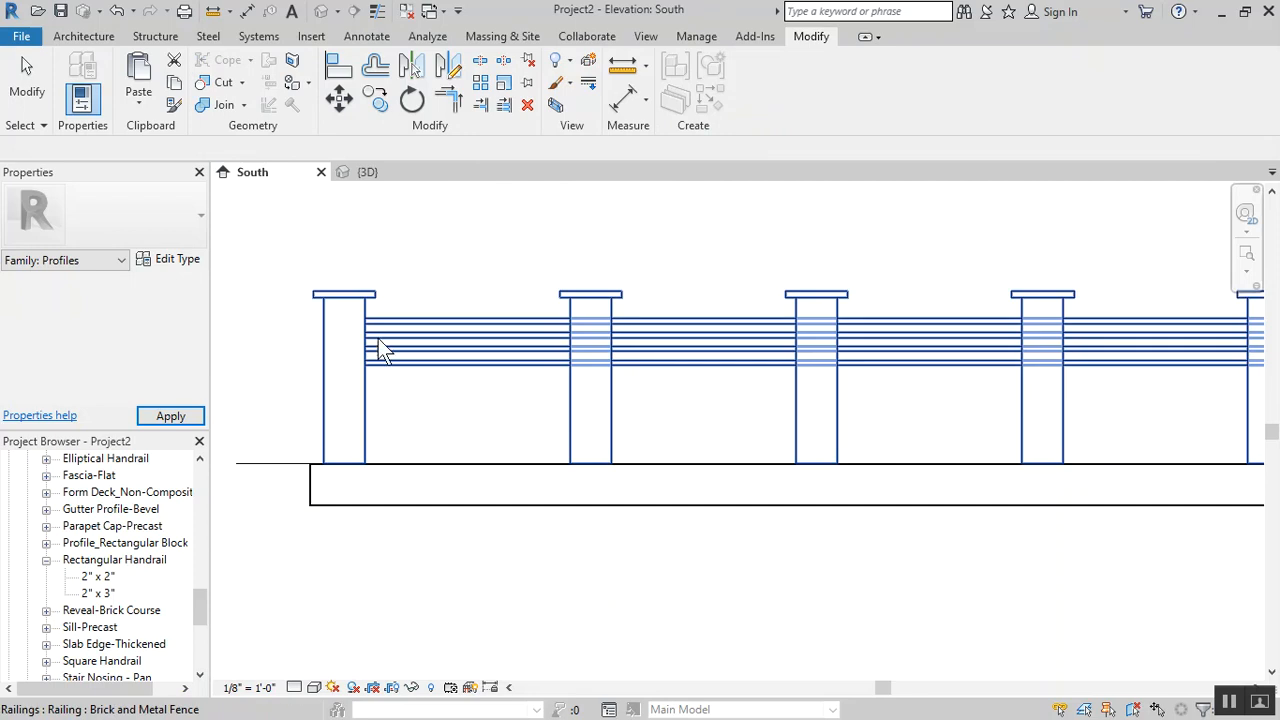
left_click(380, 348)
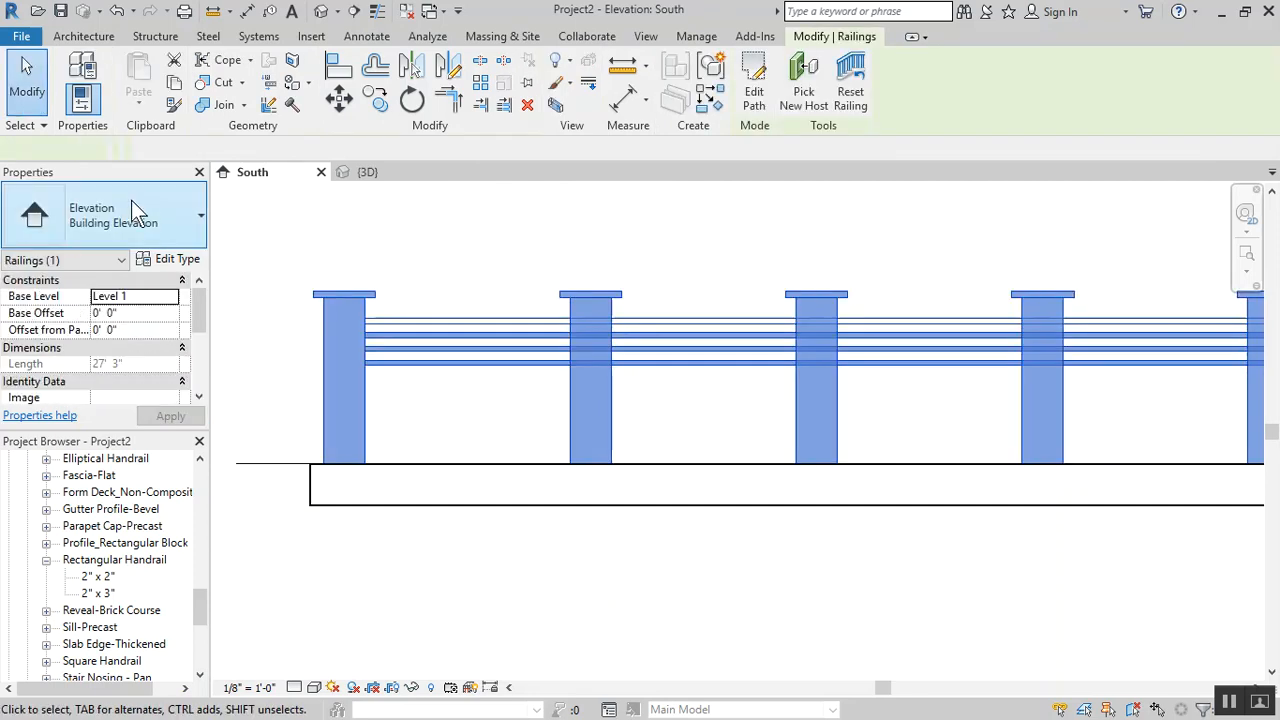
left_click(176, 258)
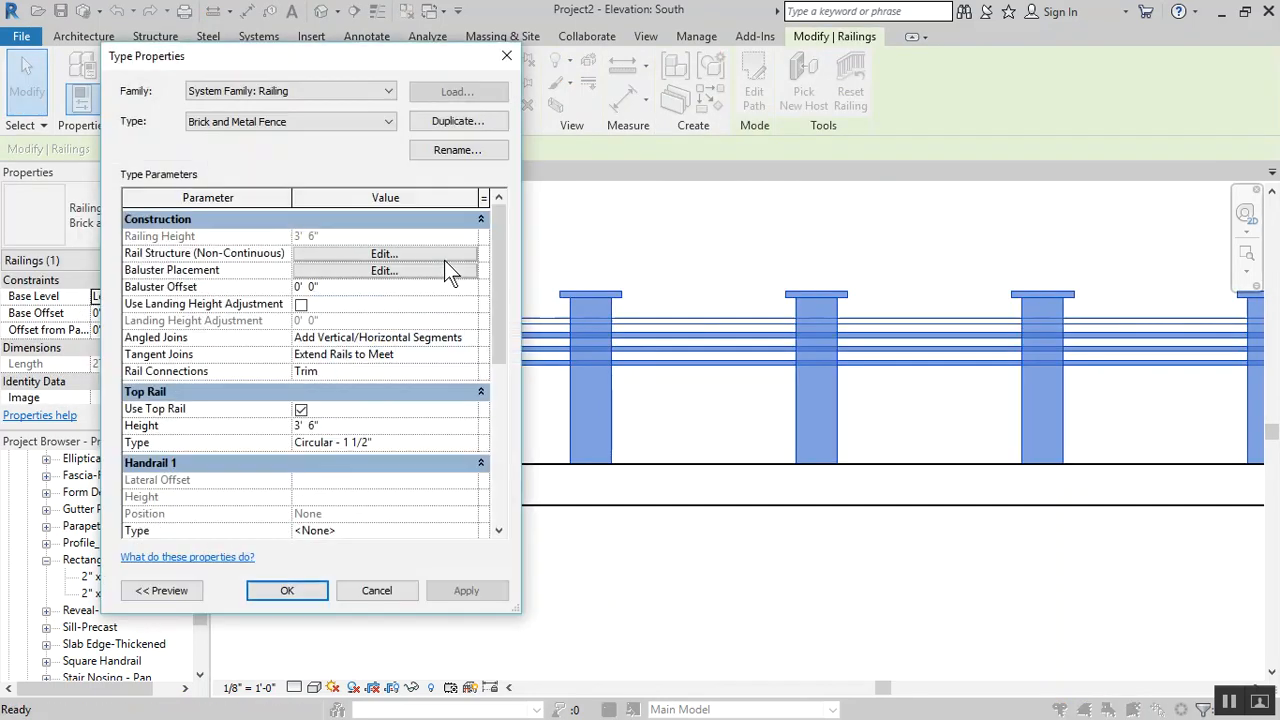
left_click(384, 253)
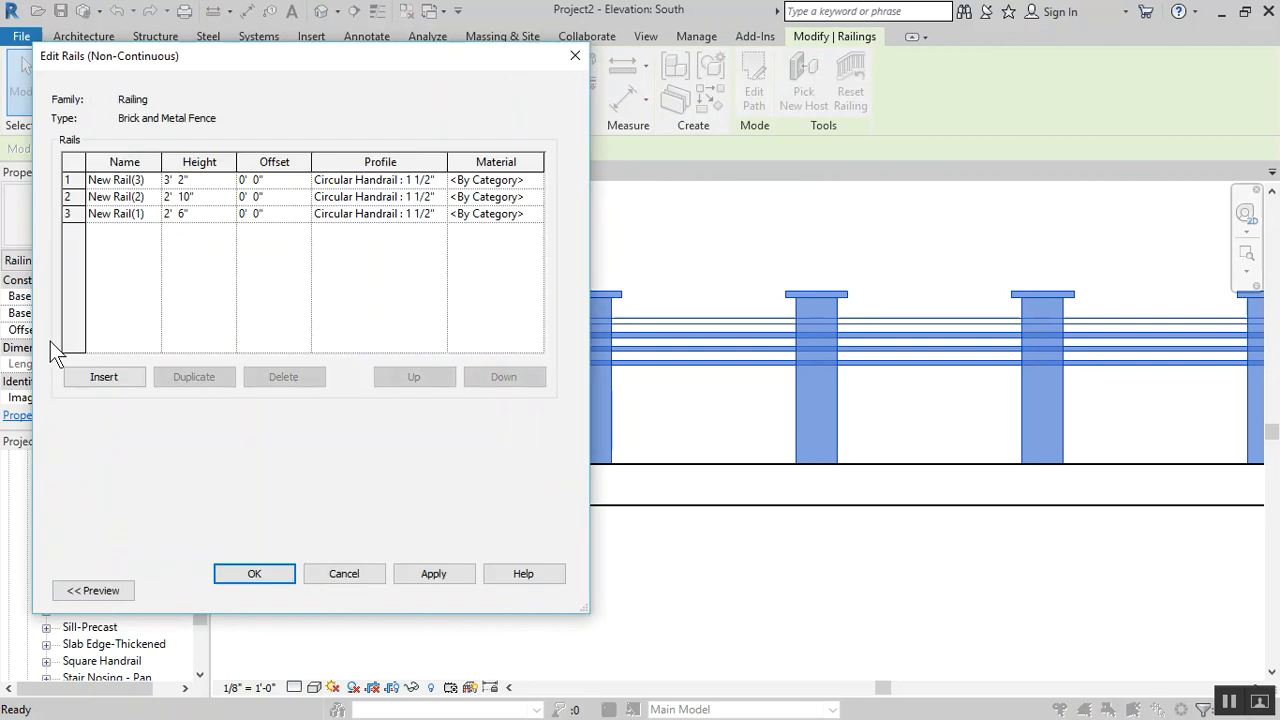
left_click(104, 376)
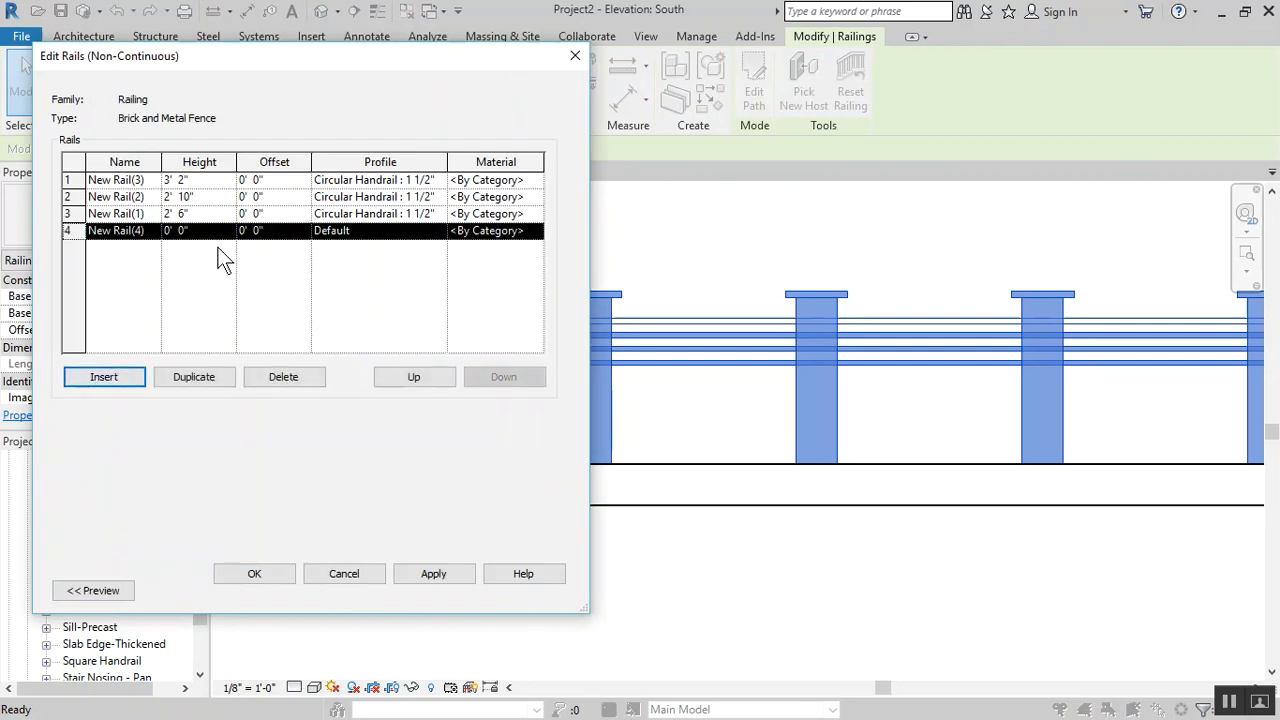
left_click(380, 230)
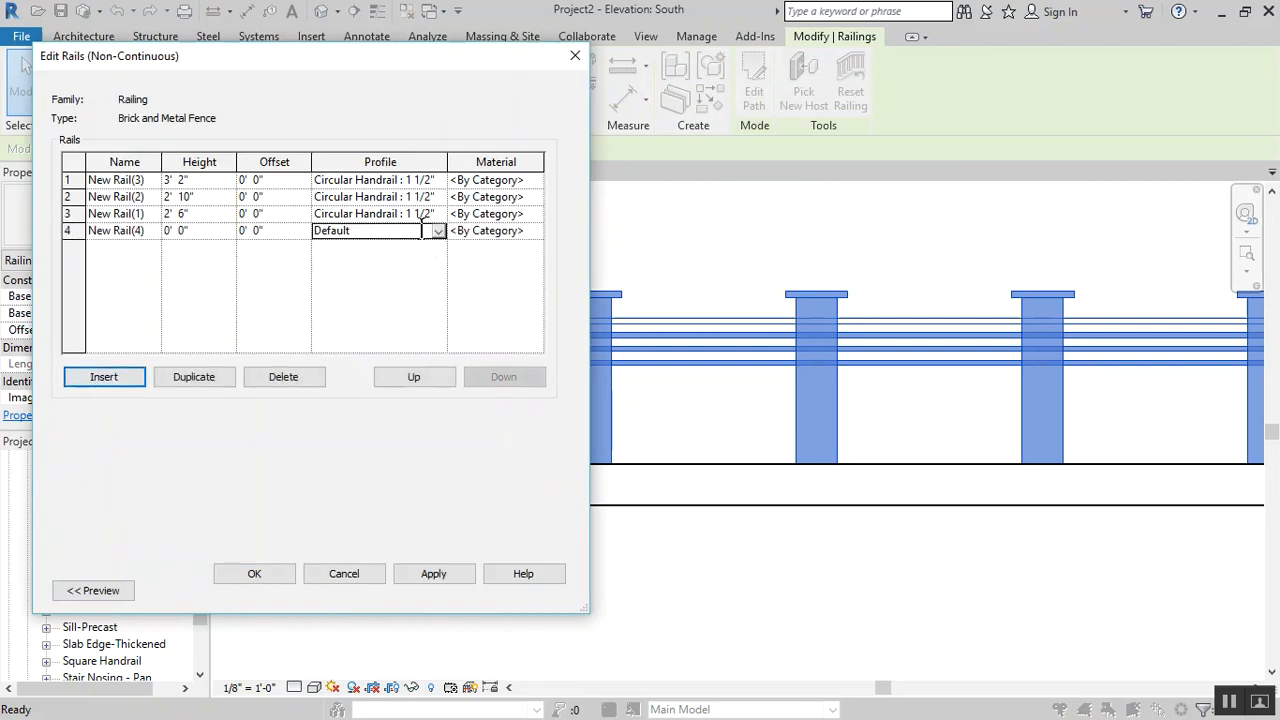
left_click(437, 231)
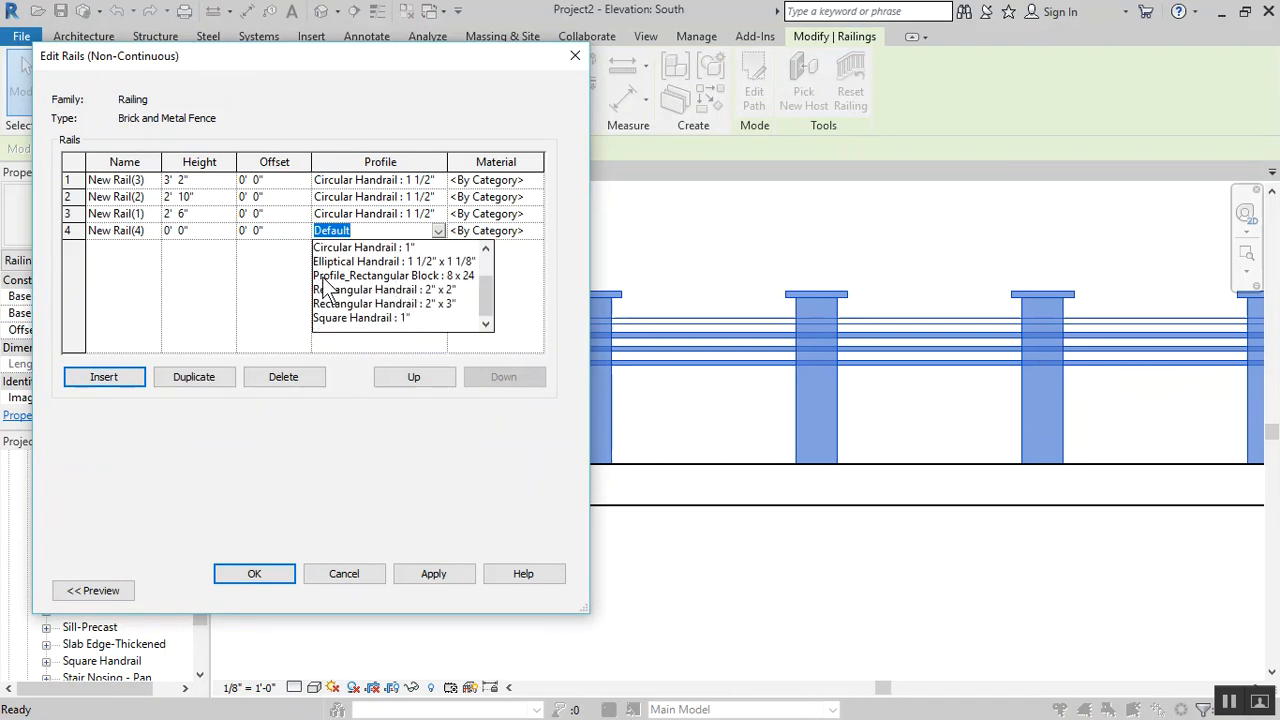
mouse_move(338, 290)
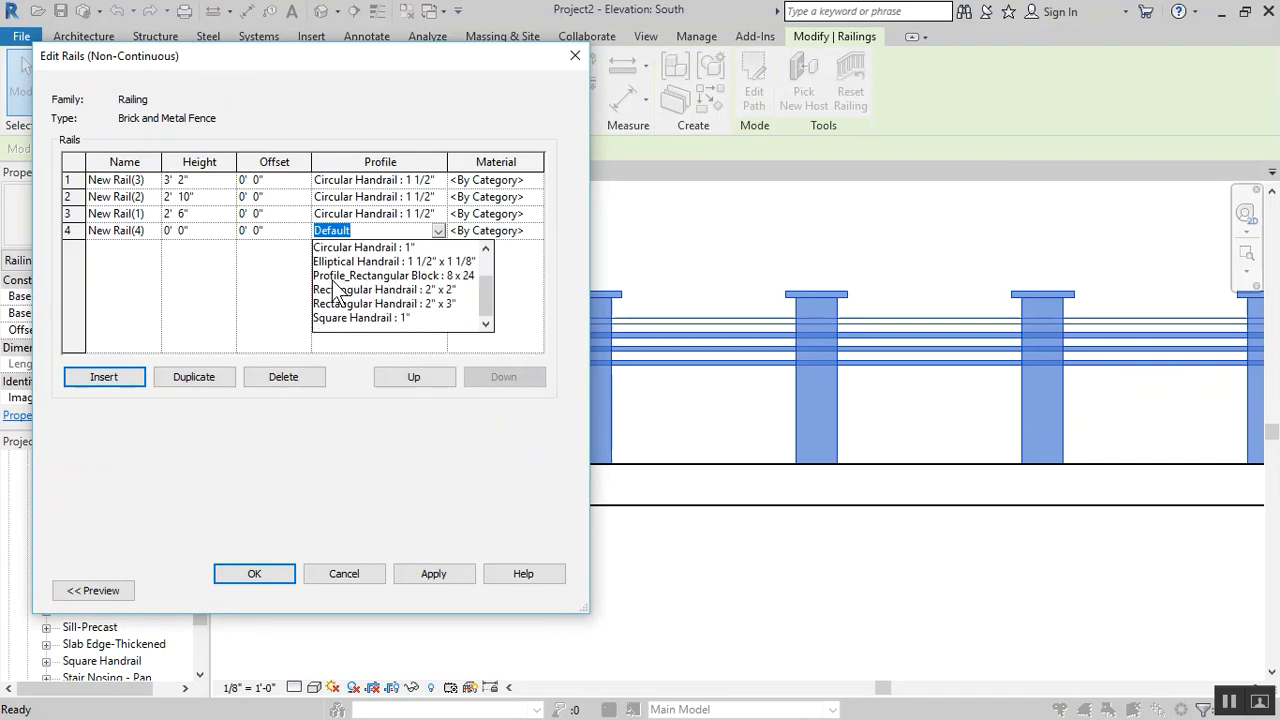
left_click(393, 275)
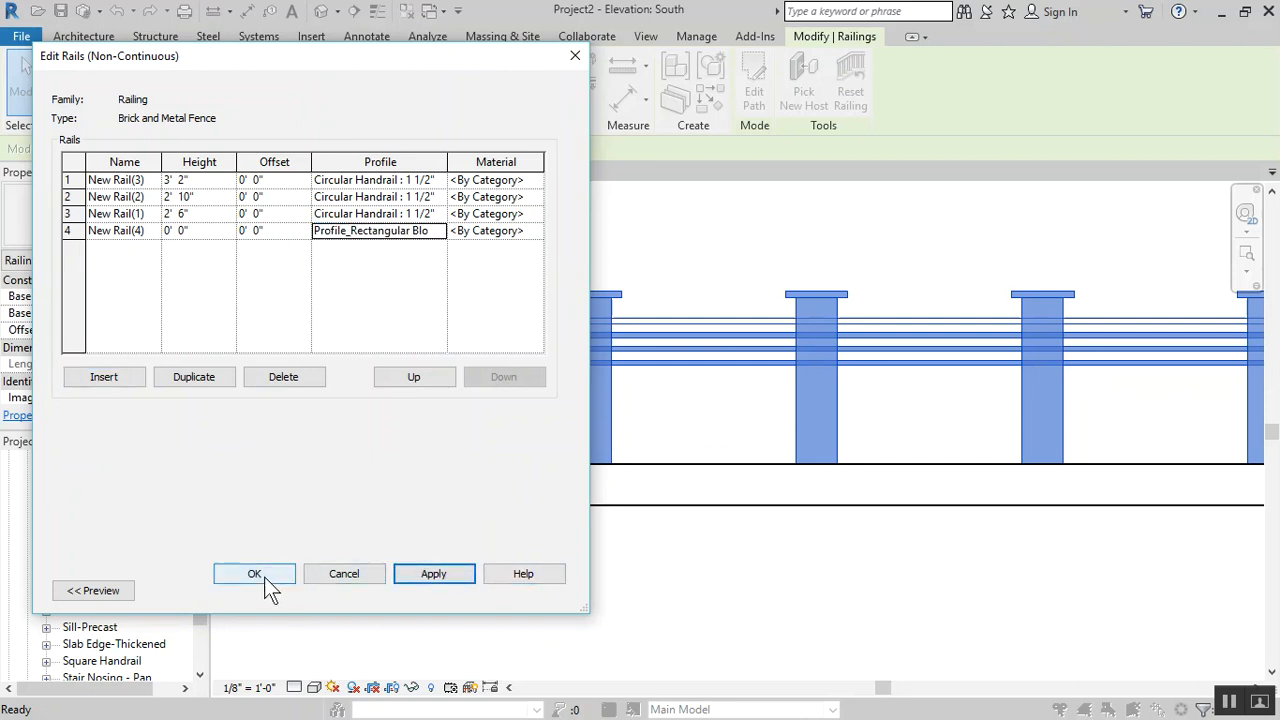
left_click(254, 573)
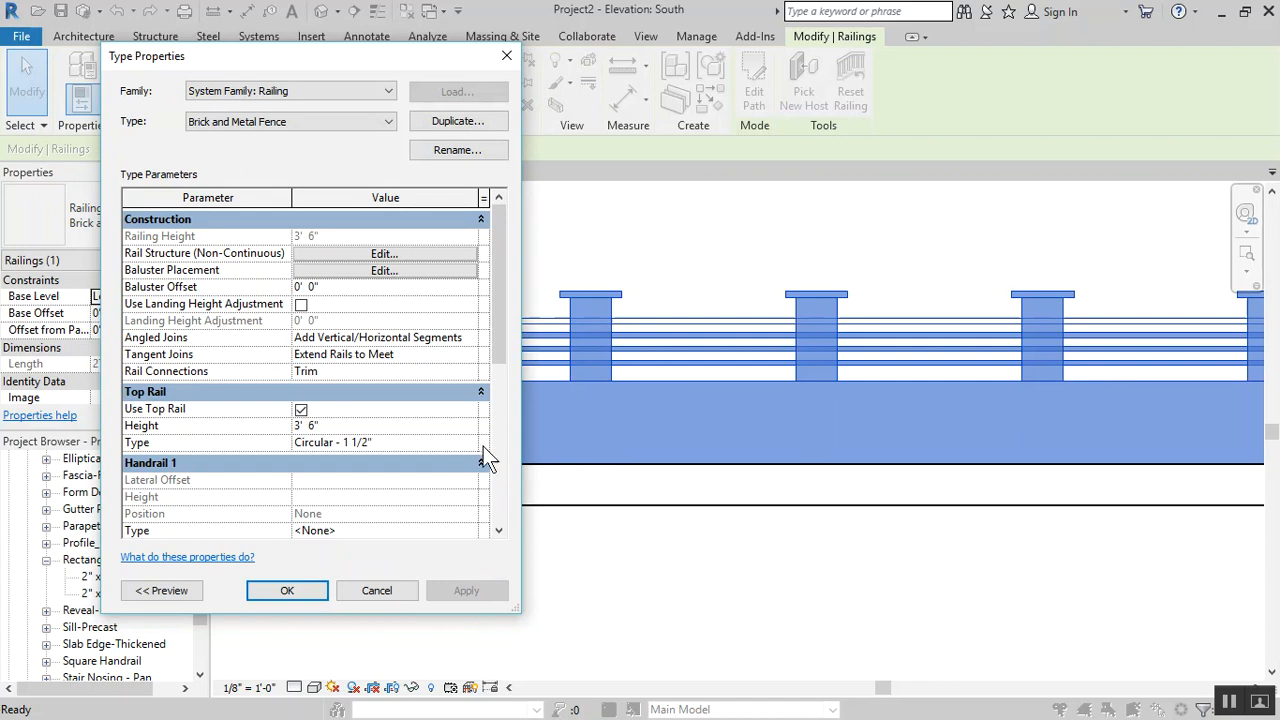
left_click(287, 590)
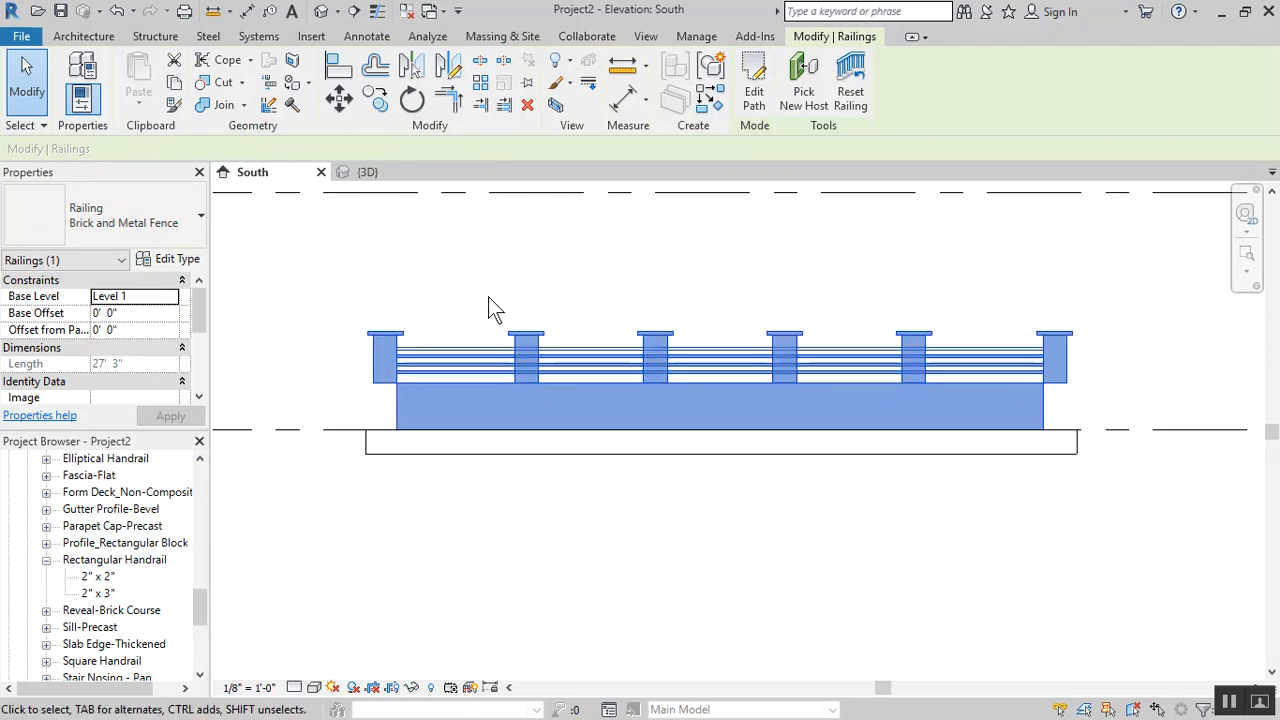
mouse_move(550, 405)
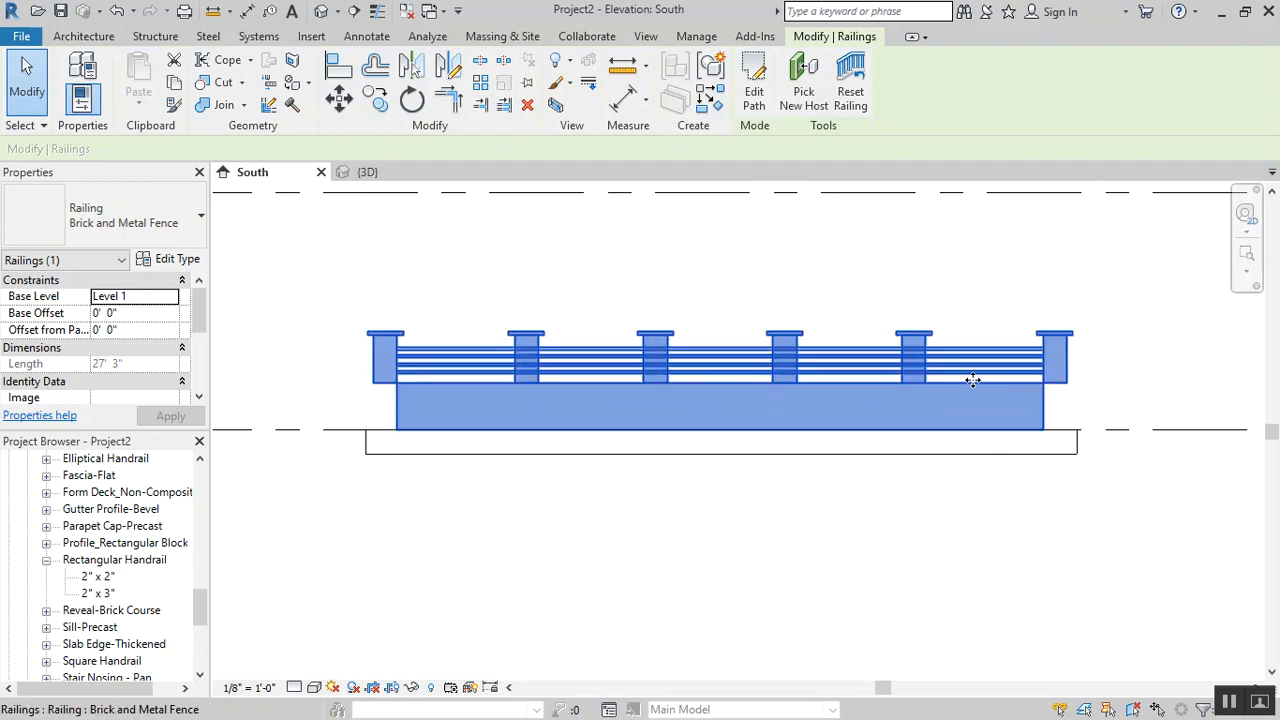
mouse_move(468, 390)
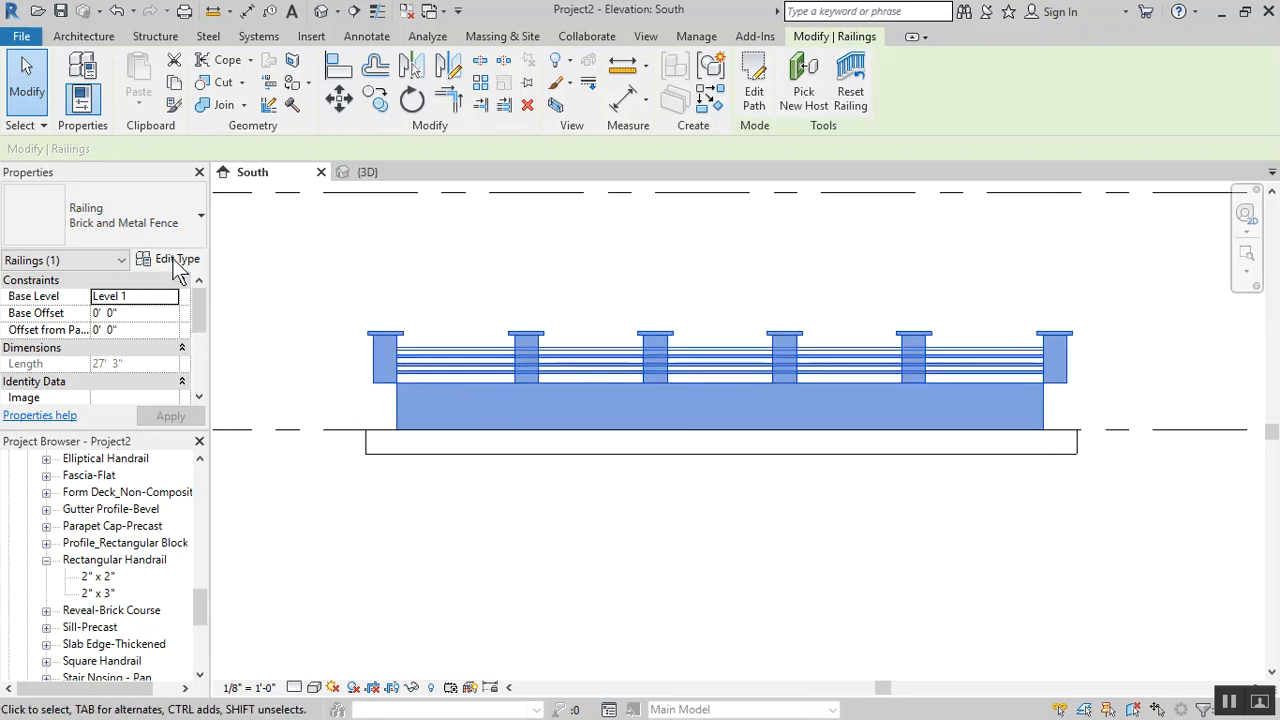
In the railing's Baluster Placement, enter a -2' base offset for the start and end posts
left_click(176, 259)
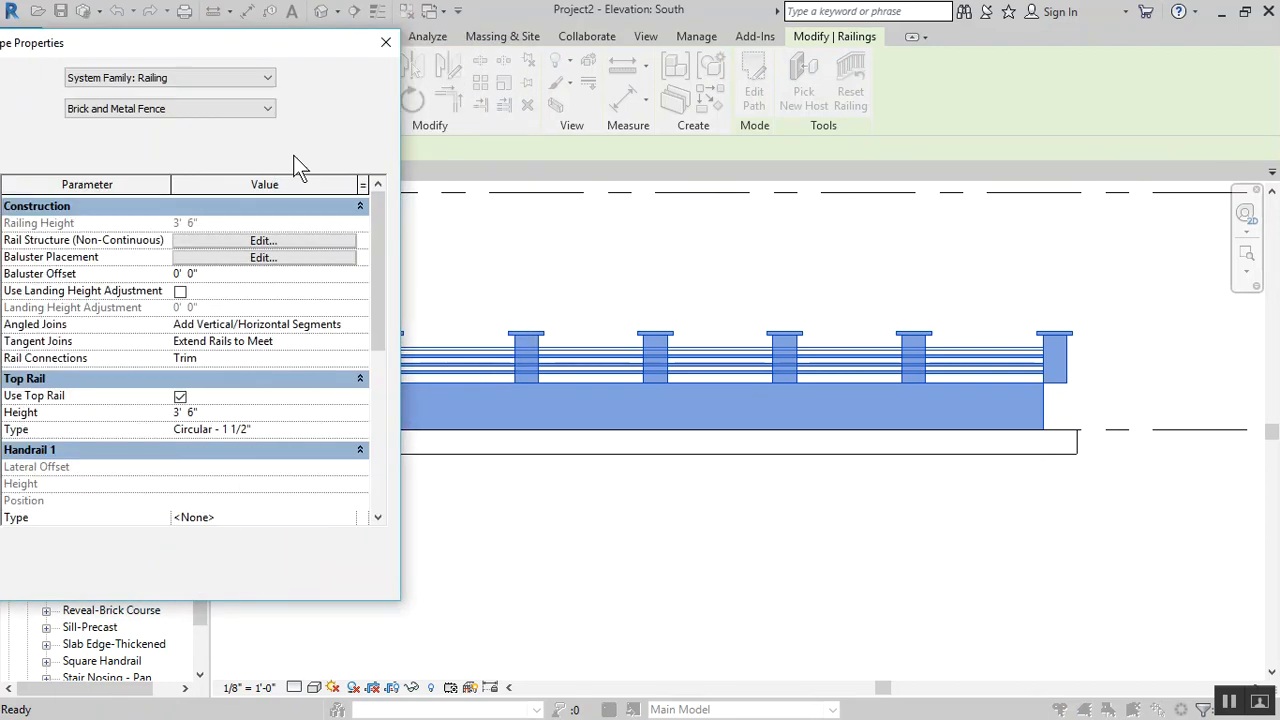
left_click(263, 257)
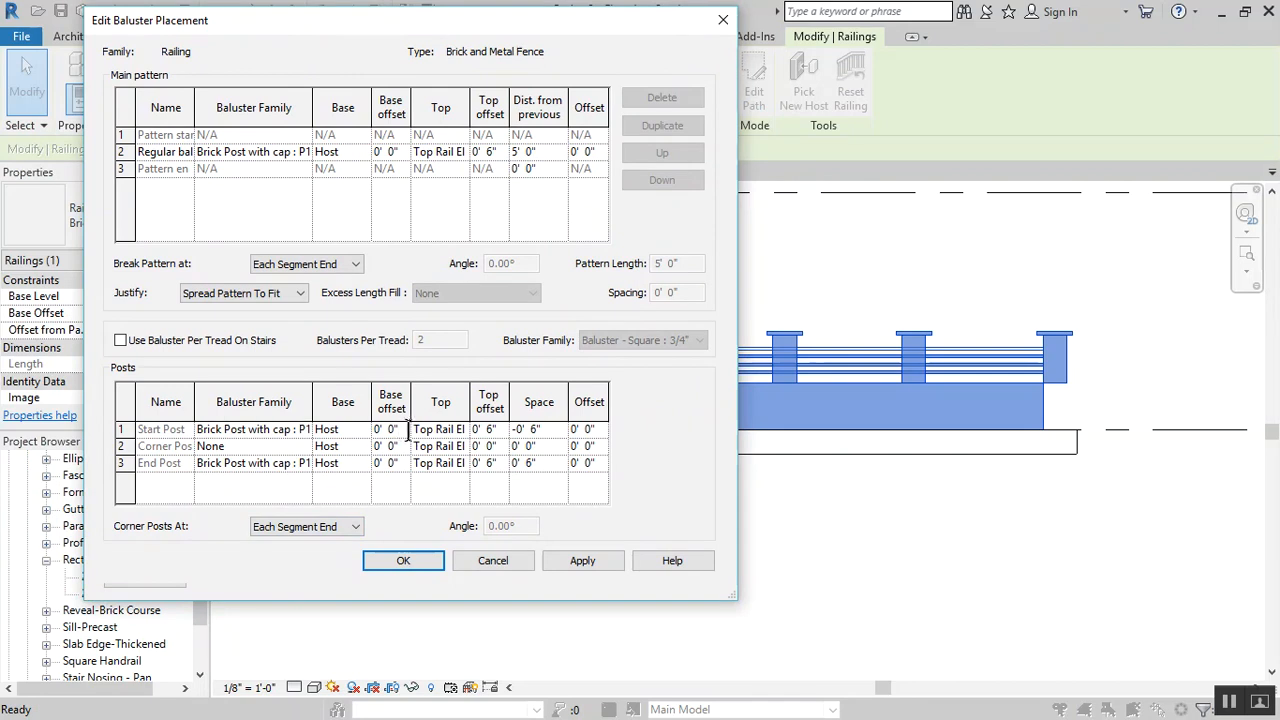
left_click(342, 429)
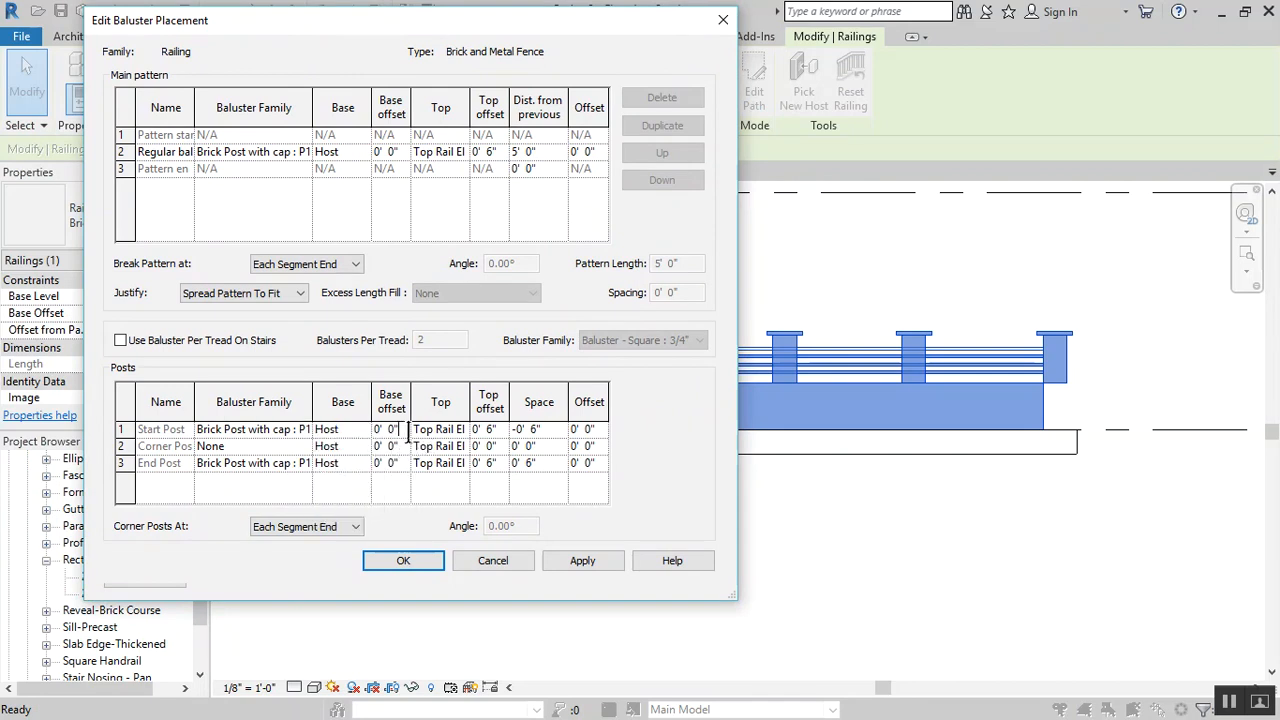
left_click(388, 429)
type("-2")
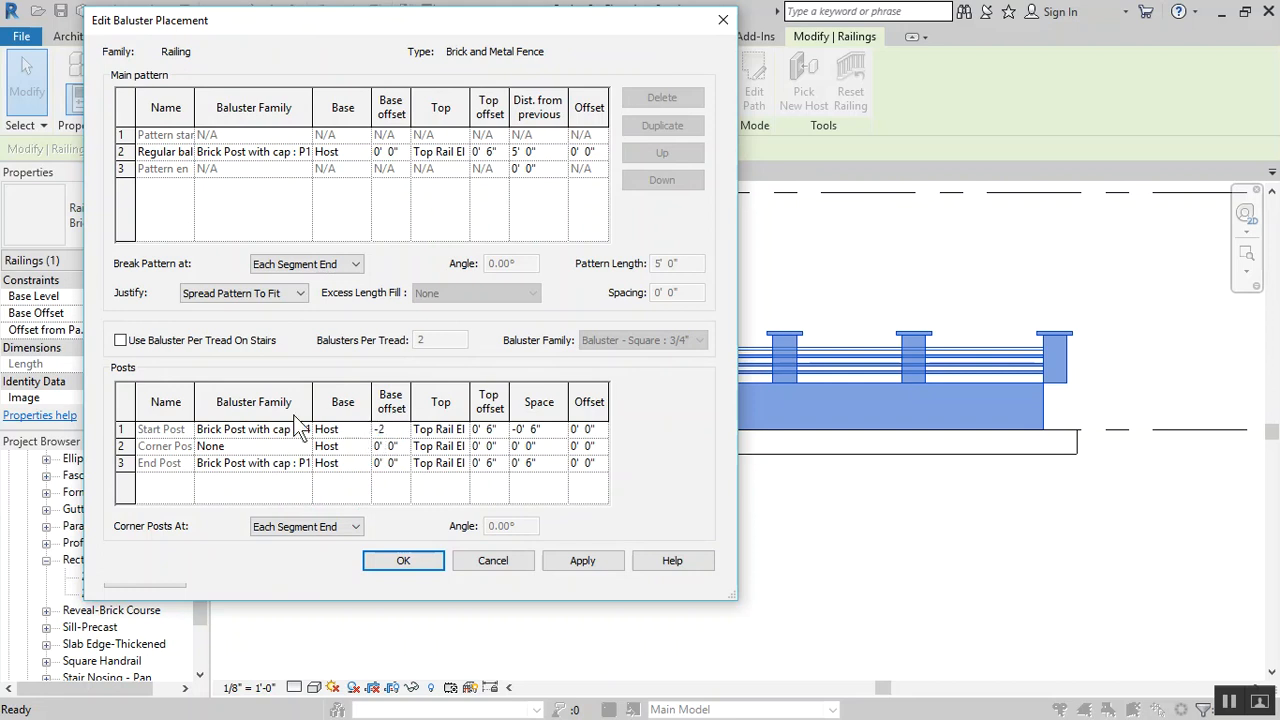
left_click(385, 463)
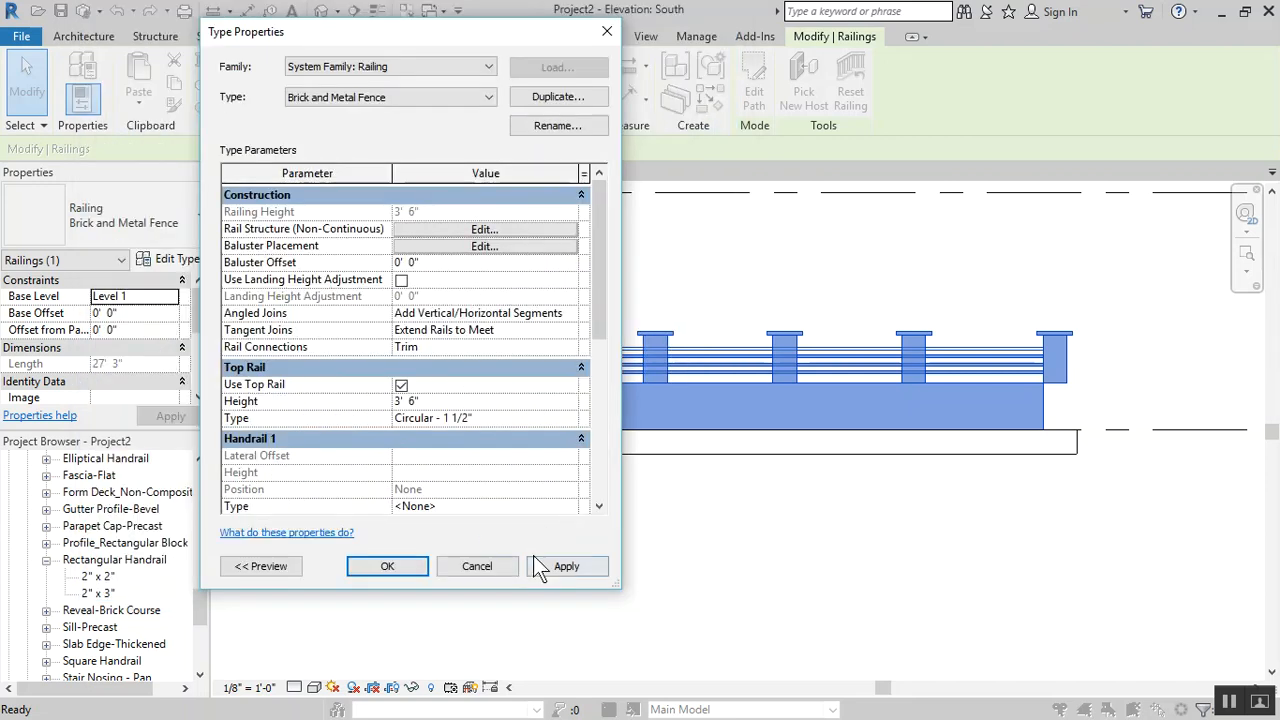
Revise the start and end post base offsets to -0' 6" and close the dialogs
left_click(566, 566)
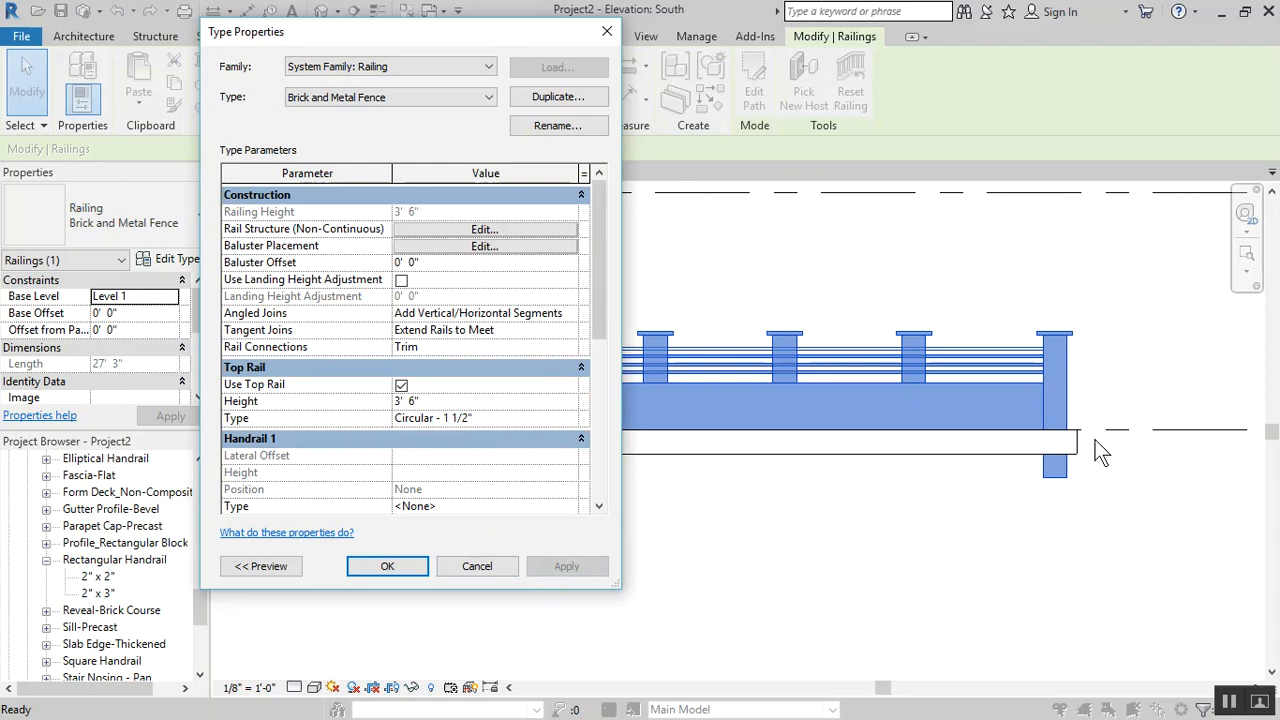
mouse_move(1085, 462)
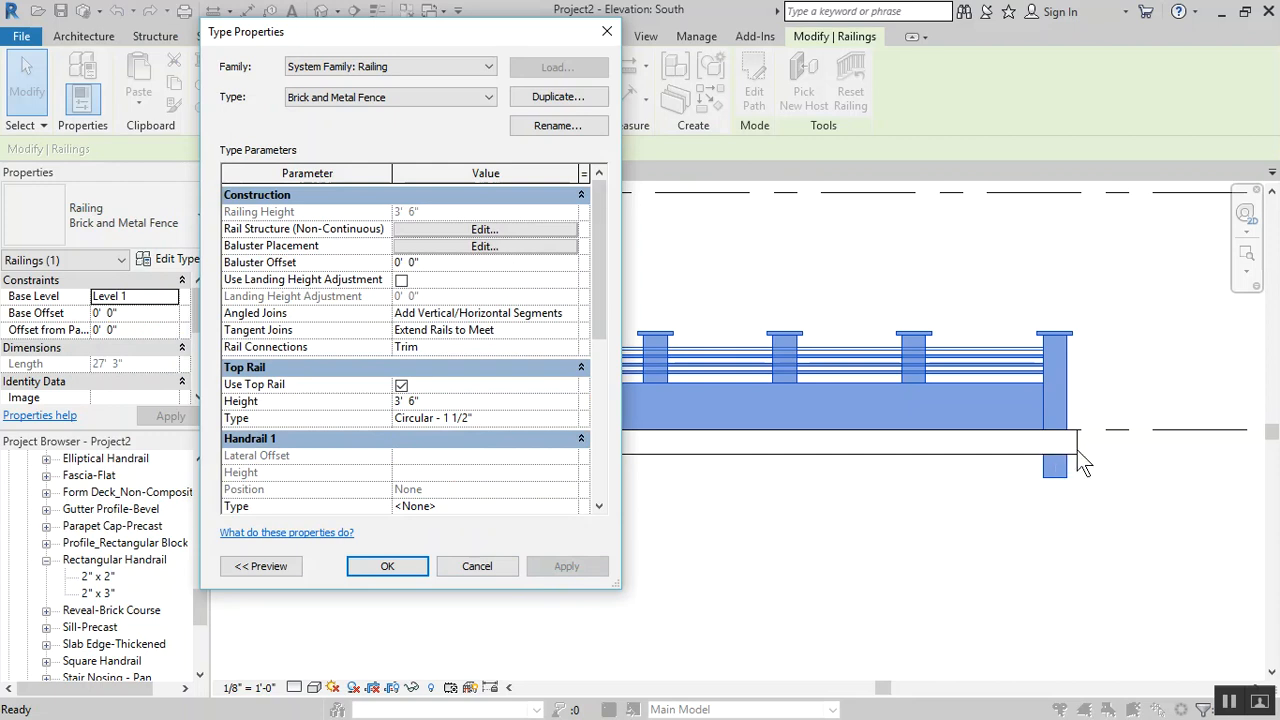
mouse_move(838, 350)
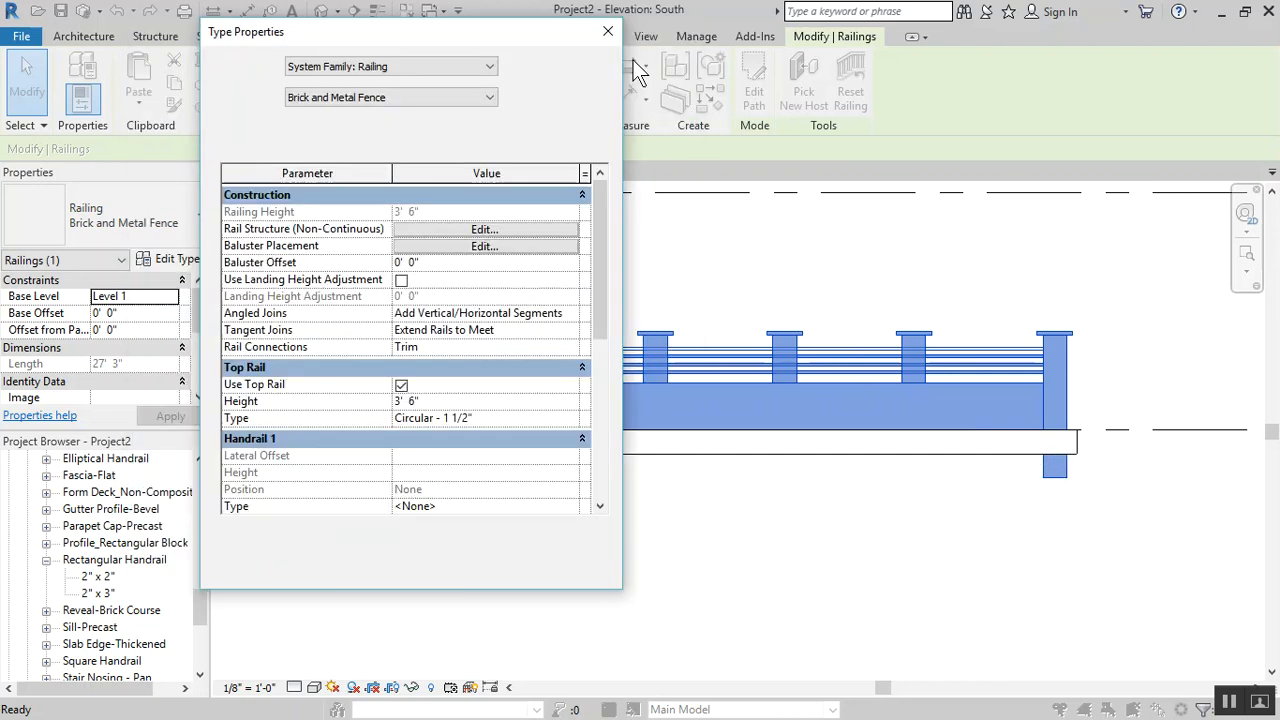
left_click(484, 246)
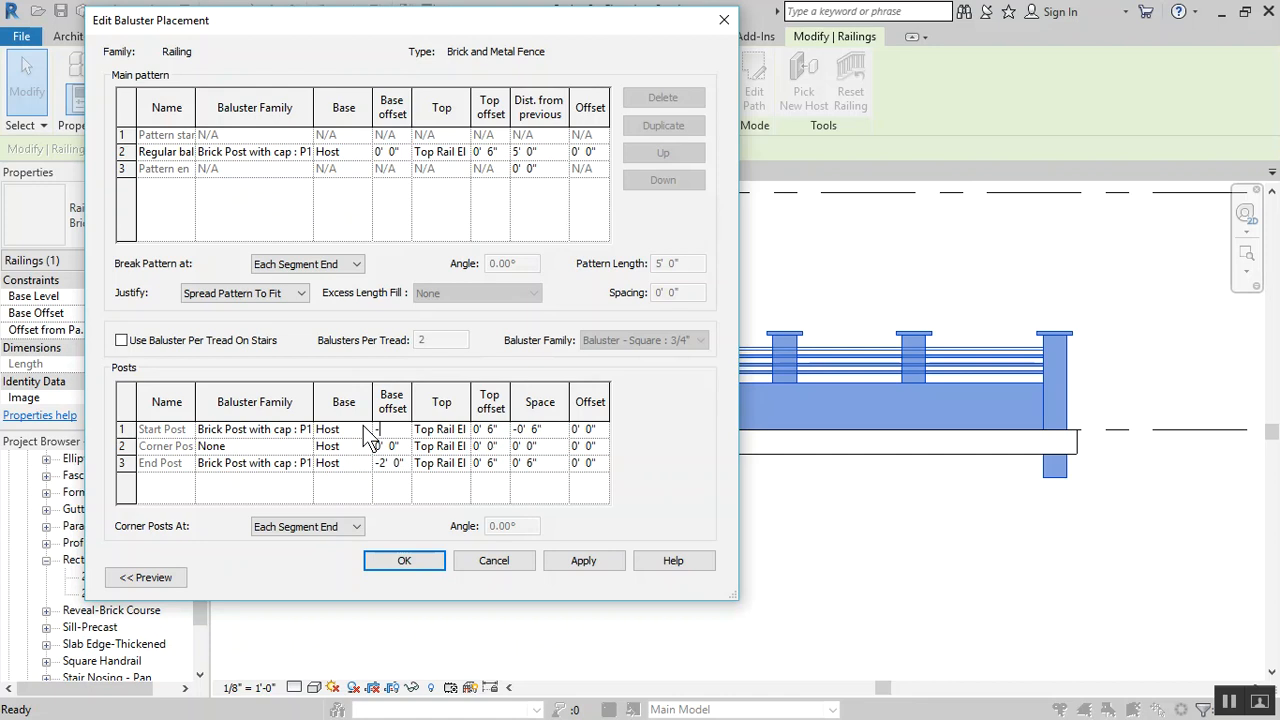
left_click(441, 429)
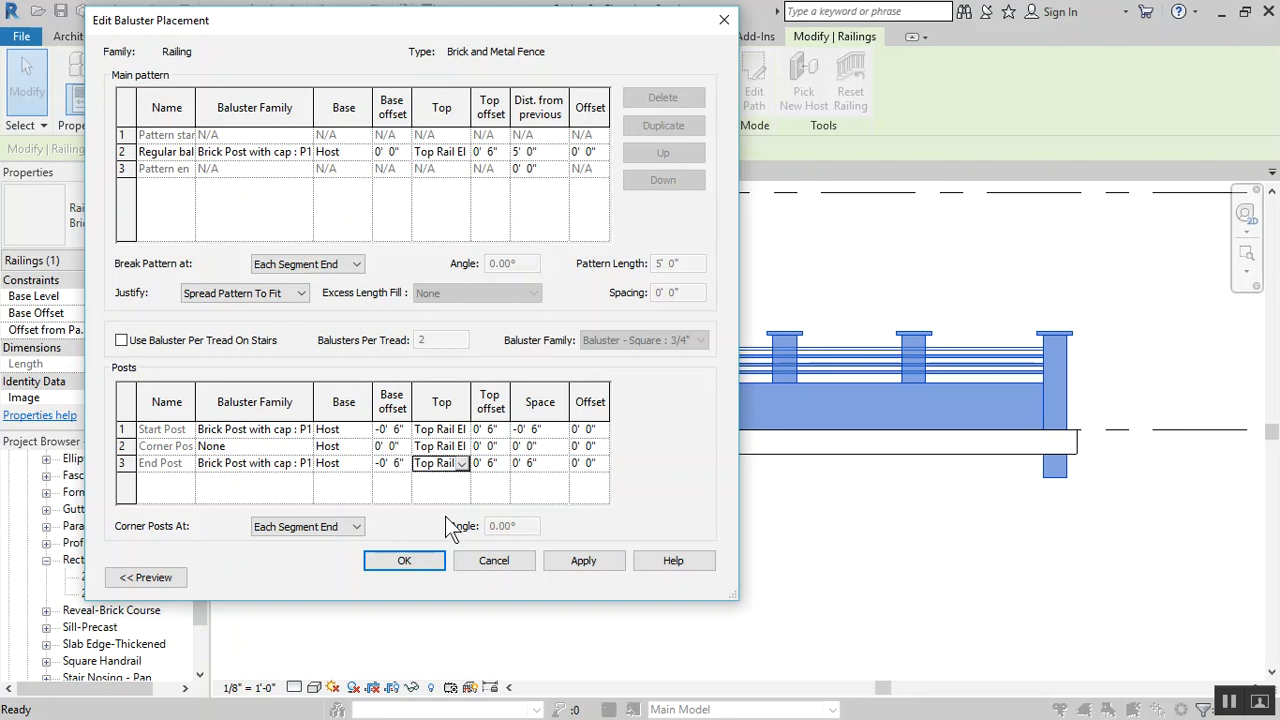
left_click(583, 560)
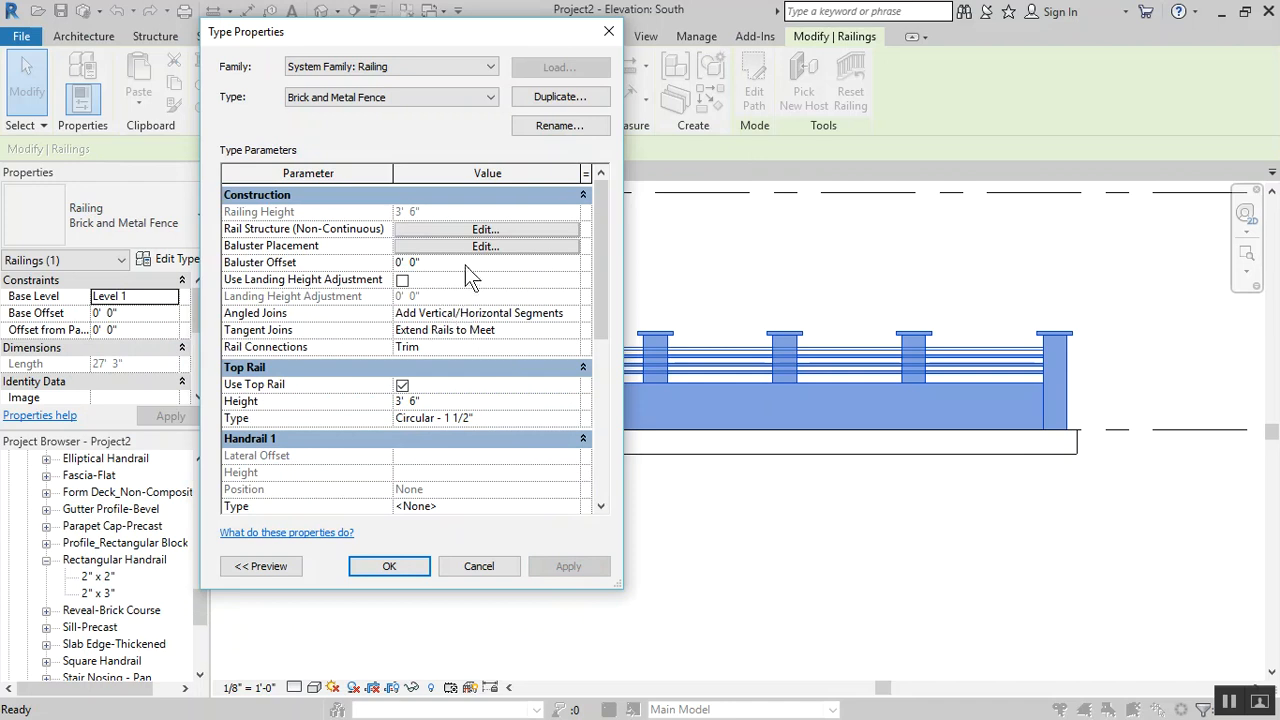
left_click(485, 246)
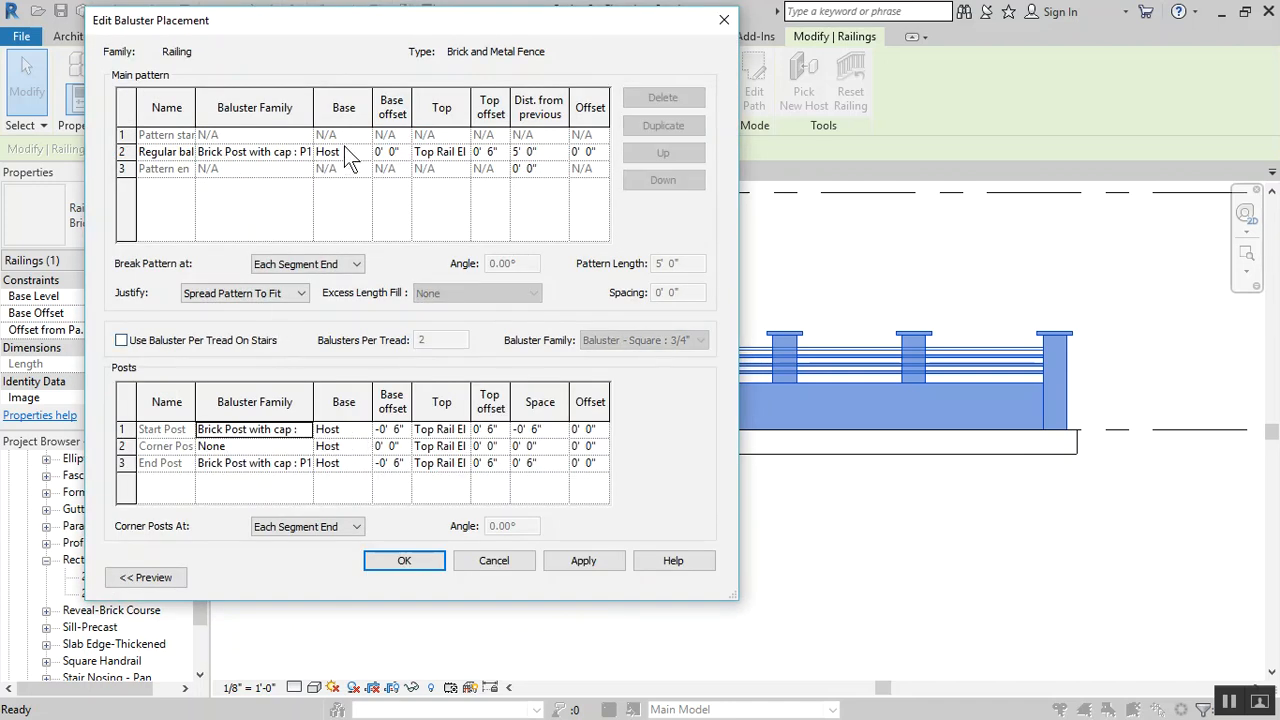
left_click(388, 151)
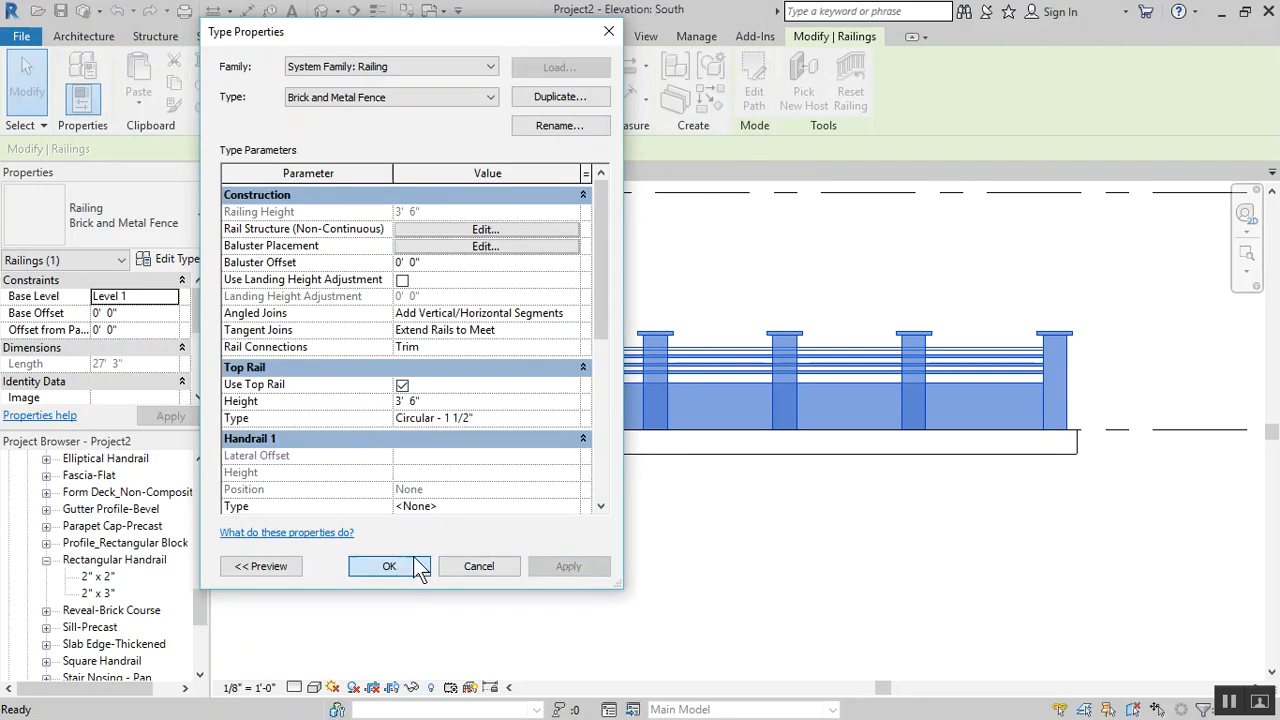
left_click(389, 566)
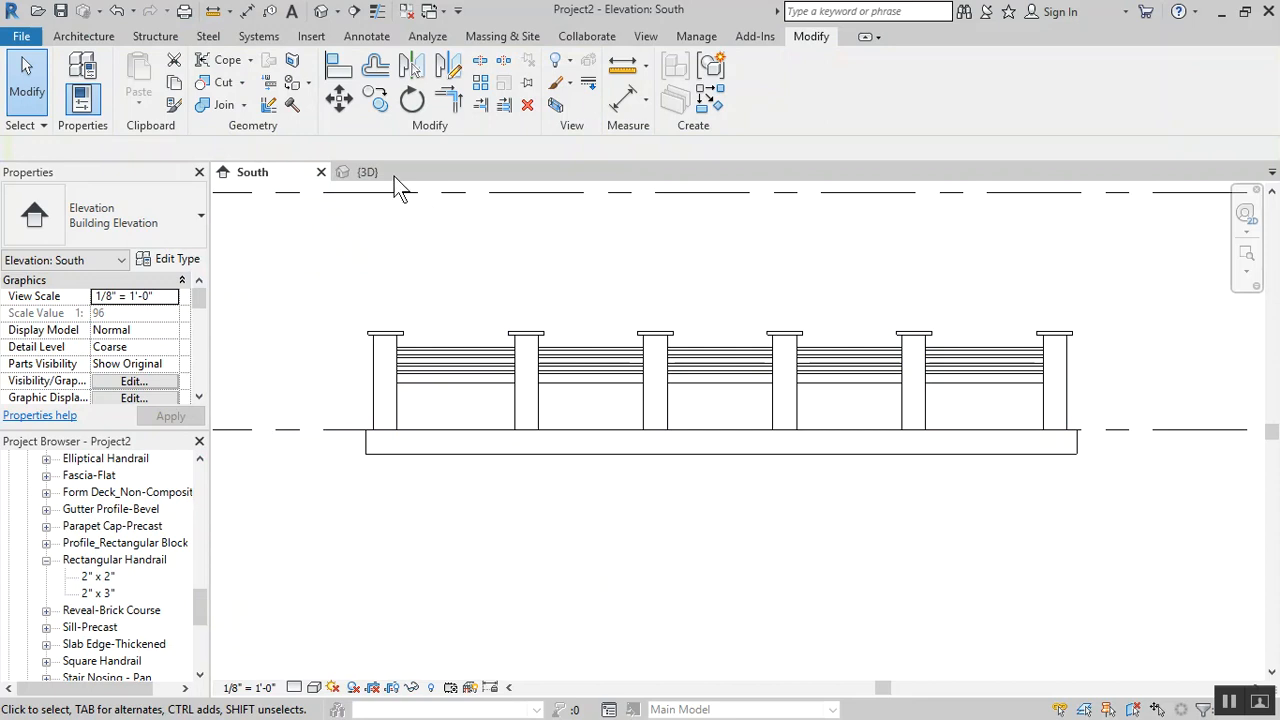
Return to the 3D view, frame the whole fence, and turn on cast shadows
left_click(367, 171)
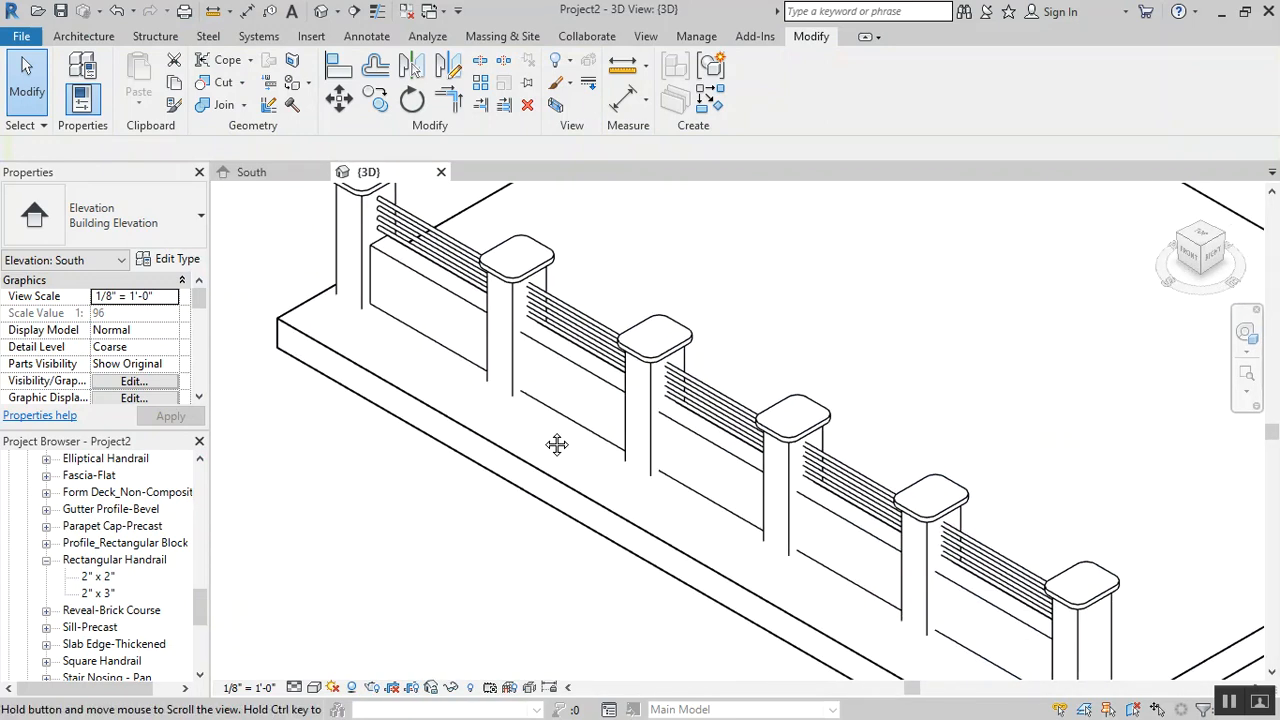
left_click_drag(557, 445, 510, 425)
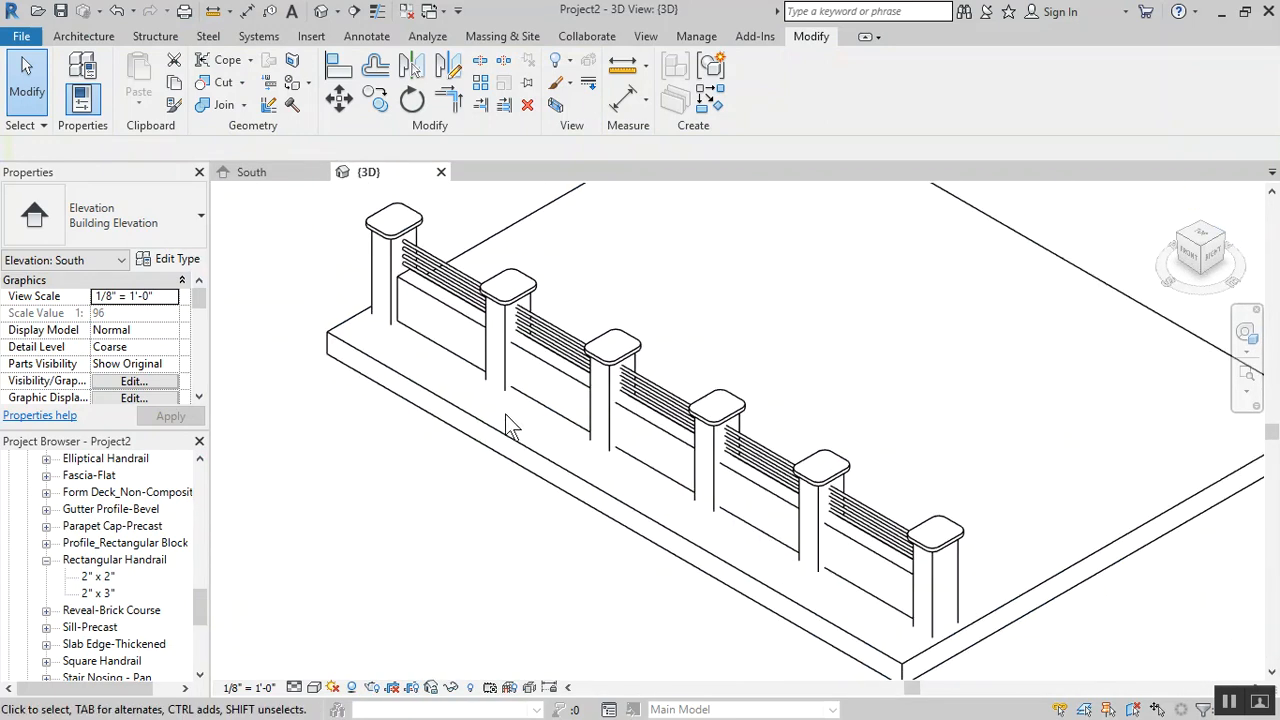
left_click(920, 630)
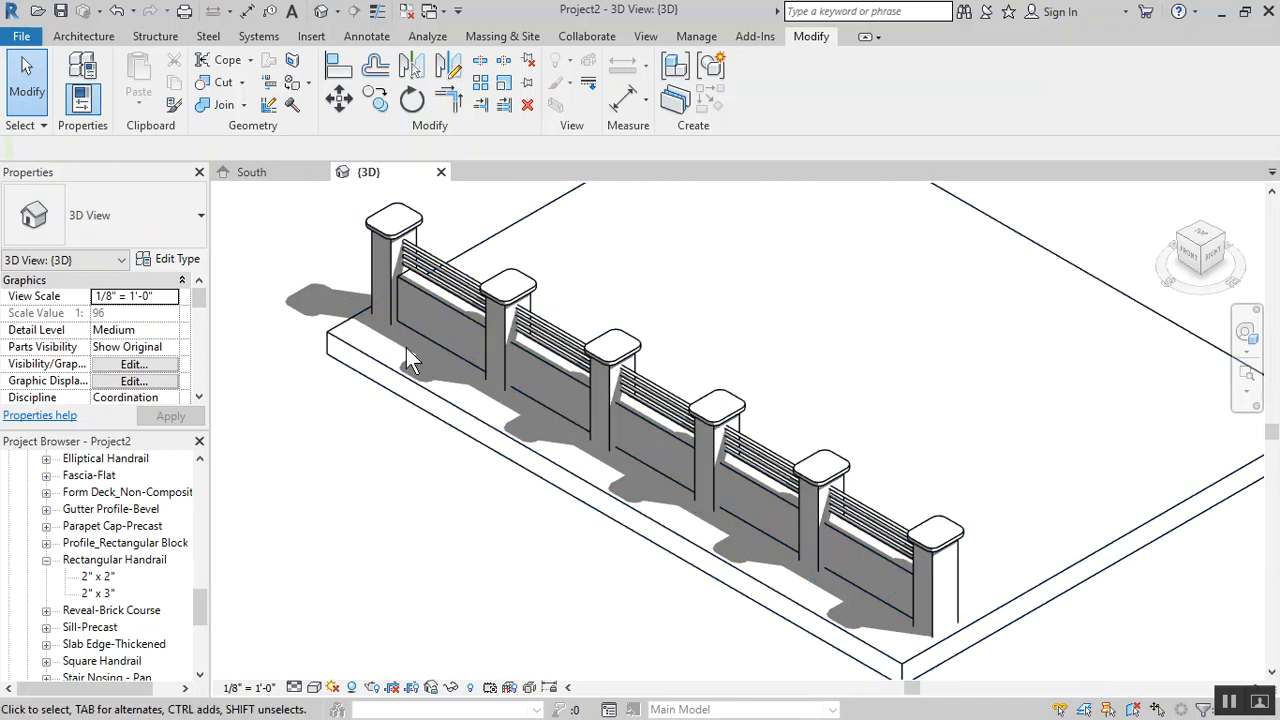
mouse_move(865, 545)
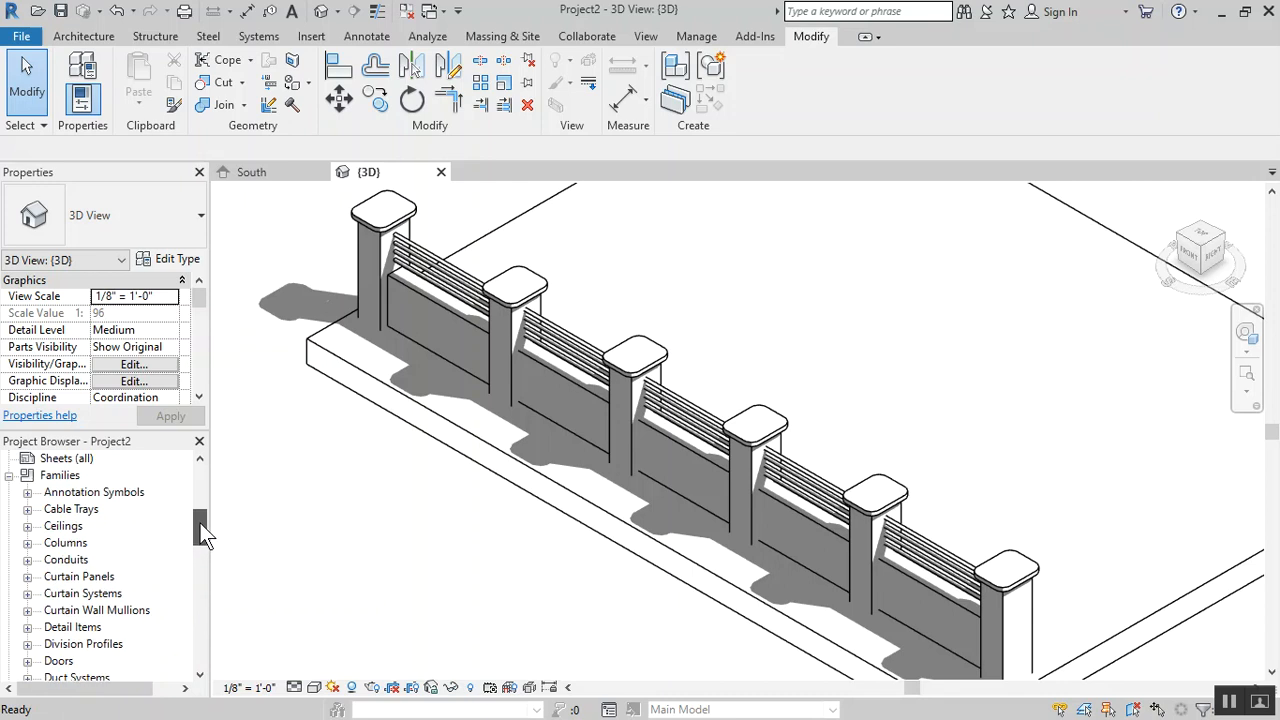
Open Type Properties for the Brick Post with cap P12x16 baluster from the Project Browser
scroll("down", 3)
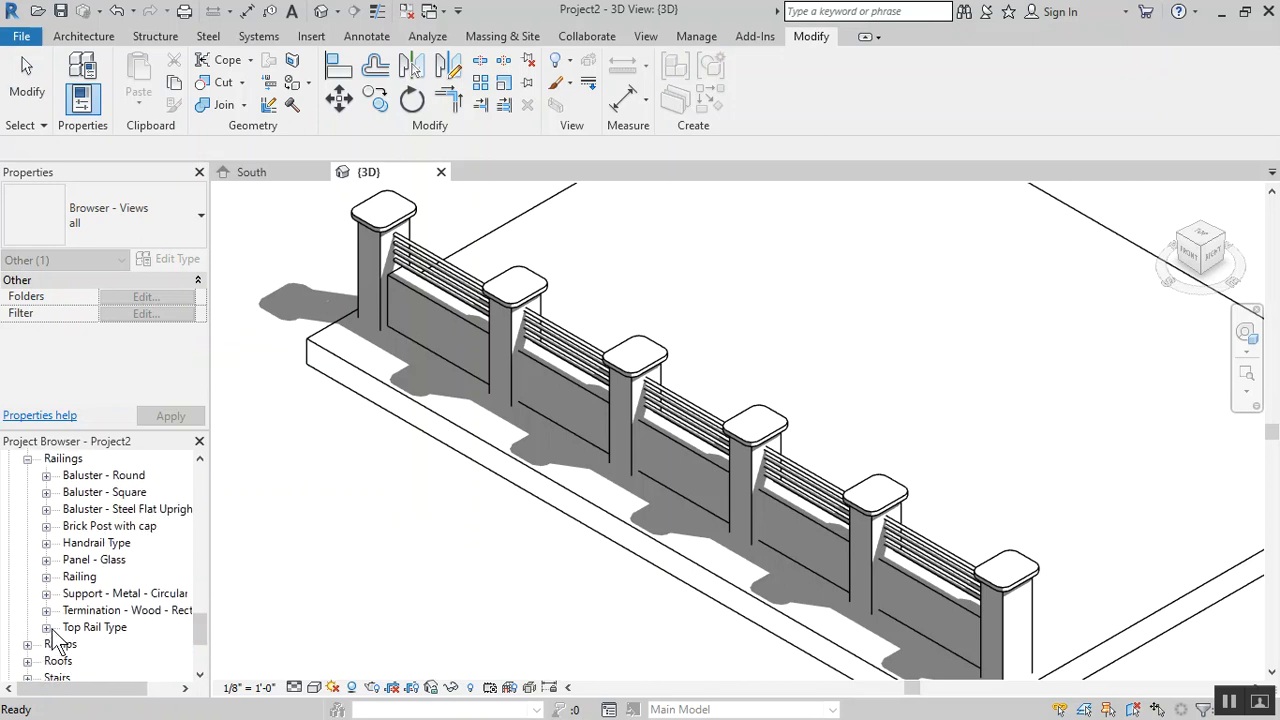
left_click(28, 475)
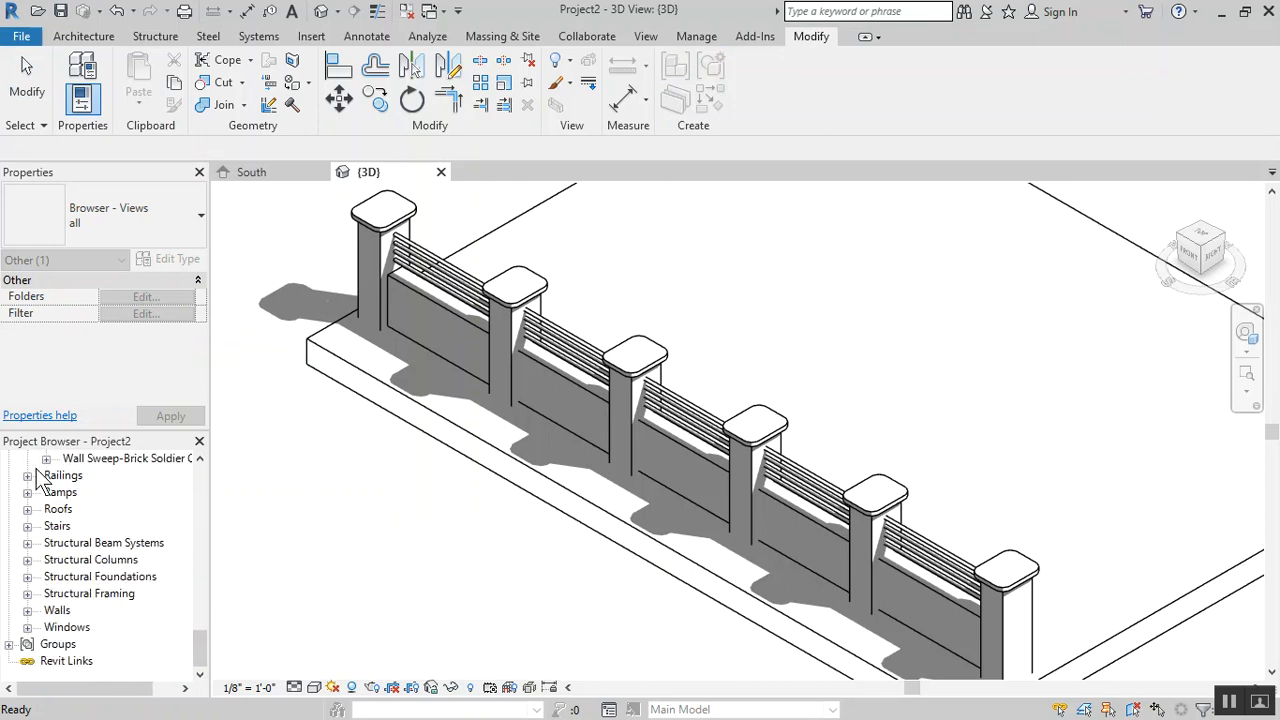
left_click(28, 475)
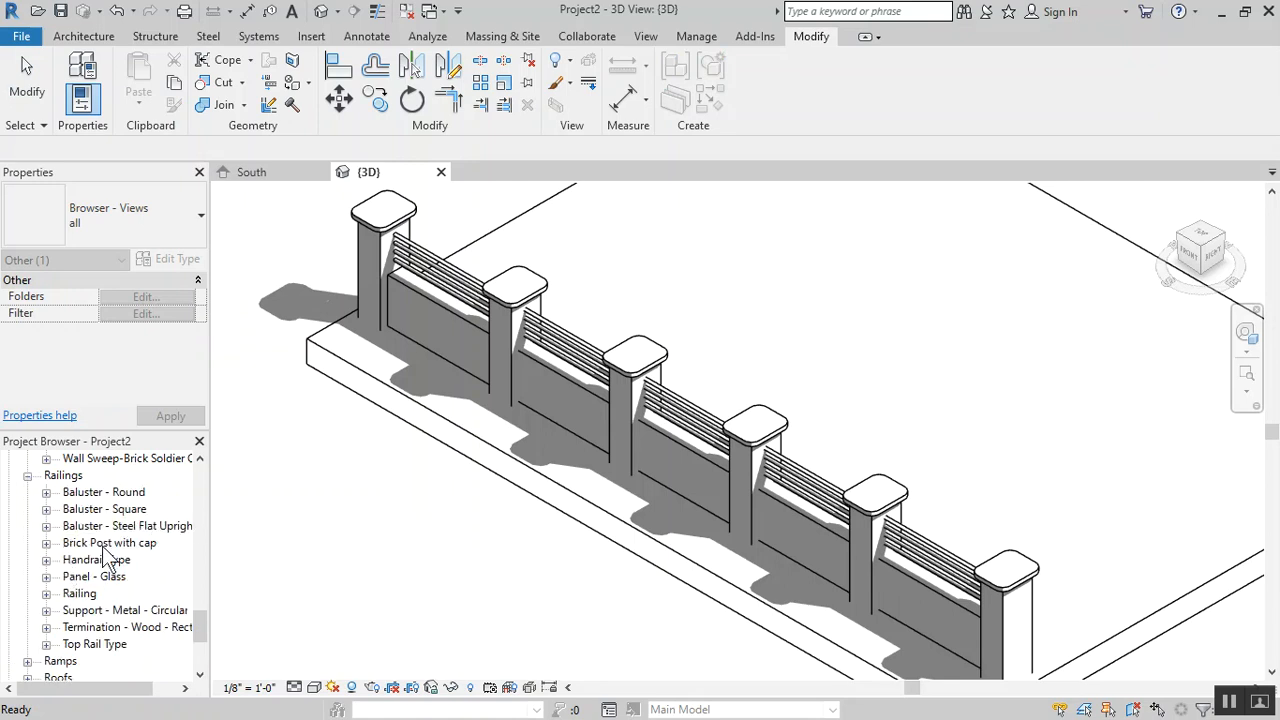
left_click(109, 542)
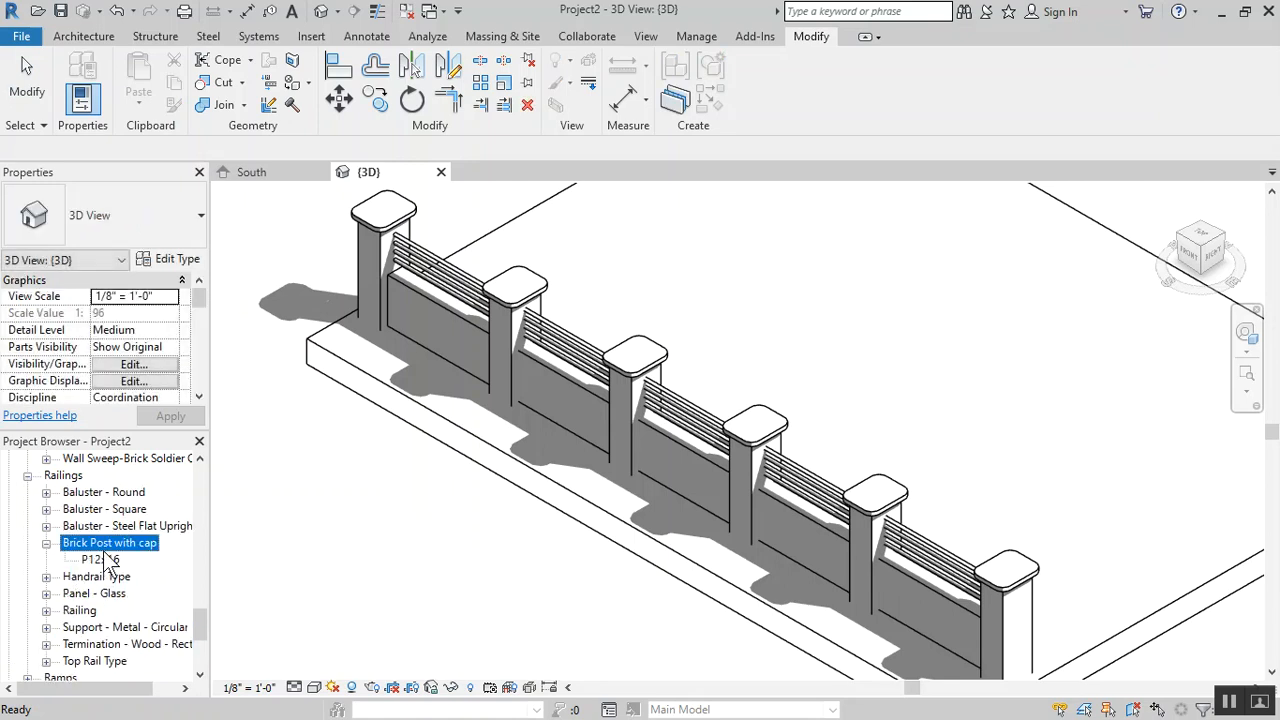
right_click(100, 559)
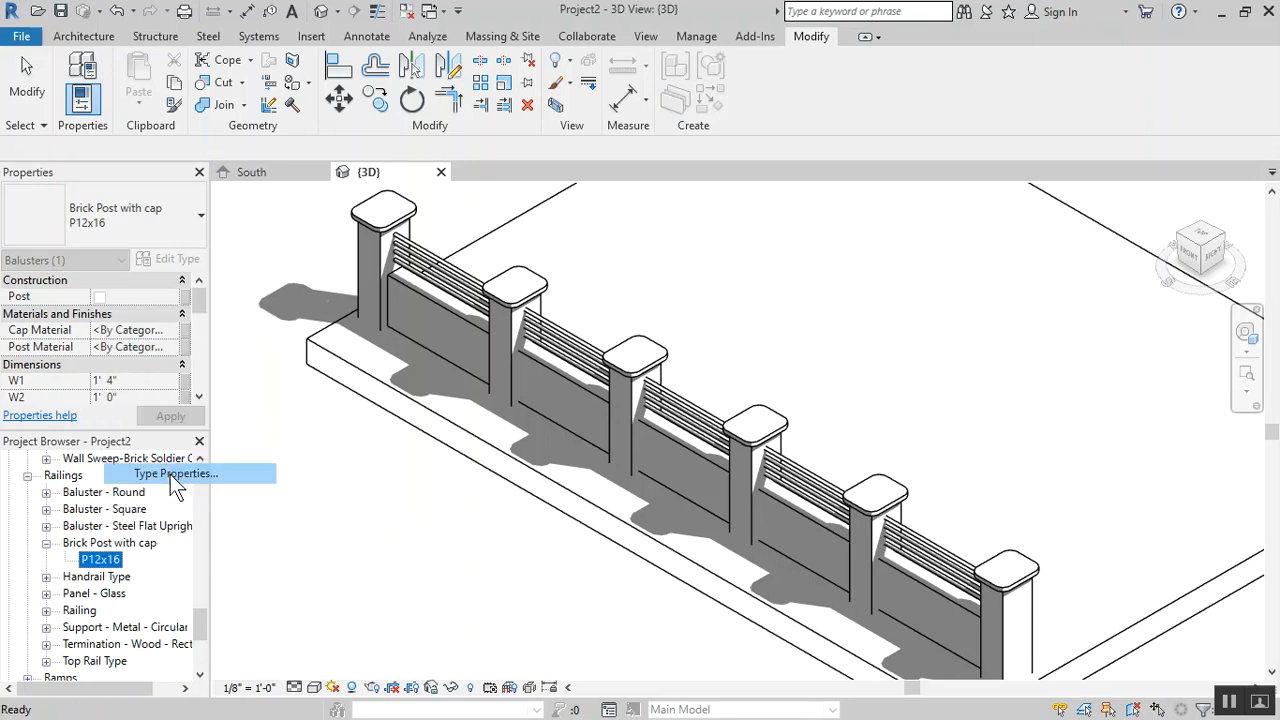
left_click(175, 473)
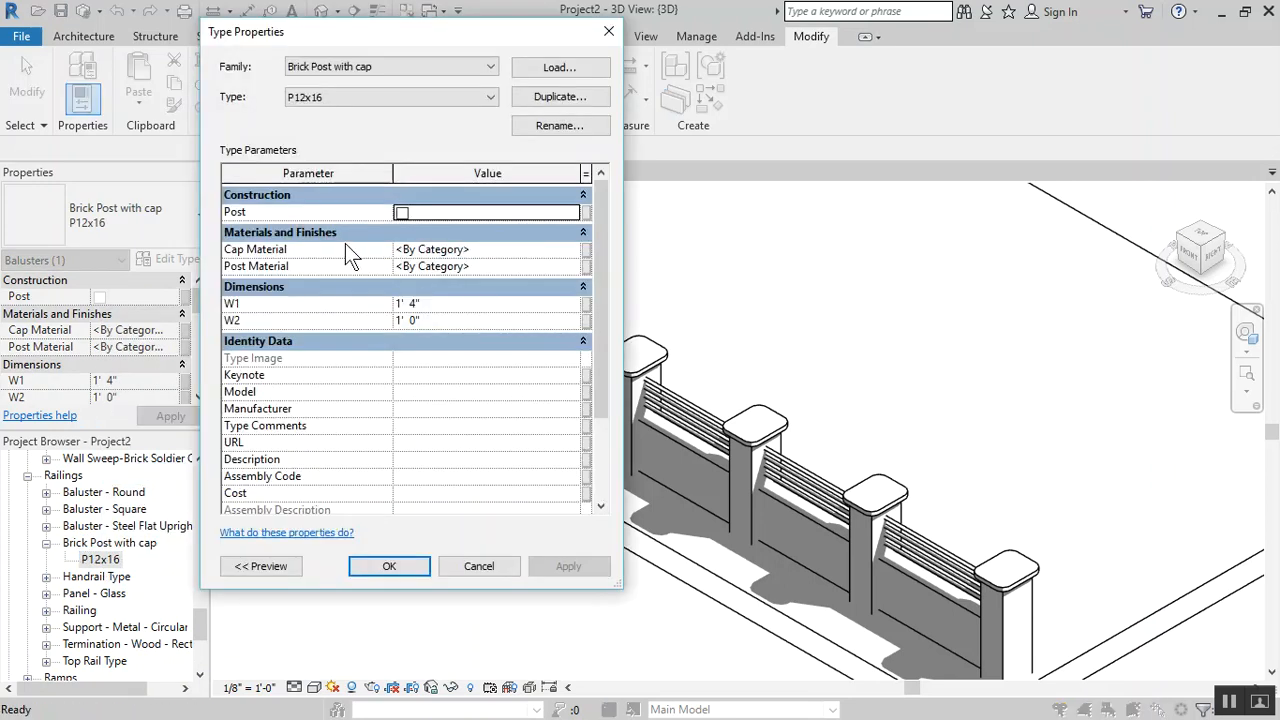
Set the post Cap Material to Gypsum Wall Board
left_click(460, 249)
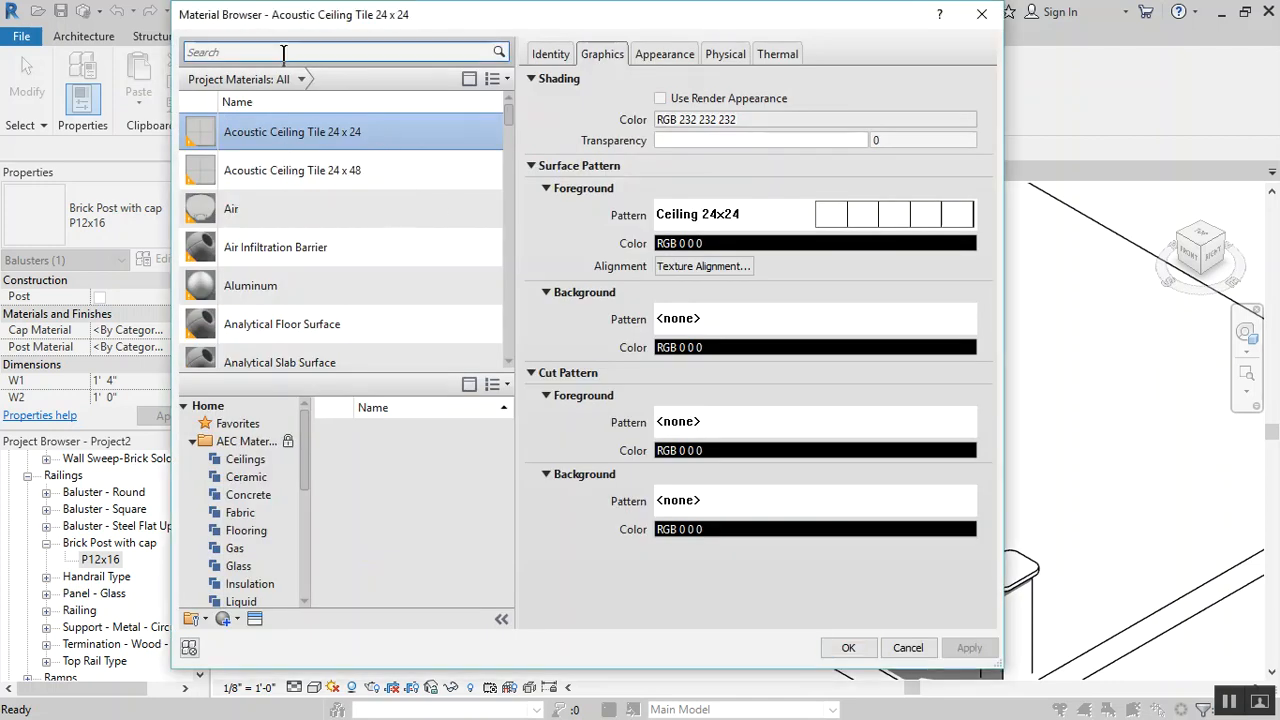
type("gypsum")
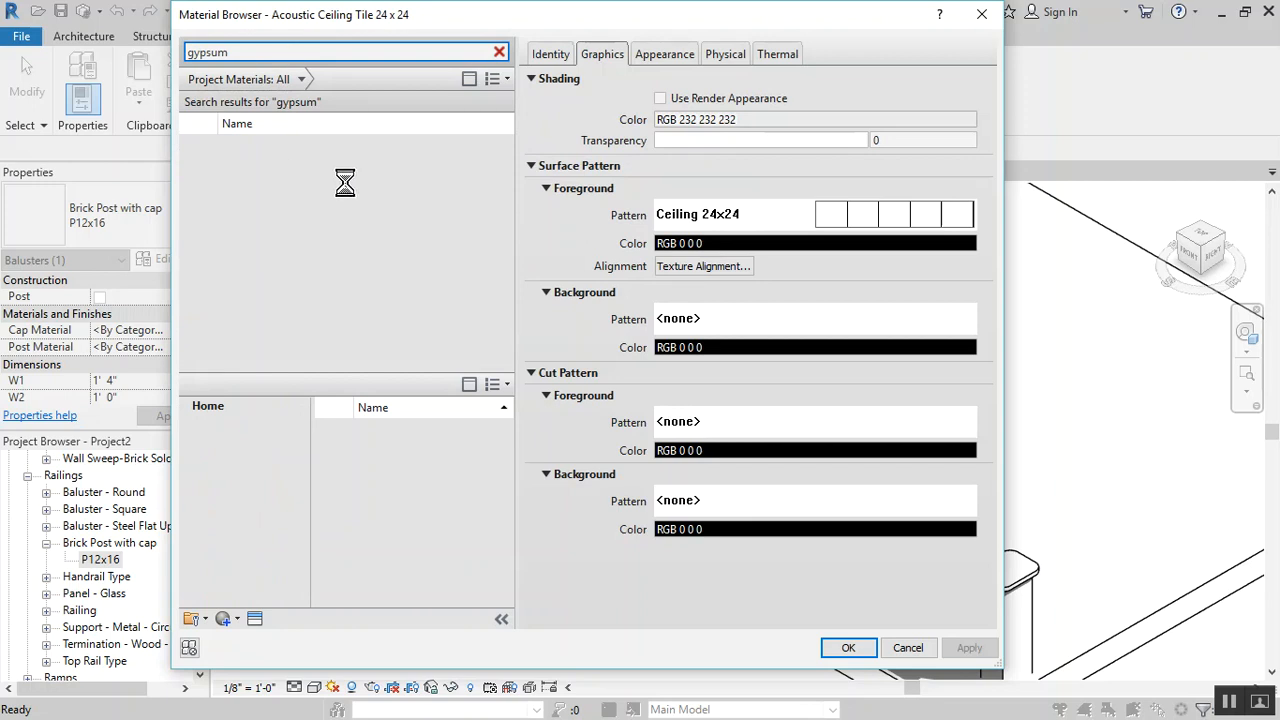
mouse_move(399, 224)
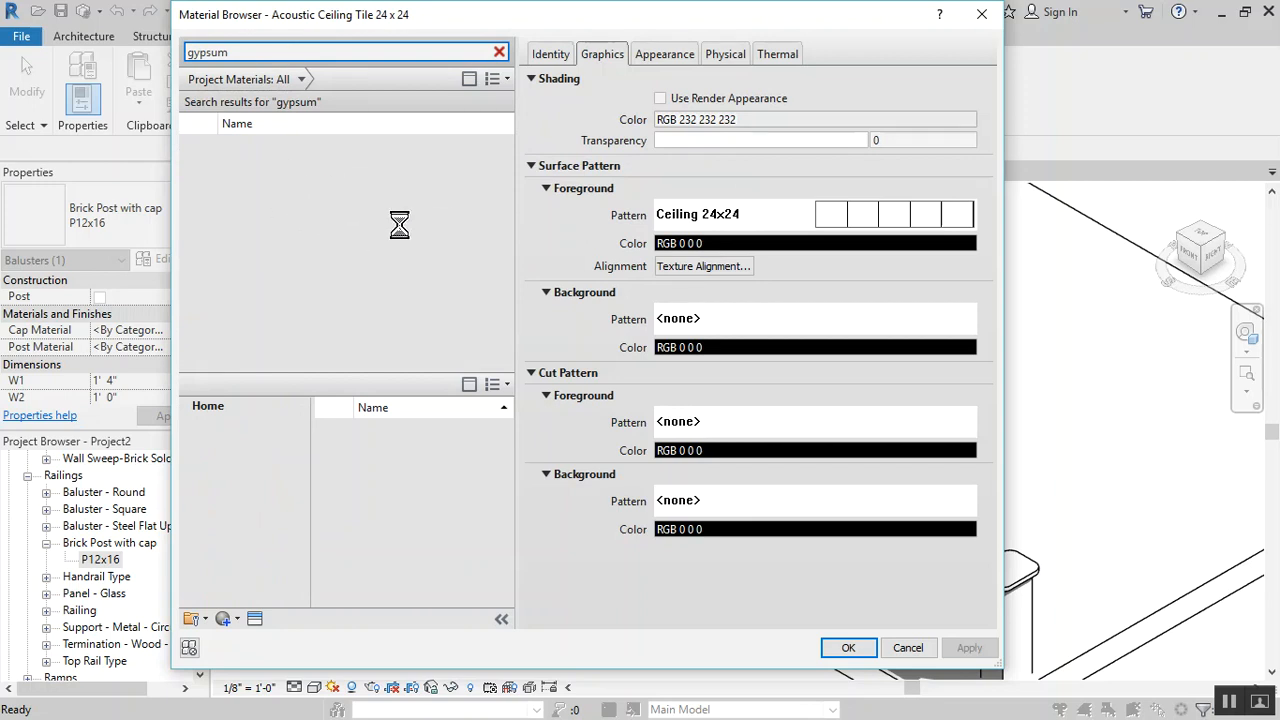
mouse_move(339, 175)
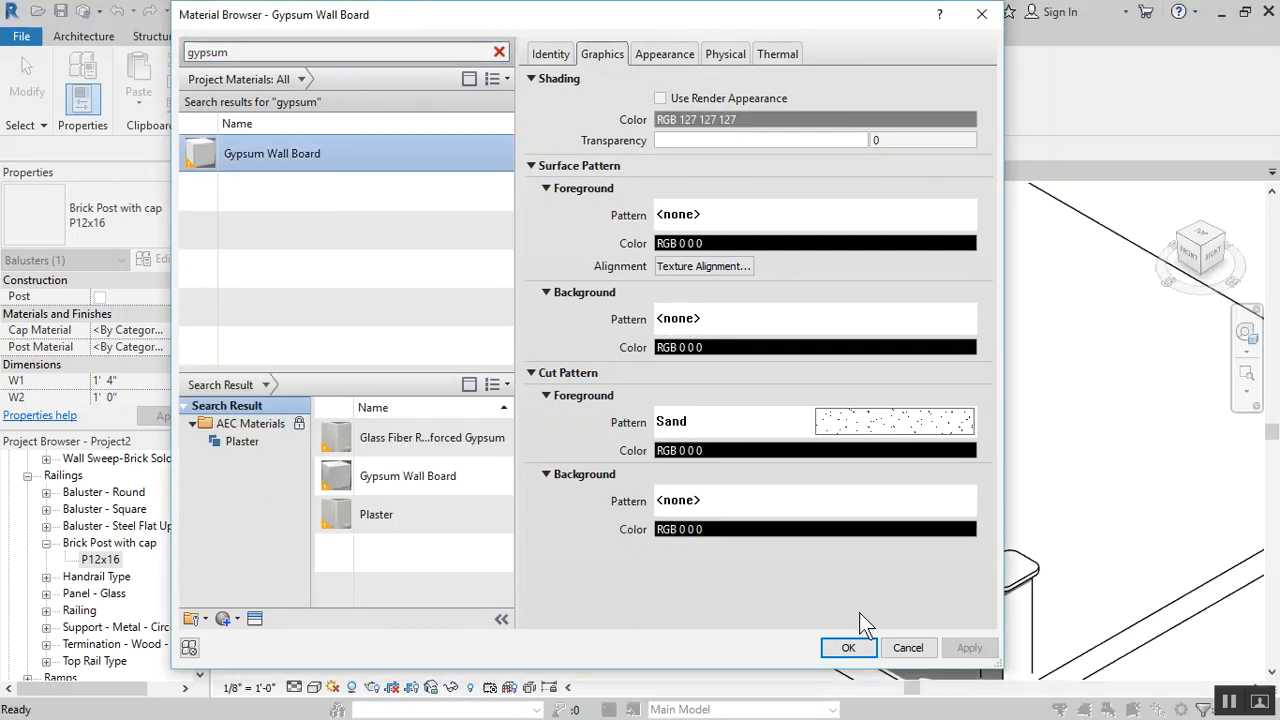
left_click(848, 647)
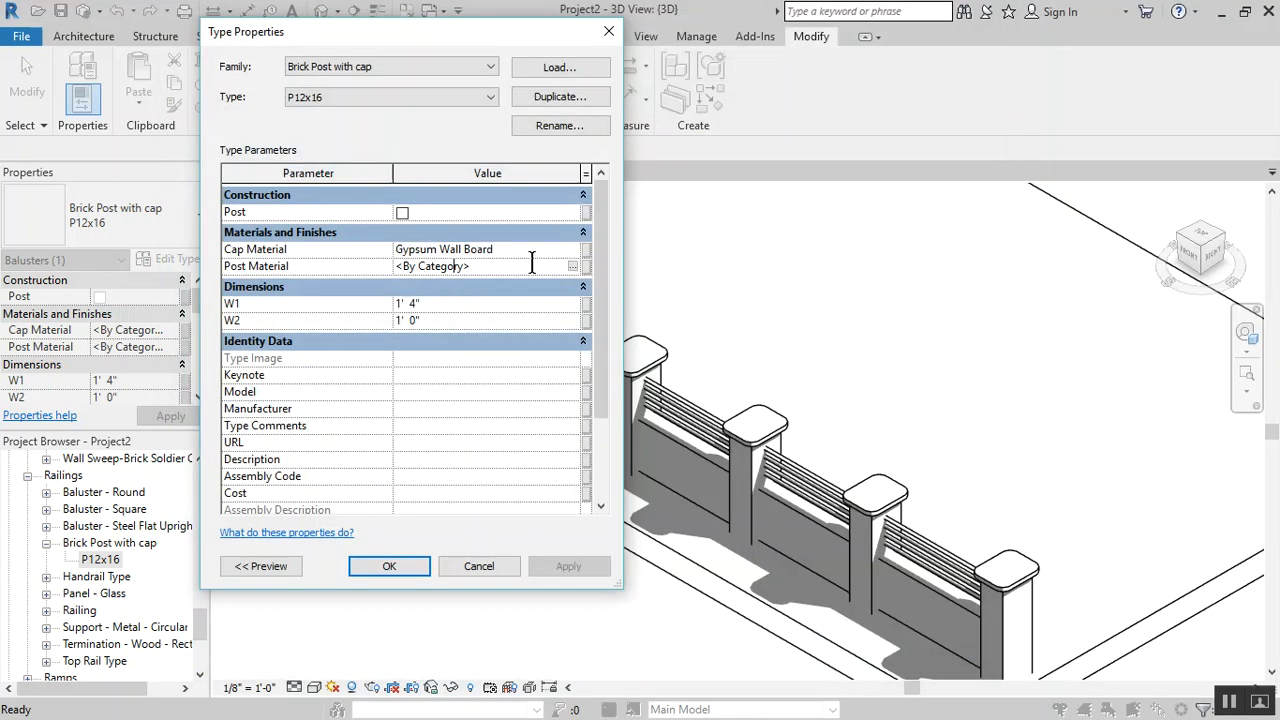
Create a new material for Post Material and rename it 00_Post Material
left_click(460, 266)
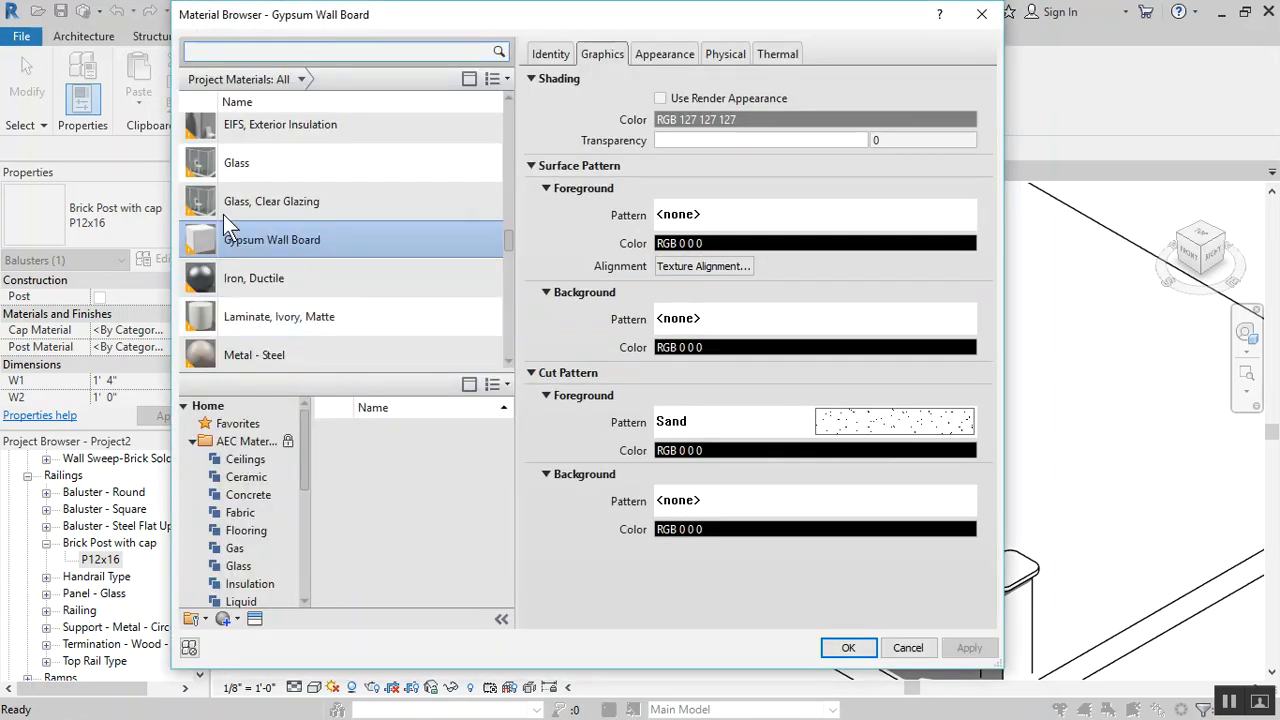
scroll("down", 3)
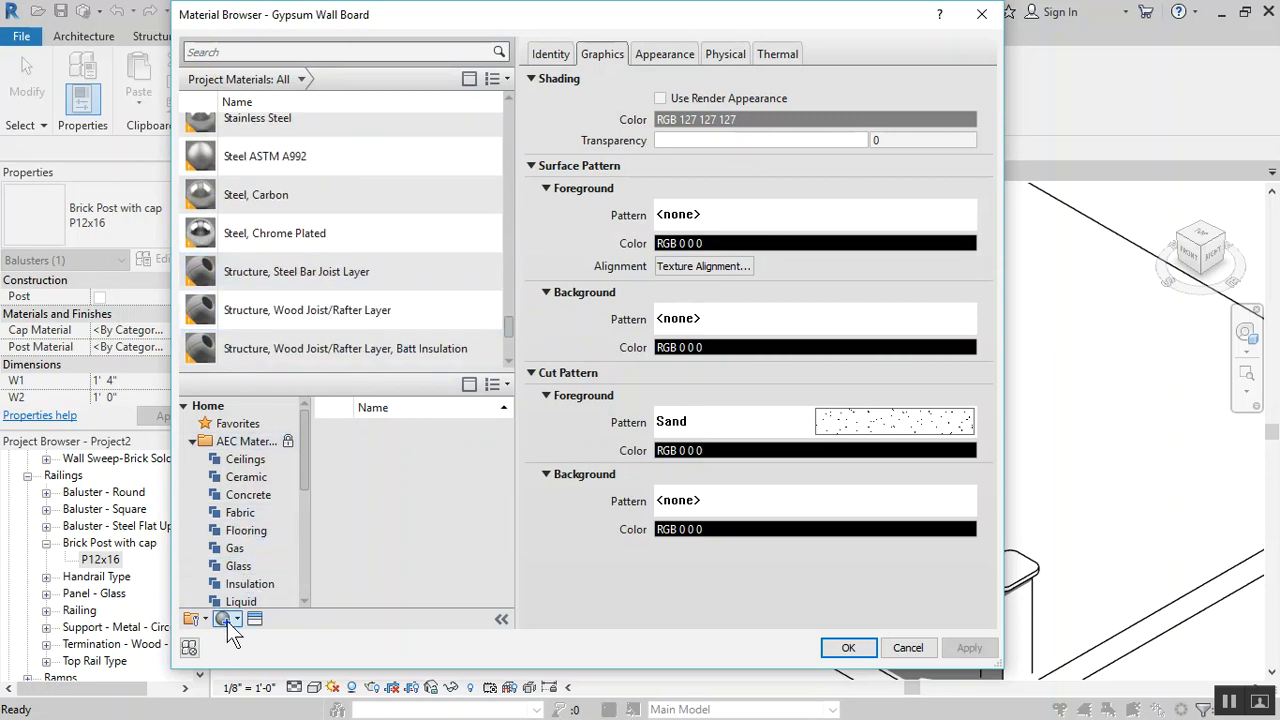
left_click(227, 618)
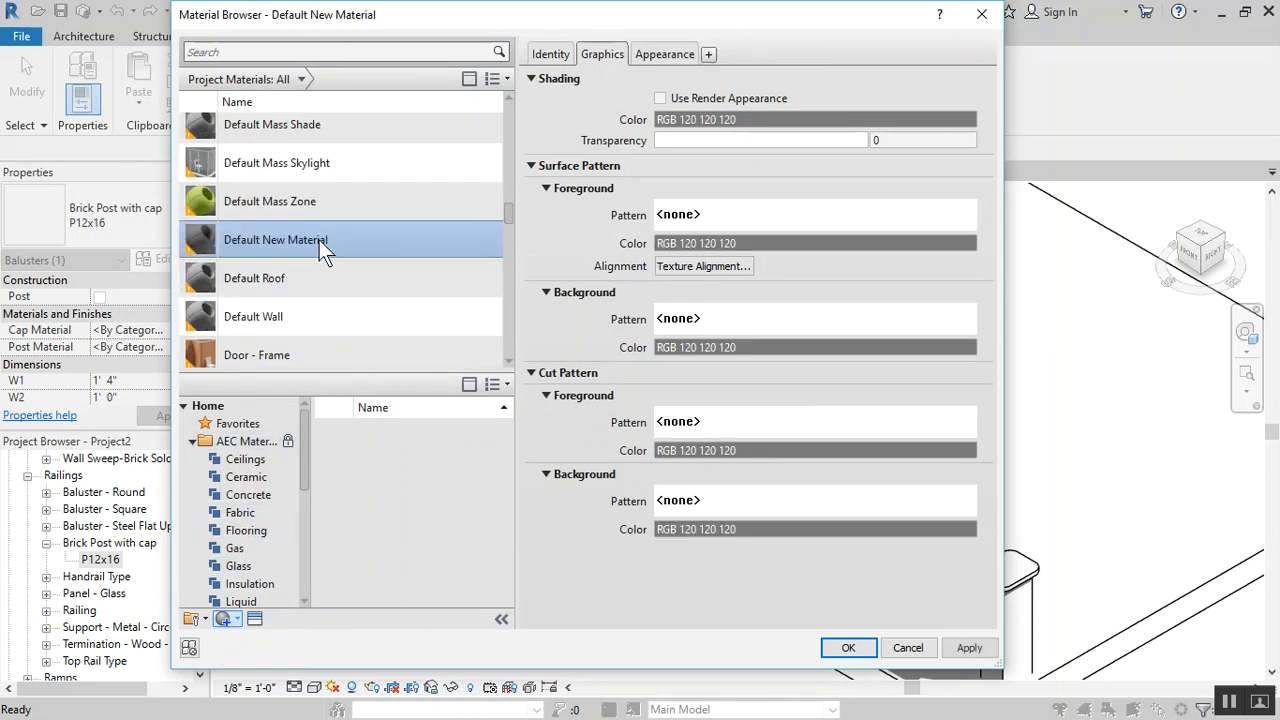
double_click(275, 239)
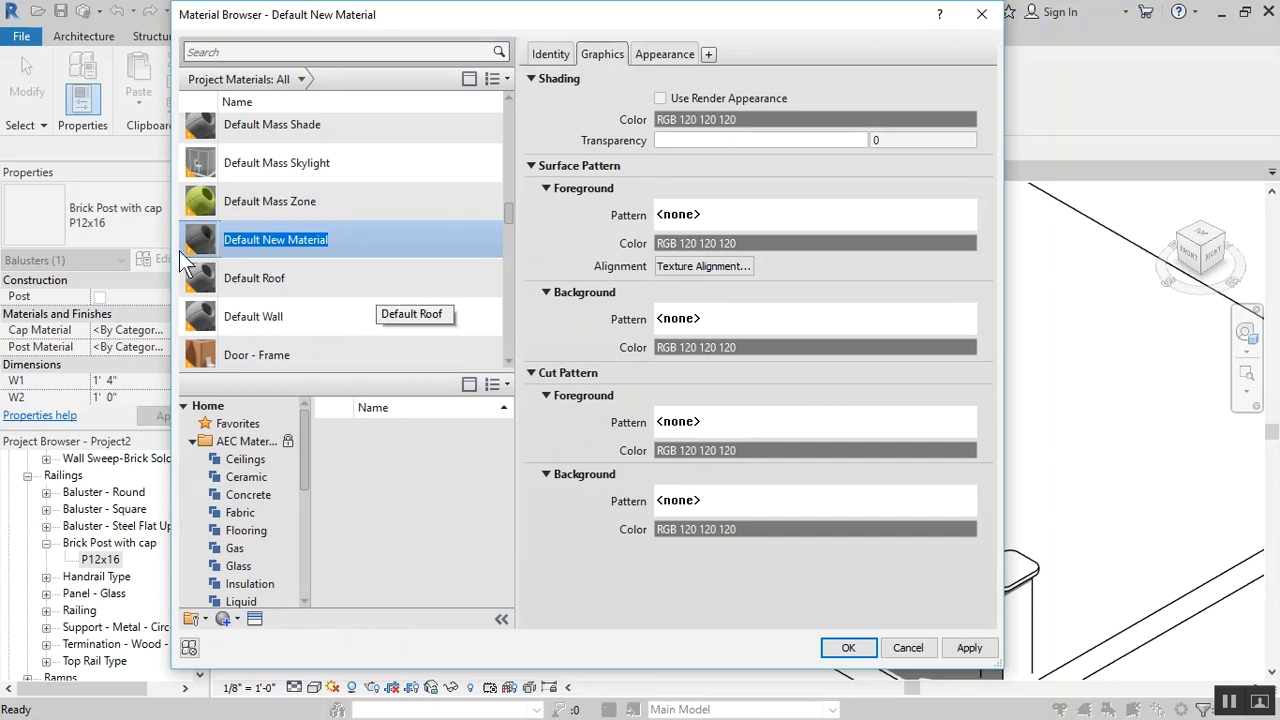
type("0000")
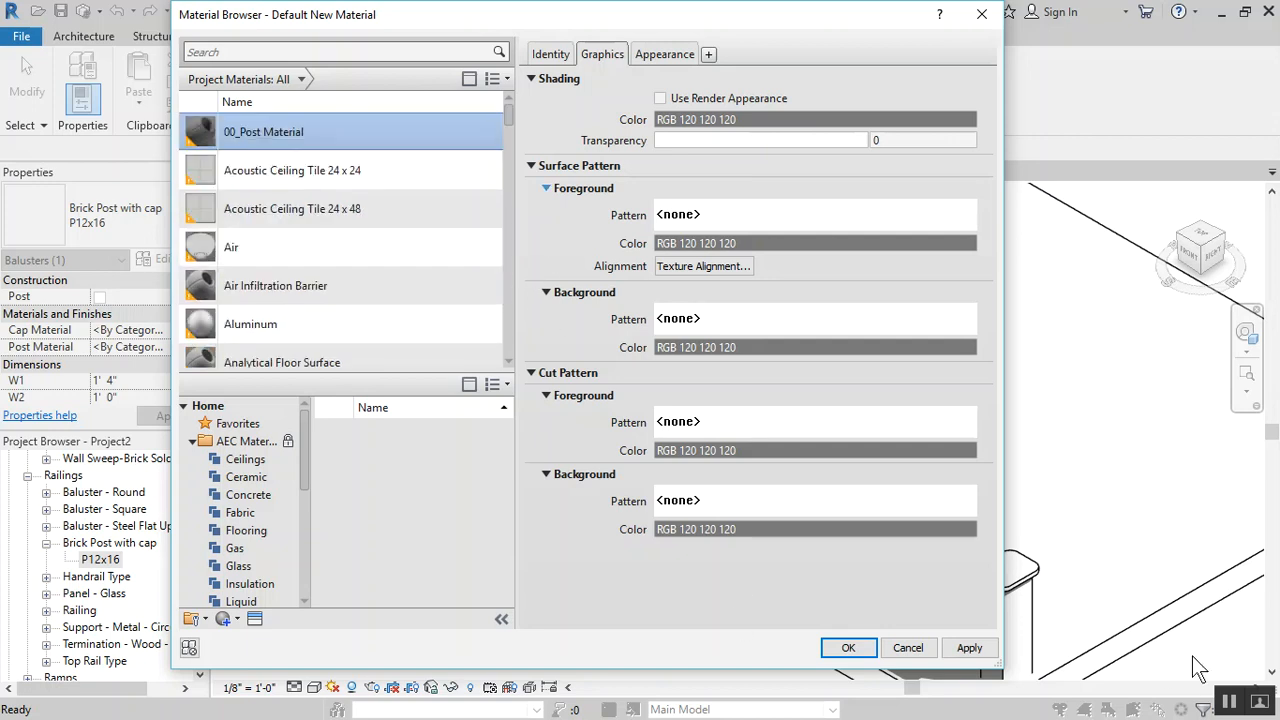
Give 00_Post Material the Tiles - Mix01 - Stone and Ceramic appearance asset
left_click(760, 140)
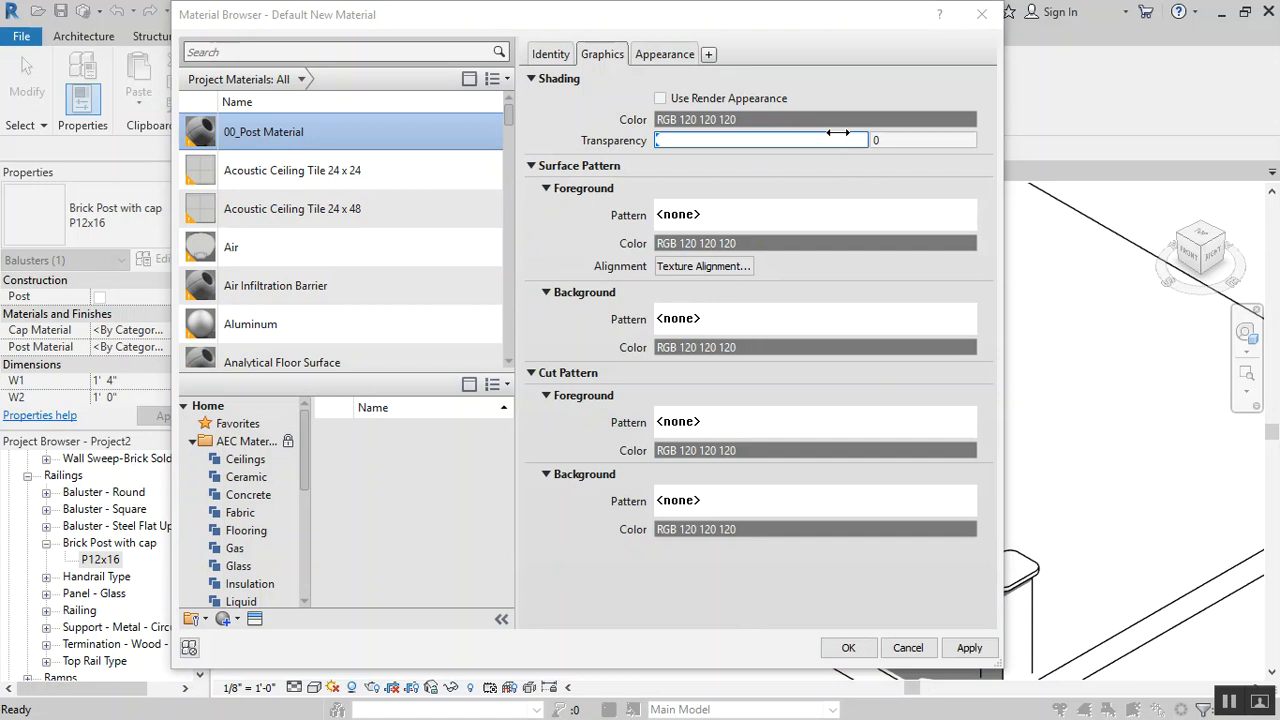
left_click(664, 54)
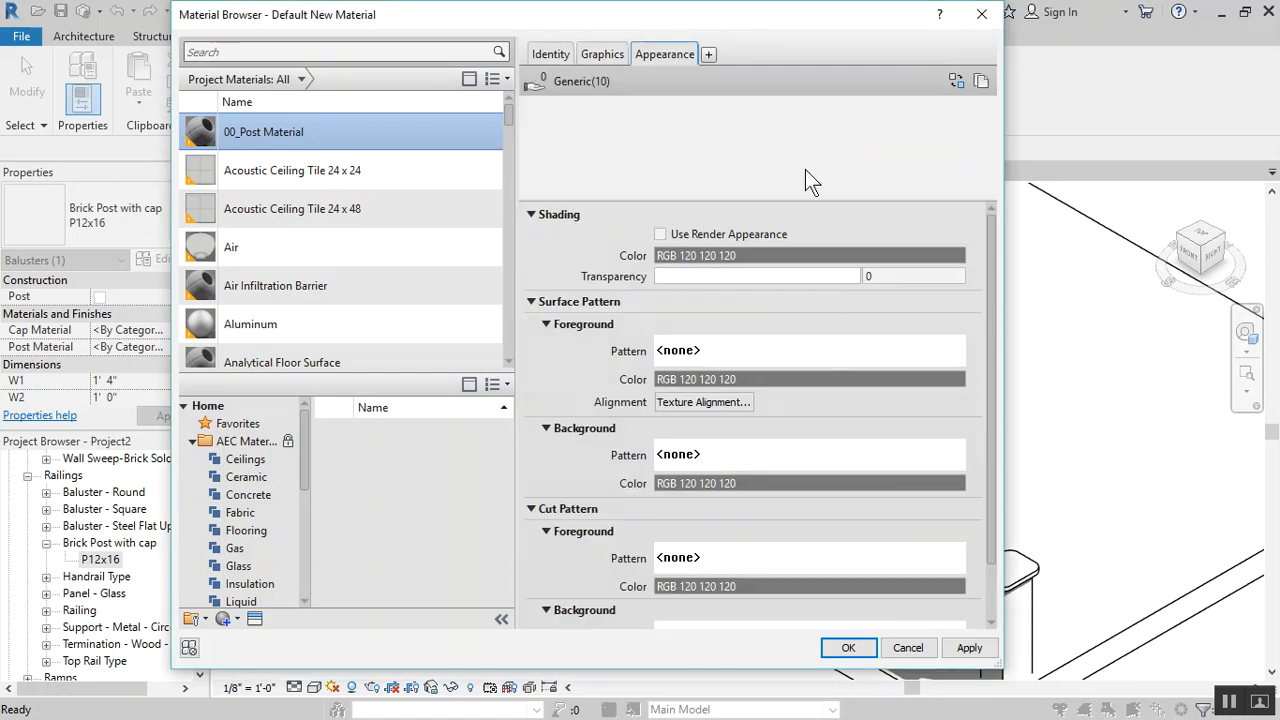
left_click(981, 81)
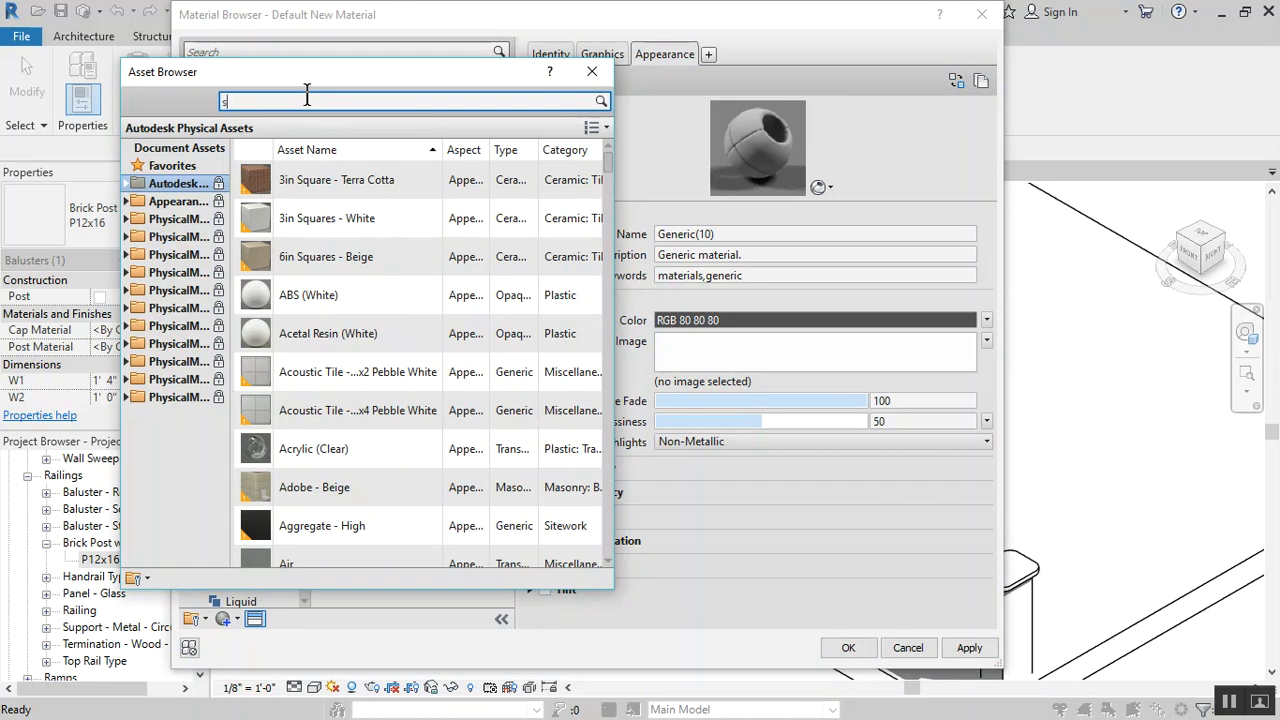
type("stone")
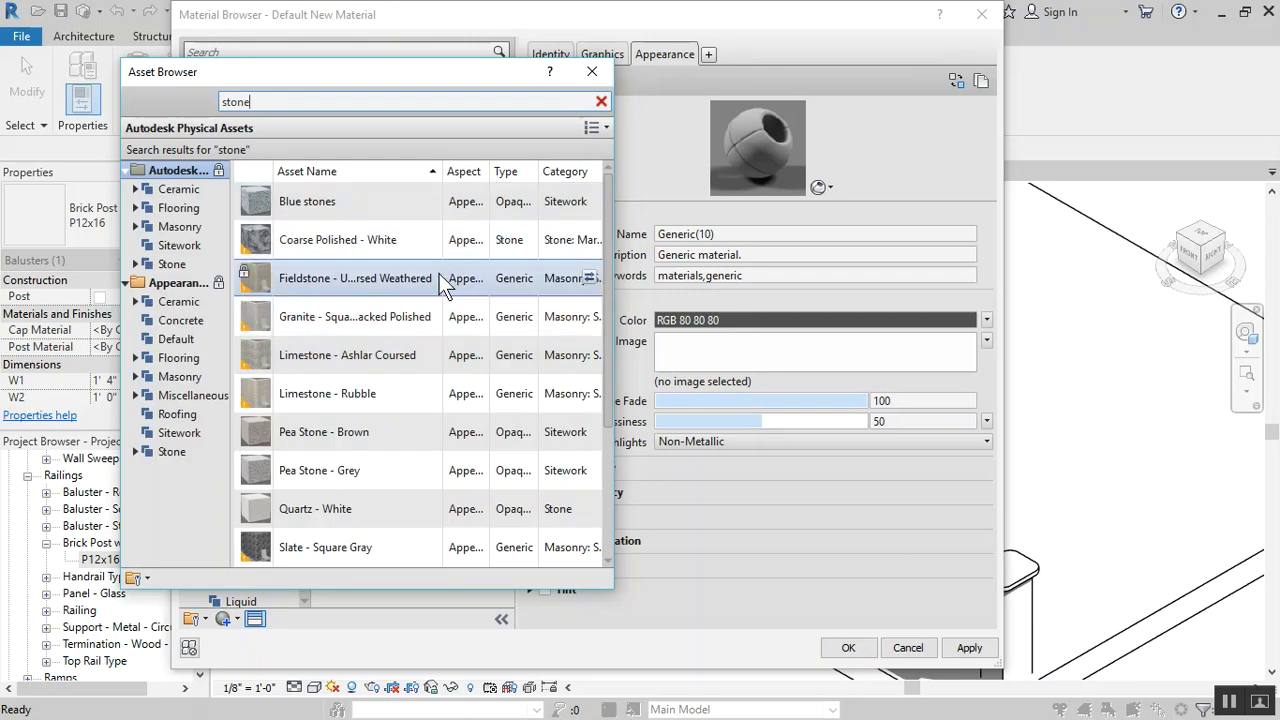
mouse_move(337, 239)
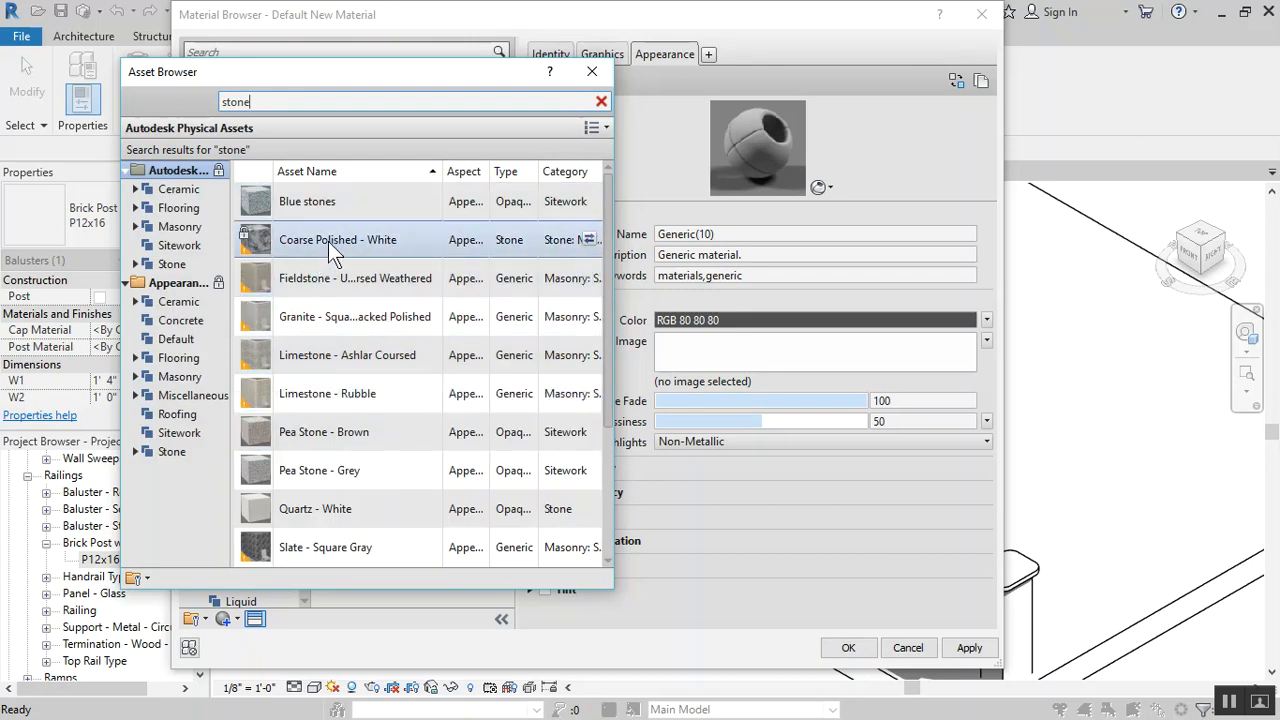
scroll("down", 3)
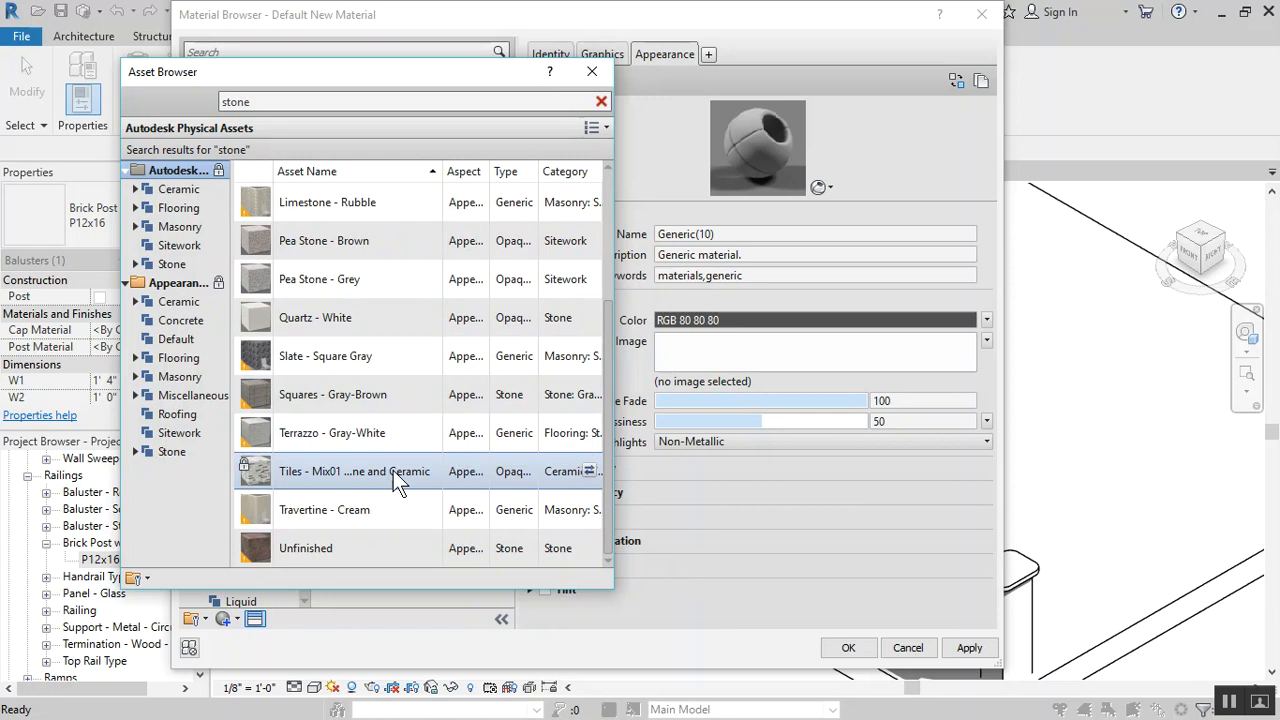
double_click(354, 471)
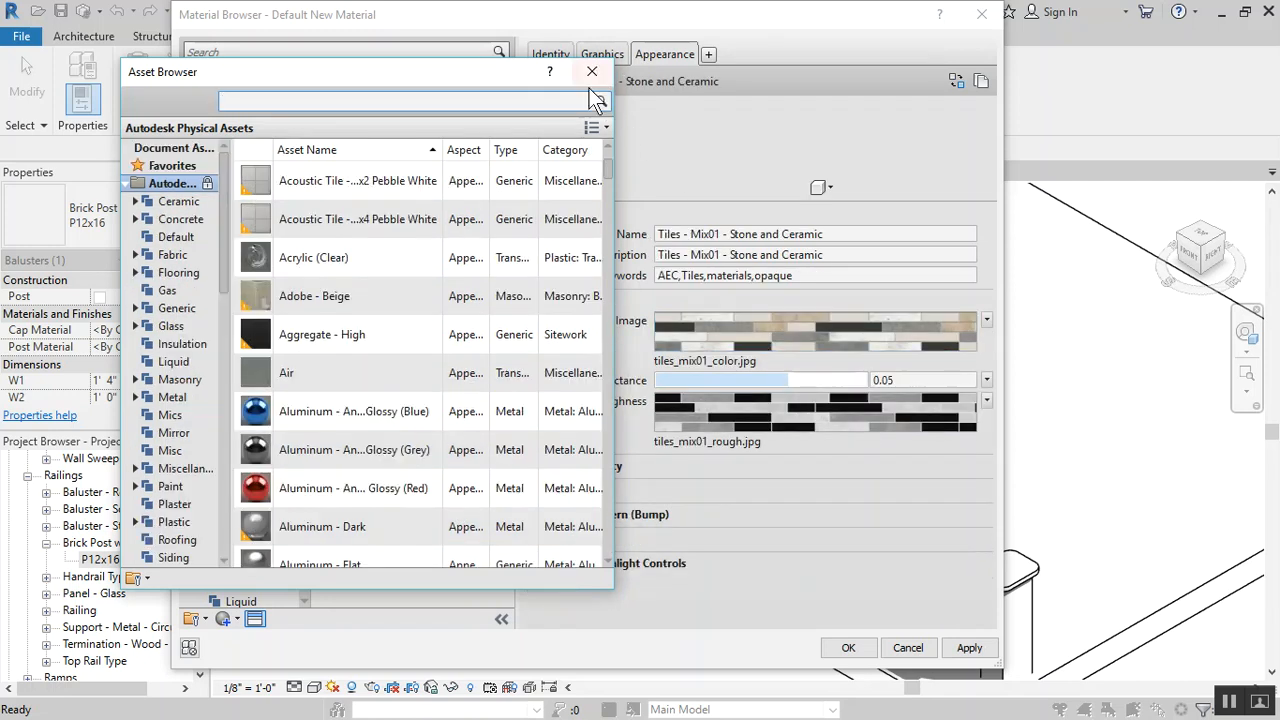
left_click(591, 71)
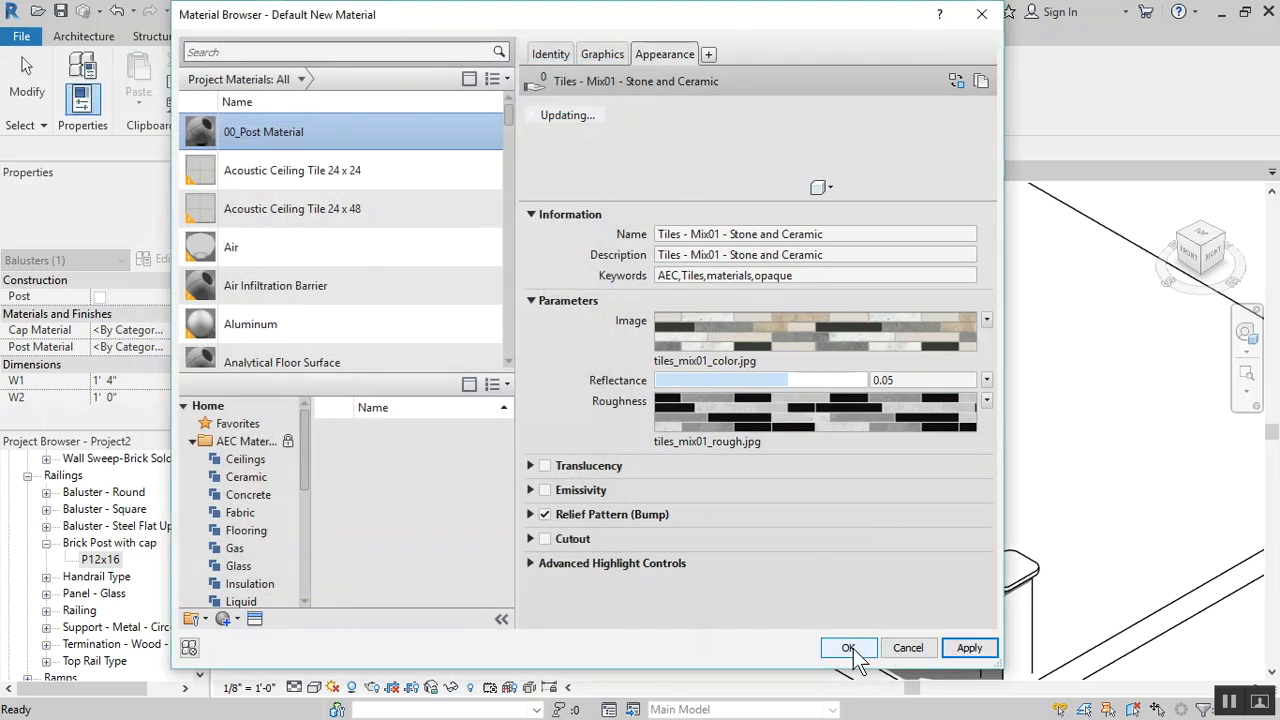
Assign 00_Post Material as the P12x16 post body material and confirm the type
left_click(848, 647)
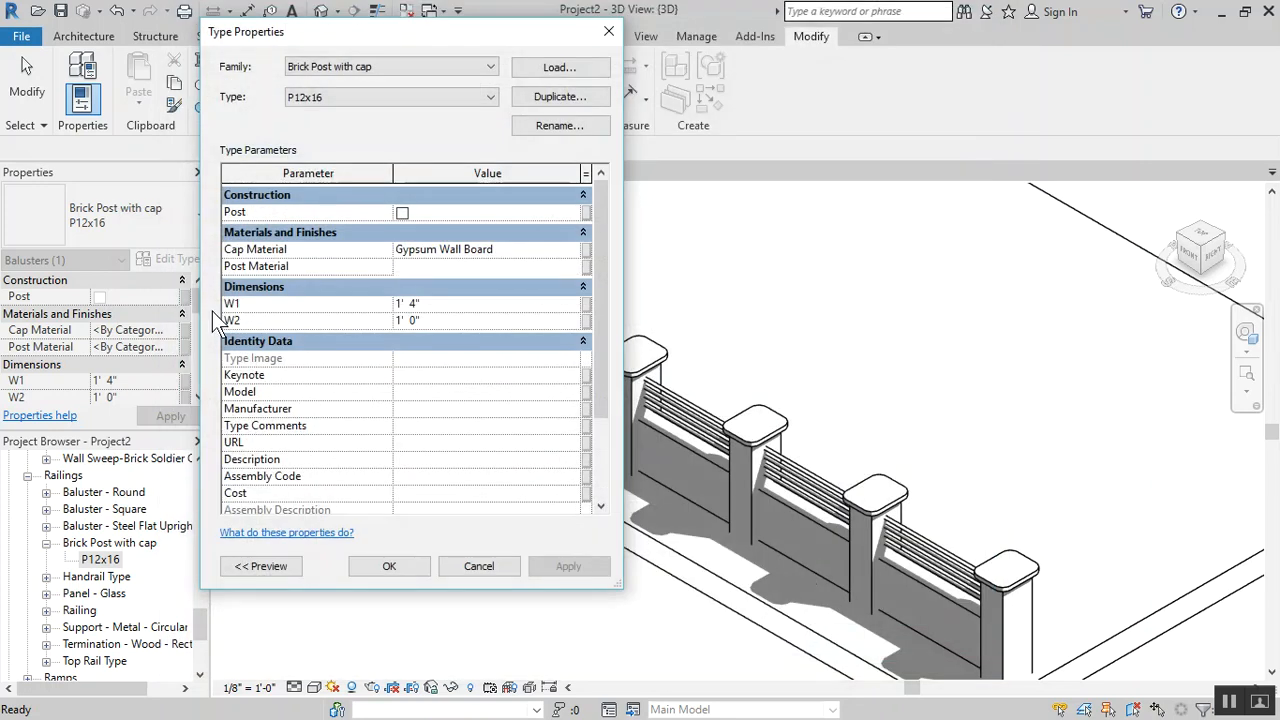
left_click(470, 266)
type("00_Post Material")
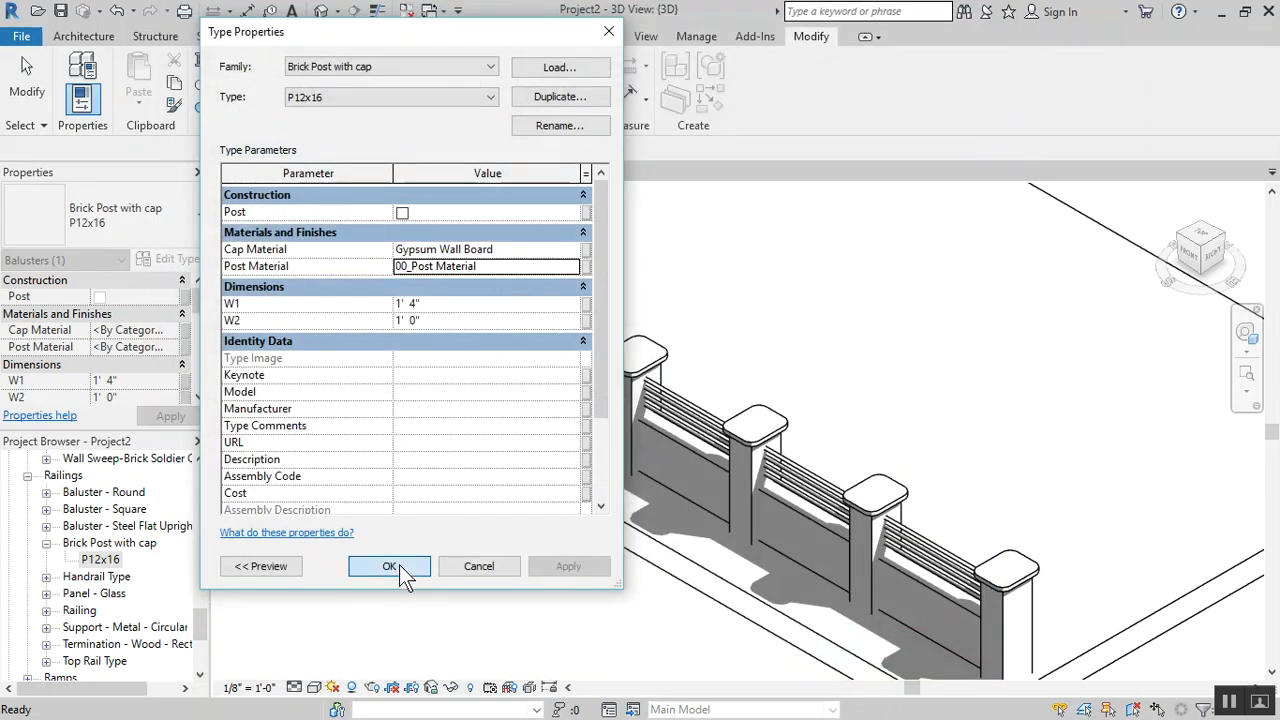
left_click(389, 566)
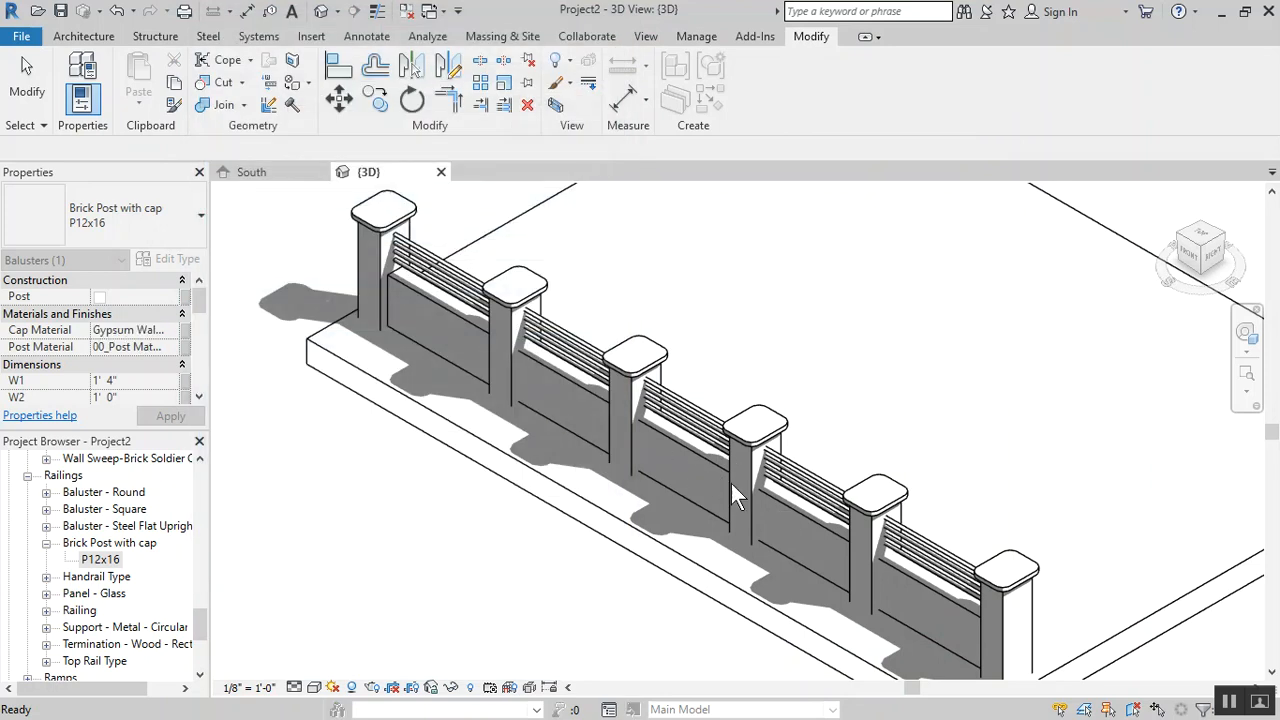
mouse_move(270, 303)
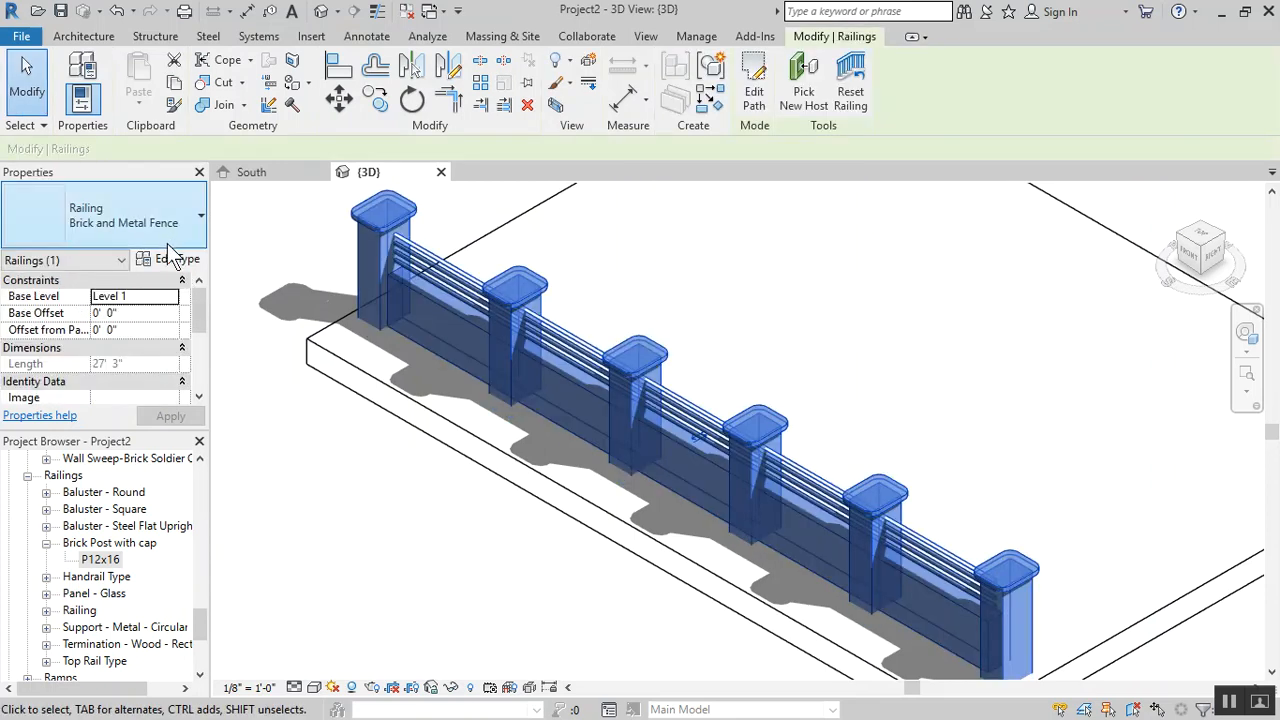
In the fence's rail structure, make top rail New Rail(3) Aluminum
left_click(172, 259)
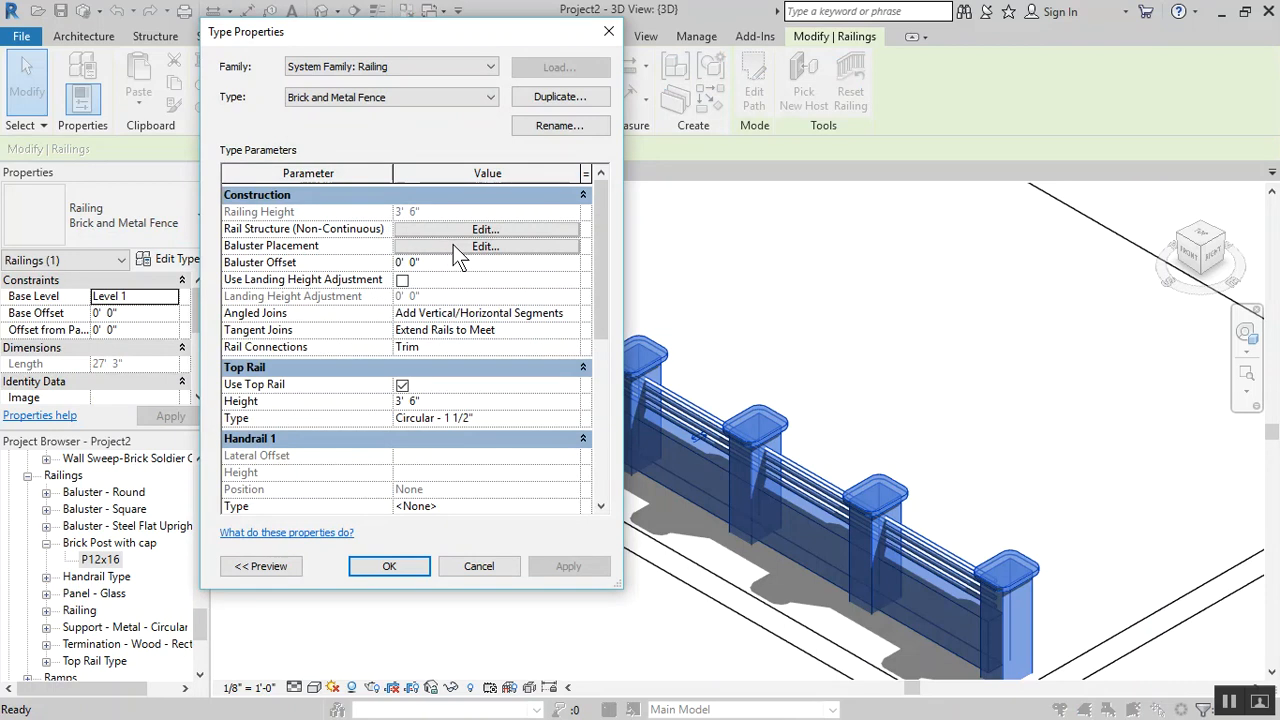
mouse_move(470, 245)
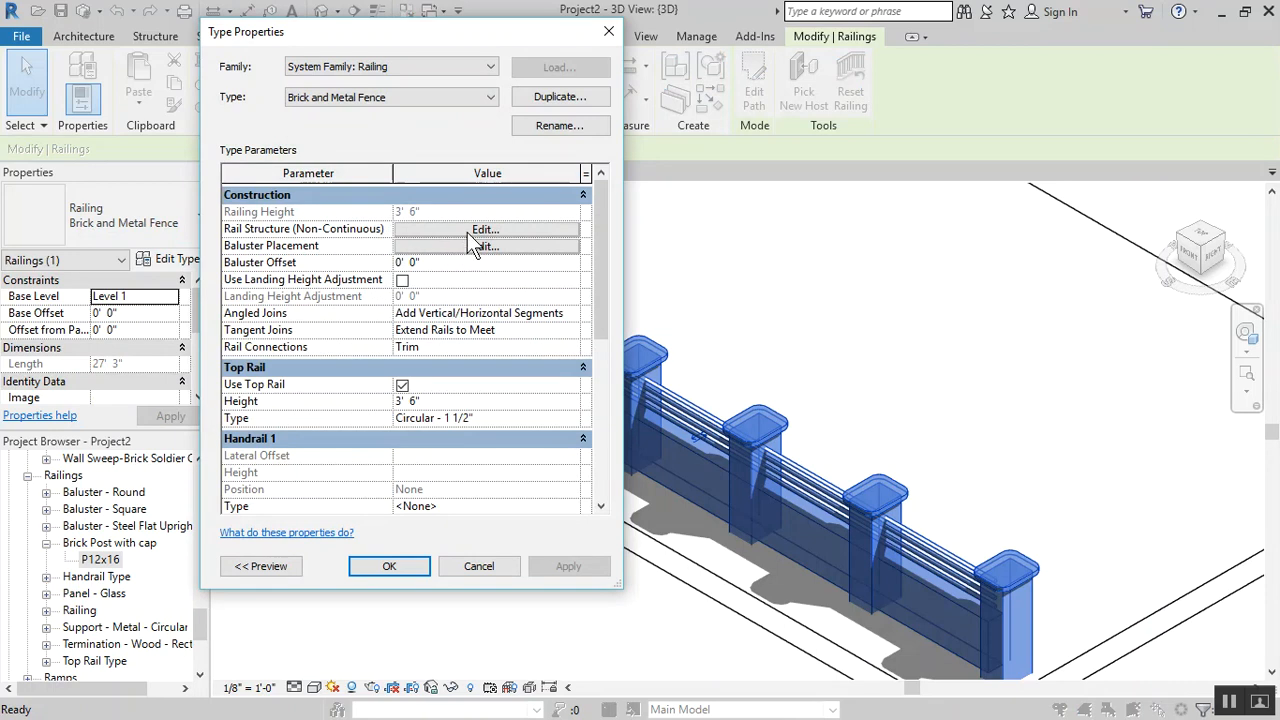
left_click(486, 246)
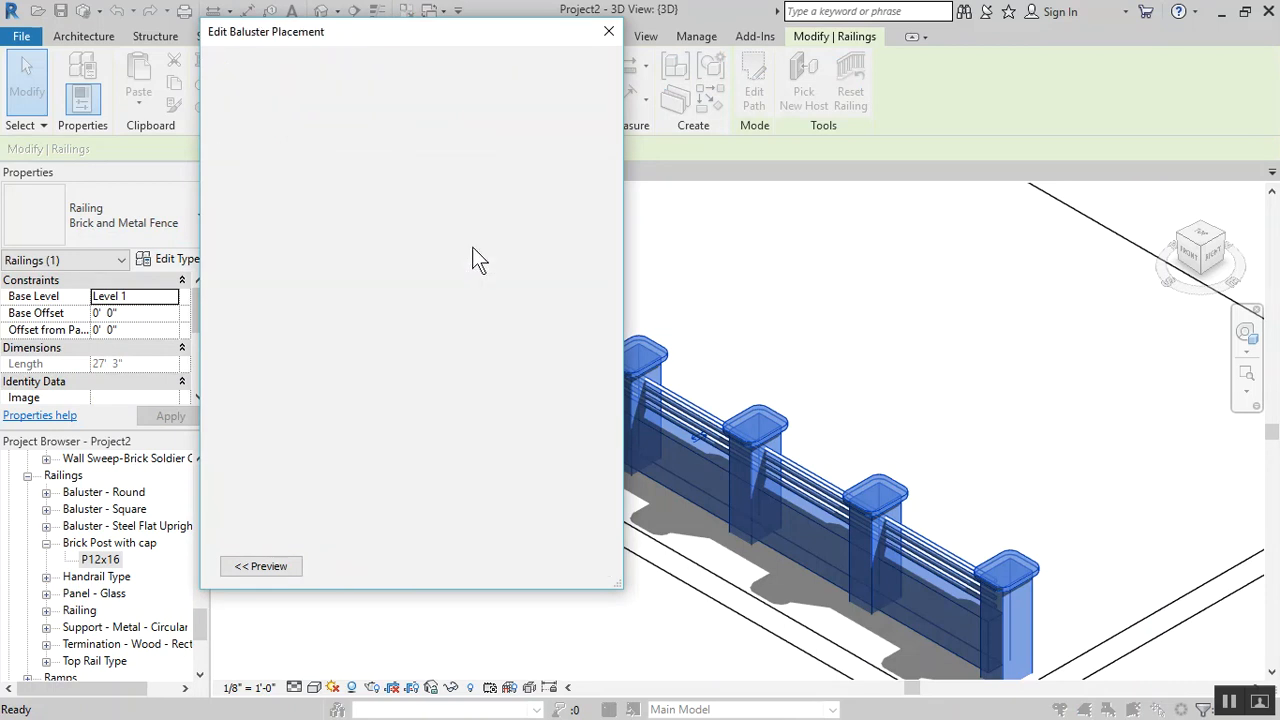
left_click(261, 566)
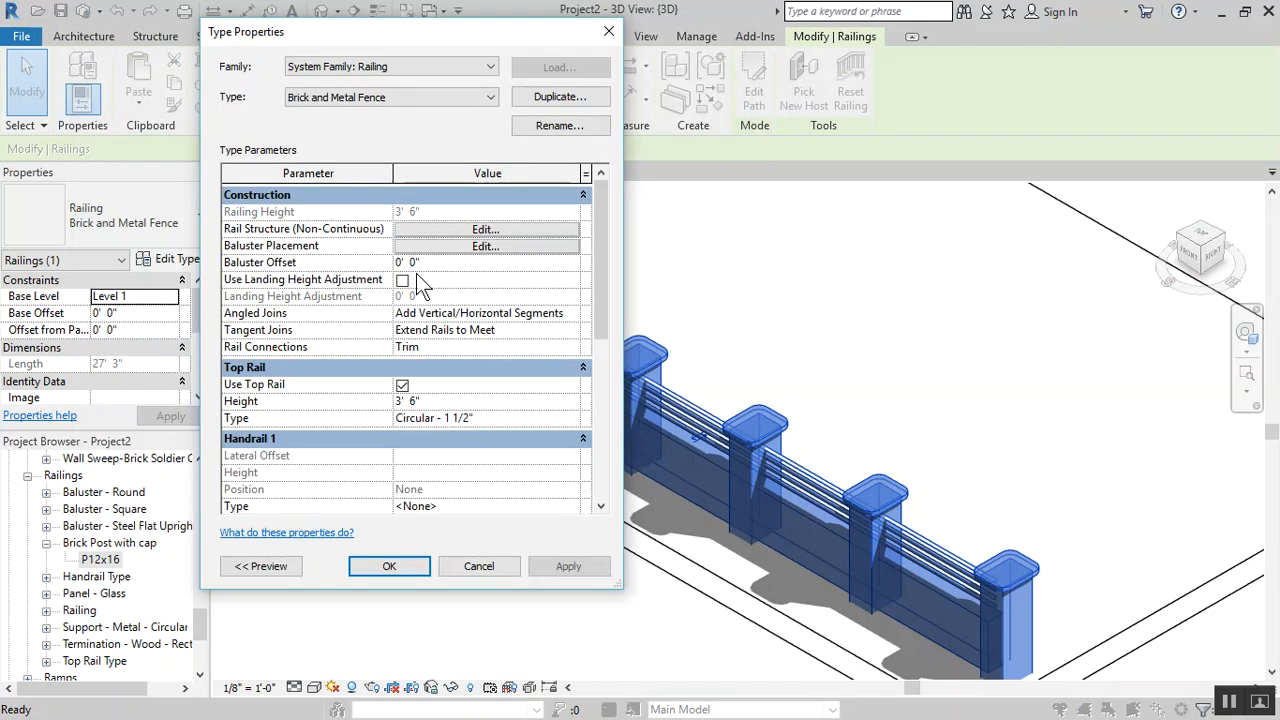
left_click(485, 229)
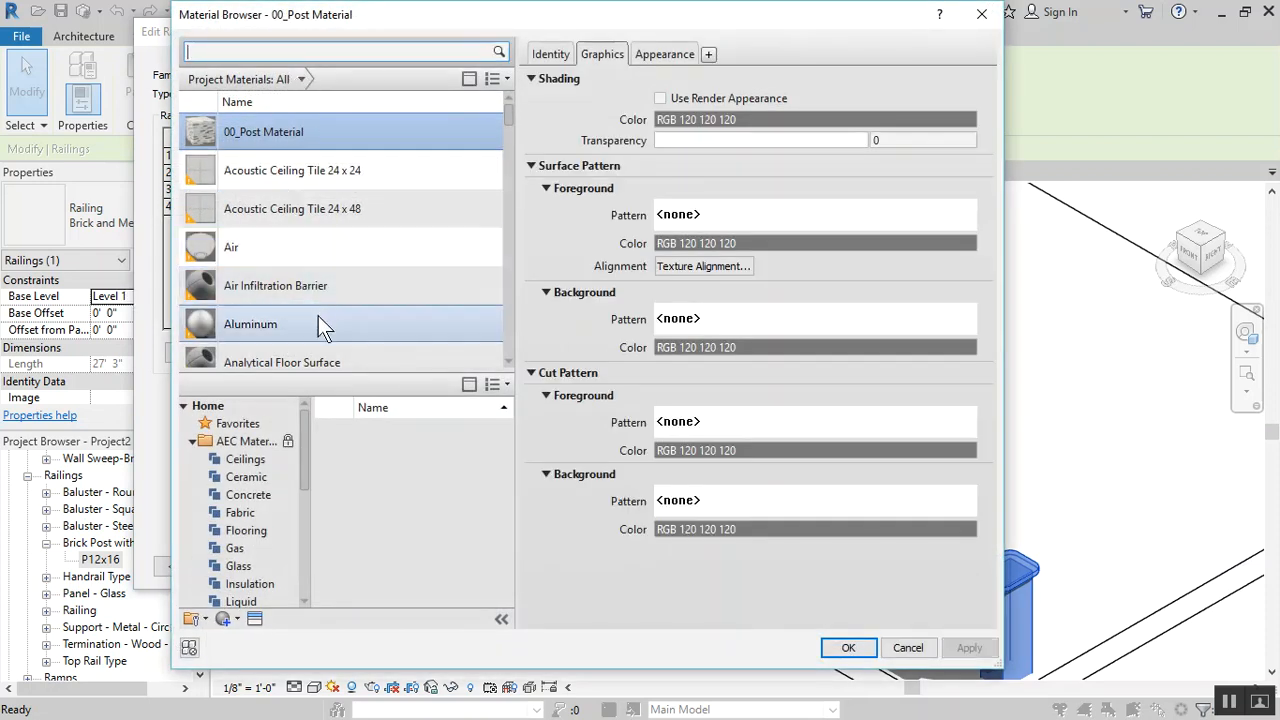
left_click(250, 323)
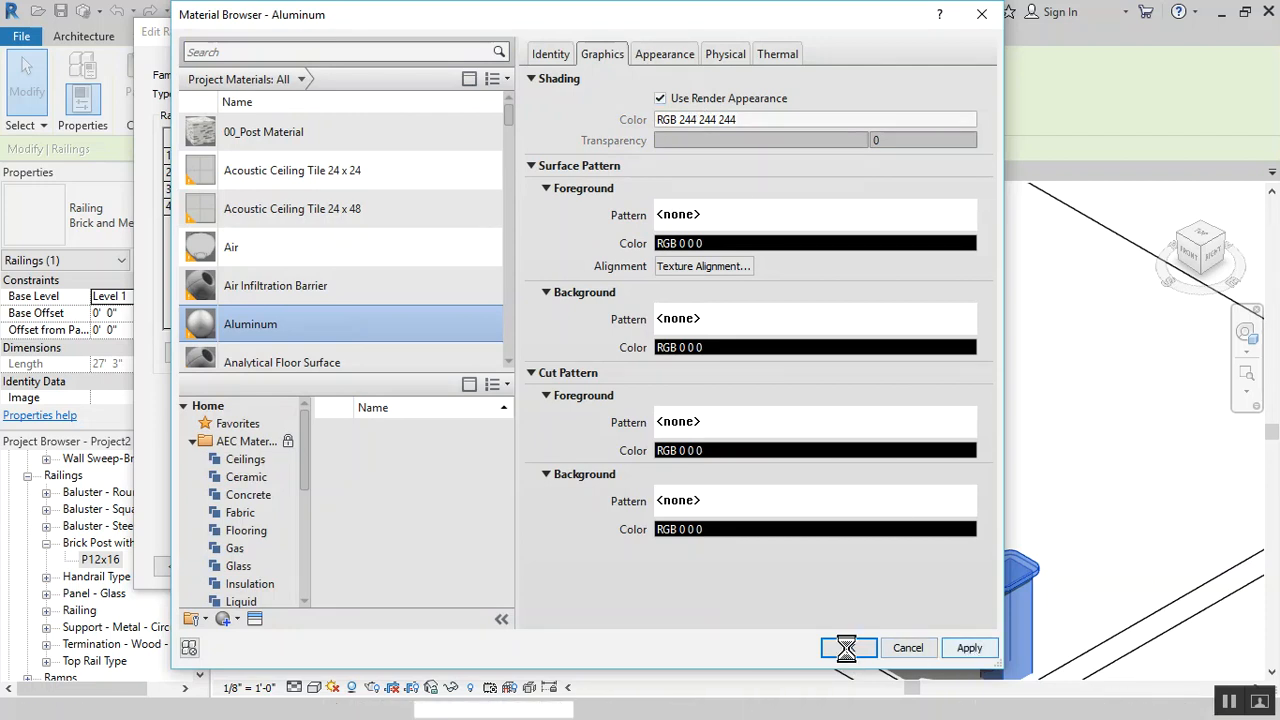
left_click(848, 647)
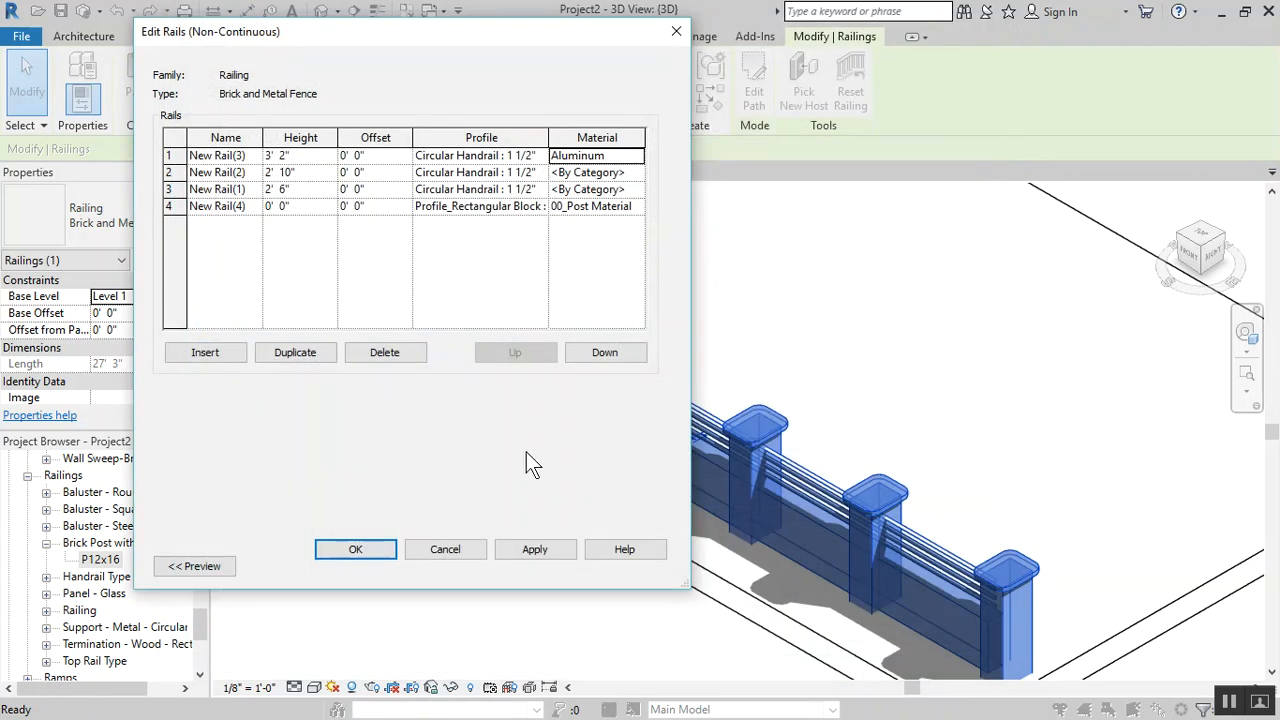
left_click(355, 549)
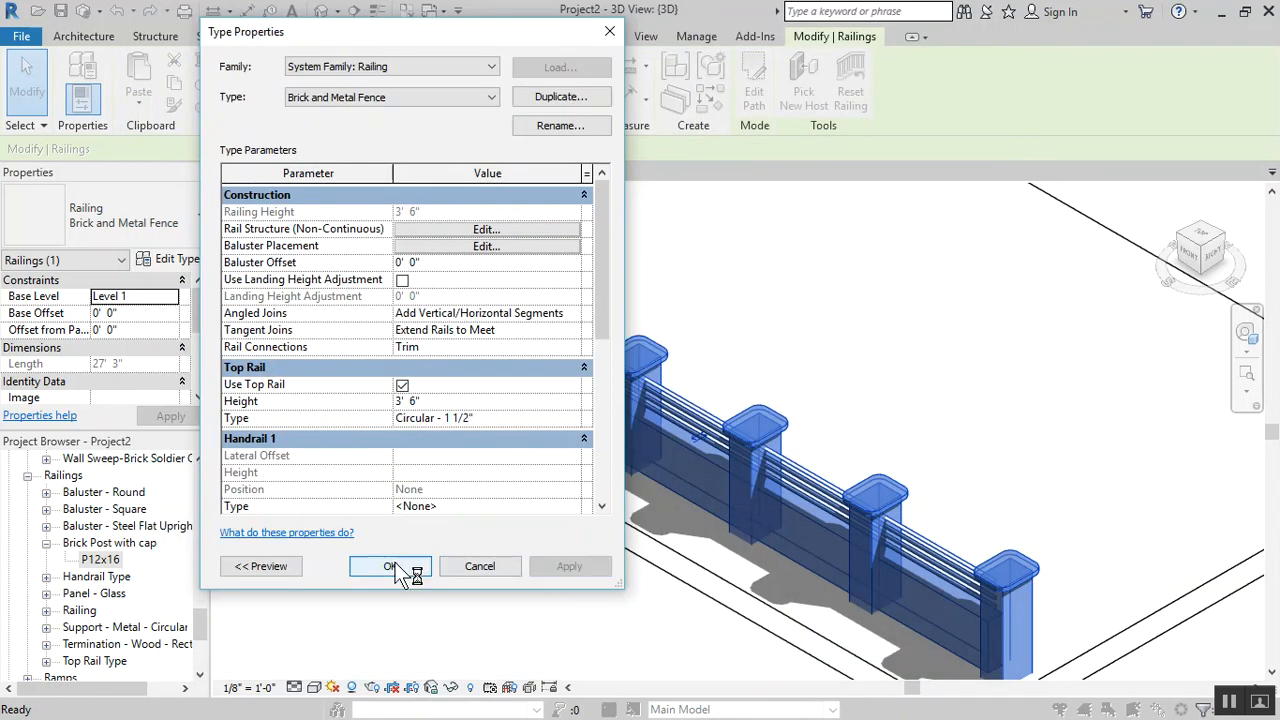
Apply the Brick and Metal Fence type changes and open the Level 1 floor plan
left_click(390, 566)
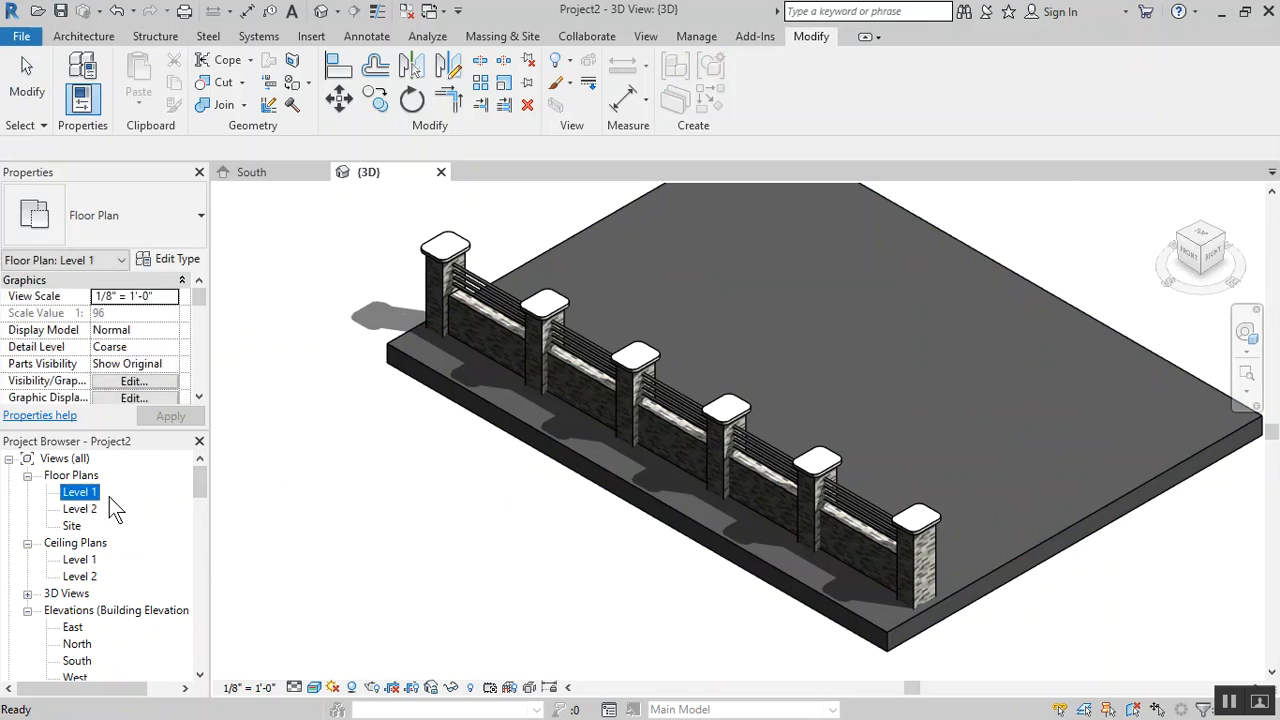
double_click(79, 491)
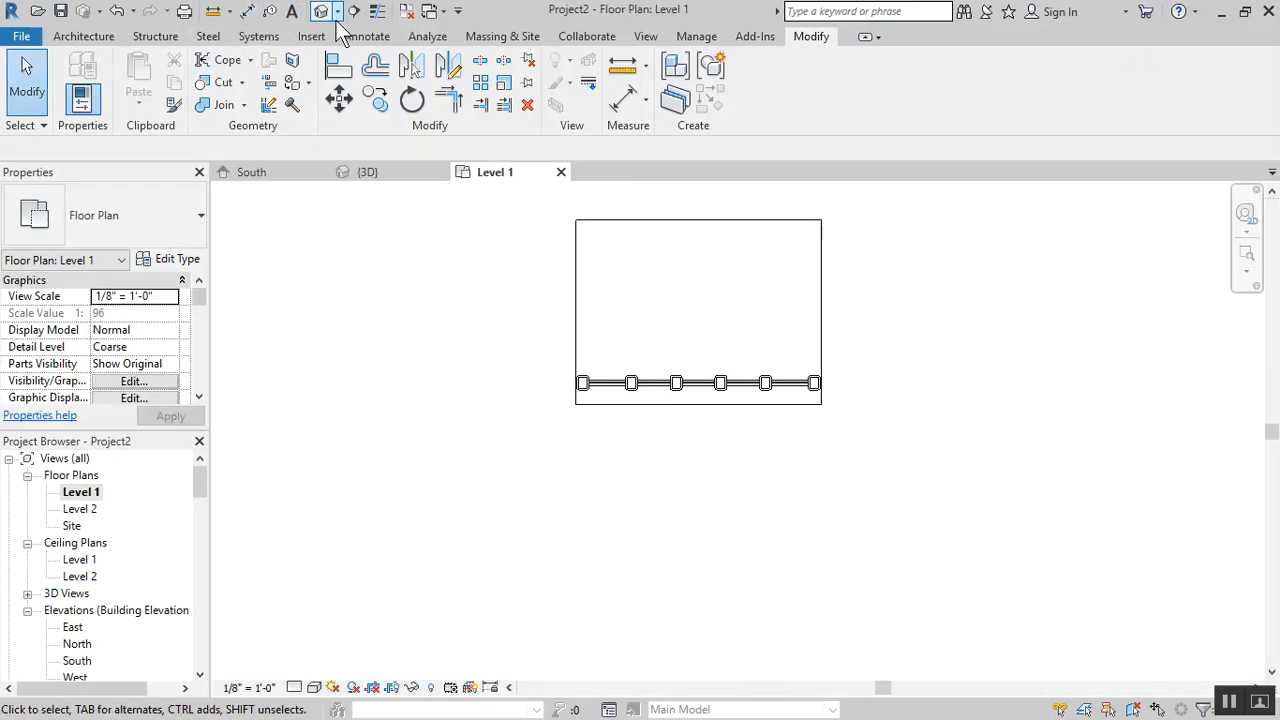
Place a perspective camera along the fence as 3D View 1 and open rendering settings
left_click(322, 11)
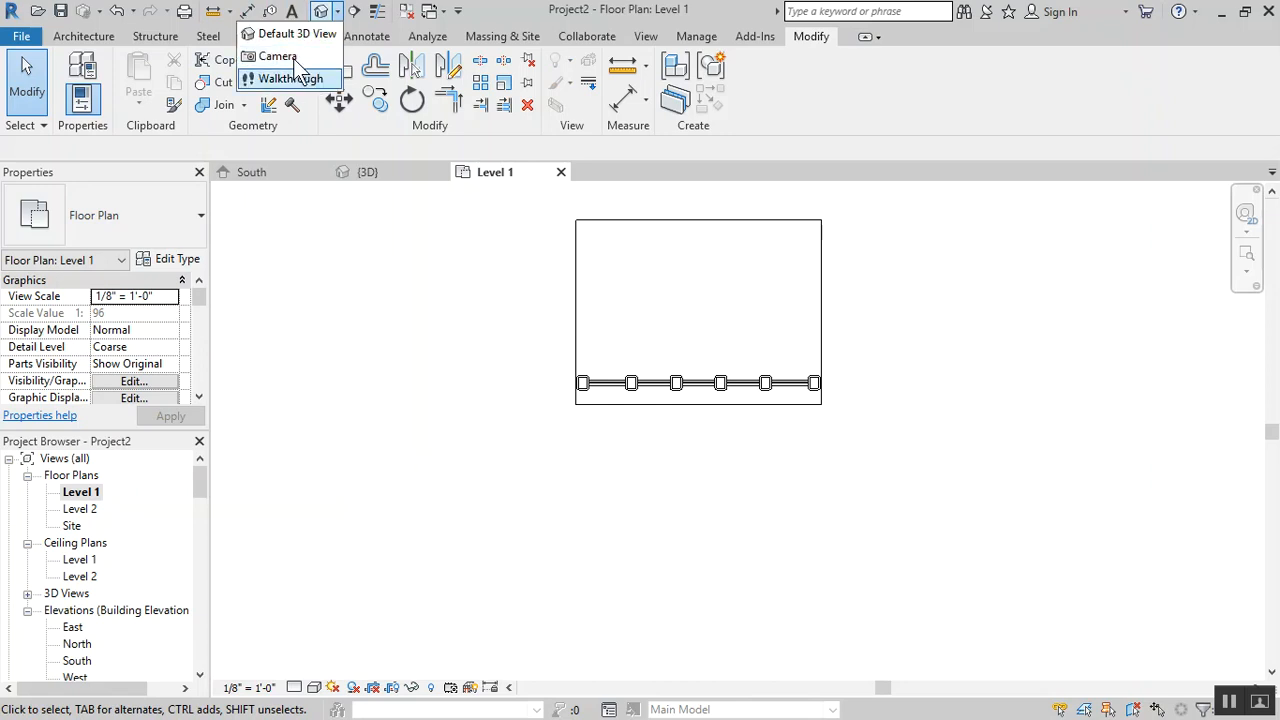
left_click(277, 56)
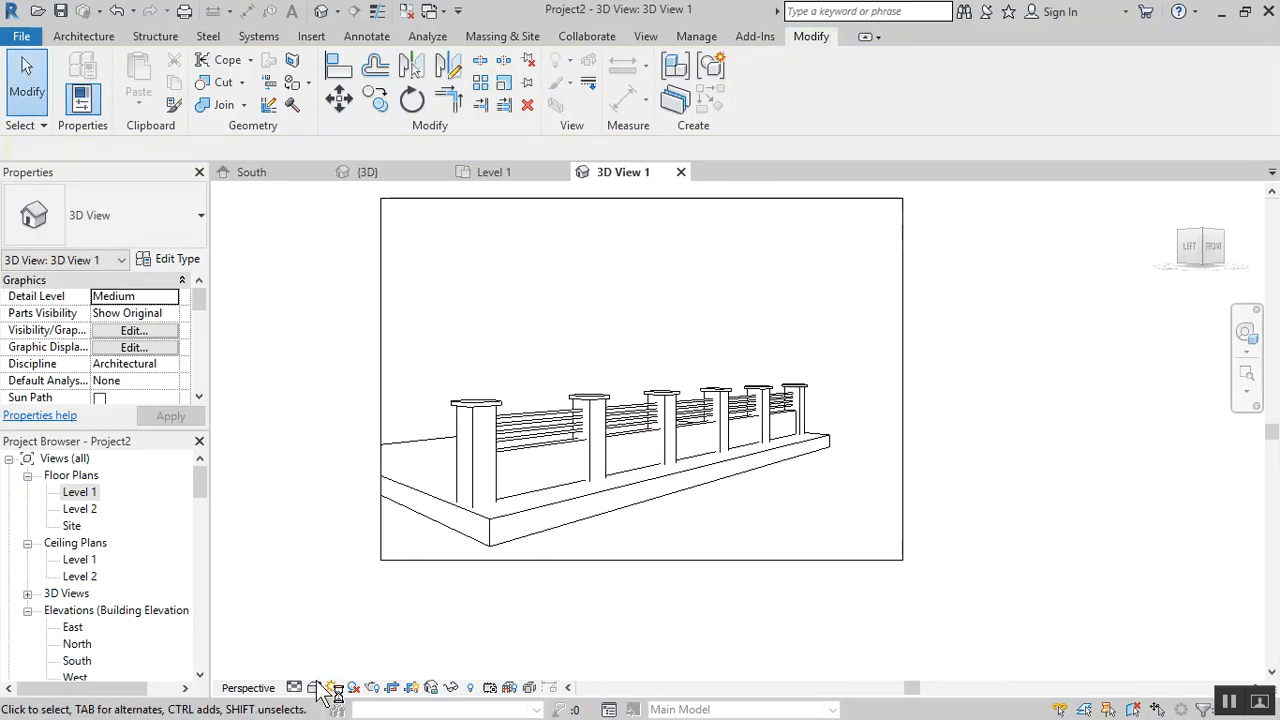
left_click(314, 687)
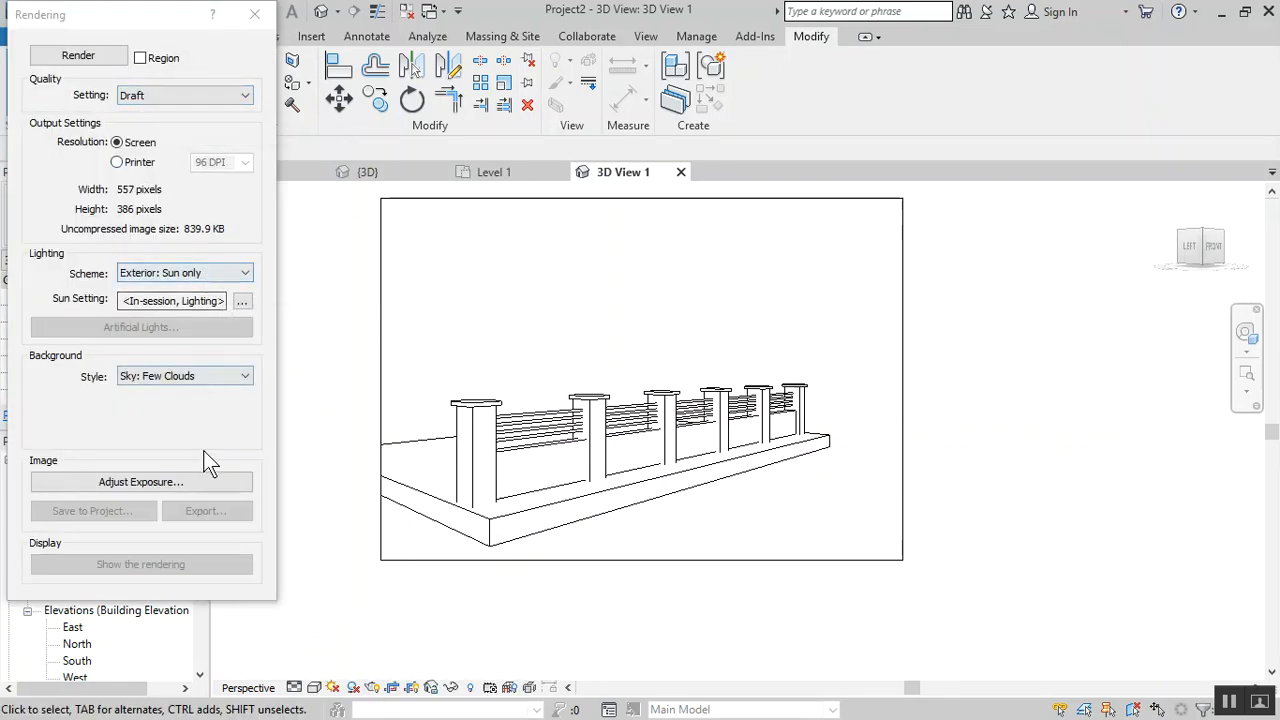
mouse_move(1140, 630)
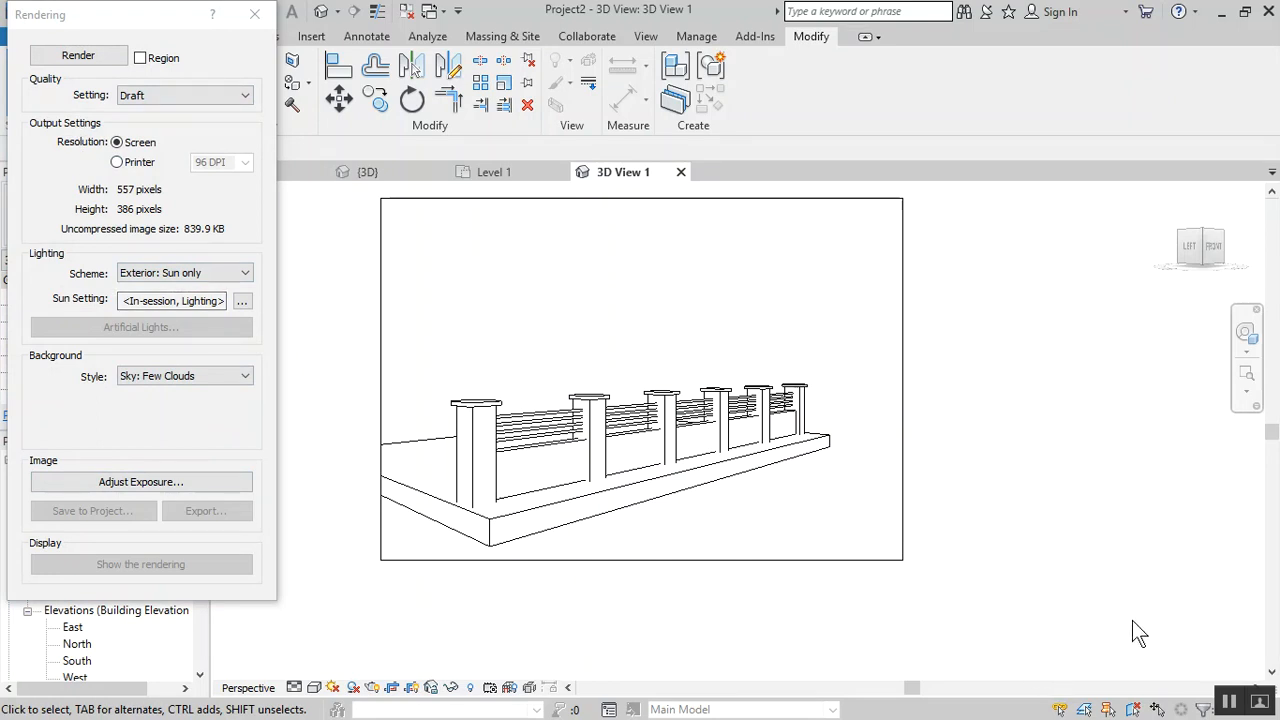
Render 3D View 1, showing stone posts and base under a cloudy sky
left_click(78, 55)
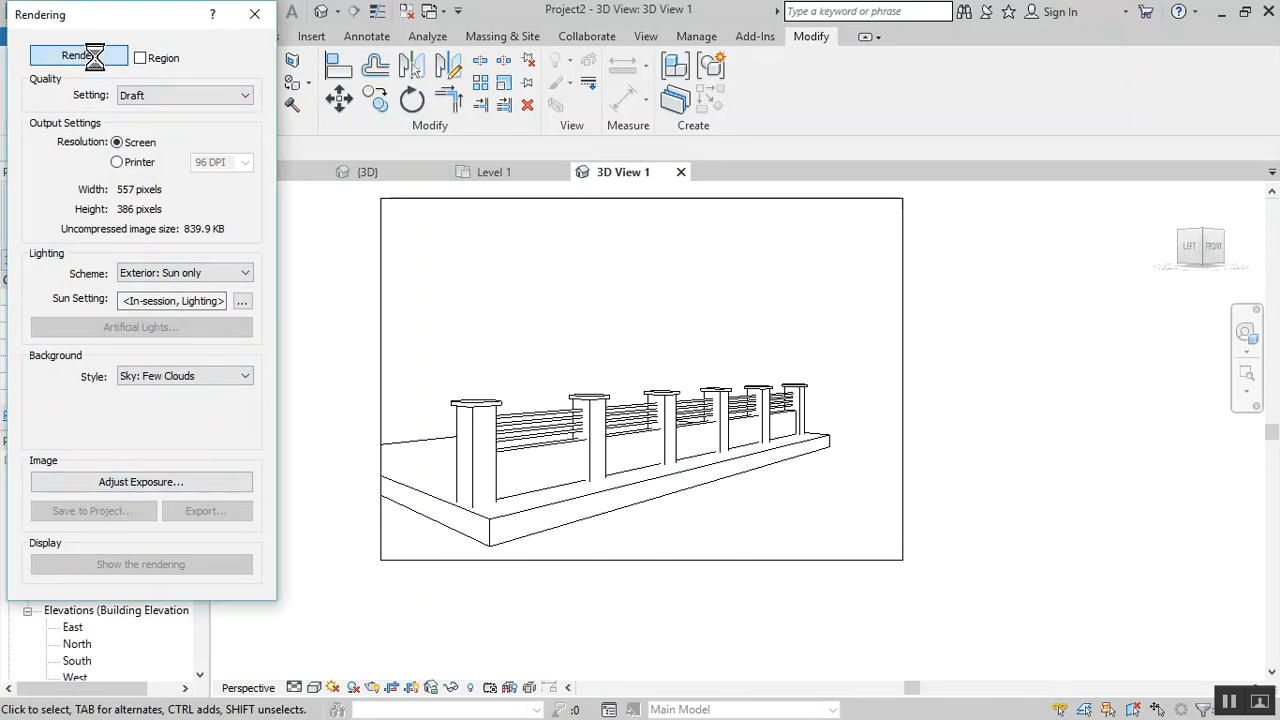
left_click(78, 55)
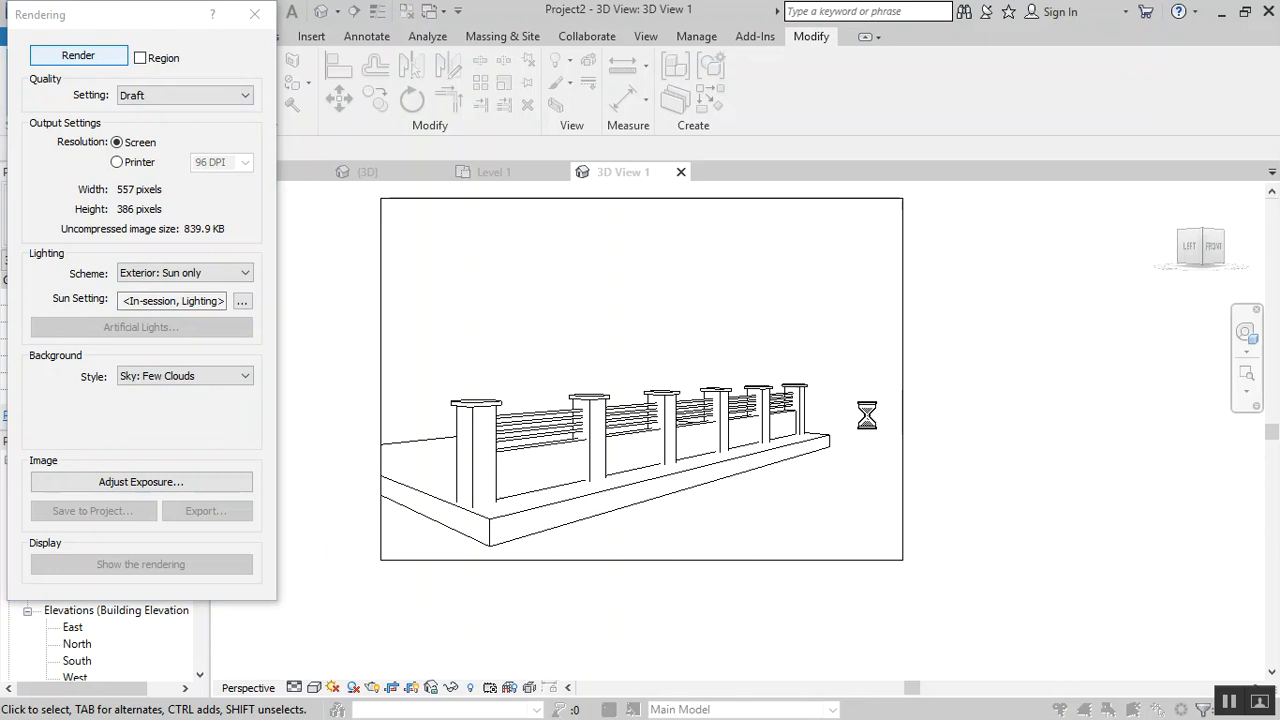
left_click(78, 55)
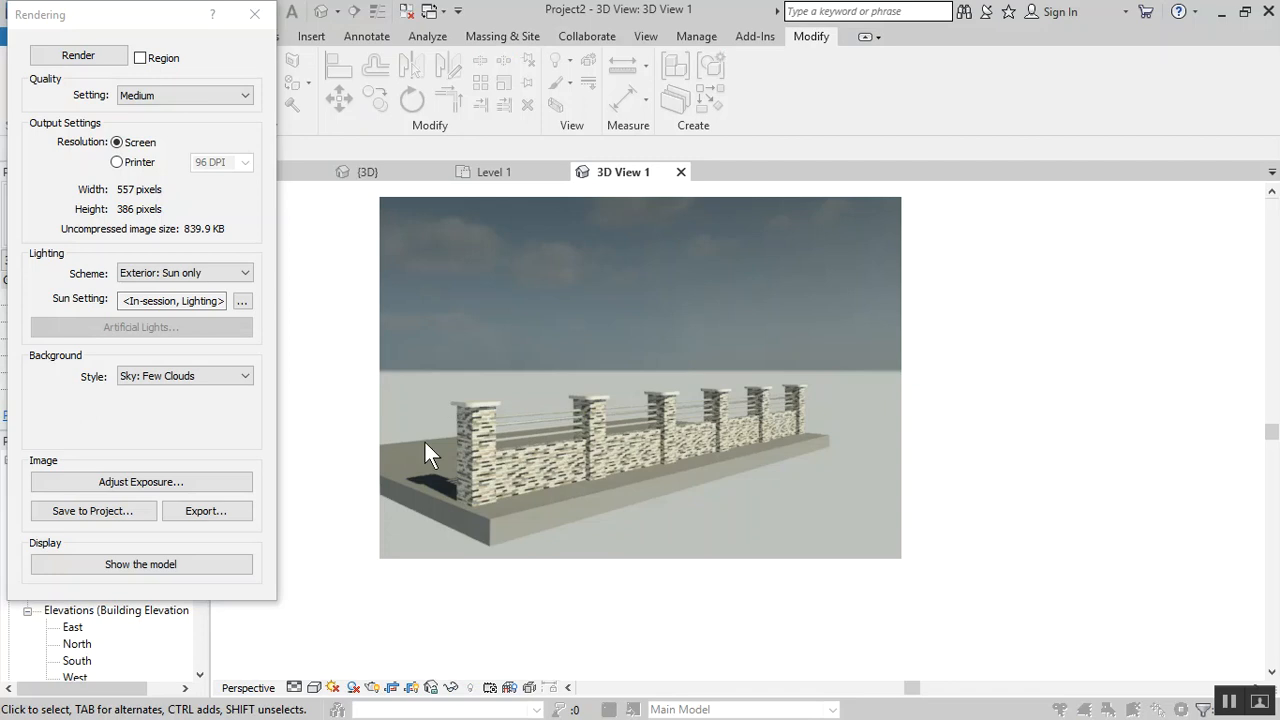
mouse_move(508, 460)
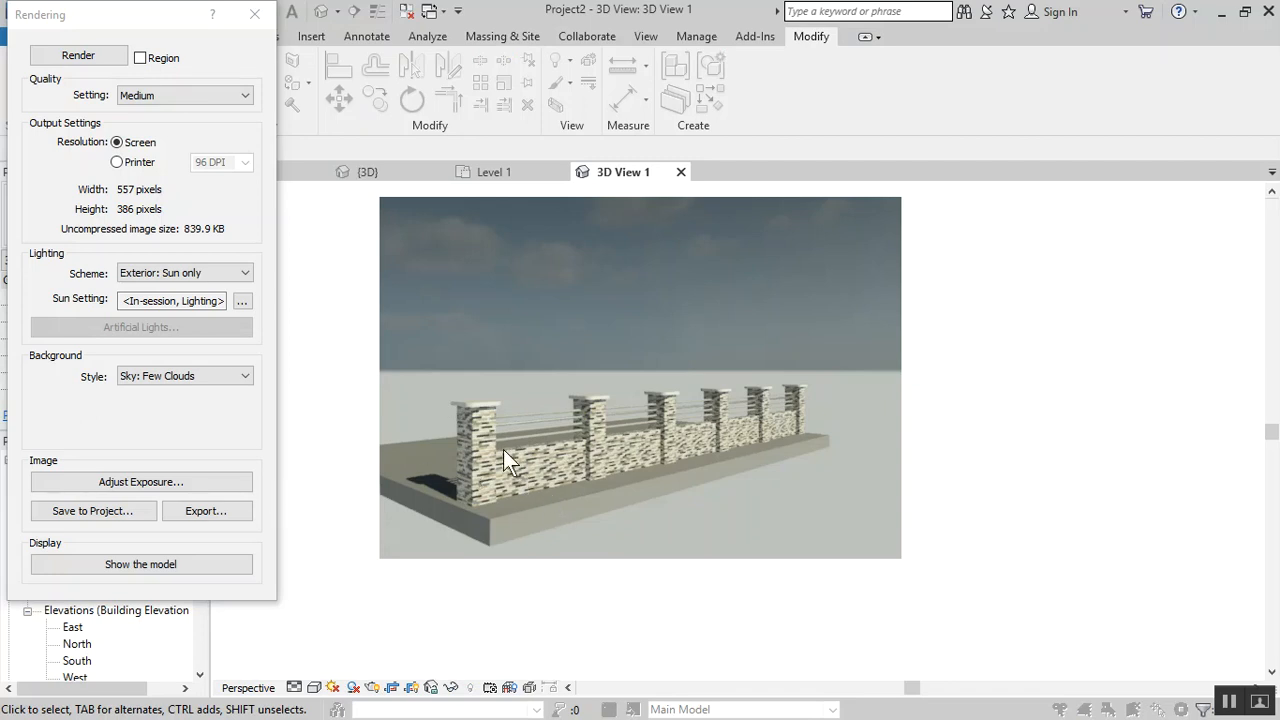
mouse_move(697, 490)
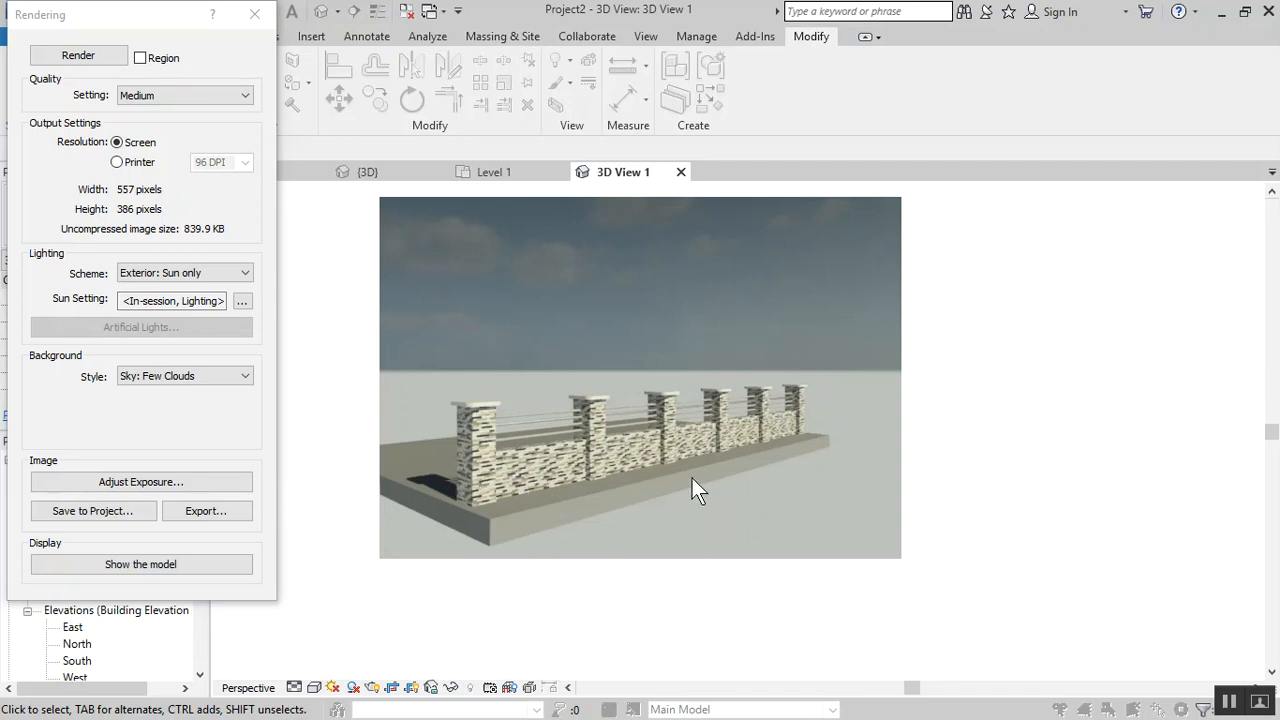
mouse_move(855, 445)
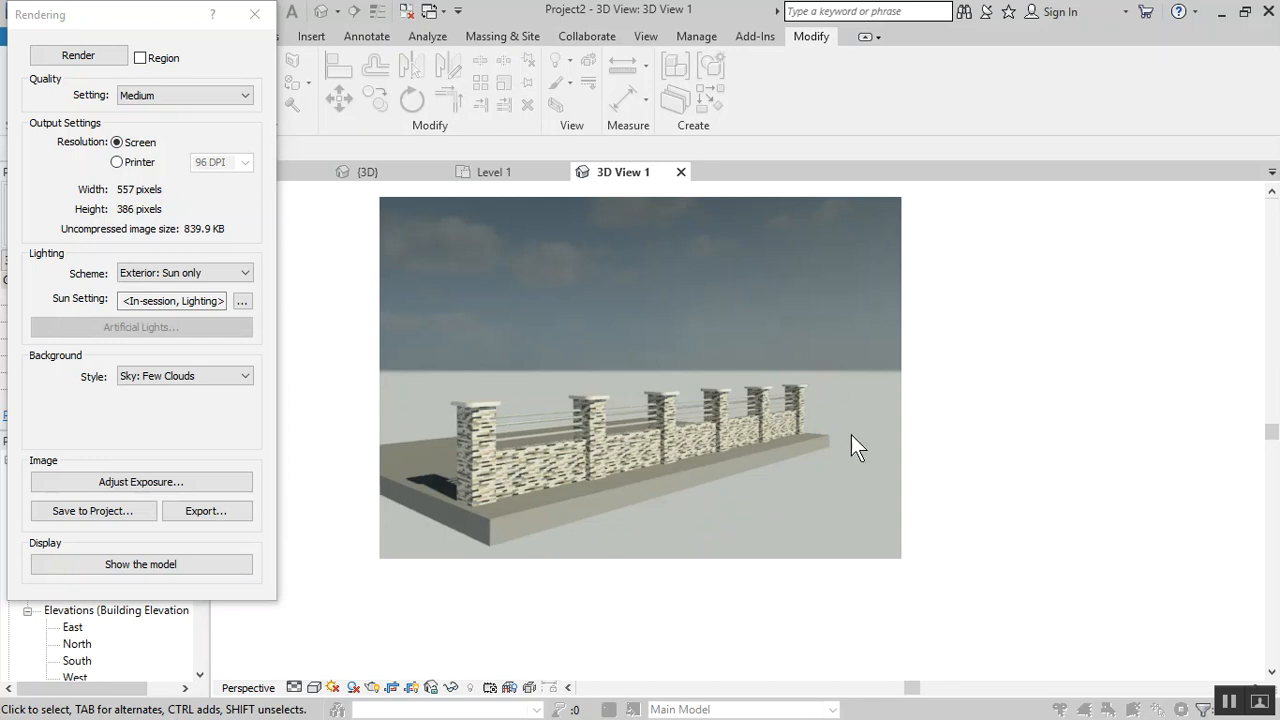
mouse_move(443, 460)
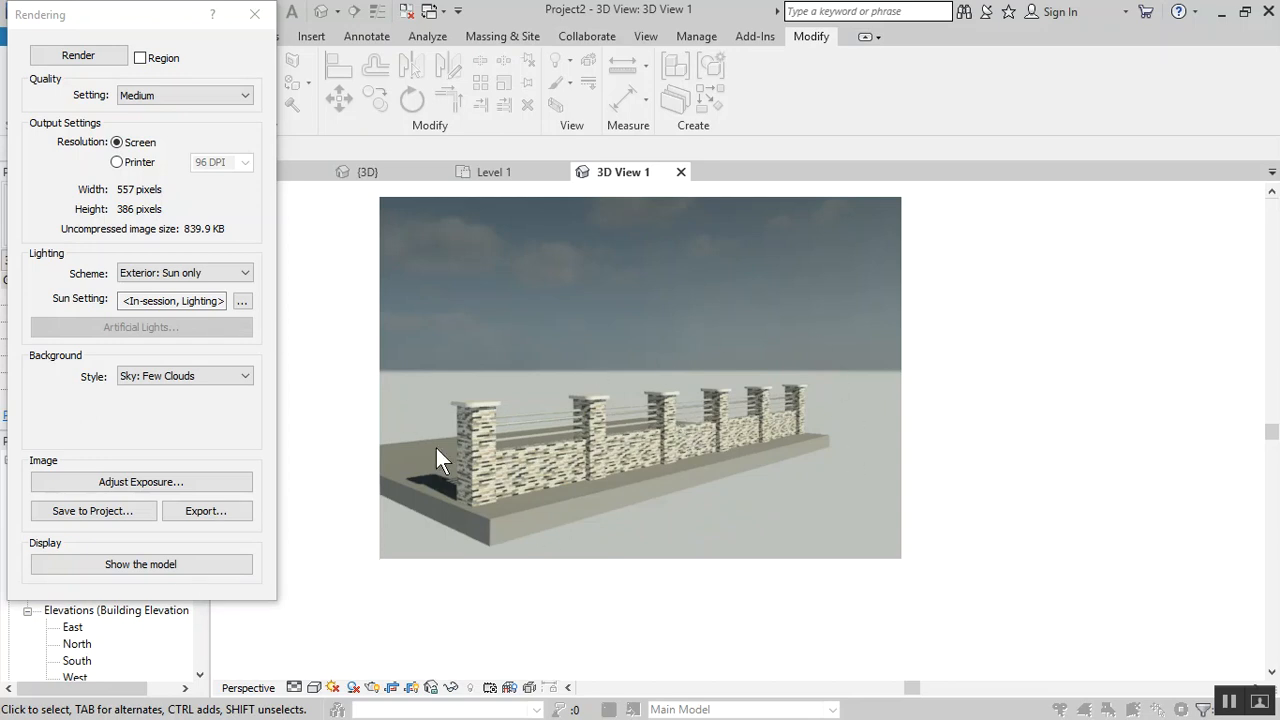
mouse_move(870, 358)
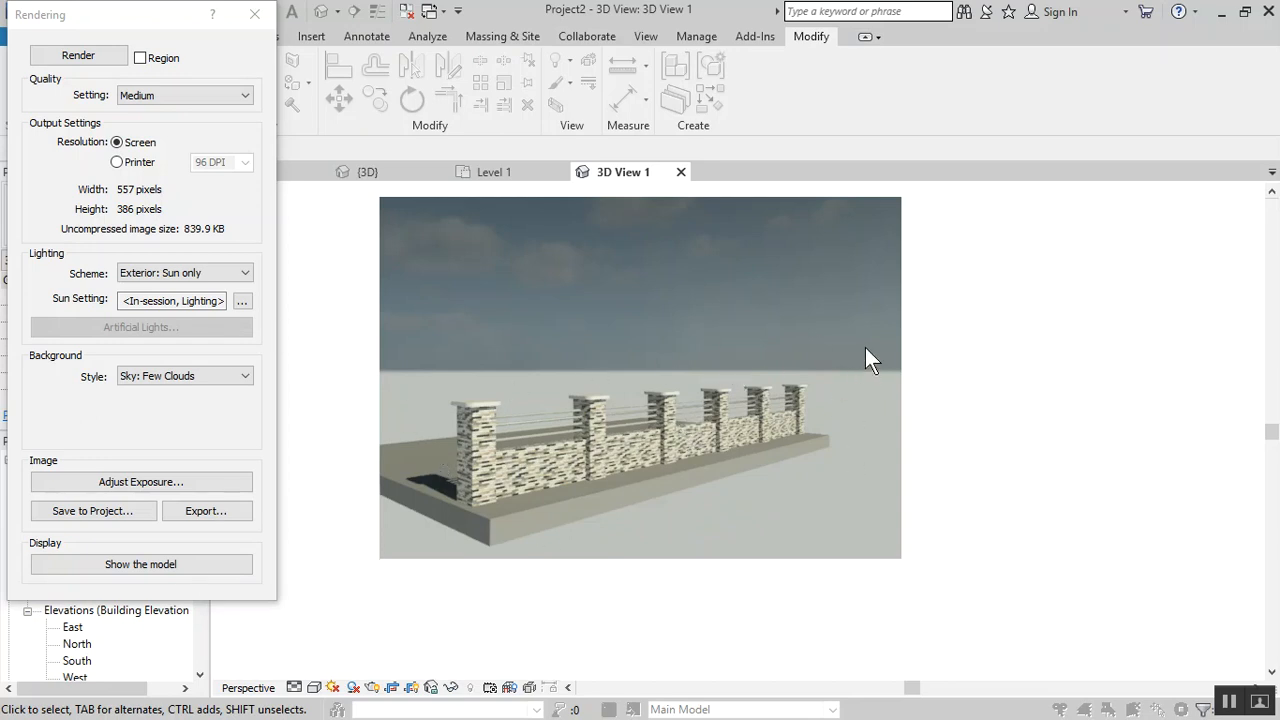
mouse_move(428, 275)
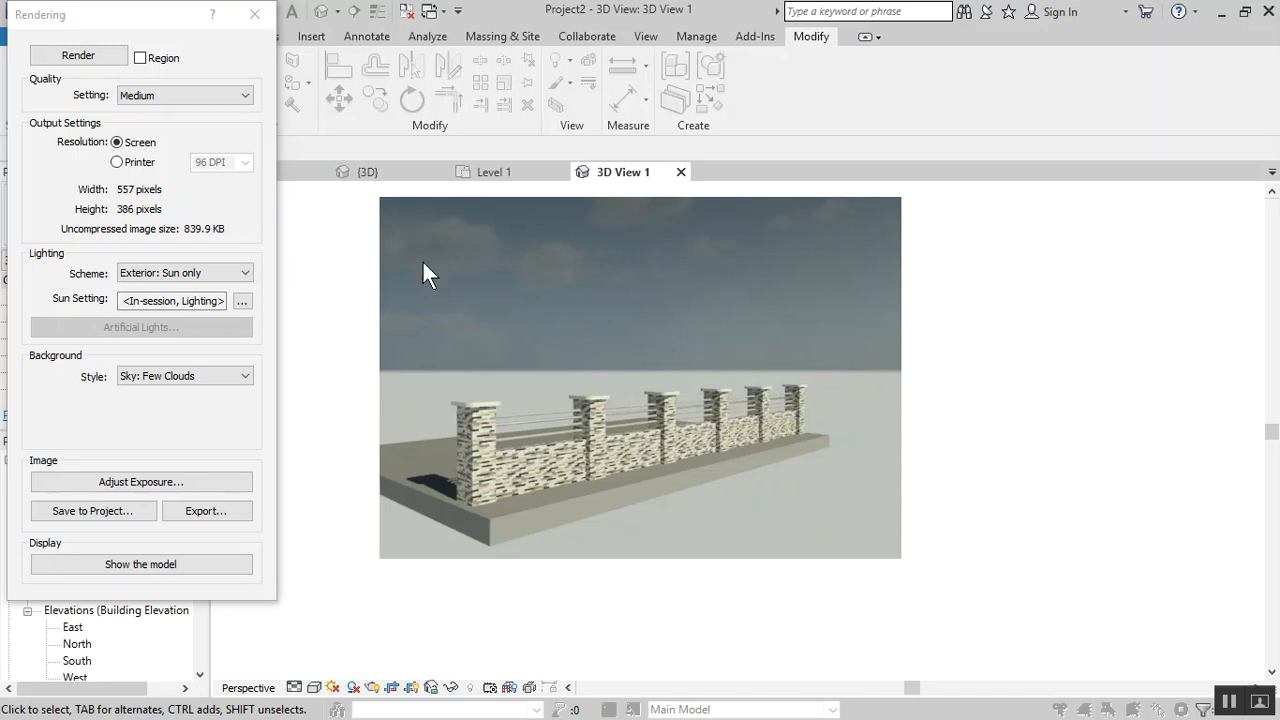
mouse_move(320, 320)
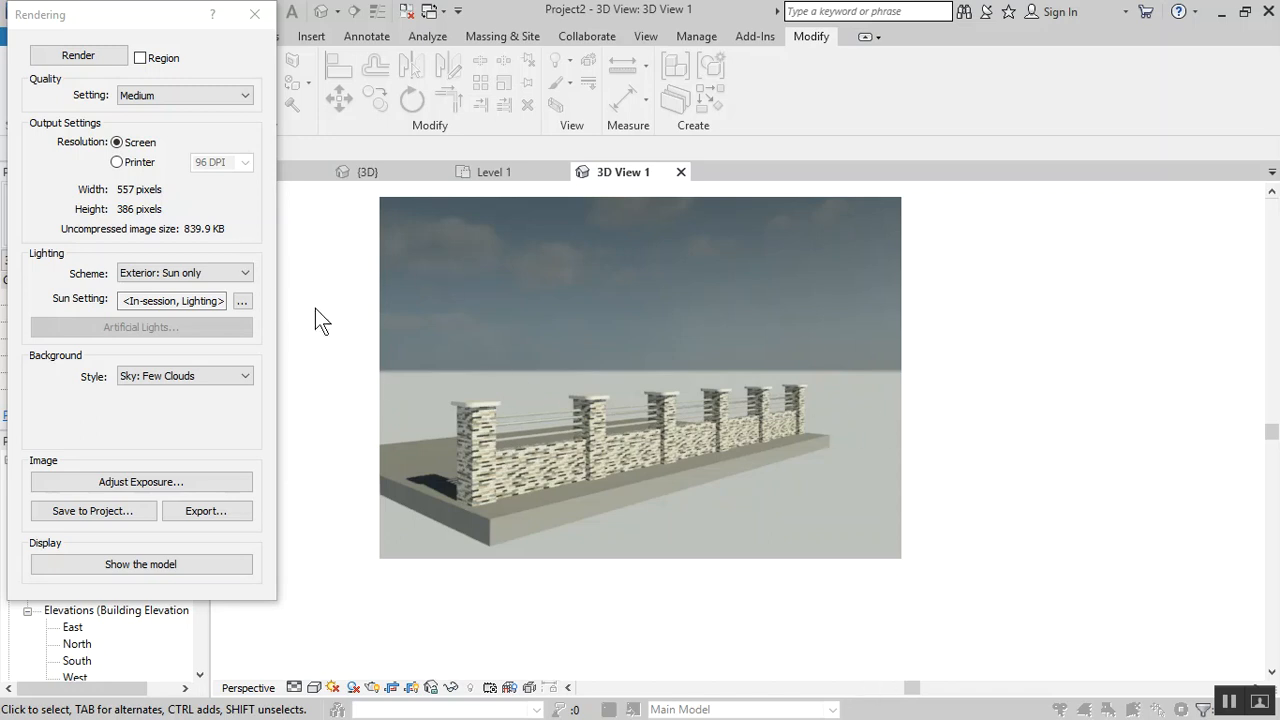